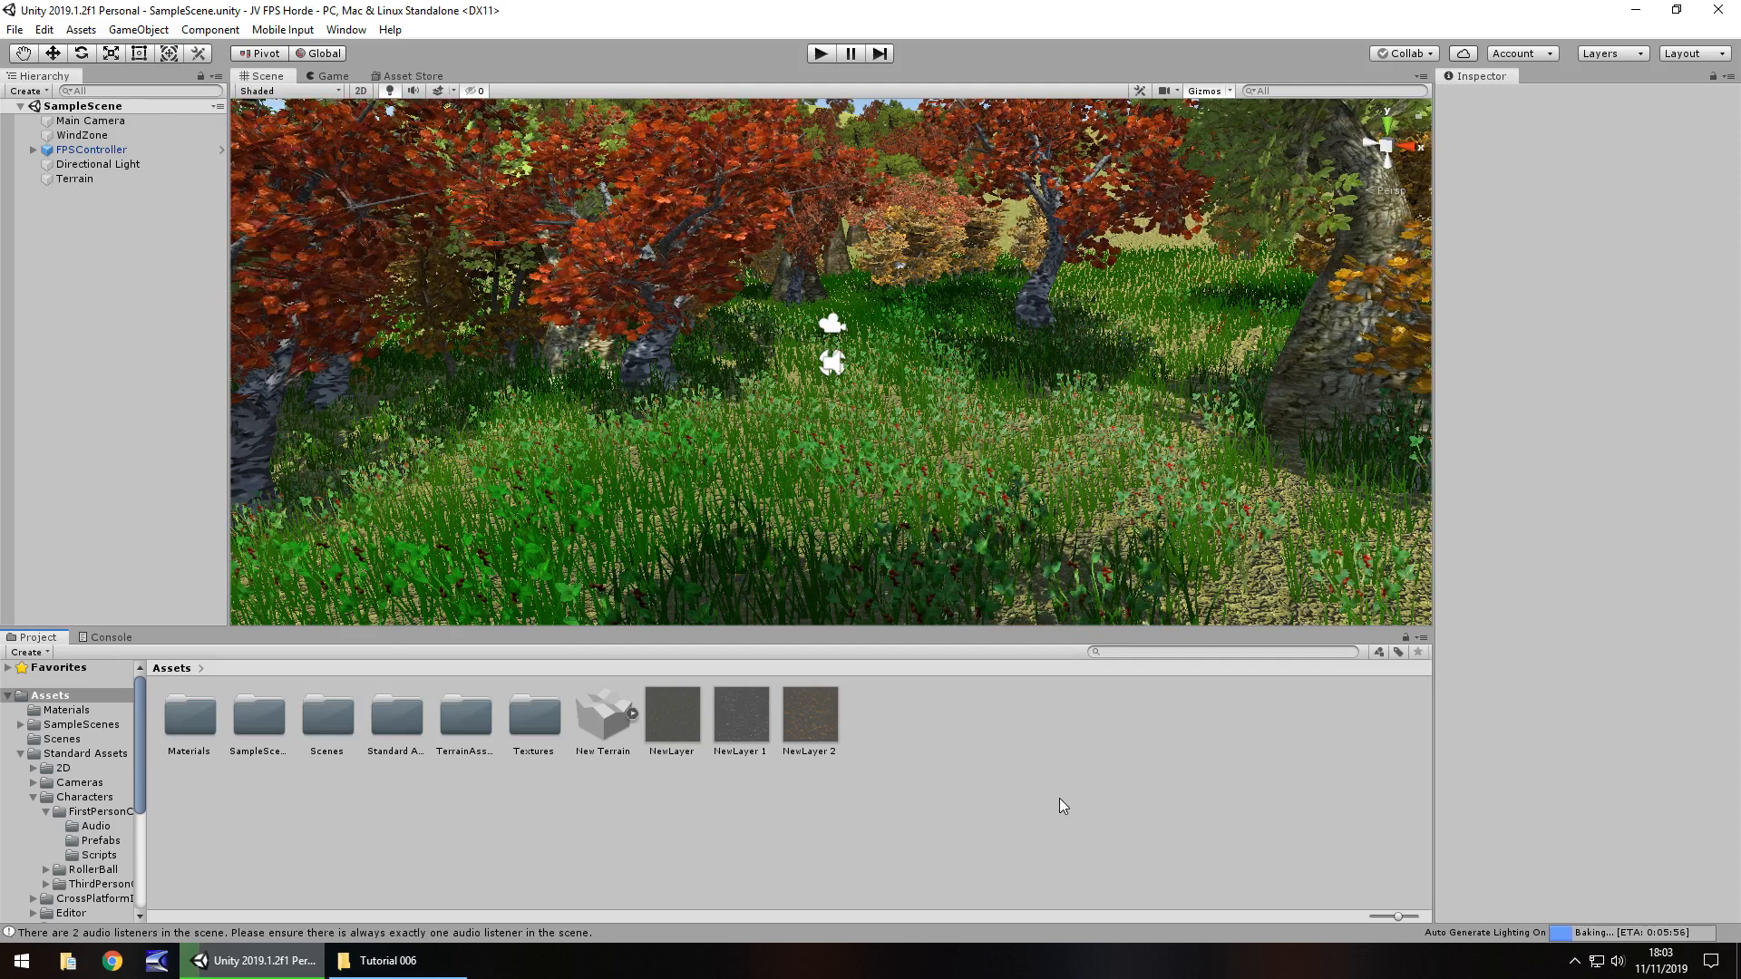
mouse_move(992, 367)
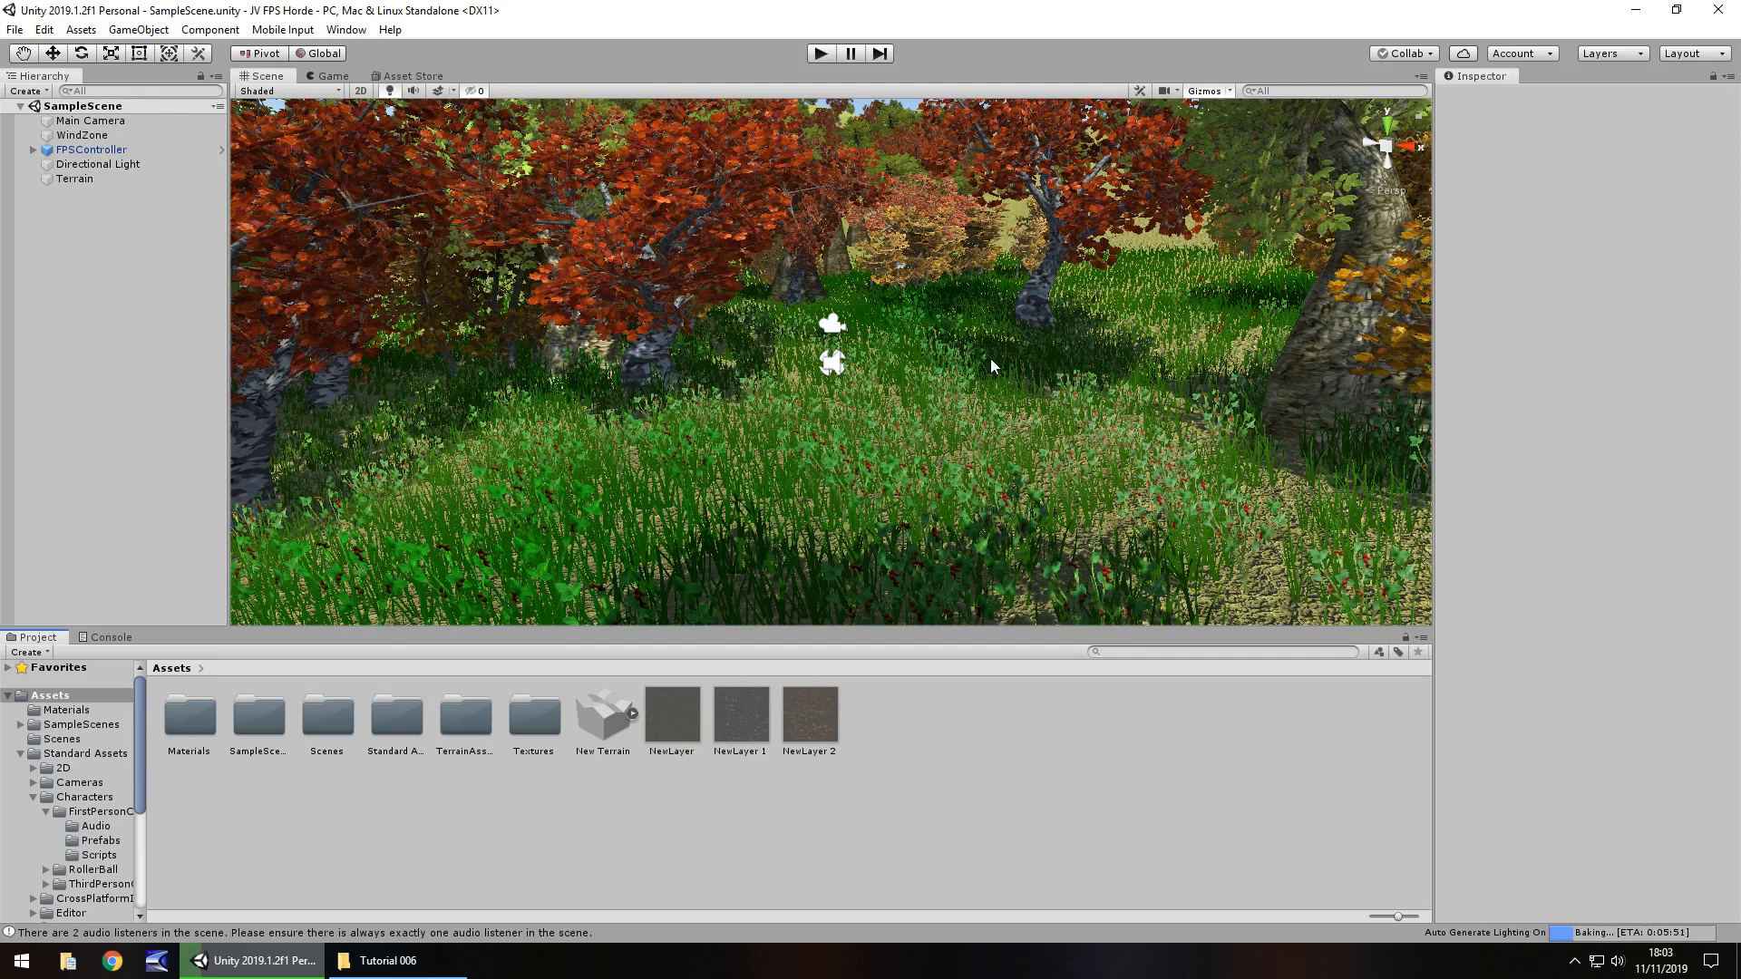
mouse_move(940, 540)
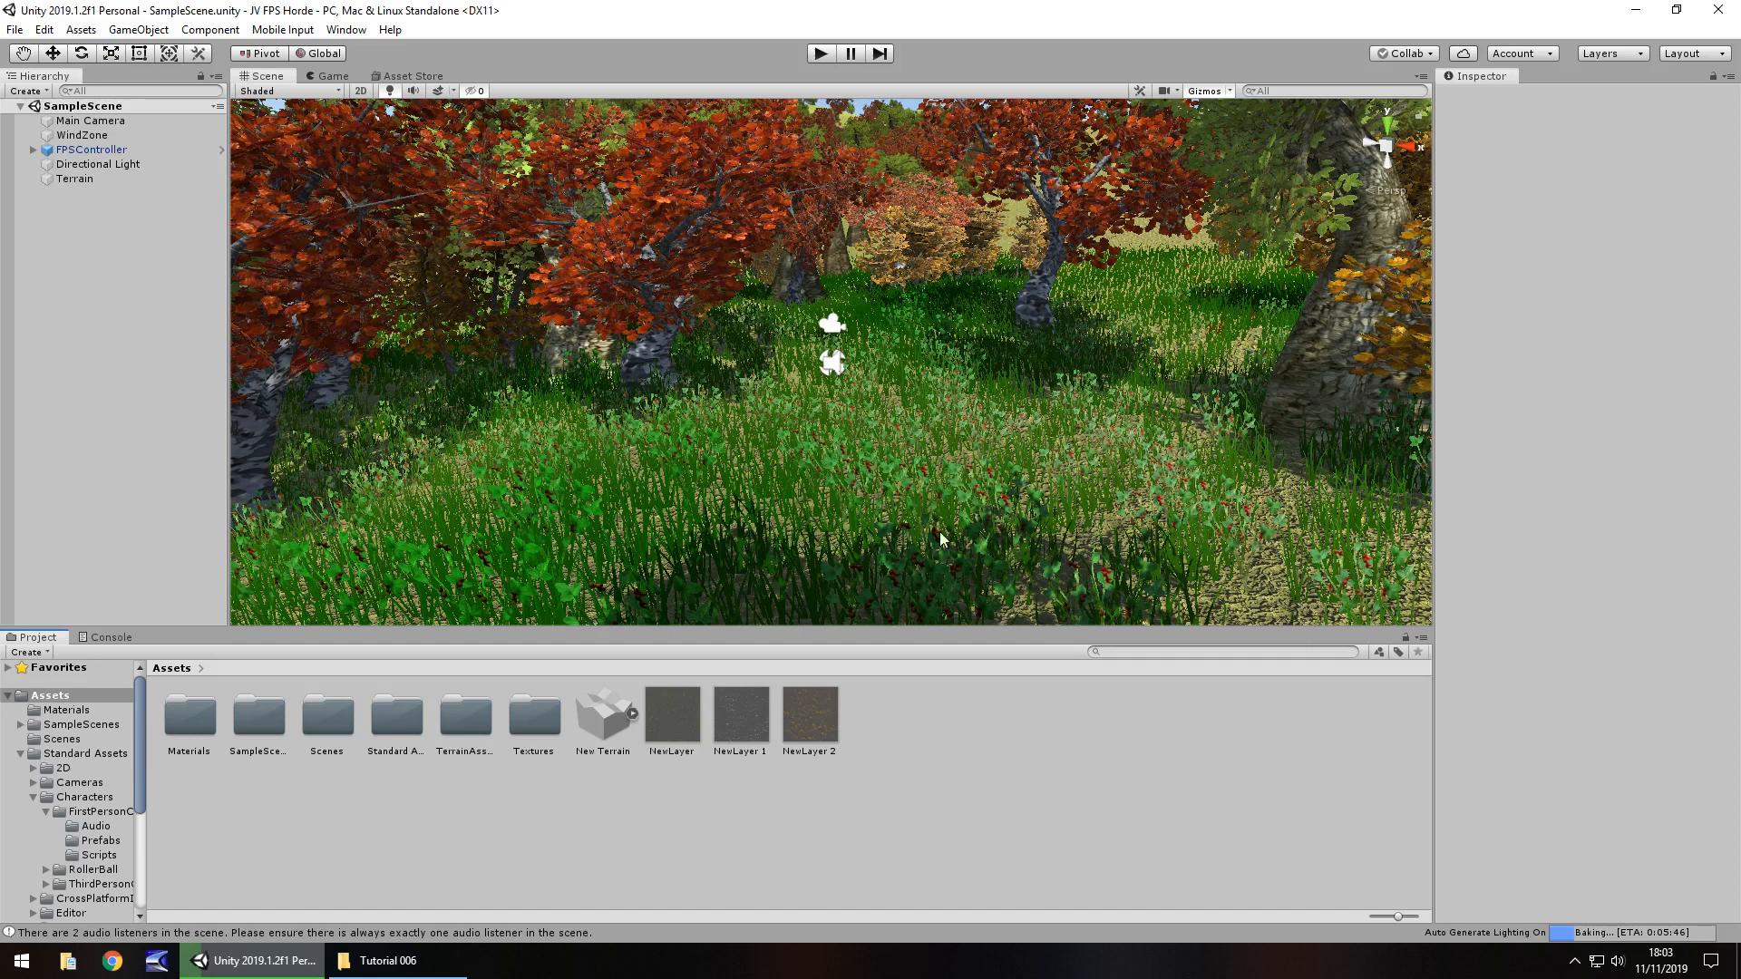
mouse_move(814, 413)
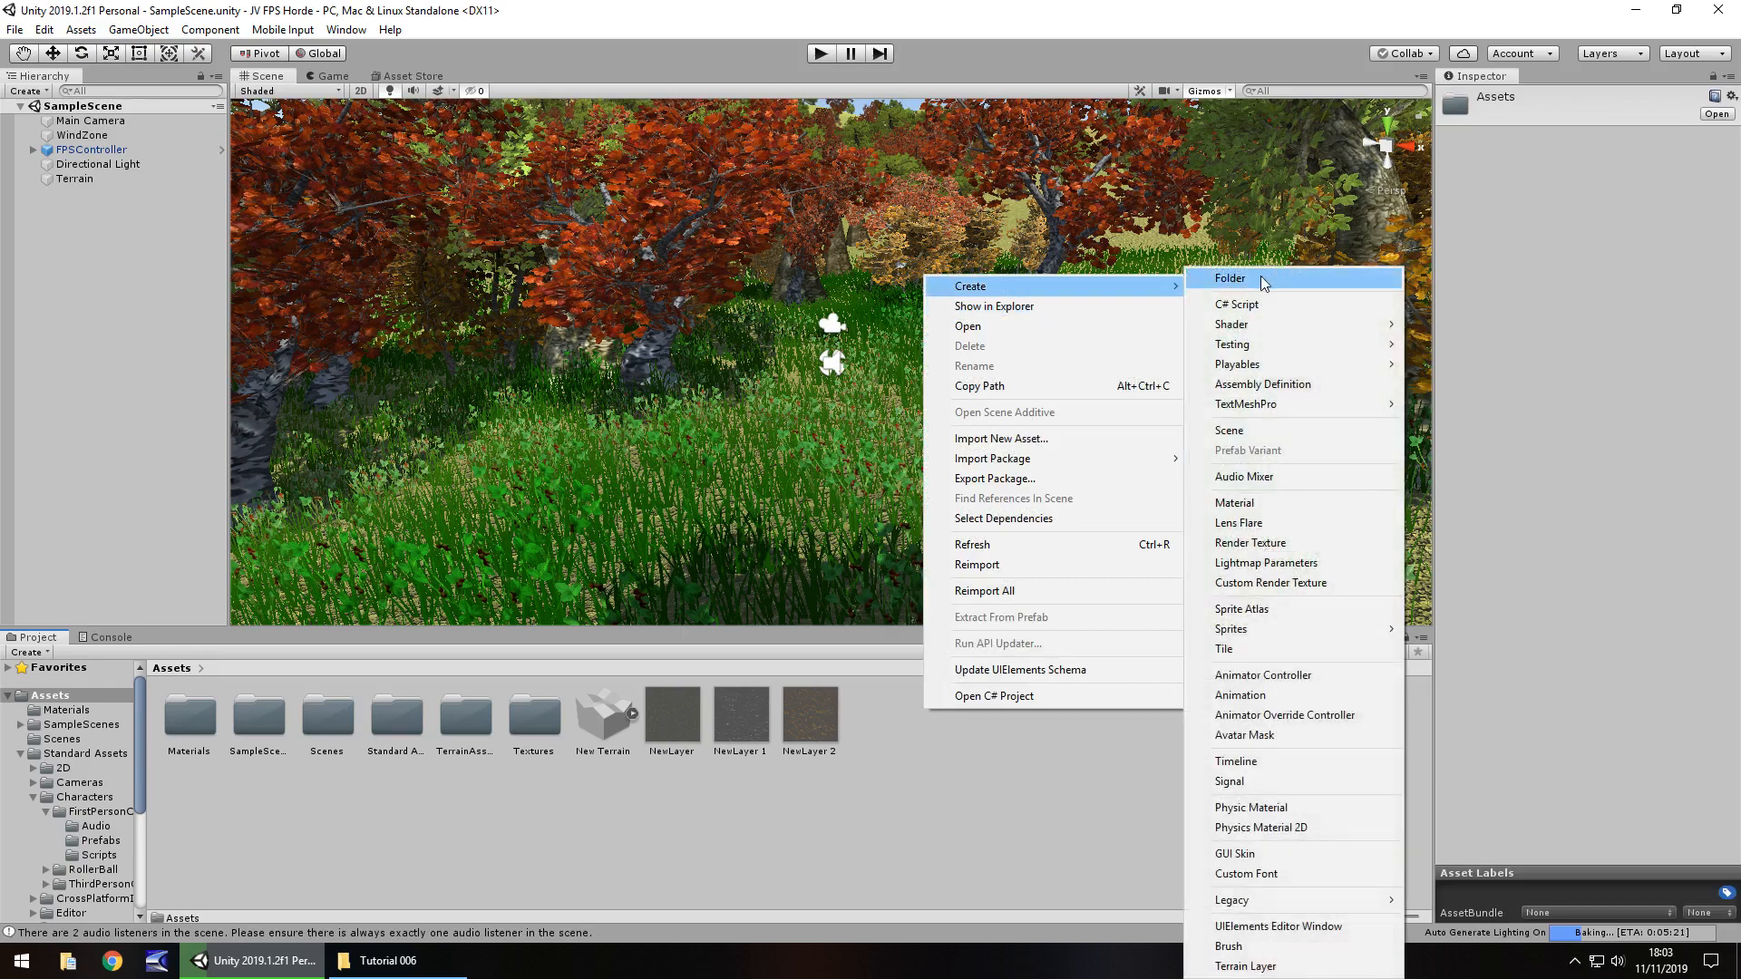
- Create an Objects folder with a Weapons subfolder inside, open Weapons, and bring up File Explorer
click(1230, 277)
text(Objects)
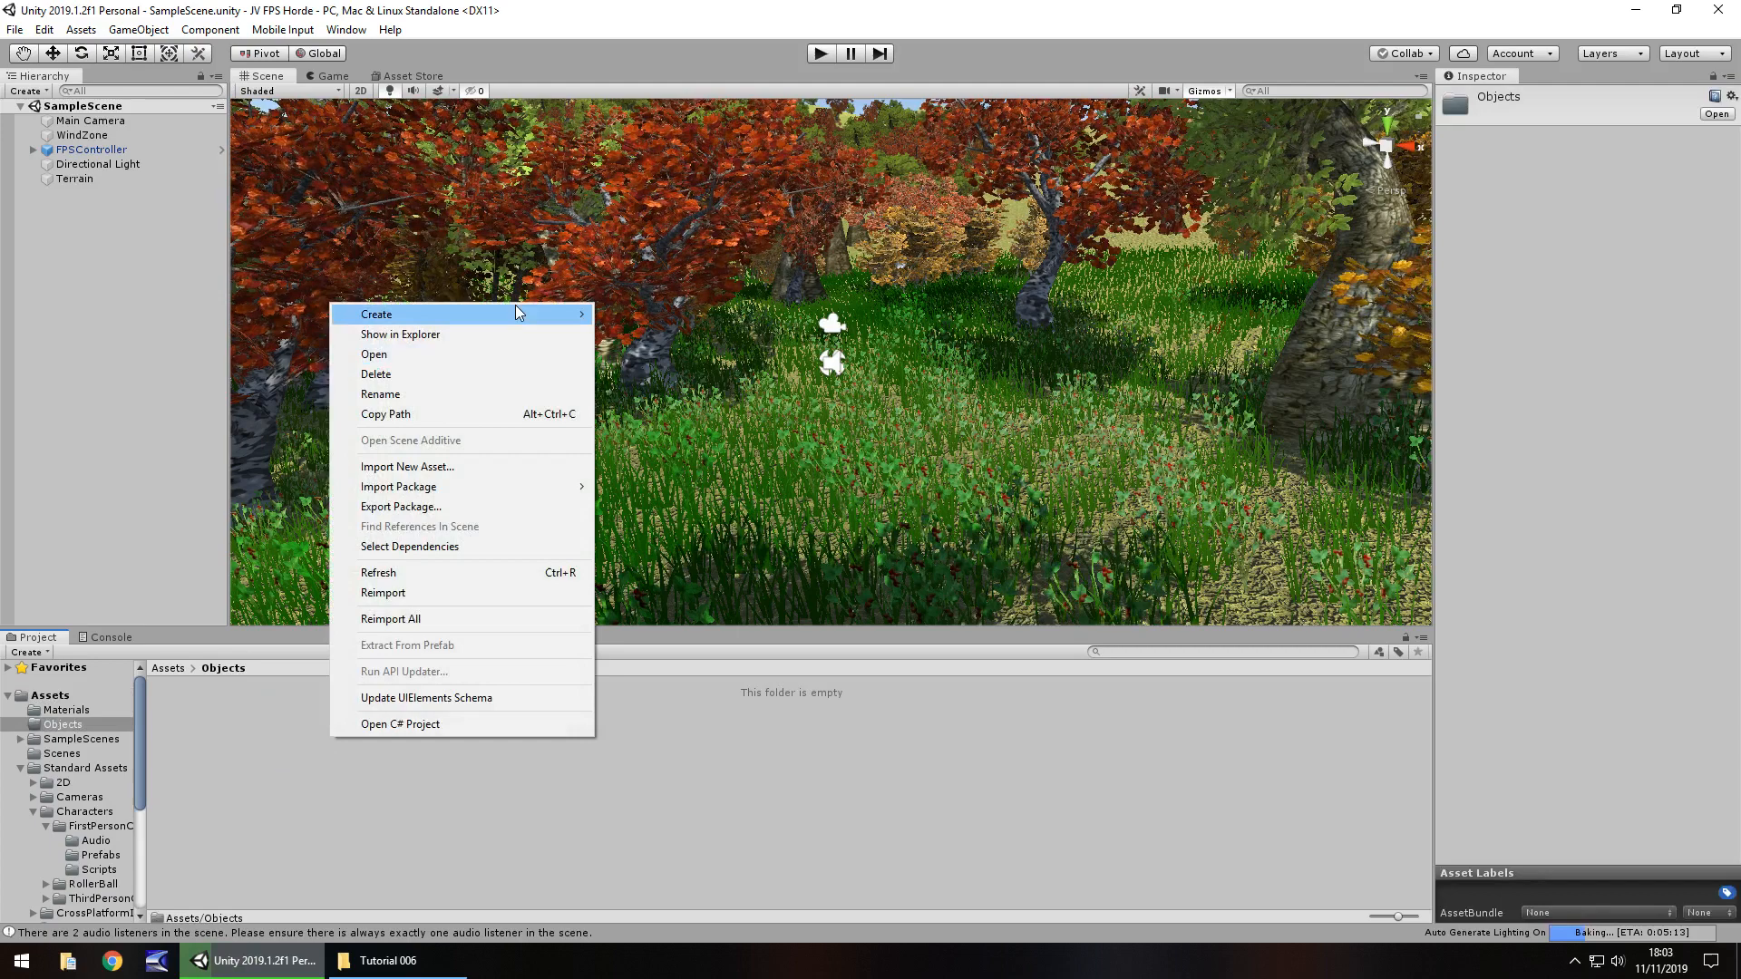
click(376, 314)
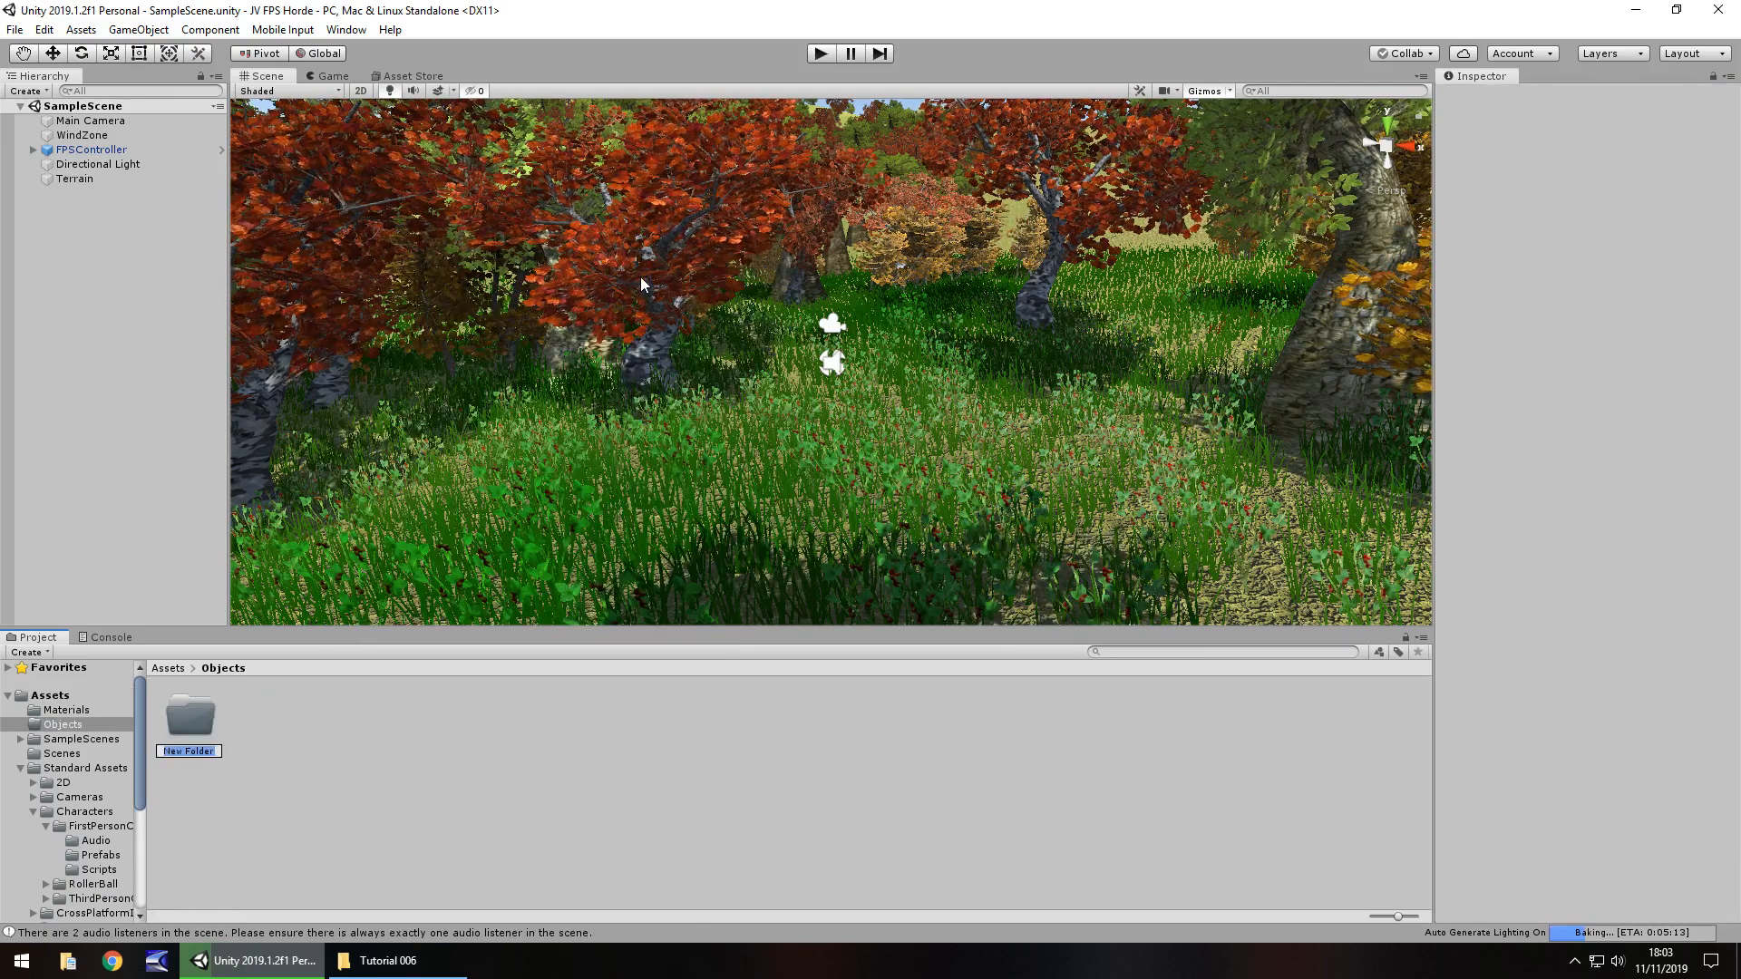
text(Weapons)
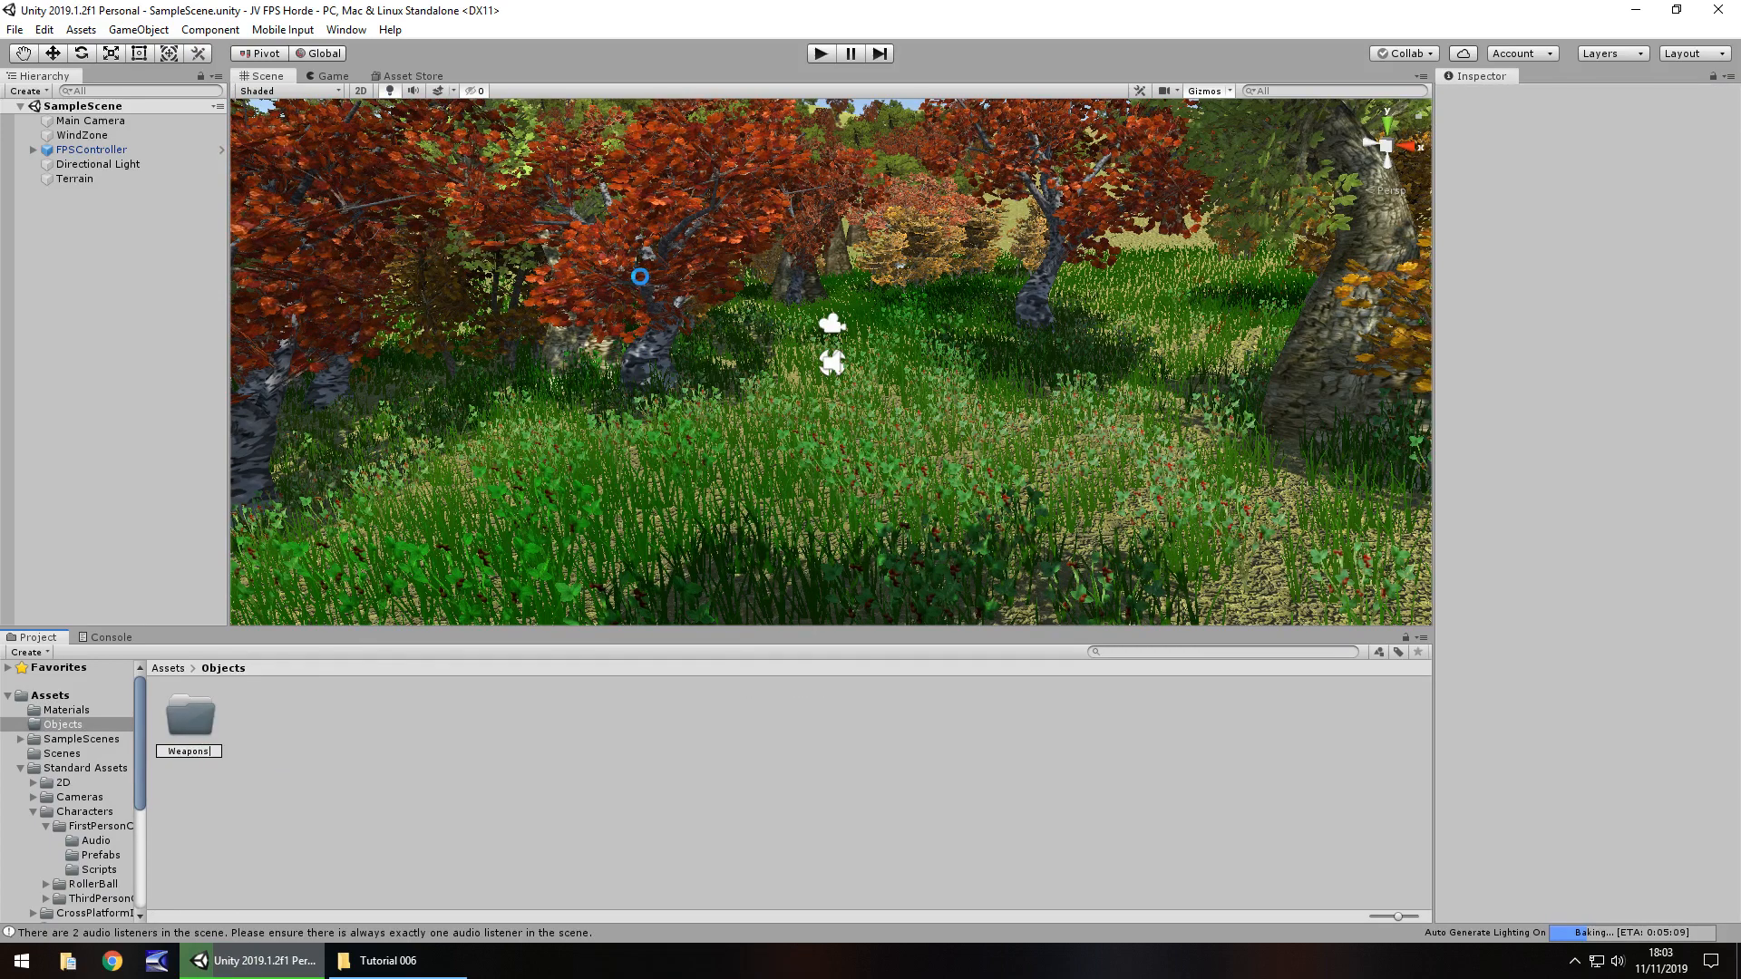
double_click(188, 713)
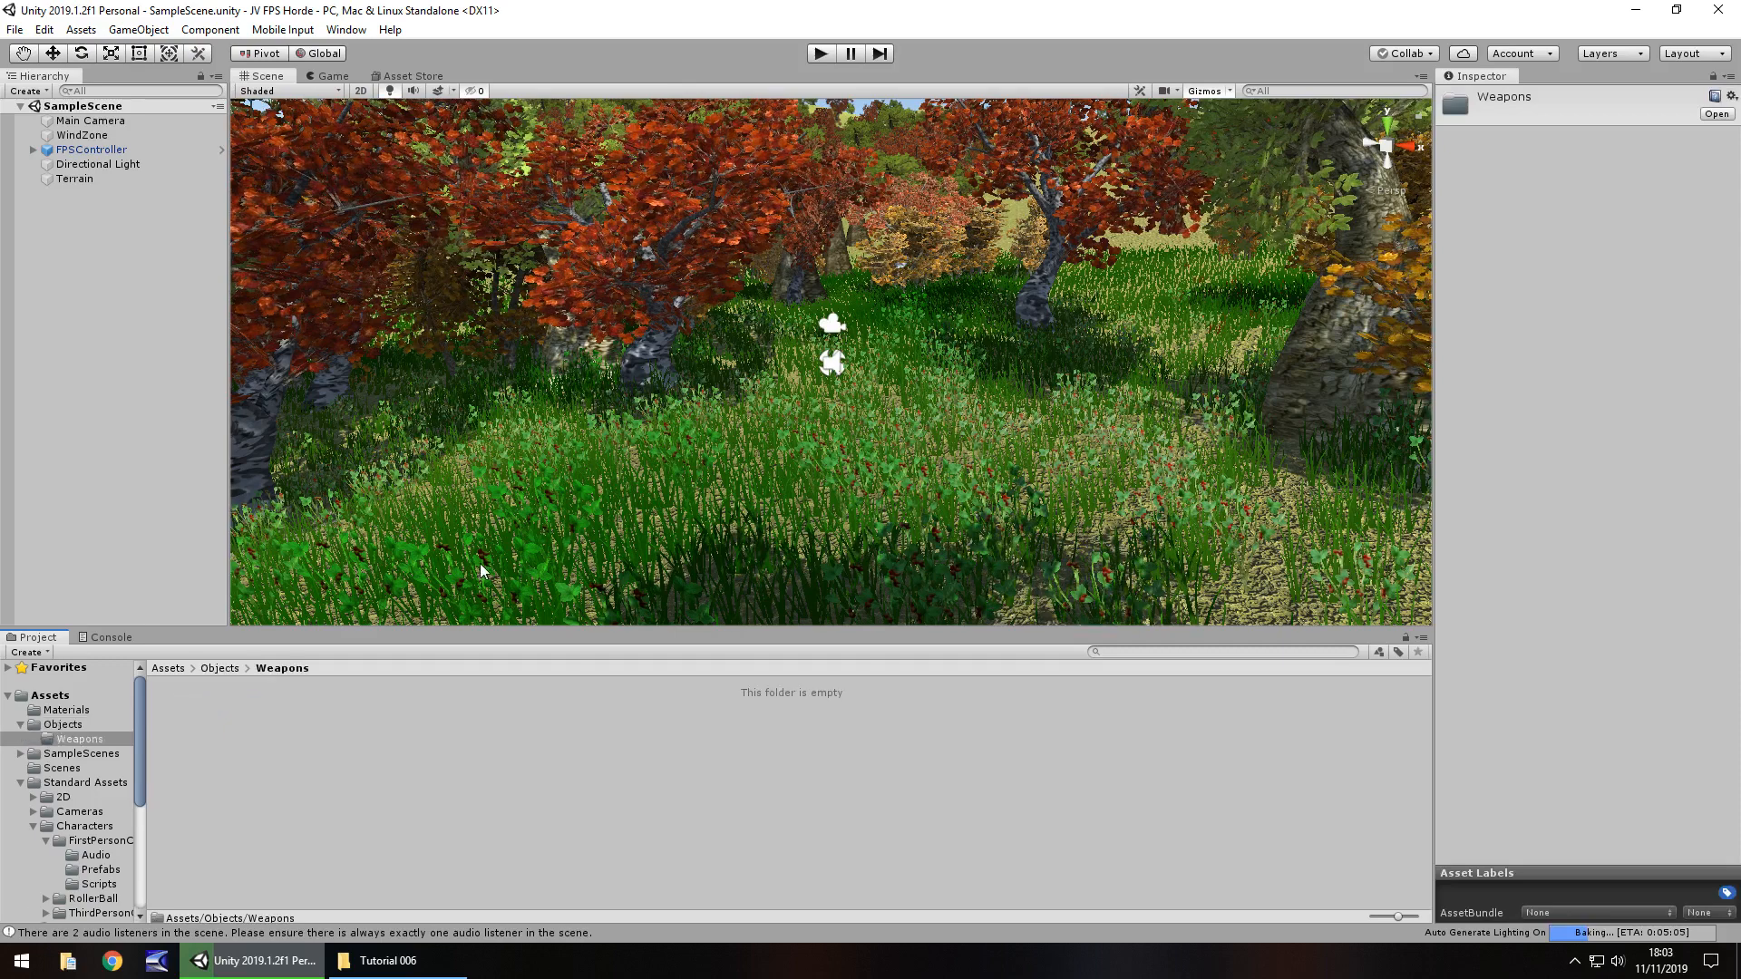
click(388, 960)
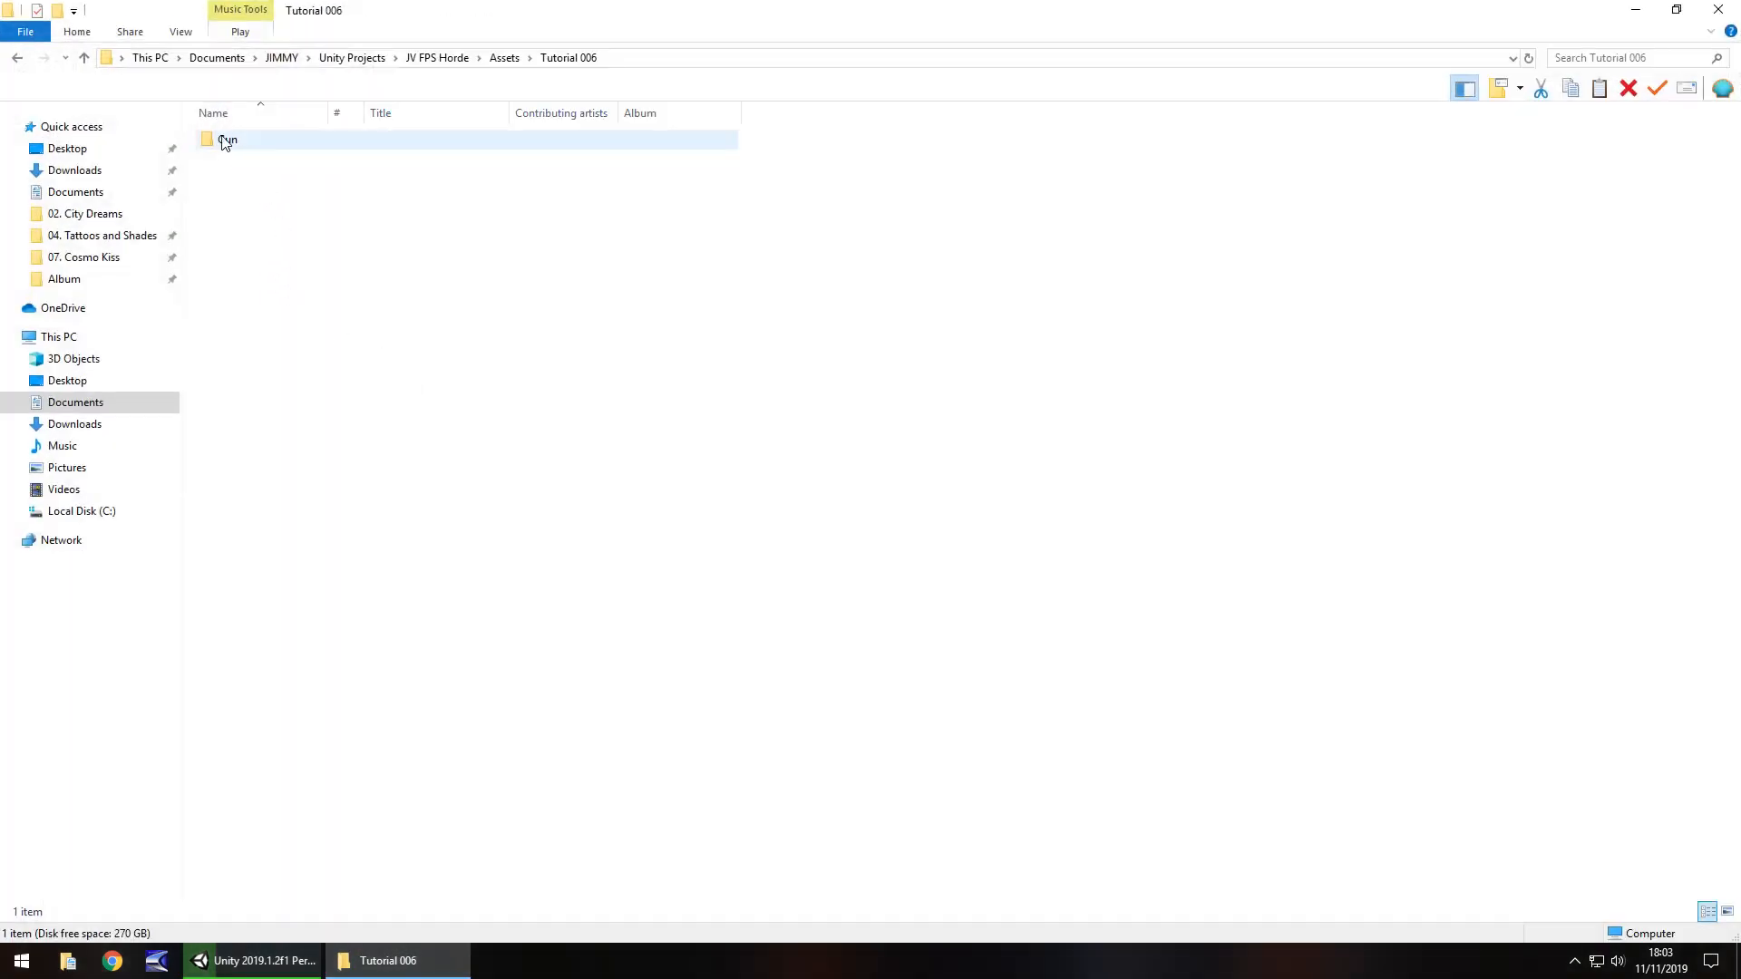
- Drag the tutorial Gun folder from File Explorer into Objects/Weapons
click(253, 961)
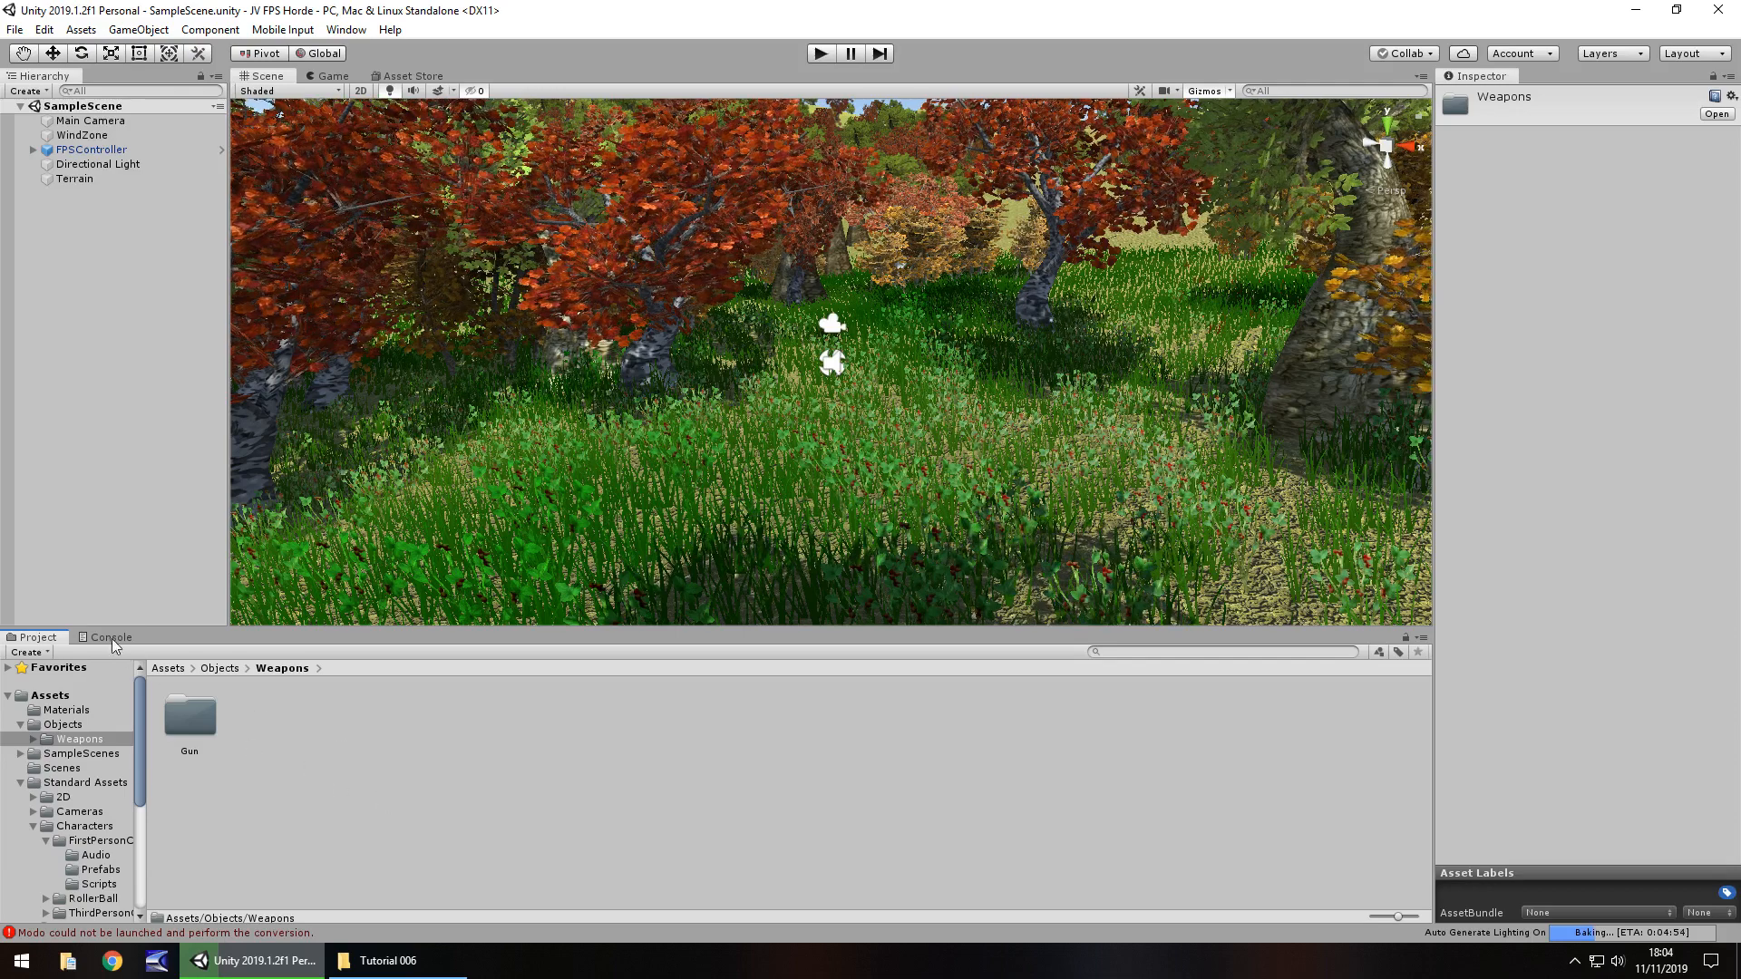
- Clear the 3ds Max and Modo import errors from the Console
click(109, 637)
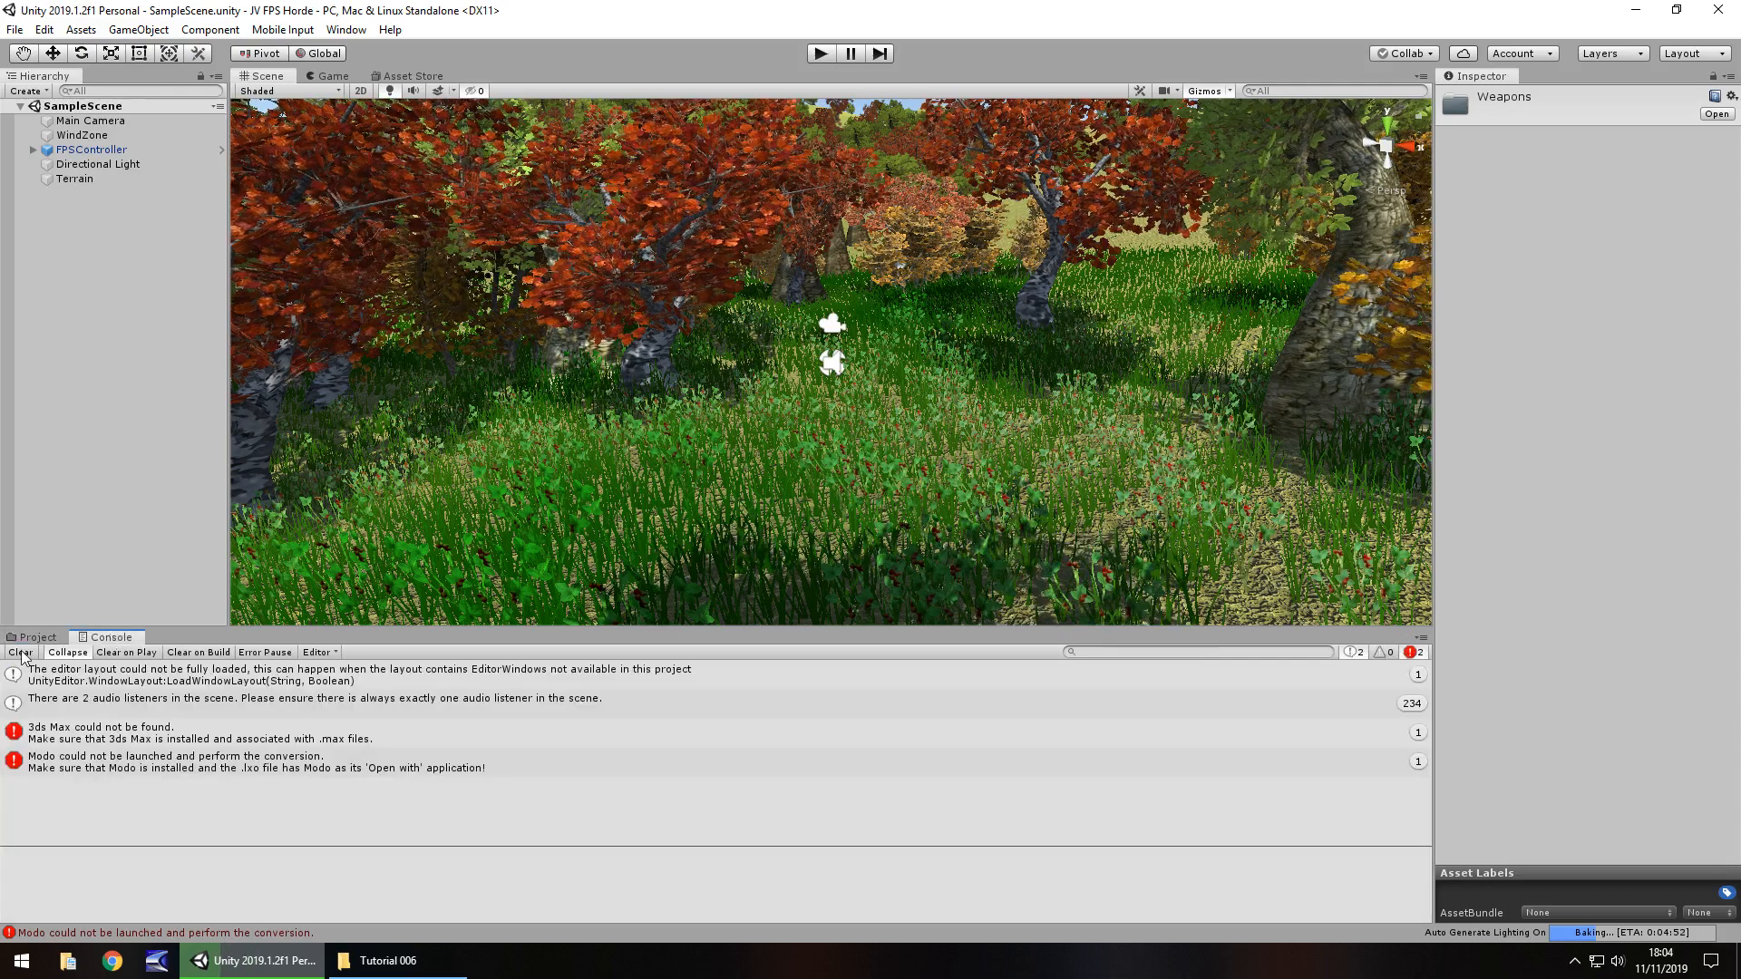
click(36, 637)
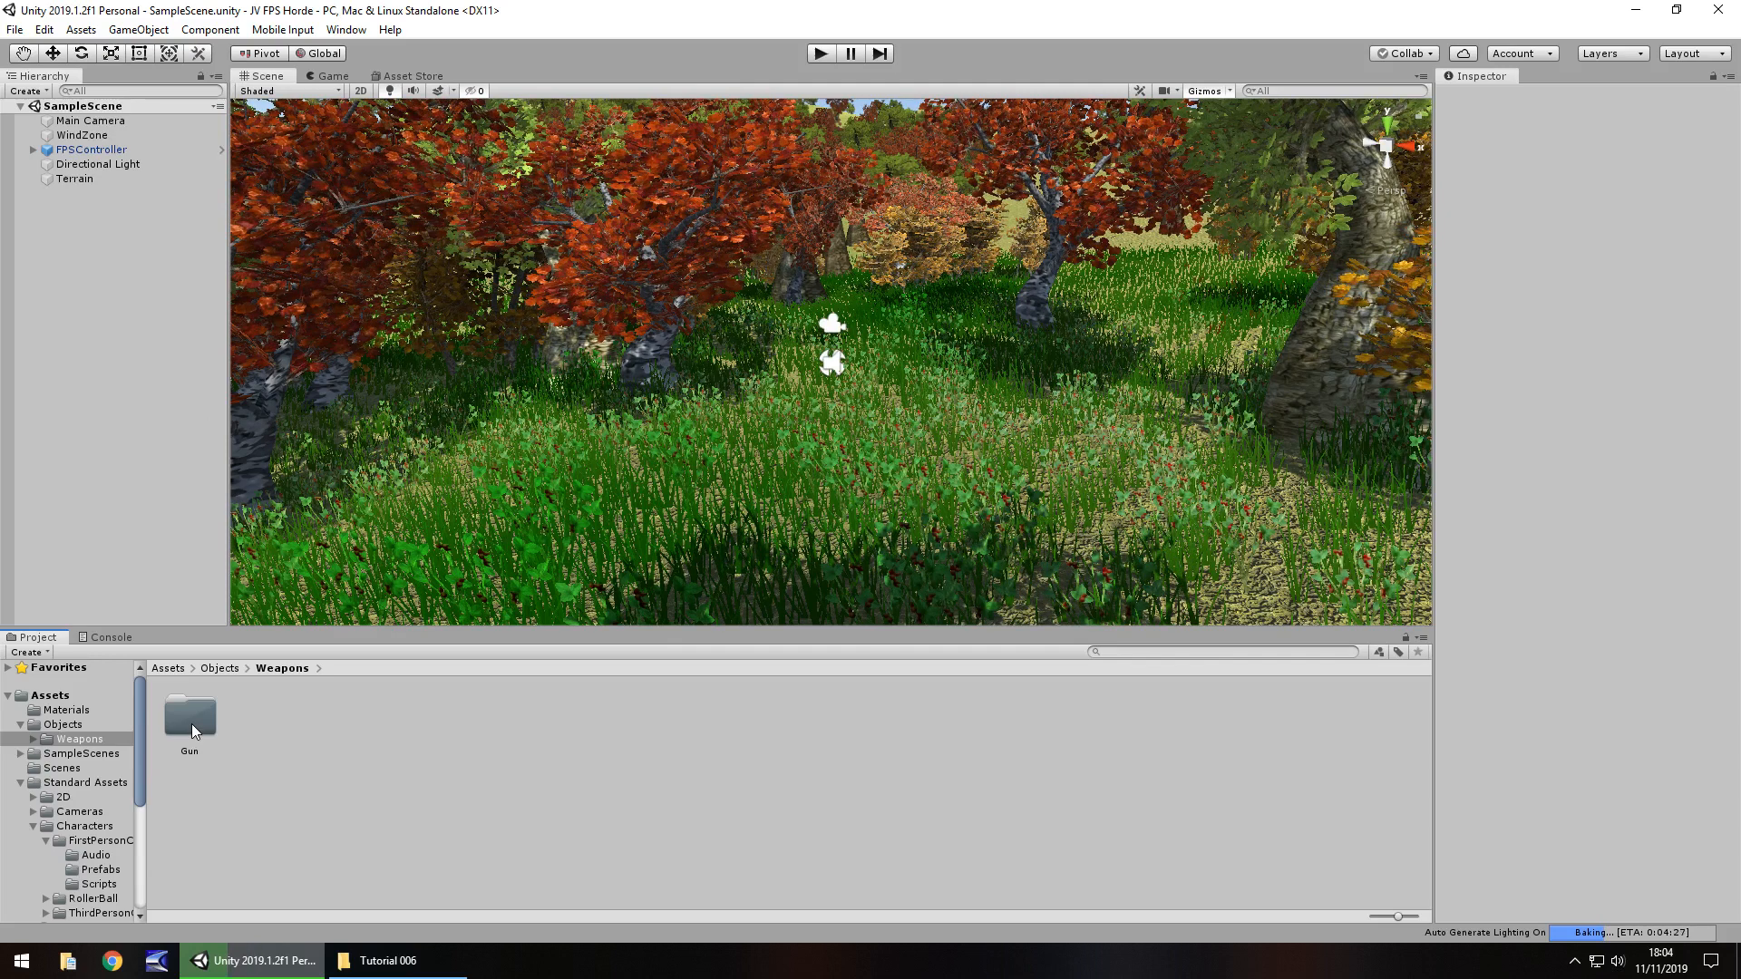
- Place the M9 model from the Gun folder under FPSController and preview it in Game view
double_click(188, 716)
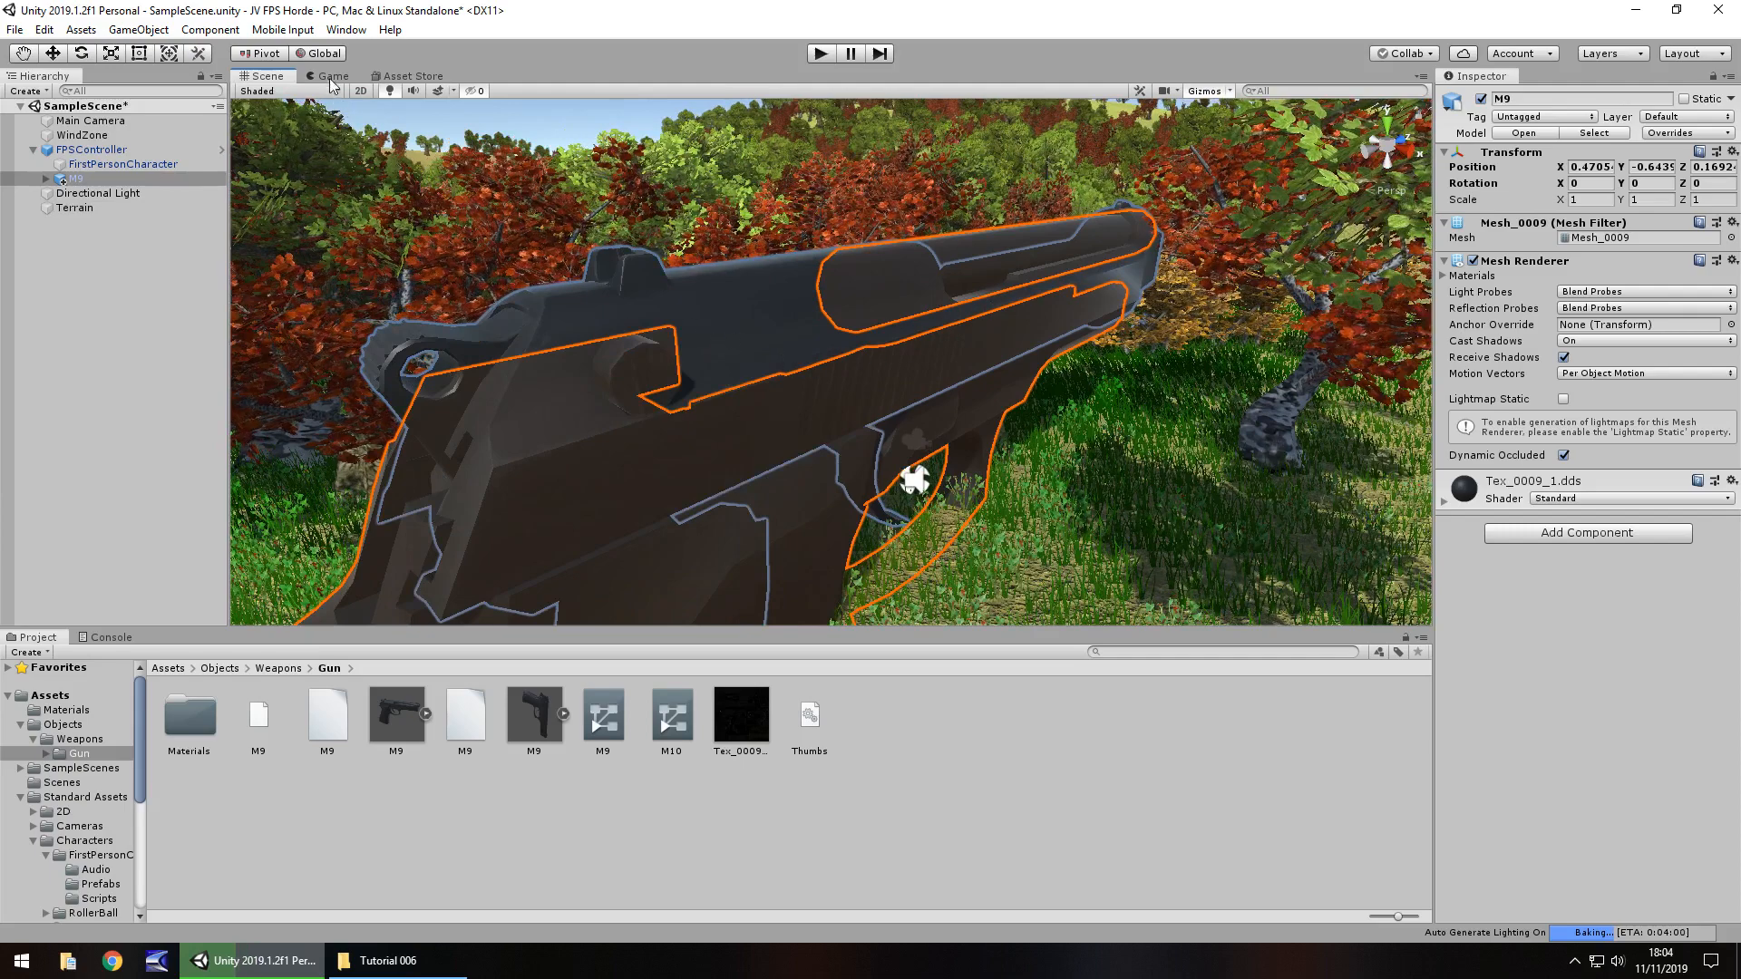
click(332, 75)
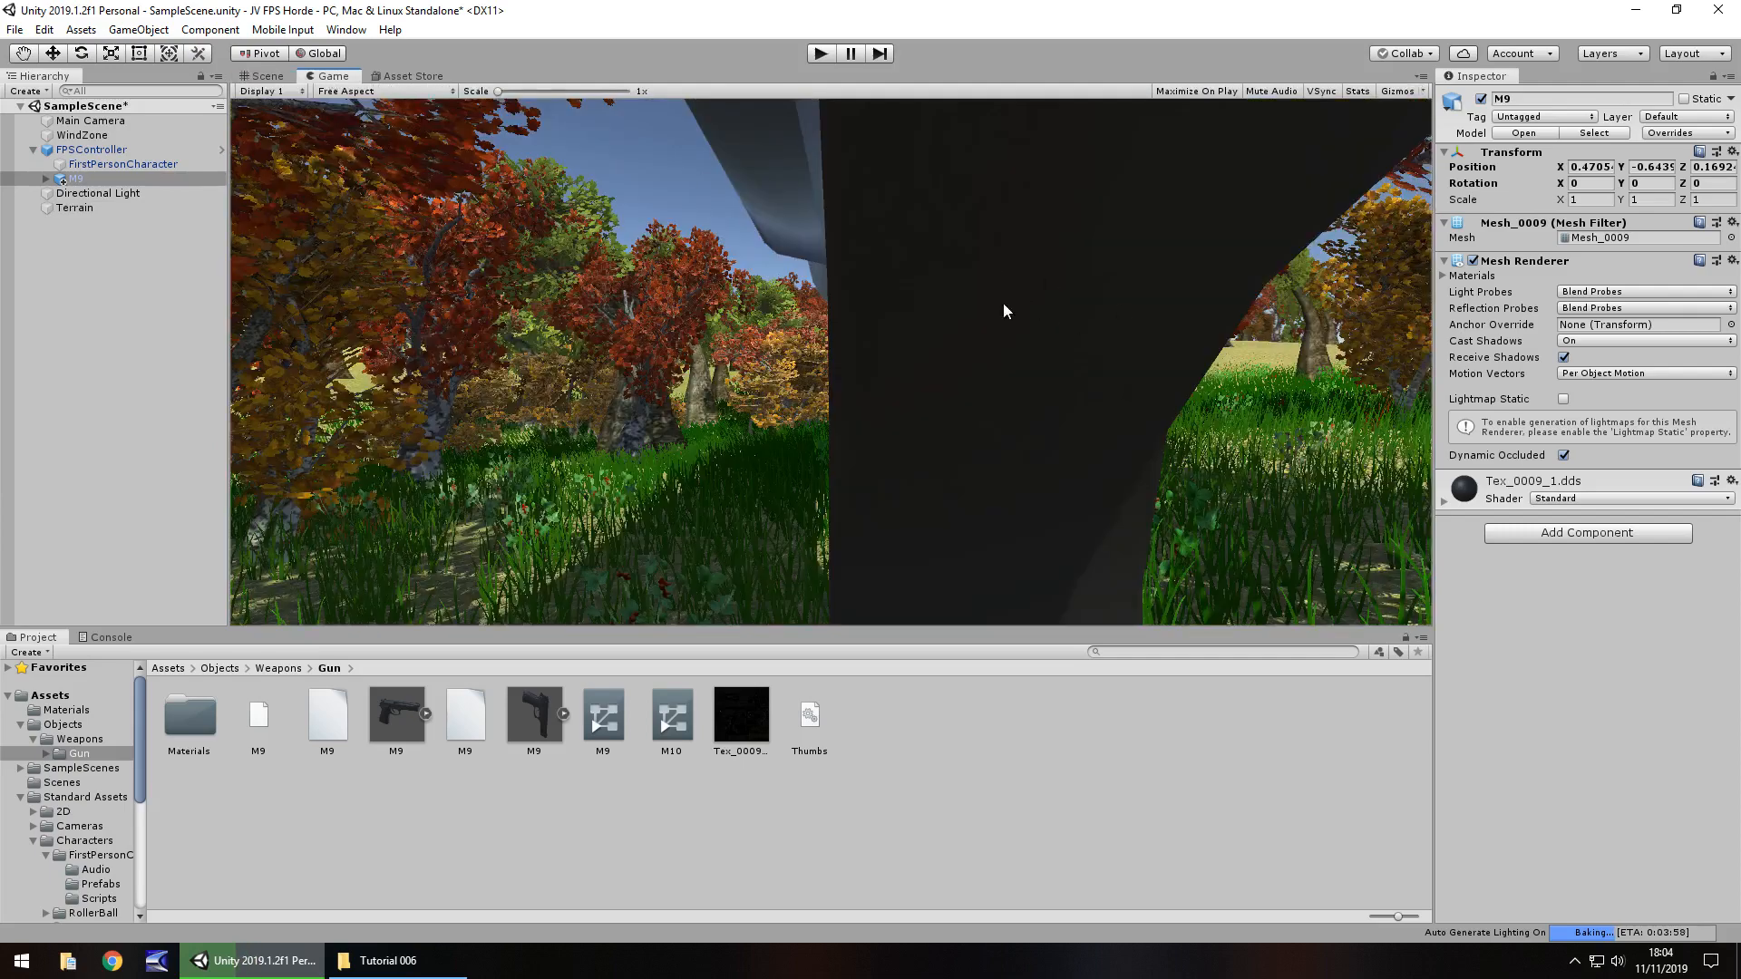
click(262, 75)
text(.2)
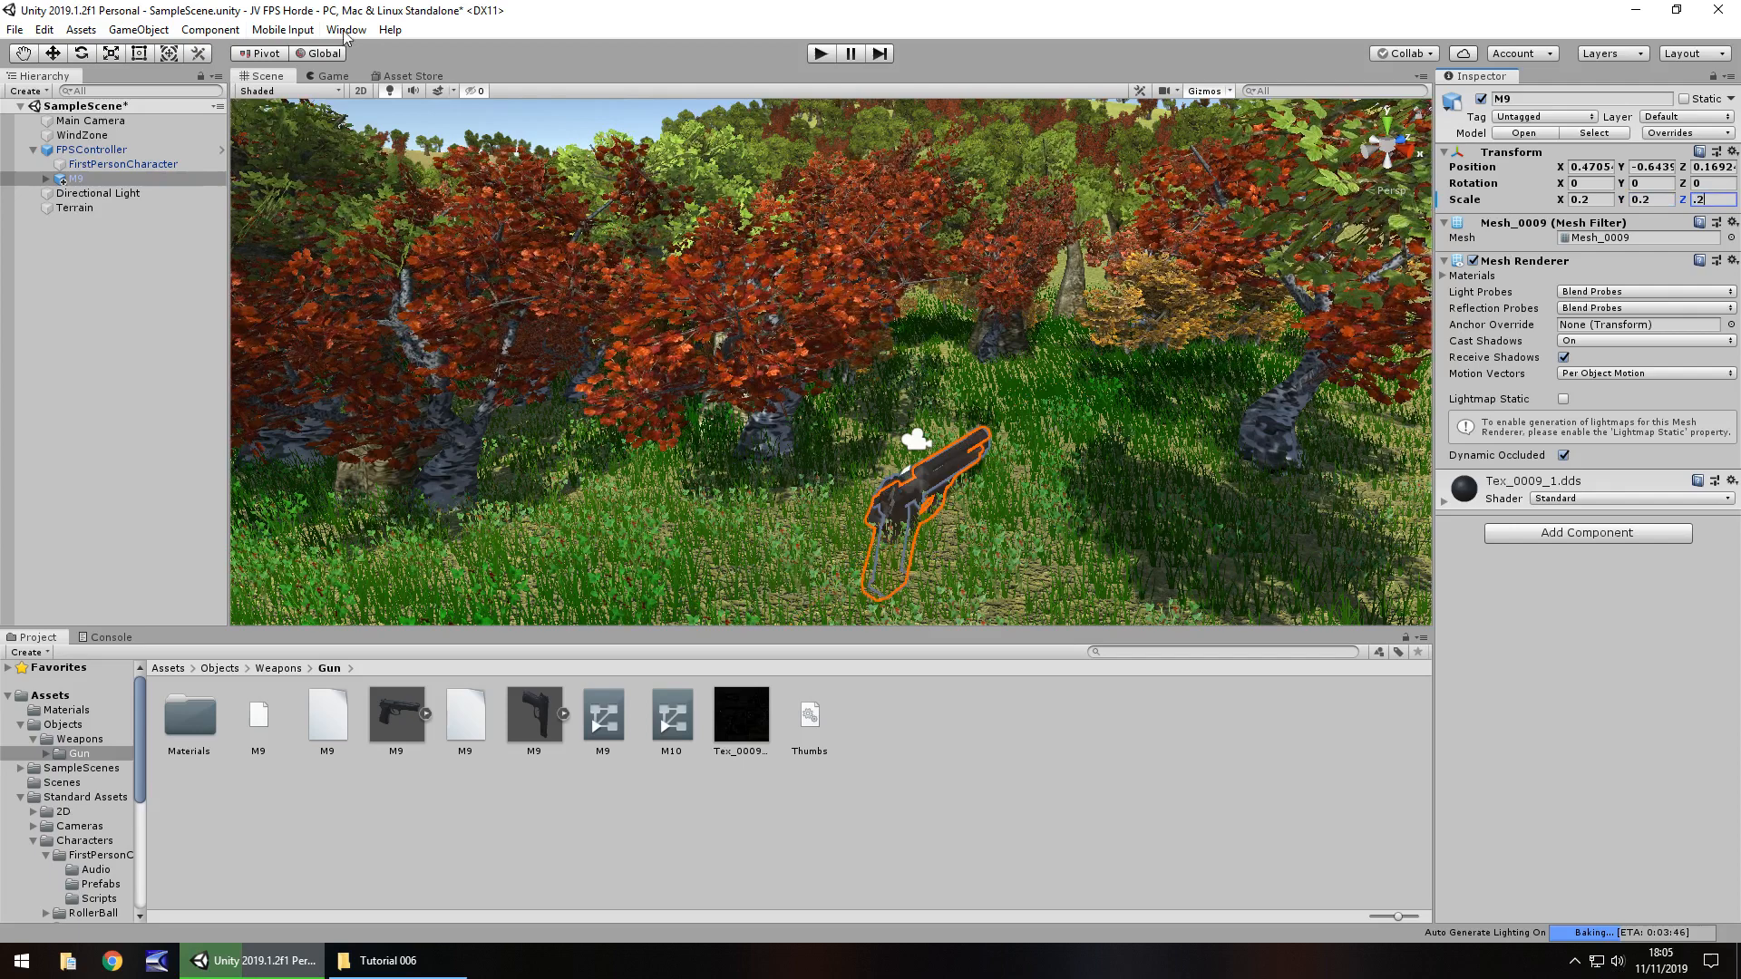
click(331, 75)
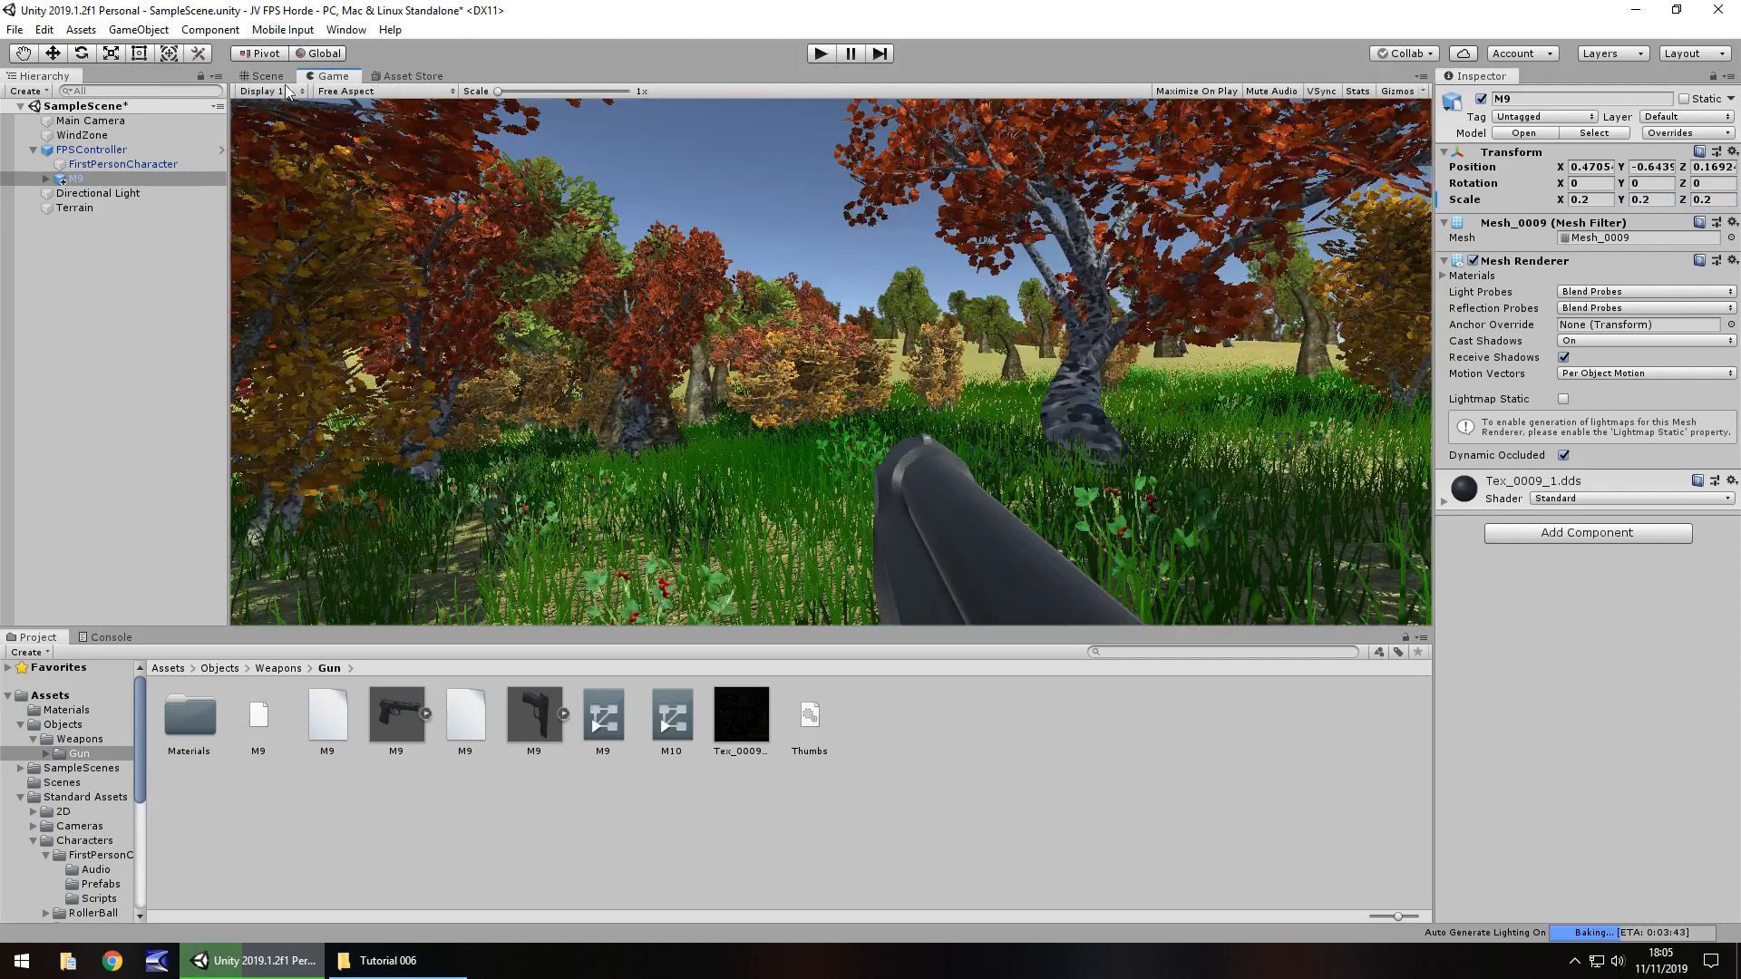
click(263, 76)
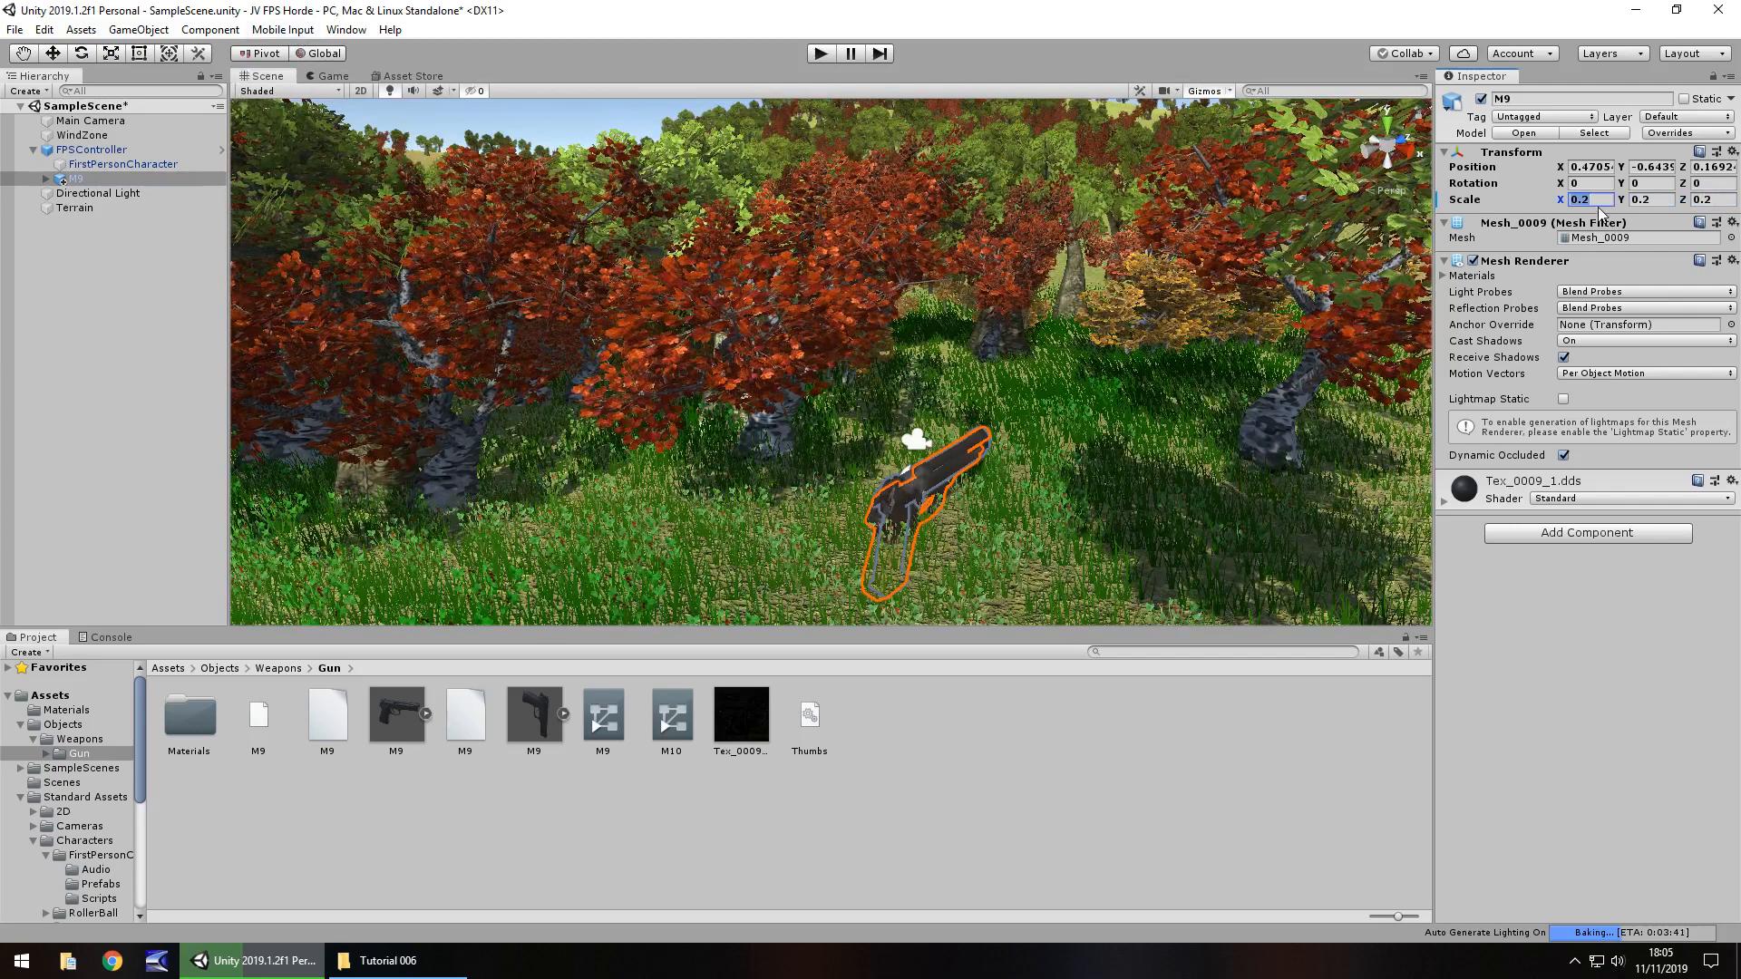
- Scale the M9 to 0.1 and check it from the player's view
text(0.1)
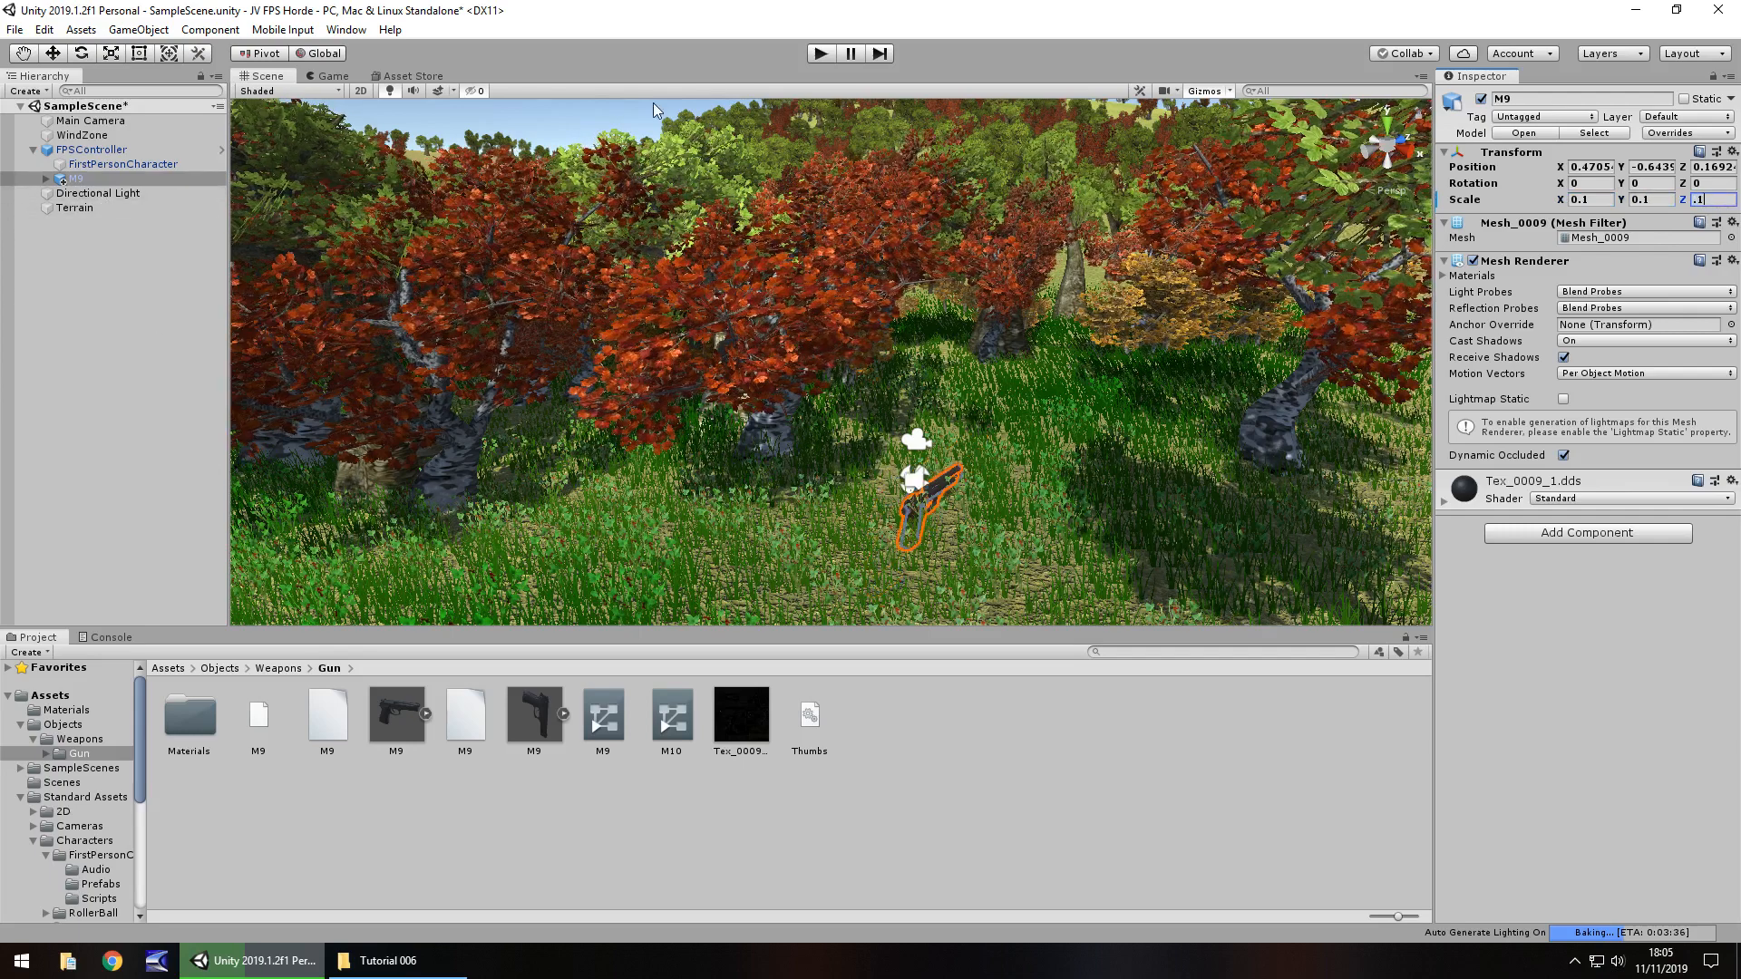
click(330, 75)
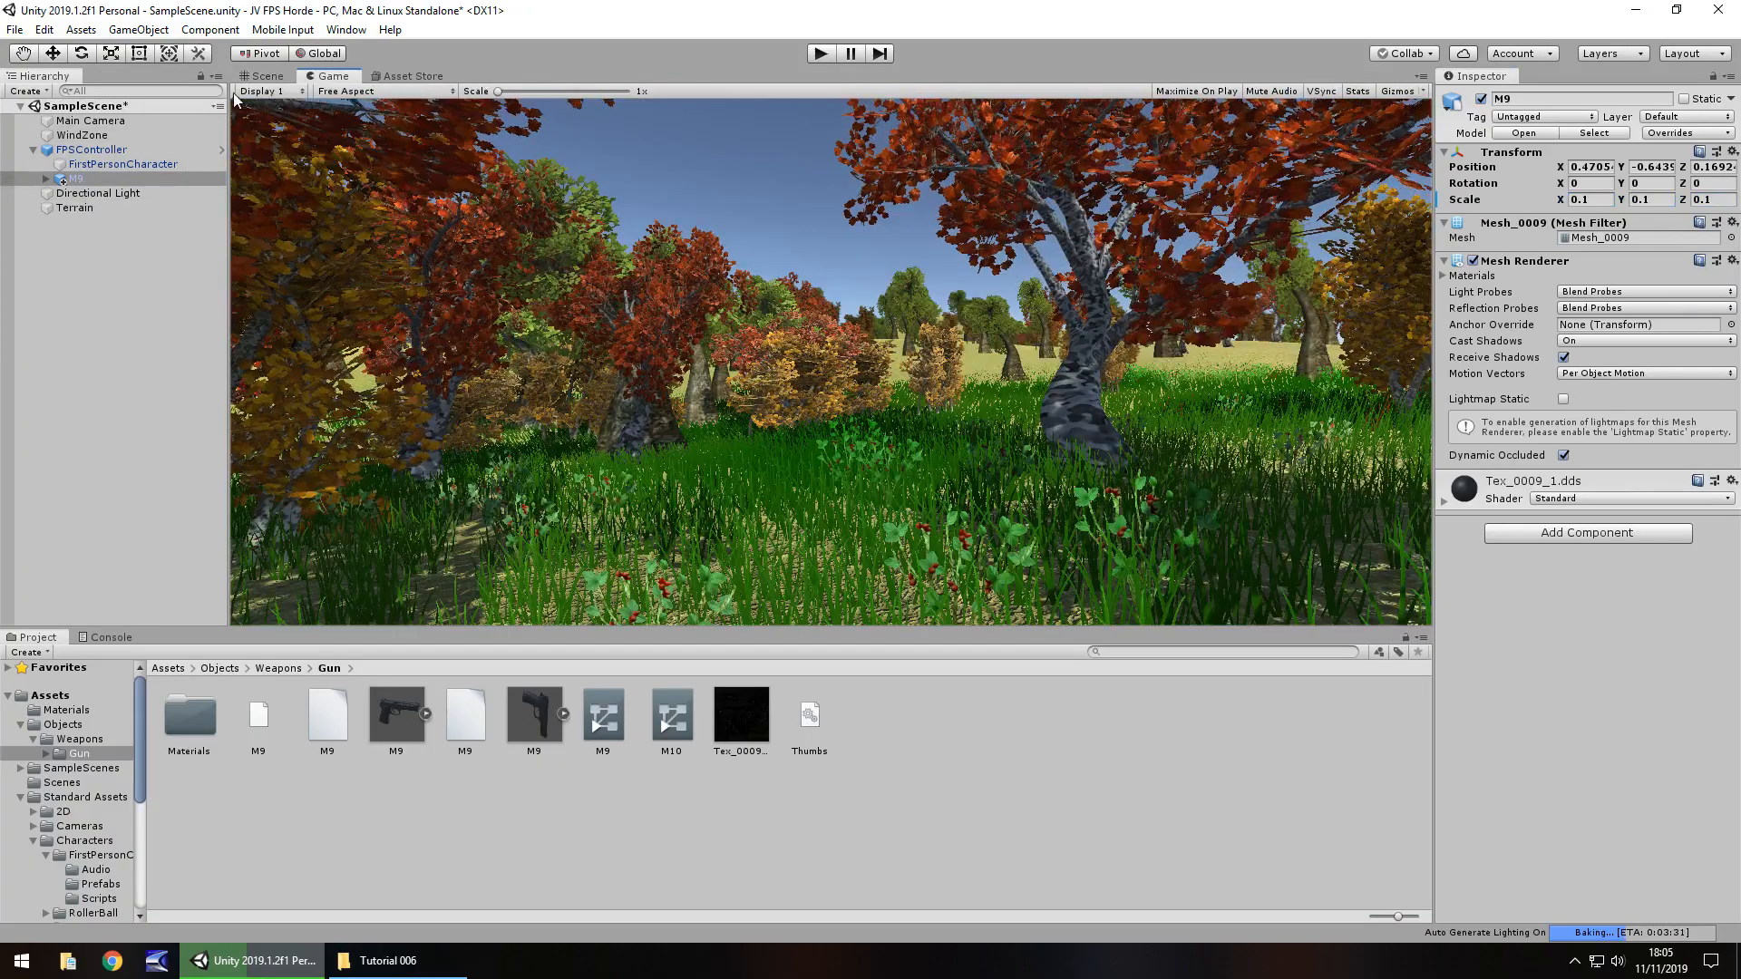
click(265, 76)
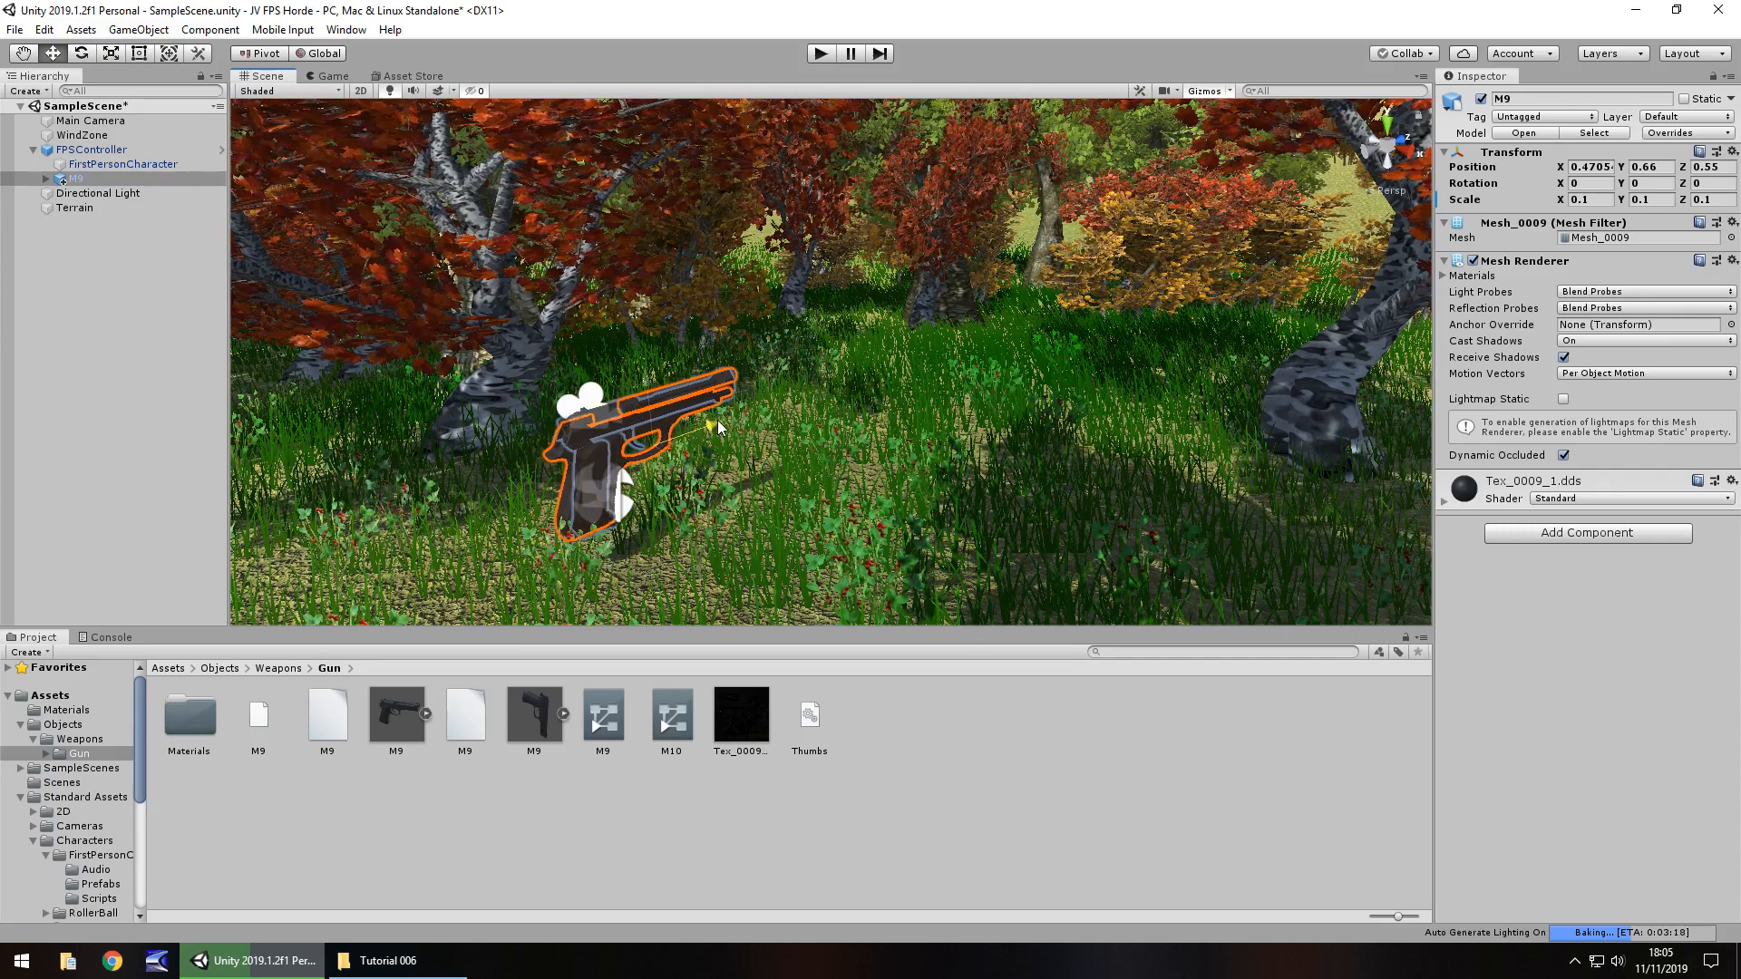
- Dock Game beside Scene; set M9 position 0.57, 0.03, 2.69, rotation Y -5.77, scale 0.08
click(330, 75)
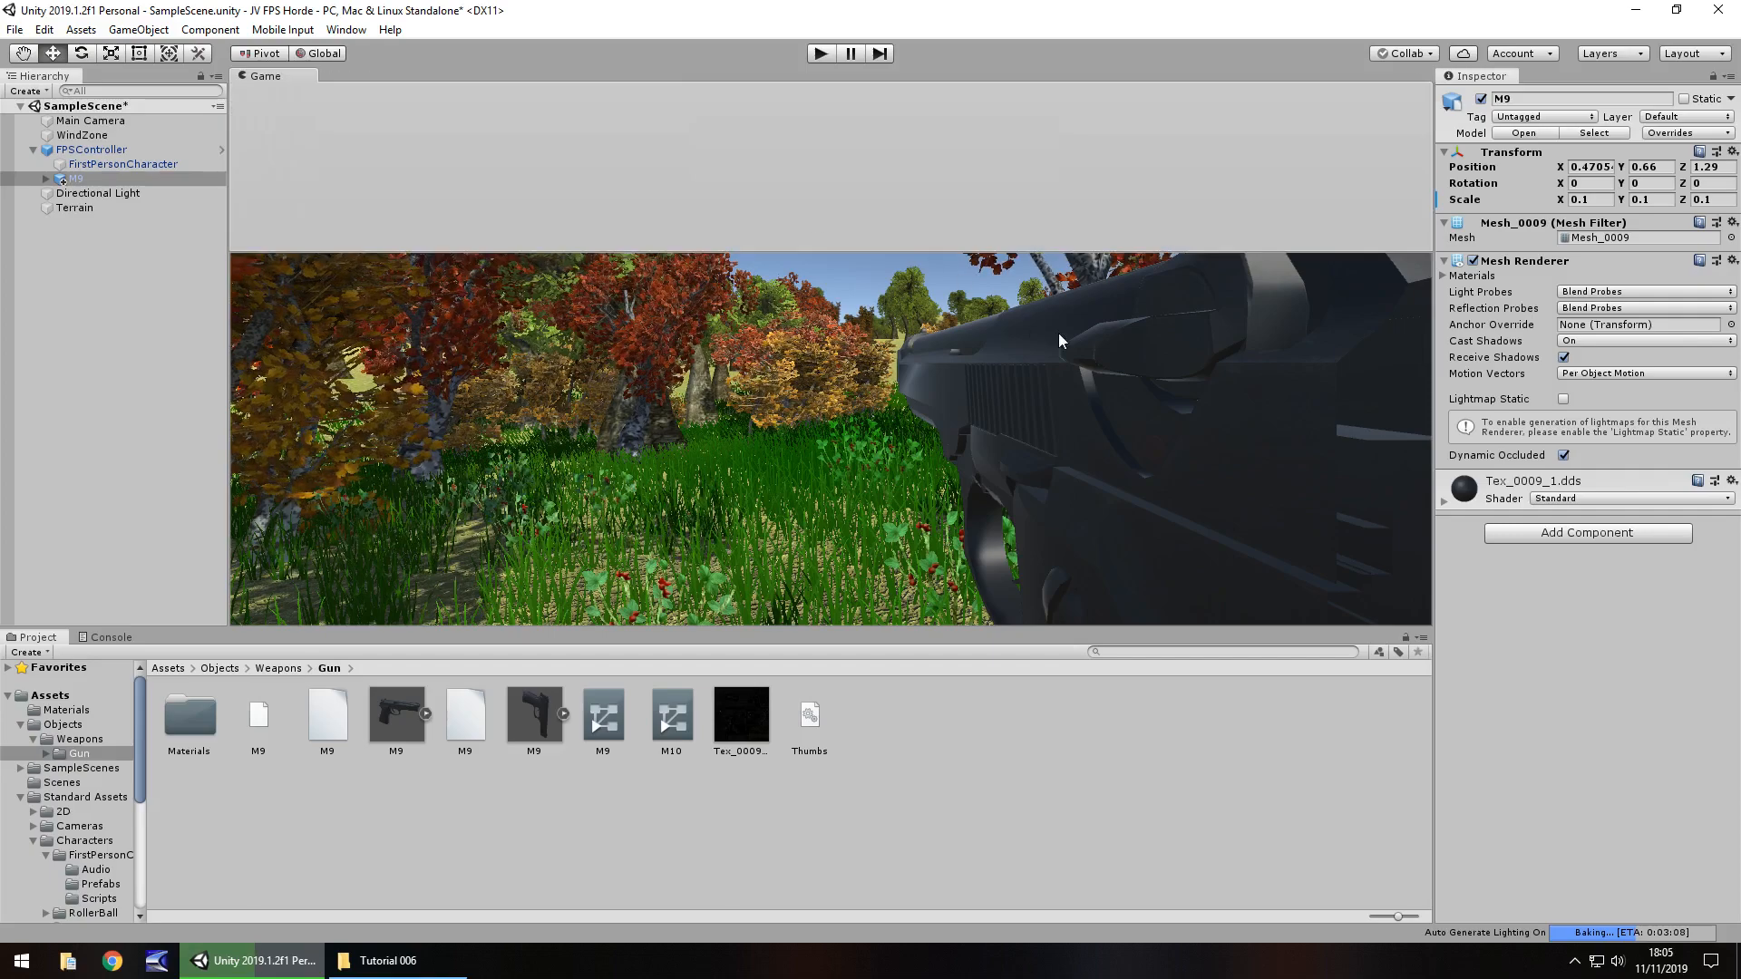
click(262, 75)
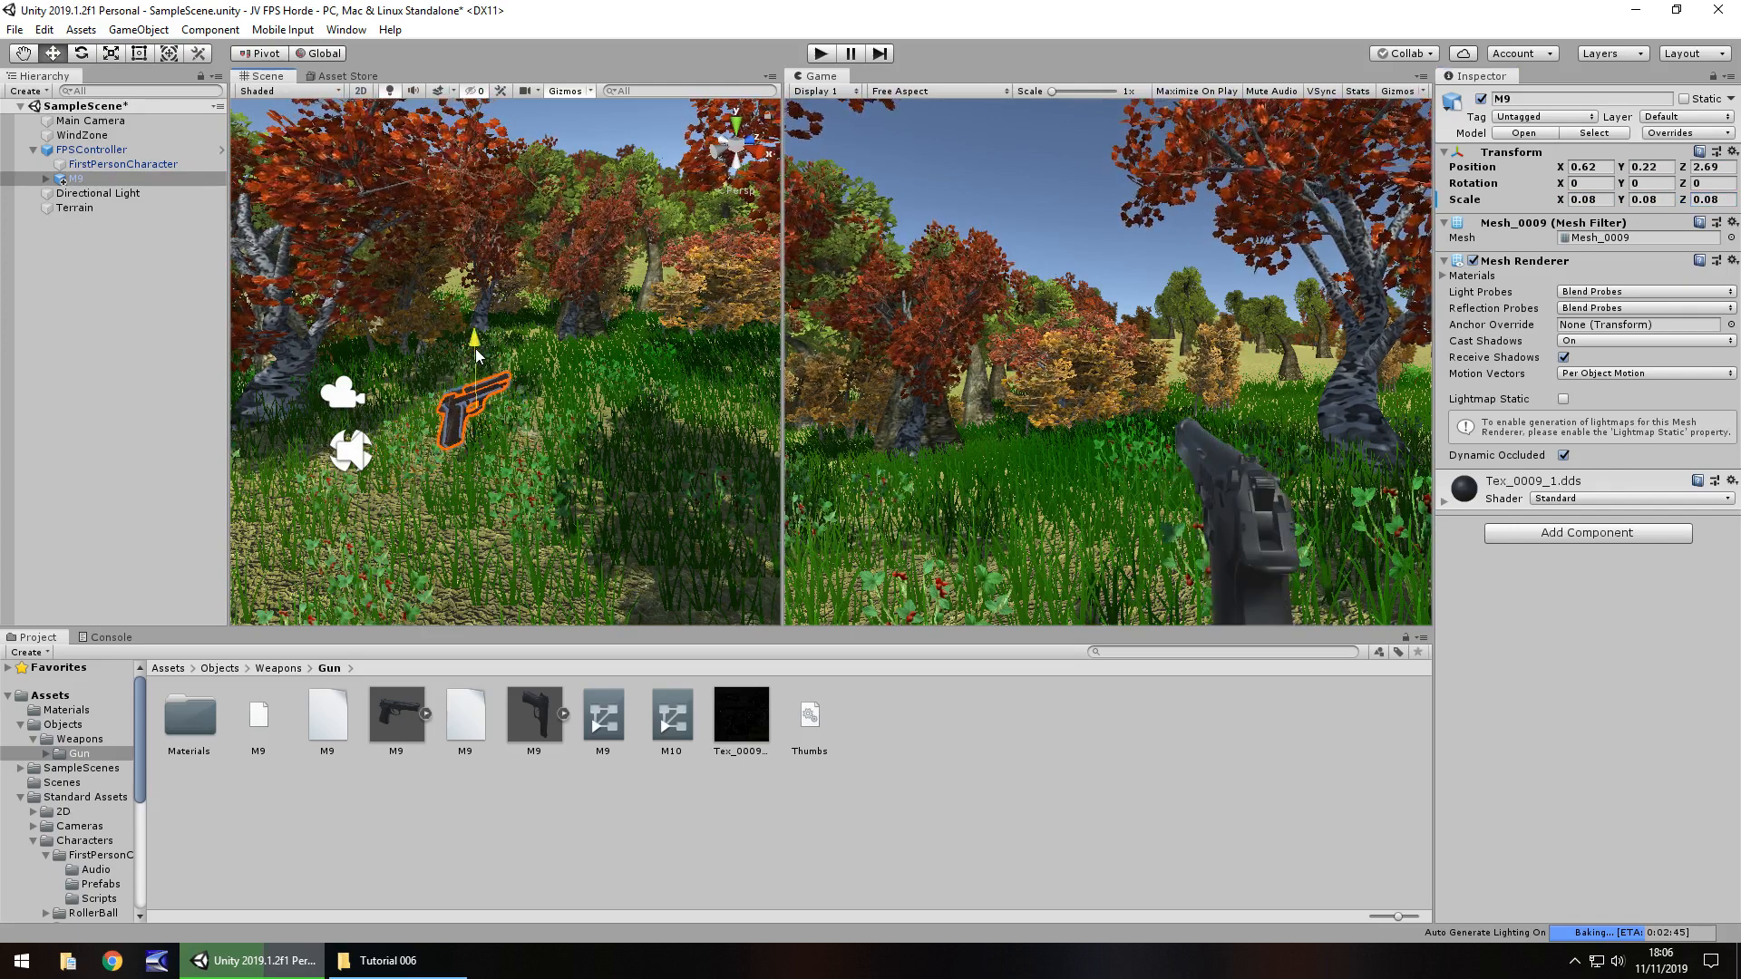
drag(478, 338, 527, 439)
text(-5.77)
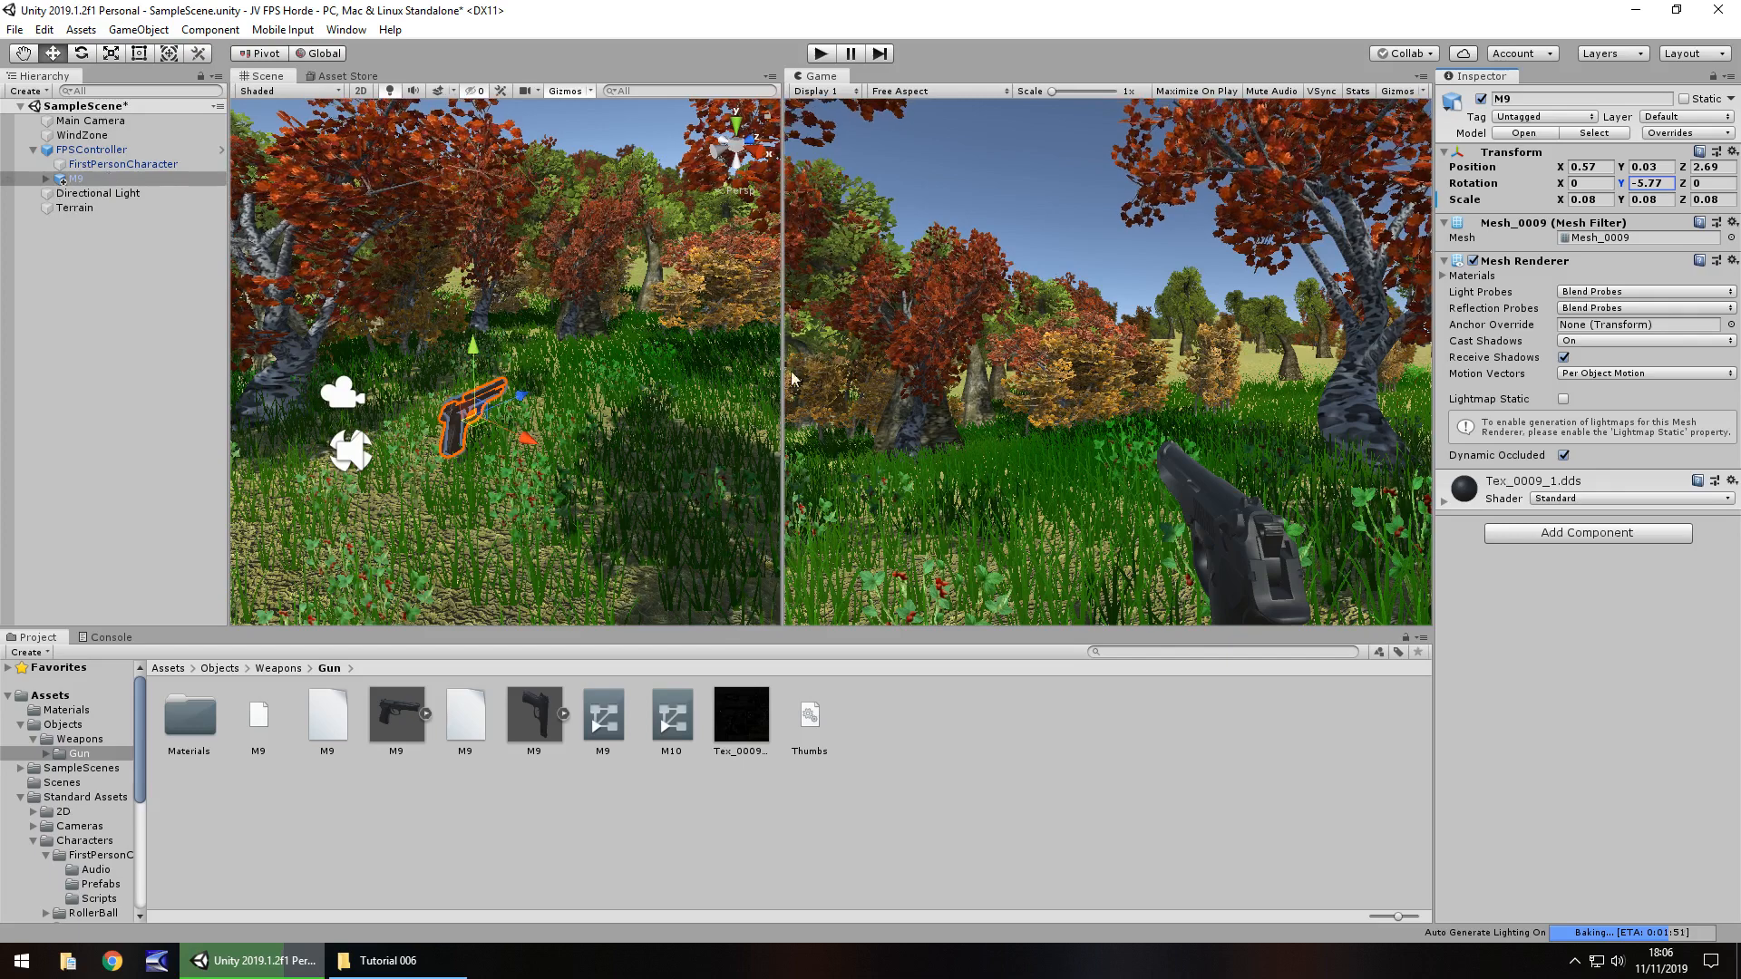
mouse_move(692, 78)
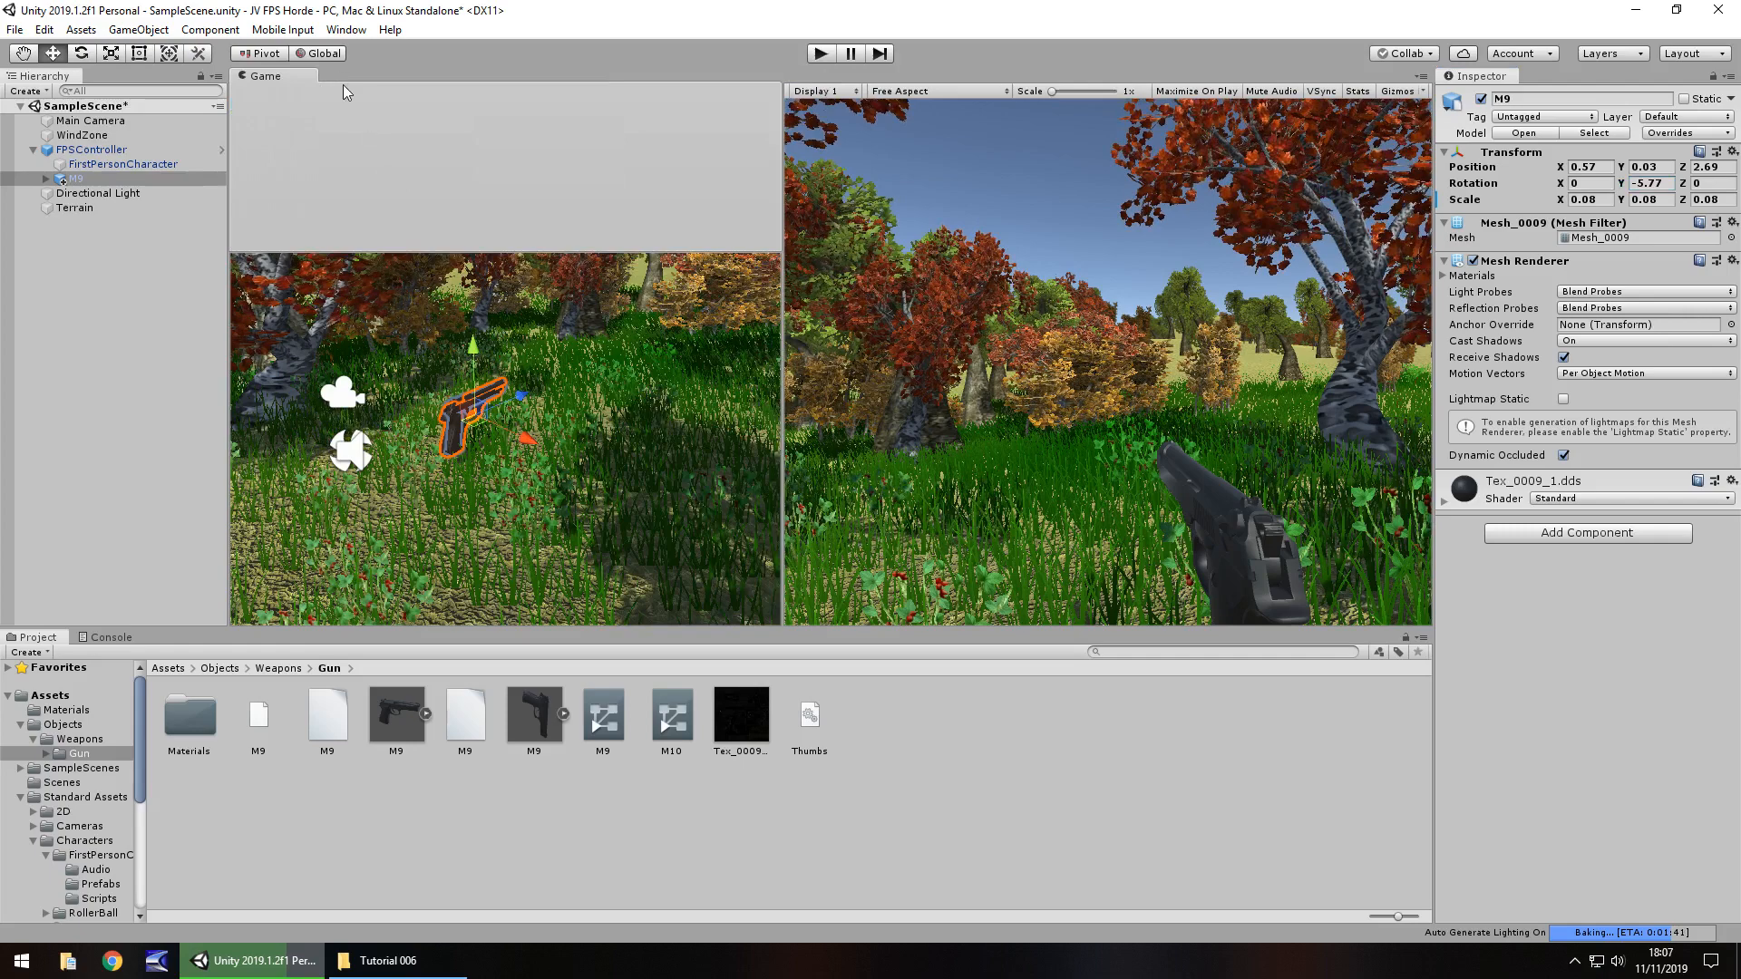
- Rejoin the Game tab with Scene, play-test the pistol view, and select FirstPersonCharacter
click(820, 53)
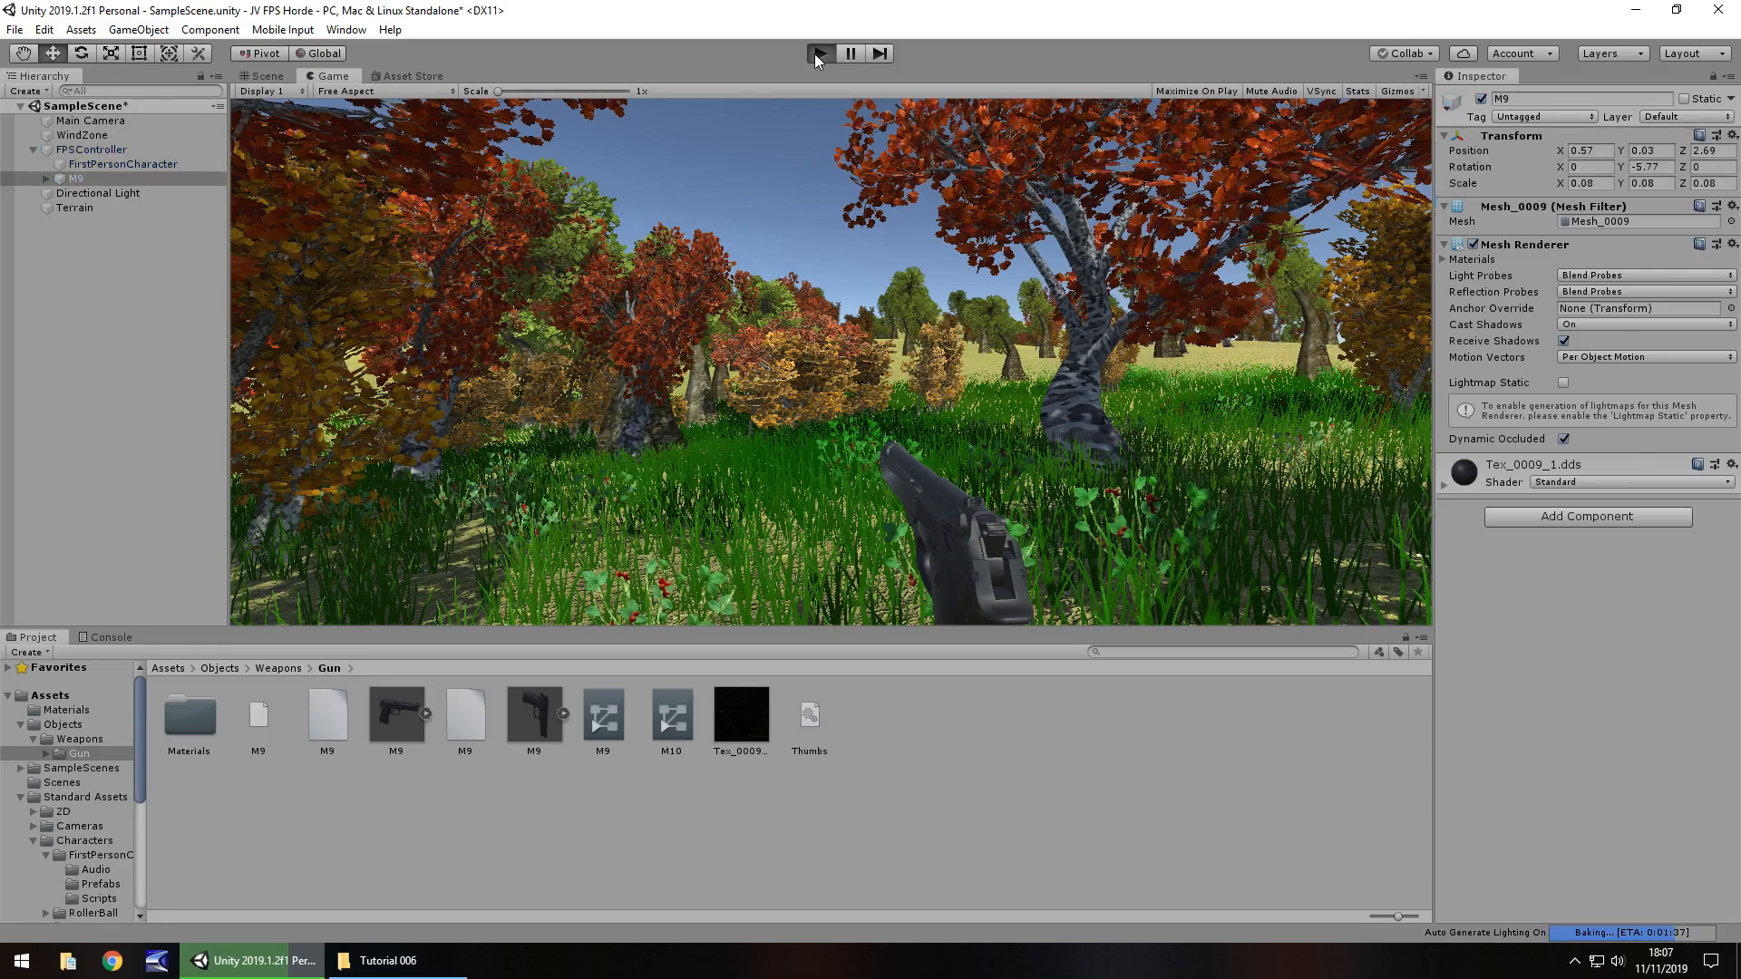
click(820, 53)
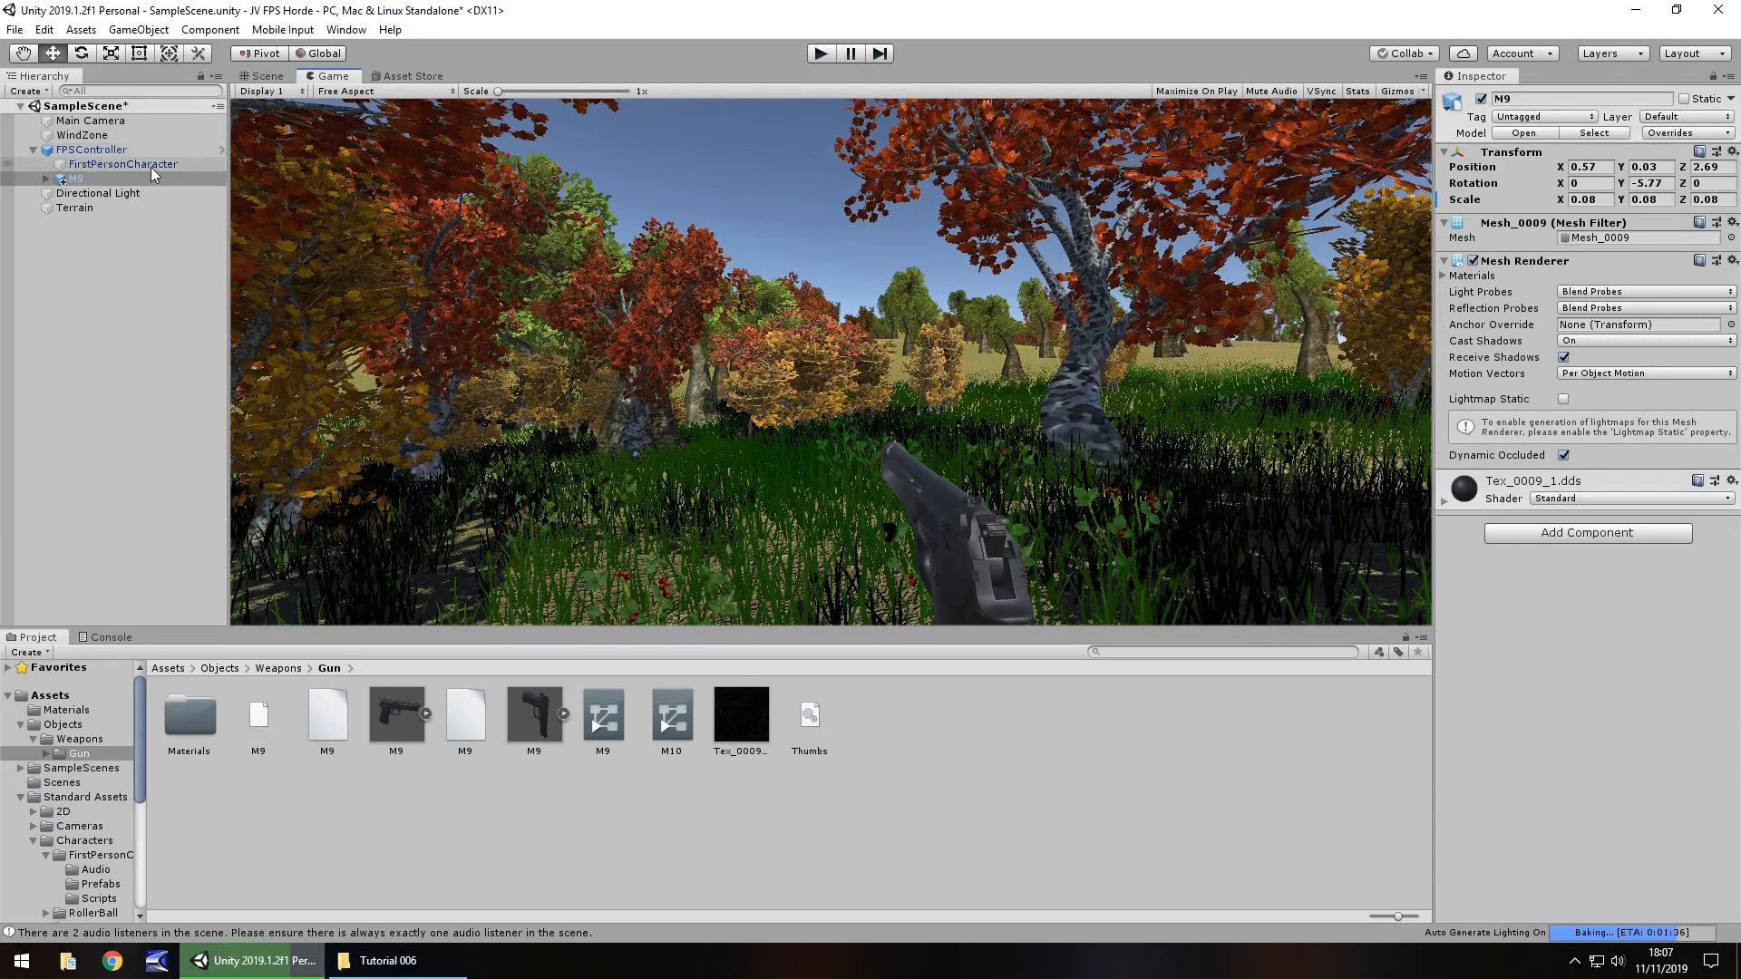
click(122, 163)
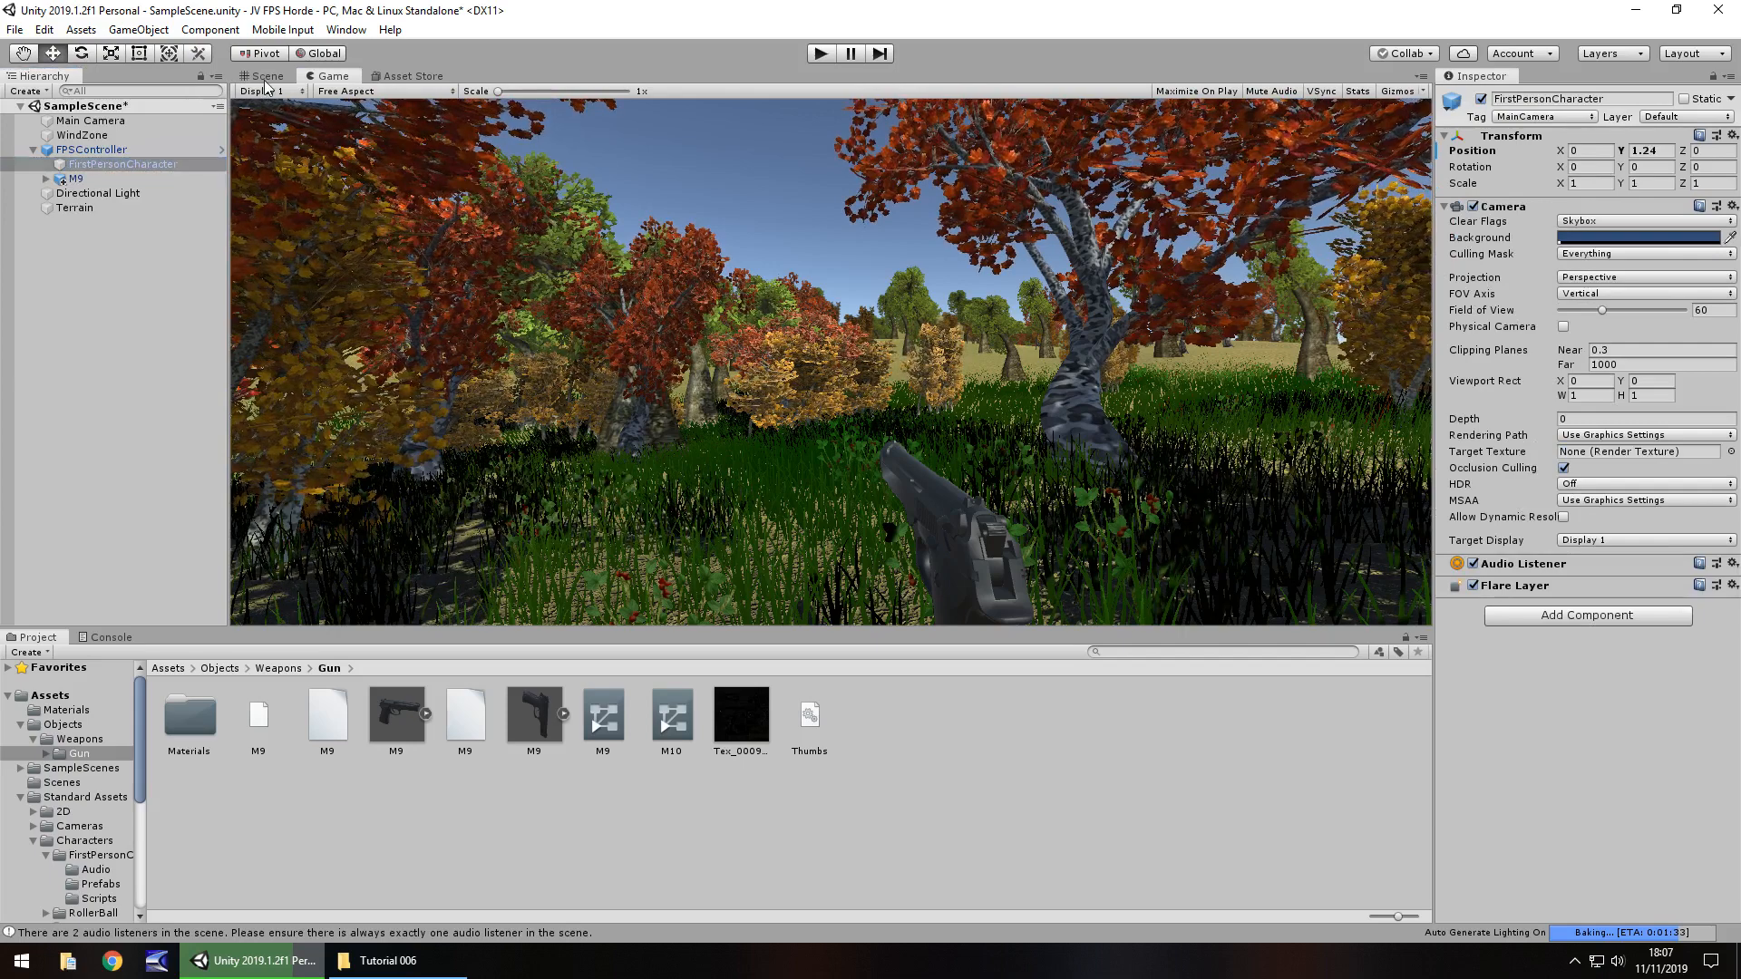
- Make M9 a child of FirstPersonCharacter and play-test the view
click(262, 75)
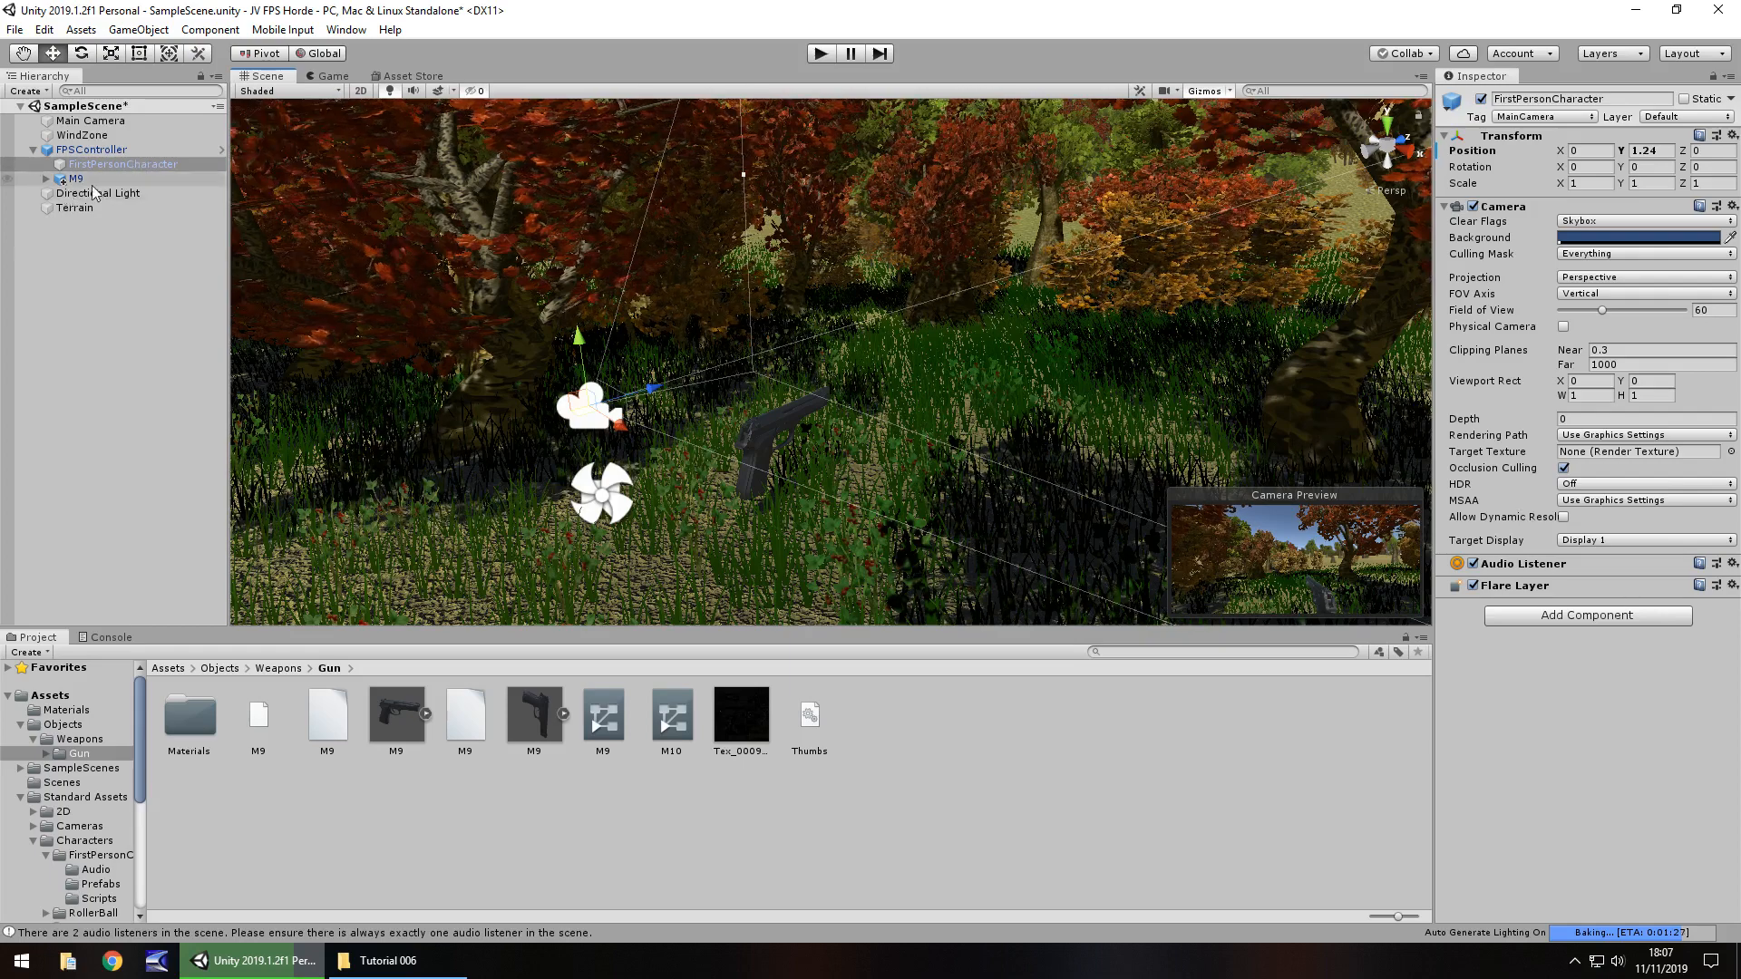
click(122, 163)
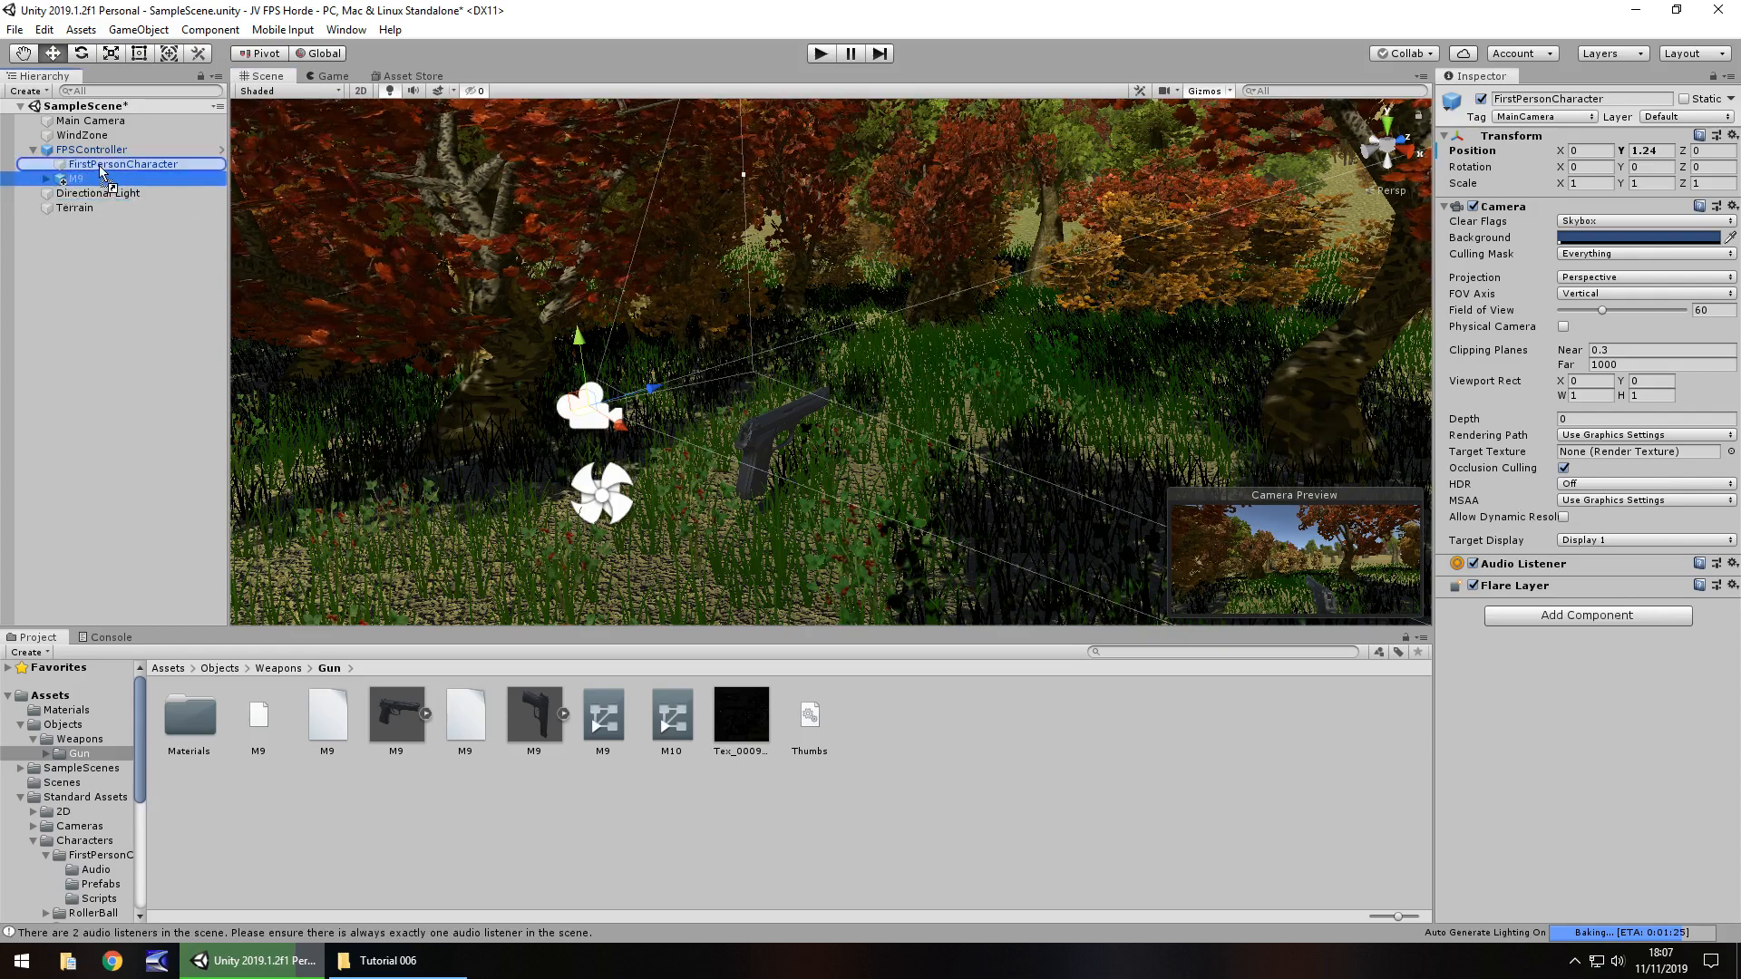
click(79, 179)
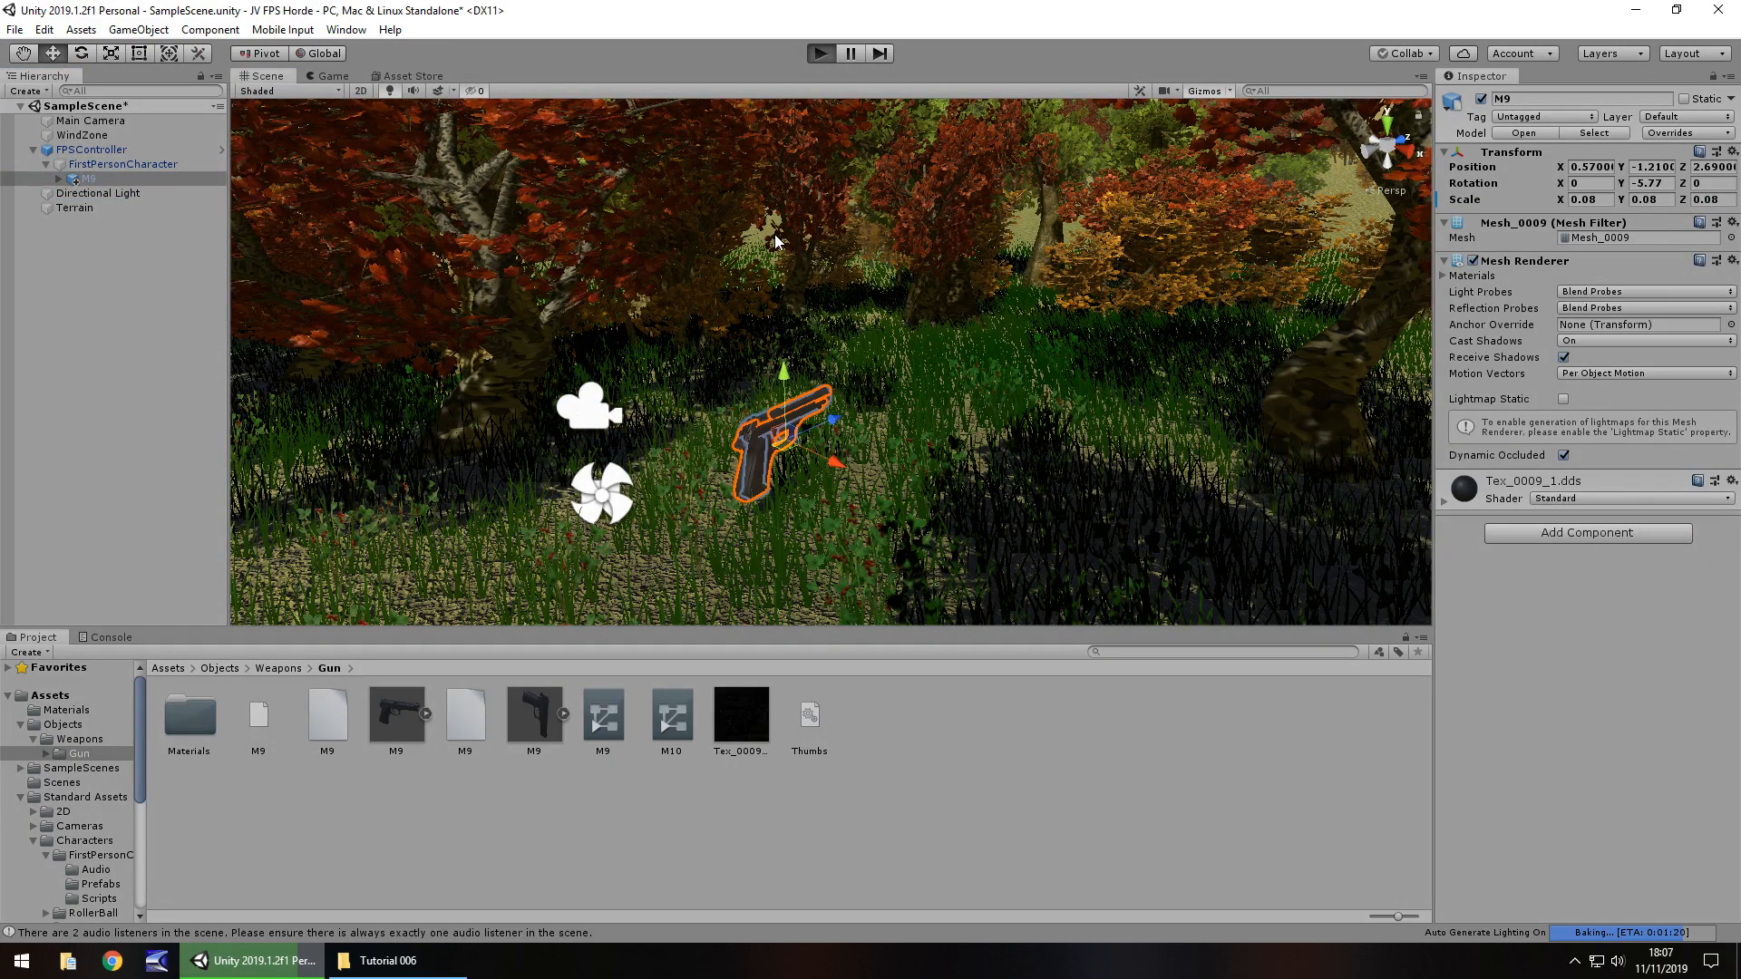
click(821, 53)
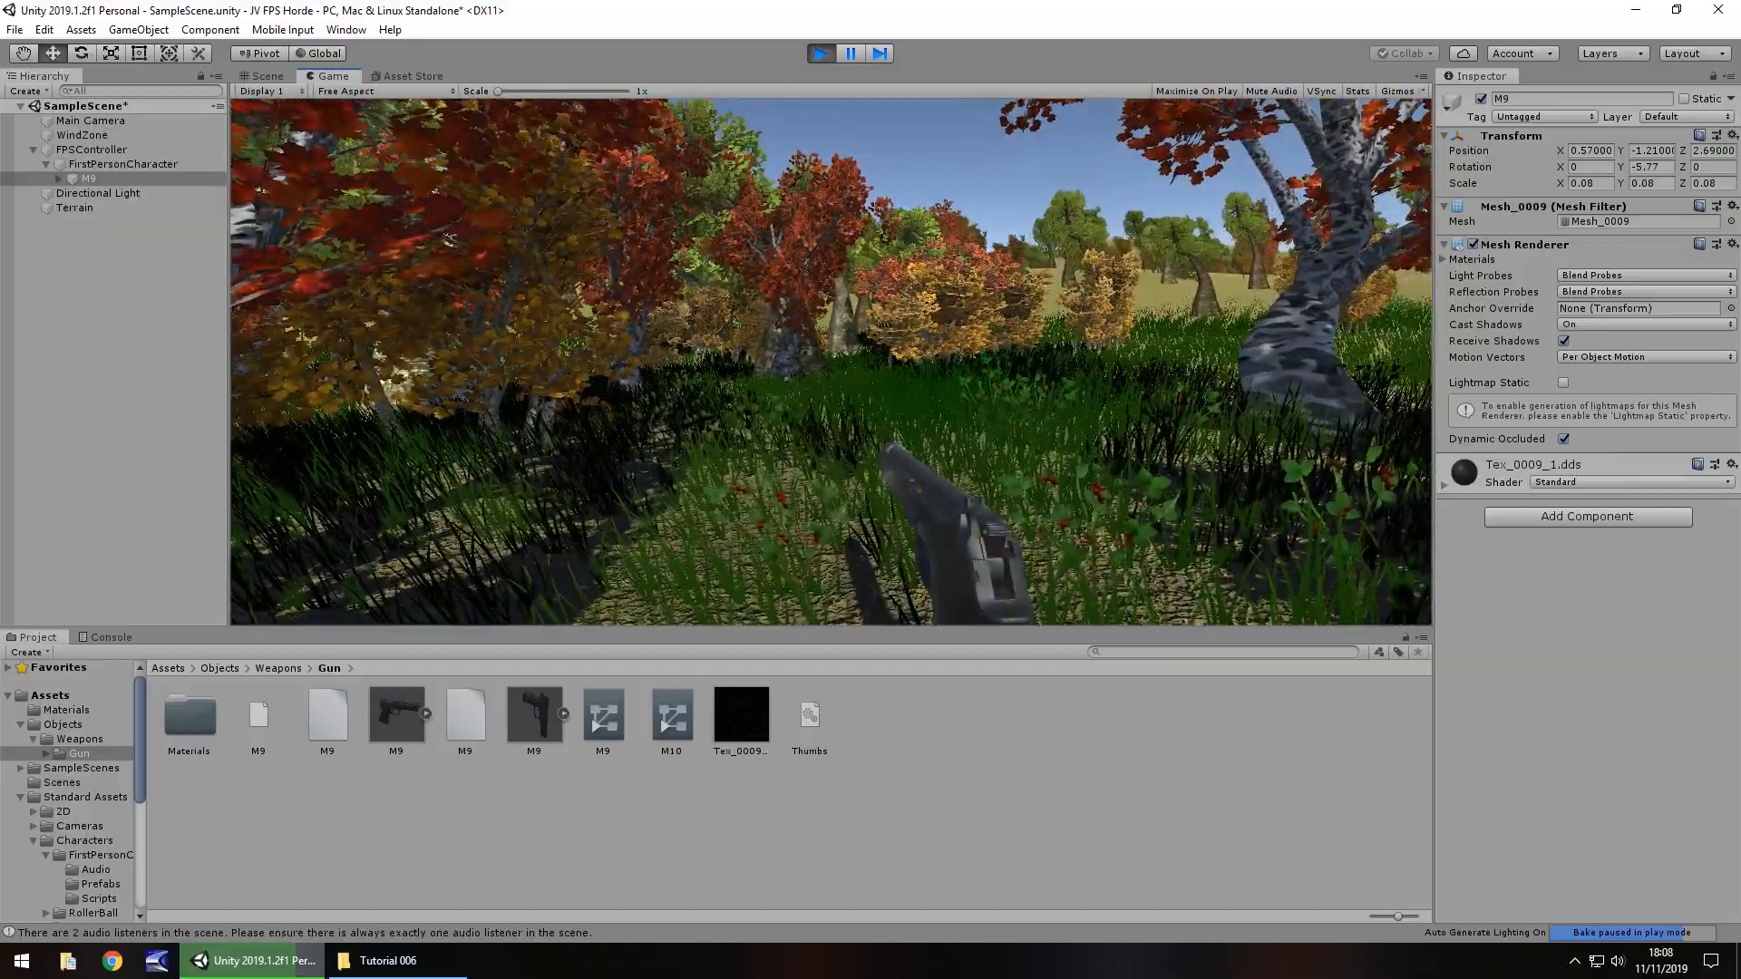
click(266, 76)
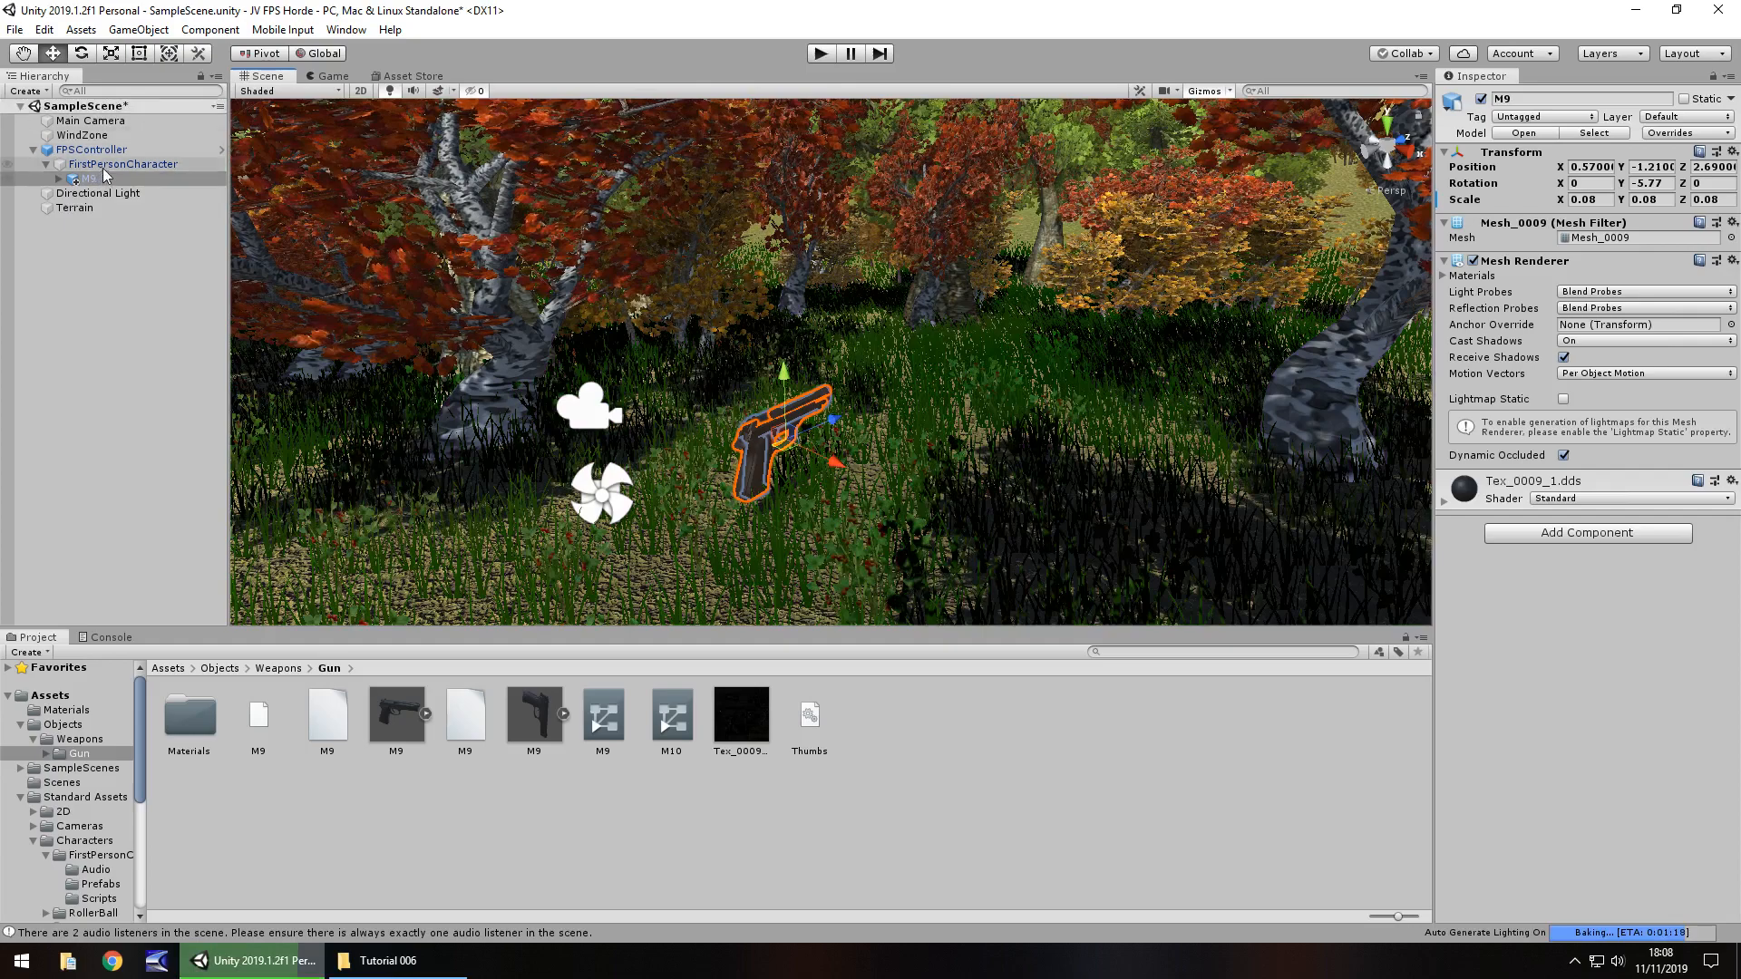
- Set M9's Transform Scale to 0.07 on X, Y and Z
click(123, 163)
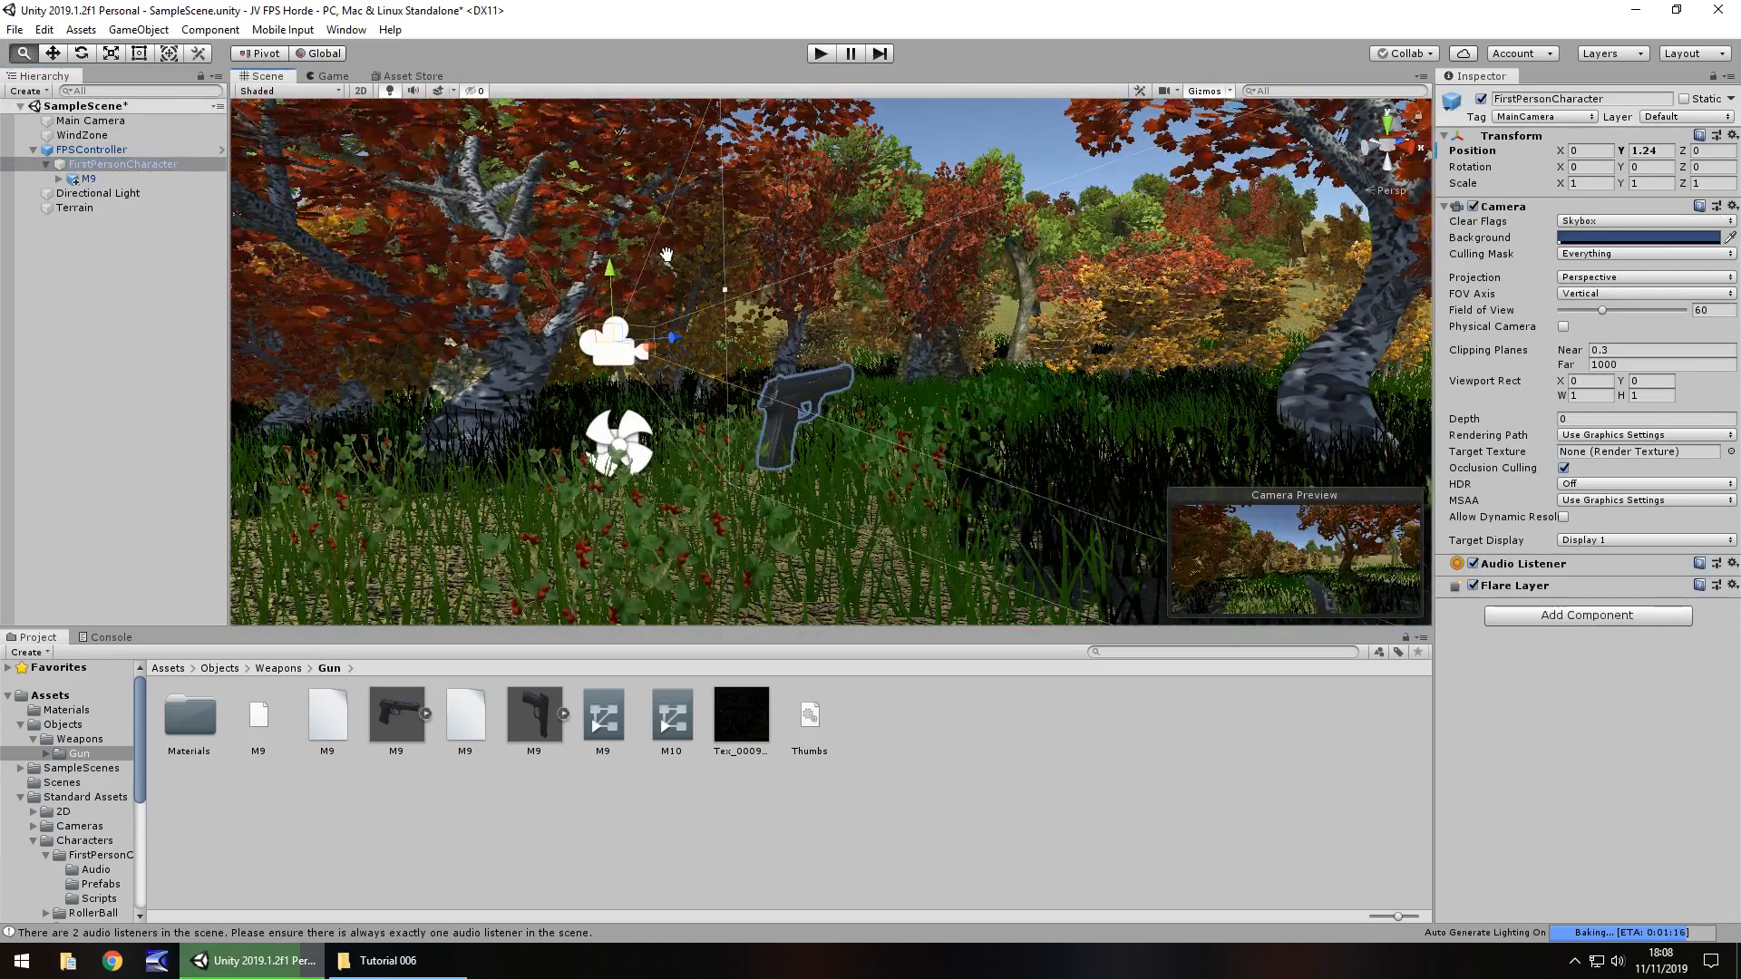
drag(667, 256, 629, 282)
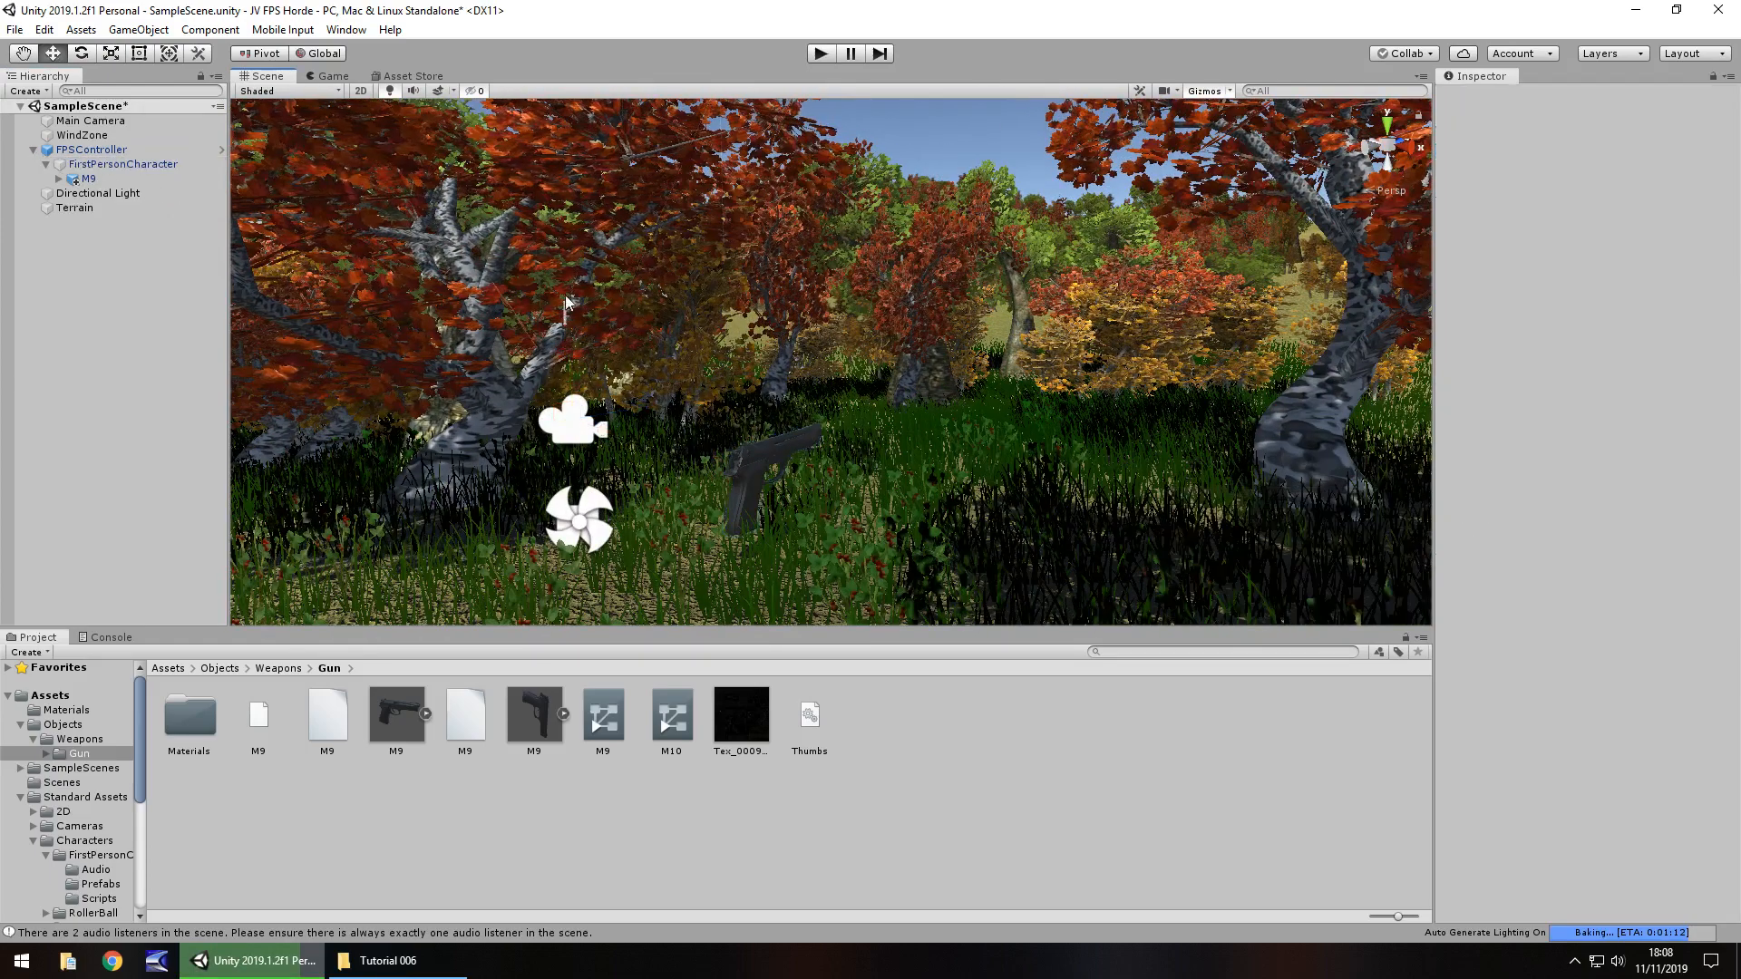
click(123, 164)
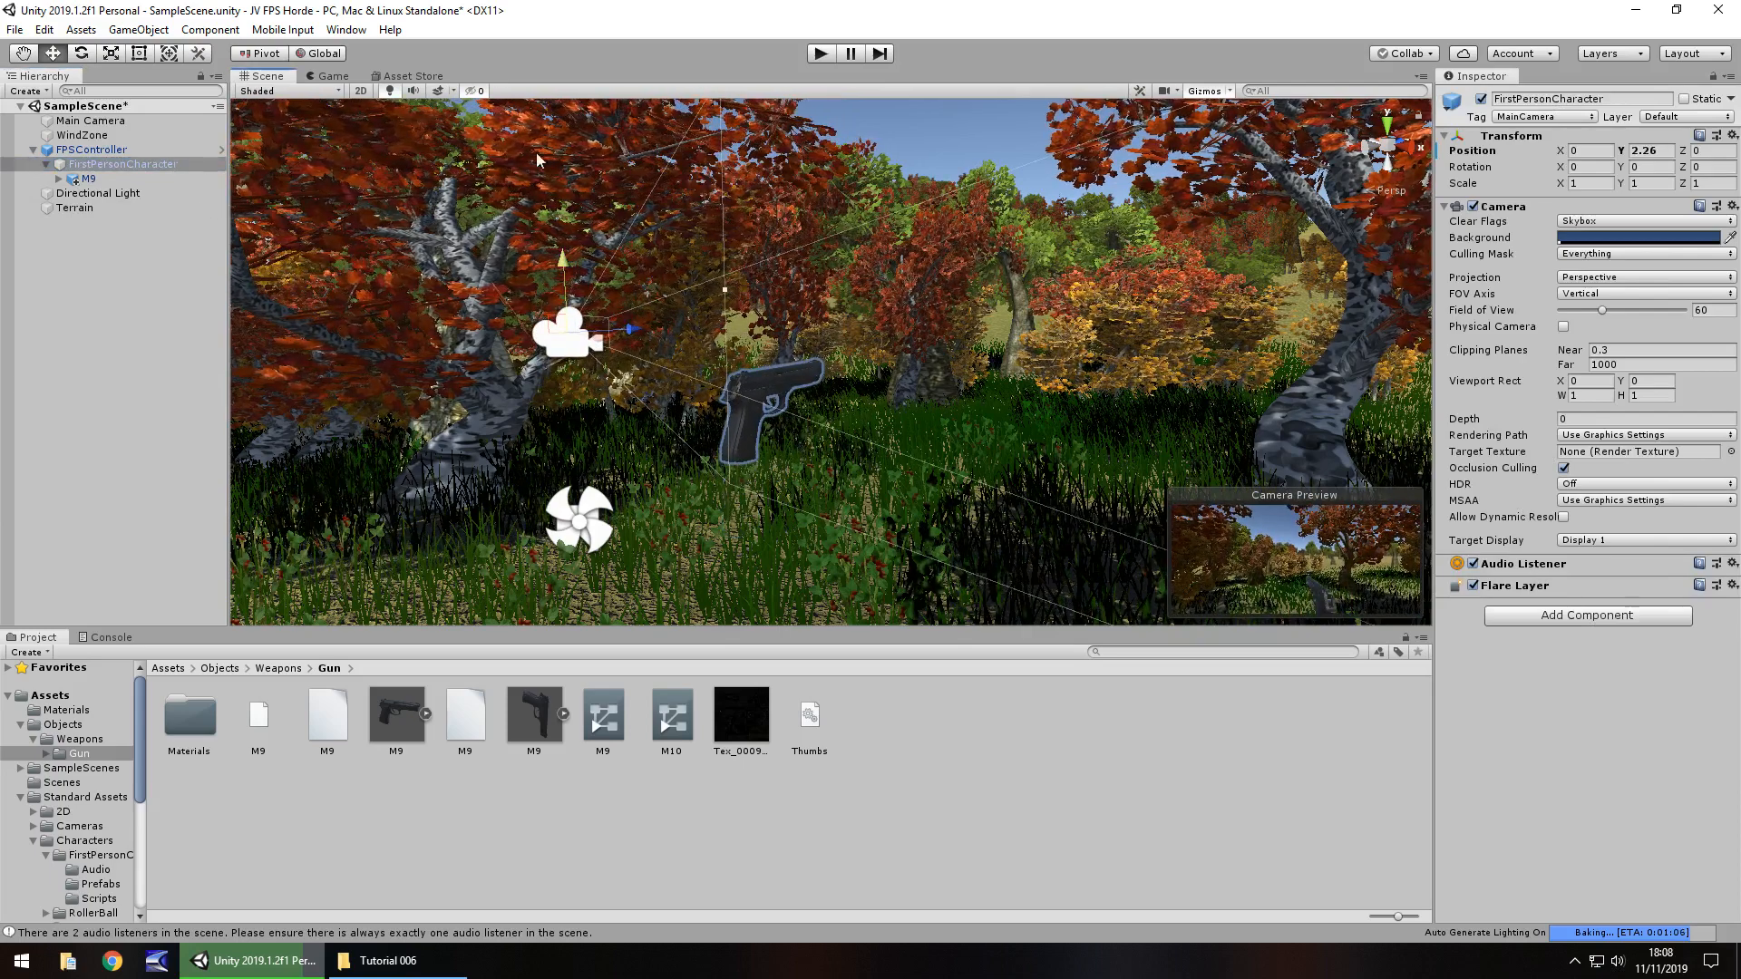
click(761, 416)
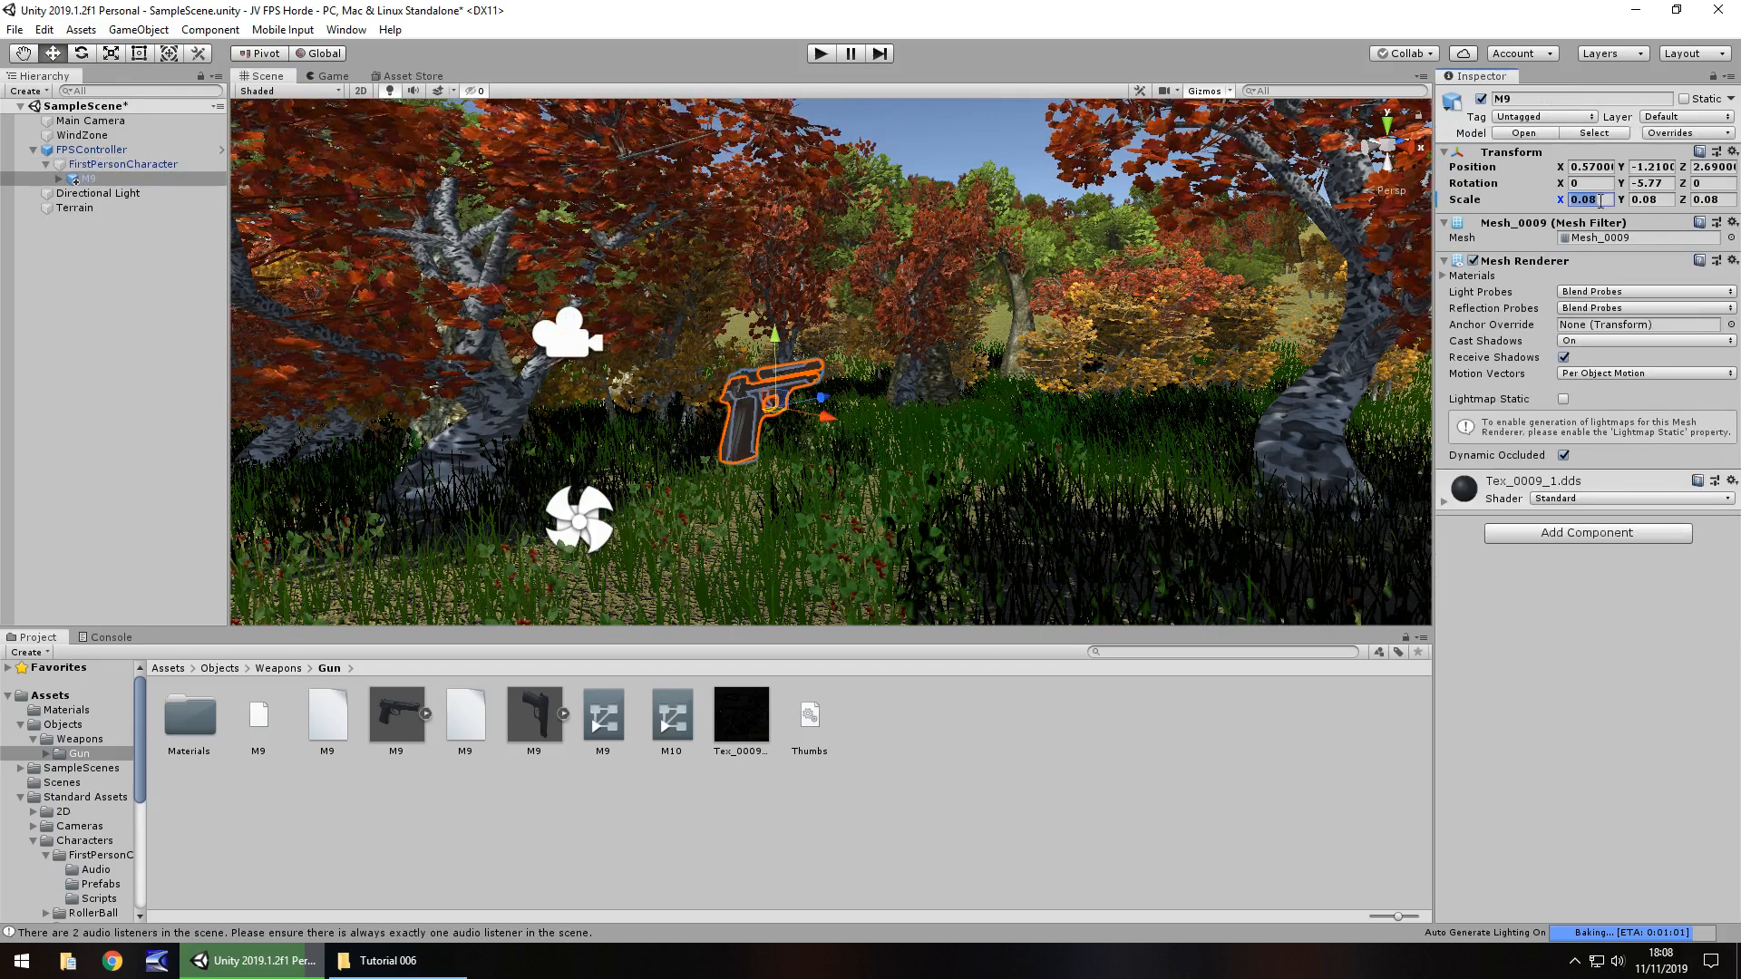
text(0.07)
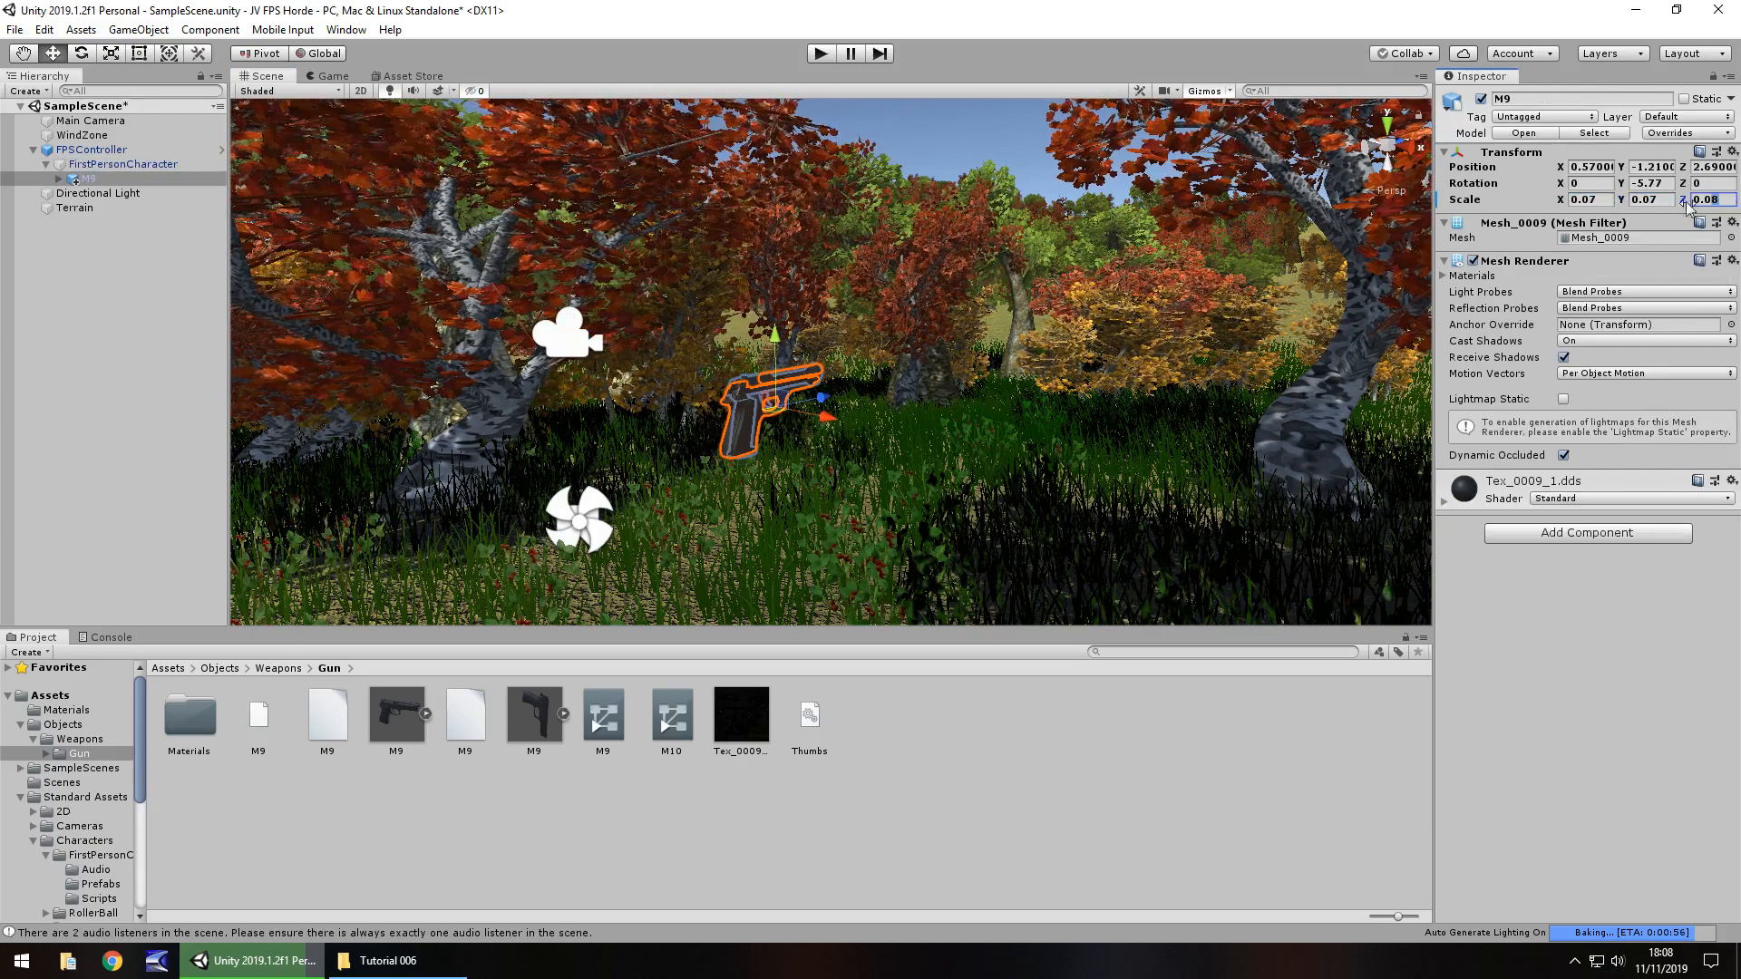
click(330, 75)
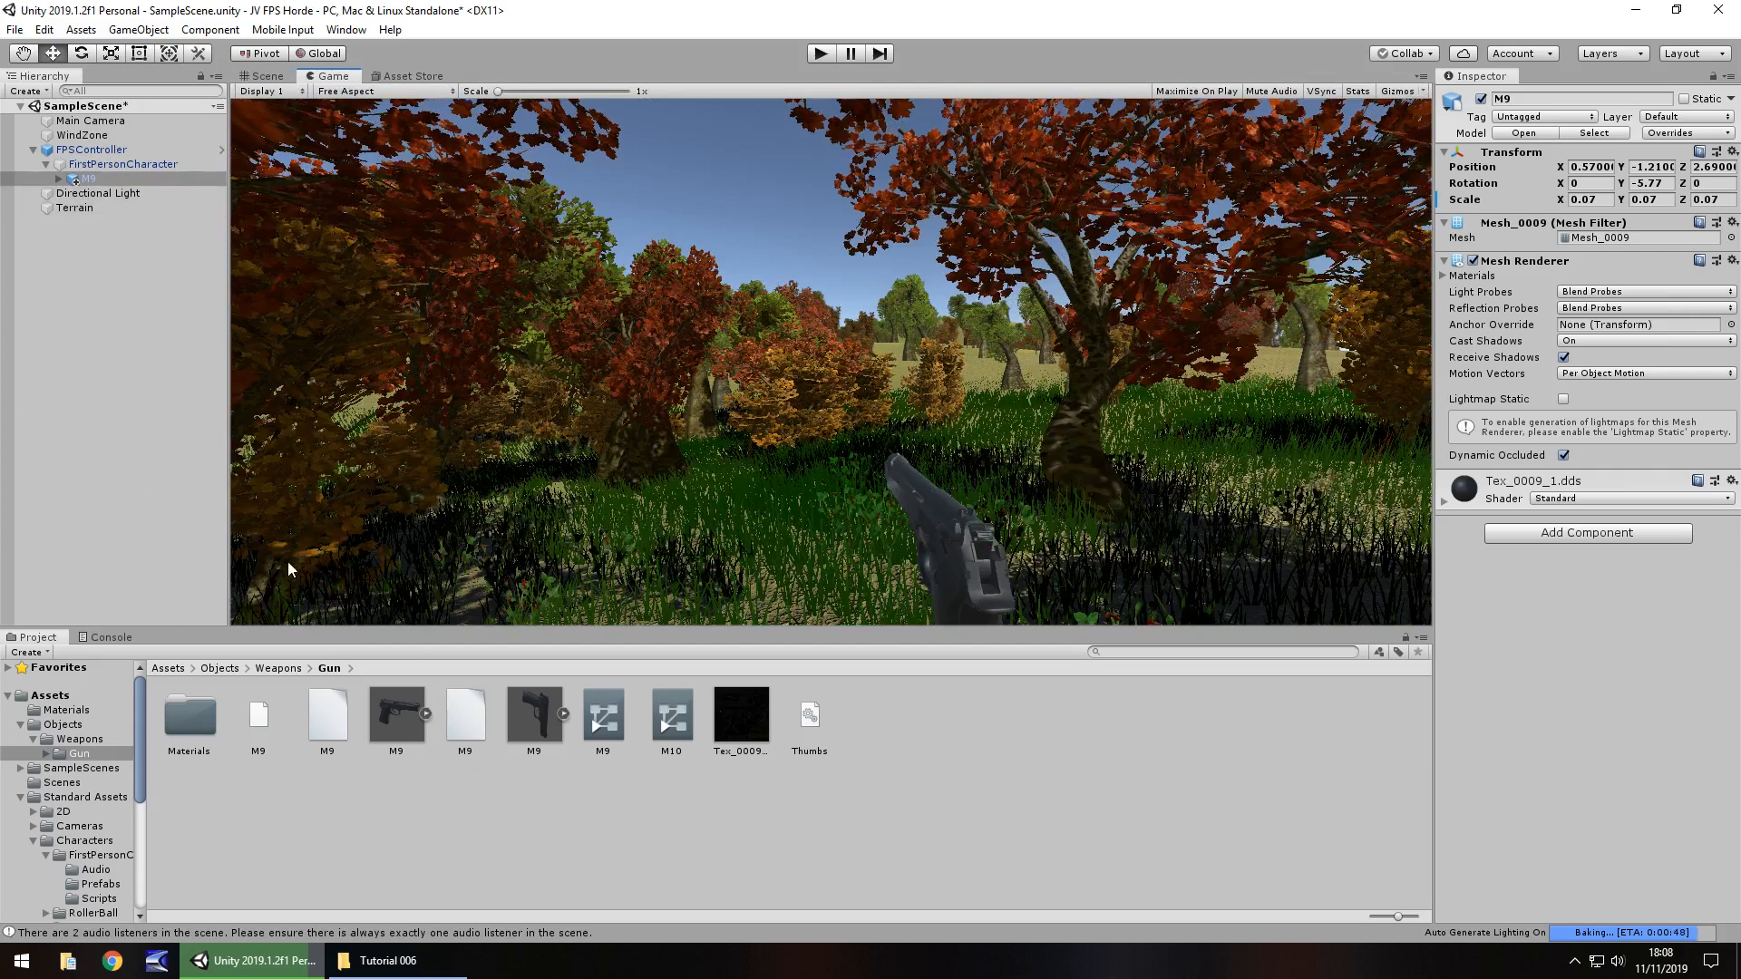
- Expand M9, select Hammer, and inspect its material's Albedo colour picker
click(60, 177)
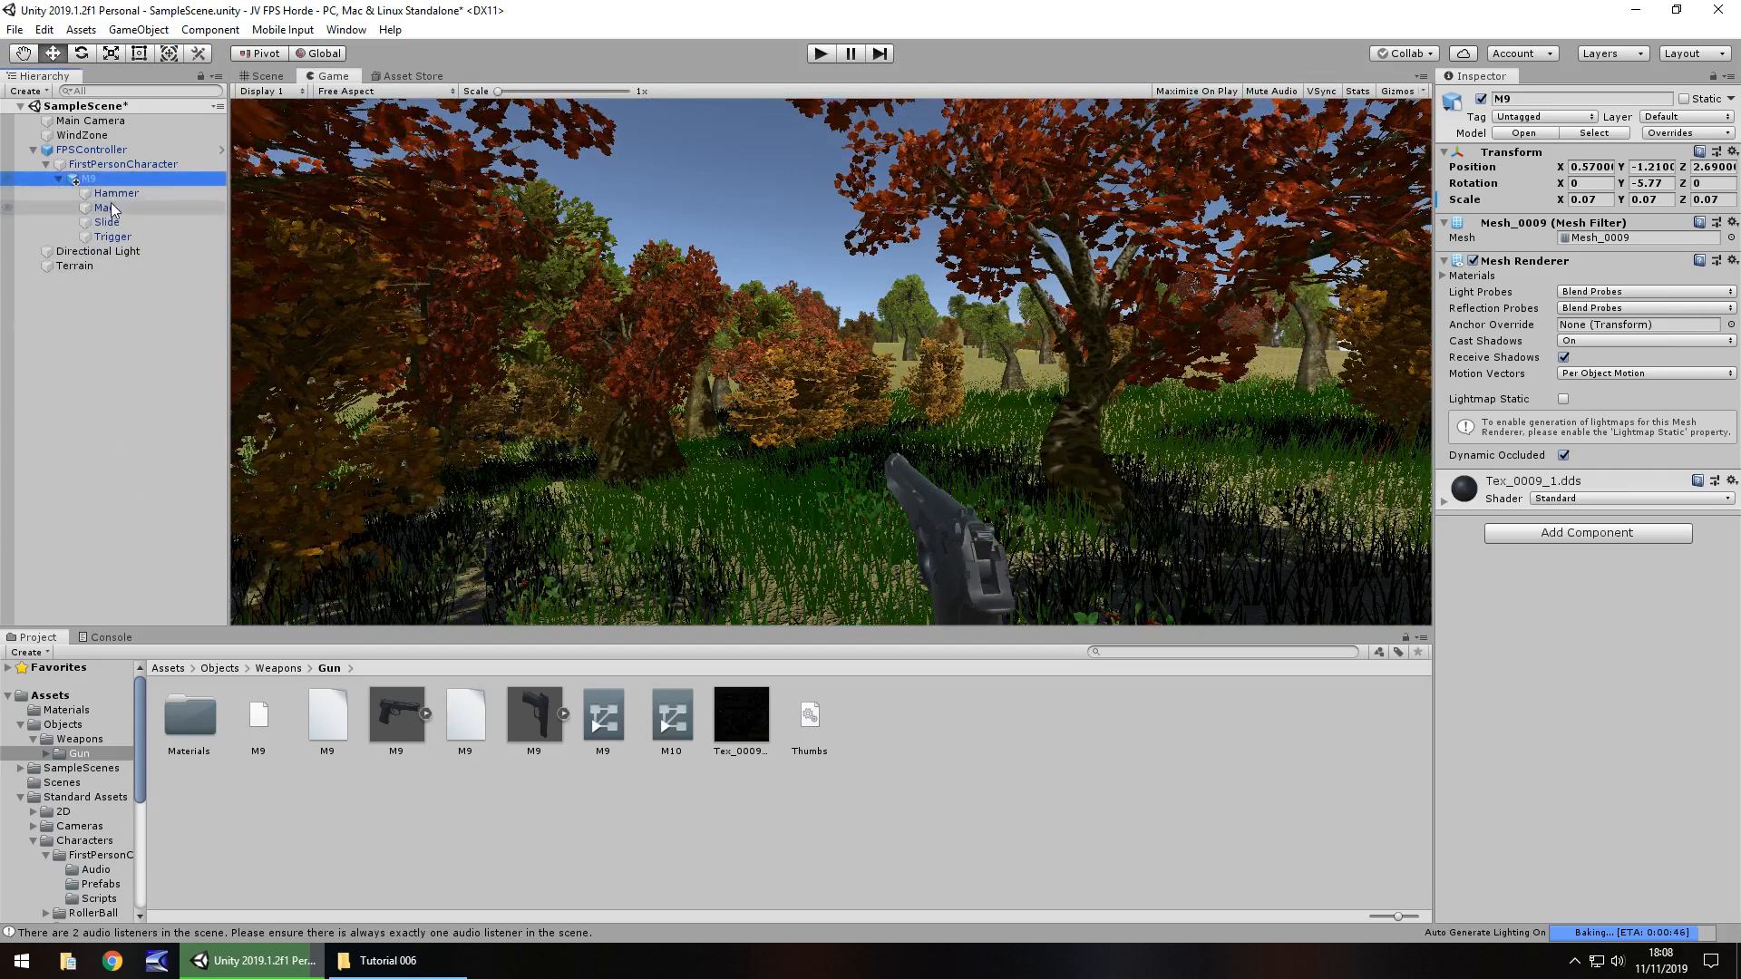
click(114, 193)
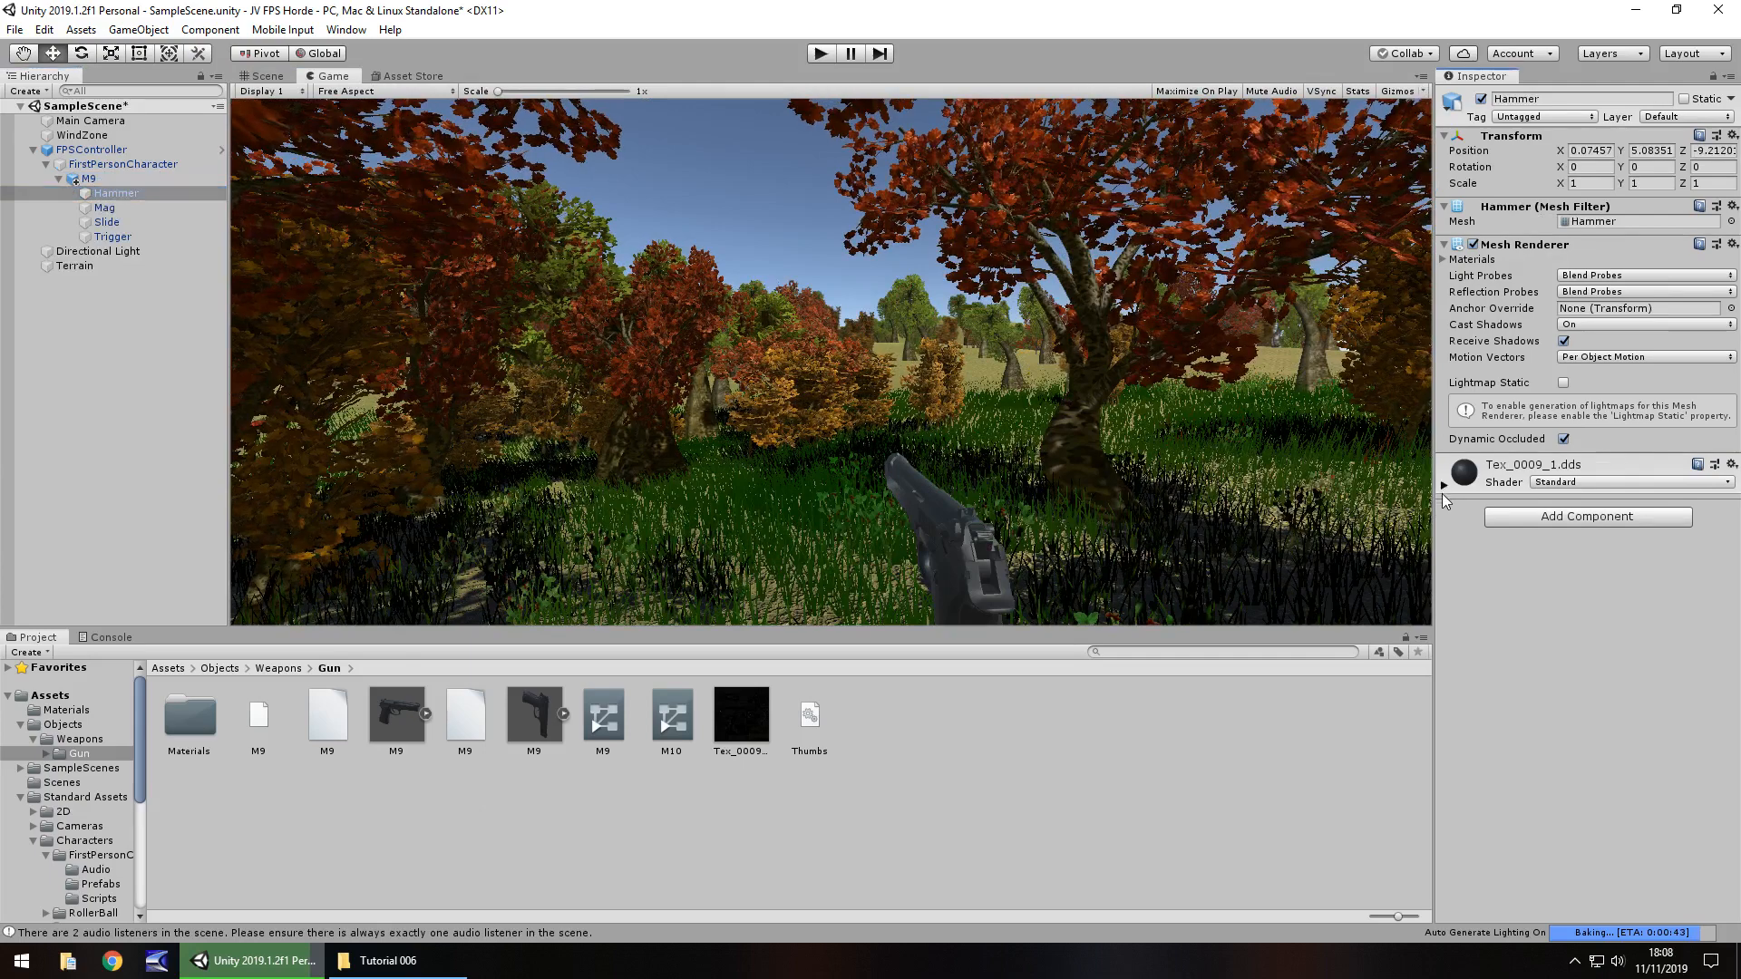
click(1445, 482)
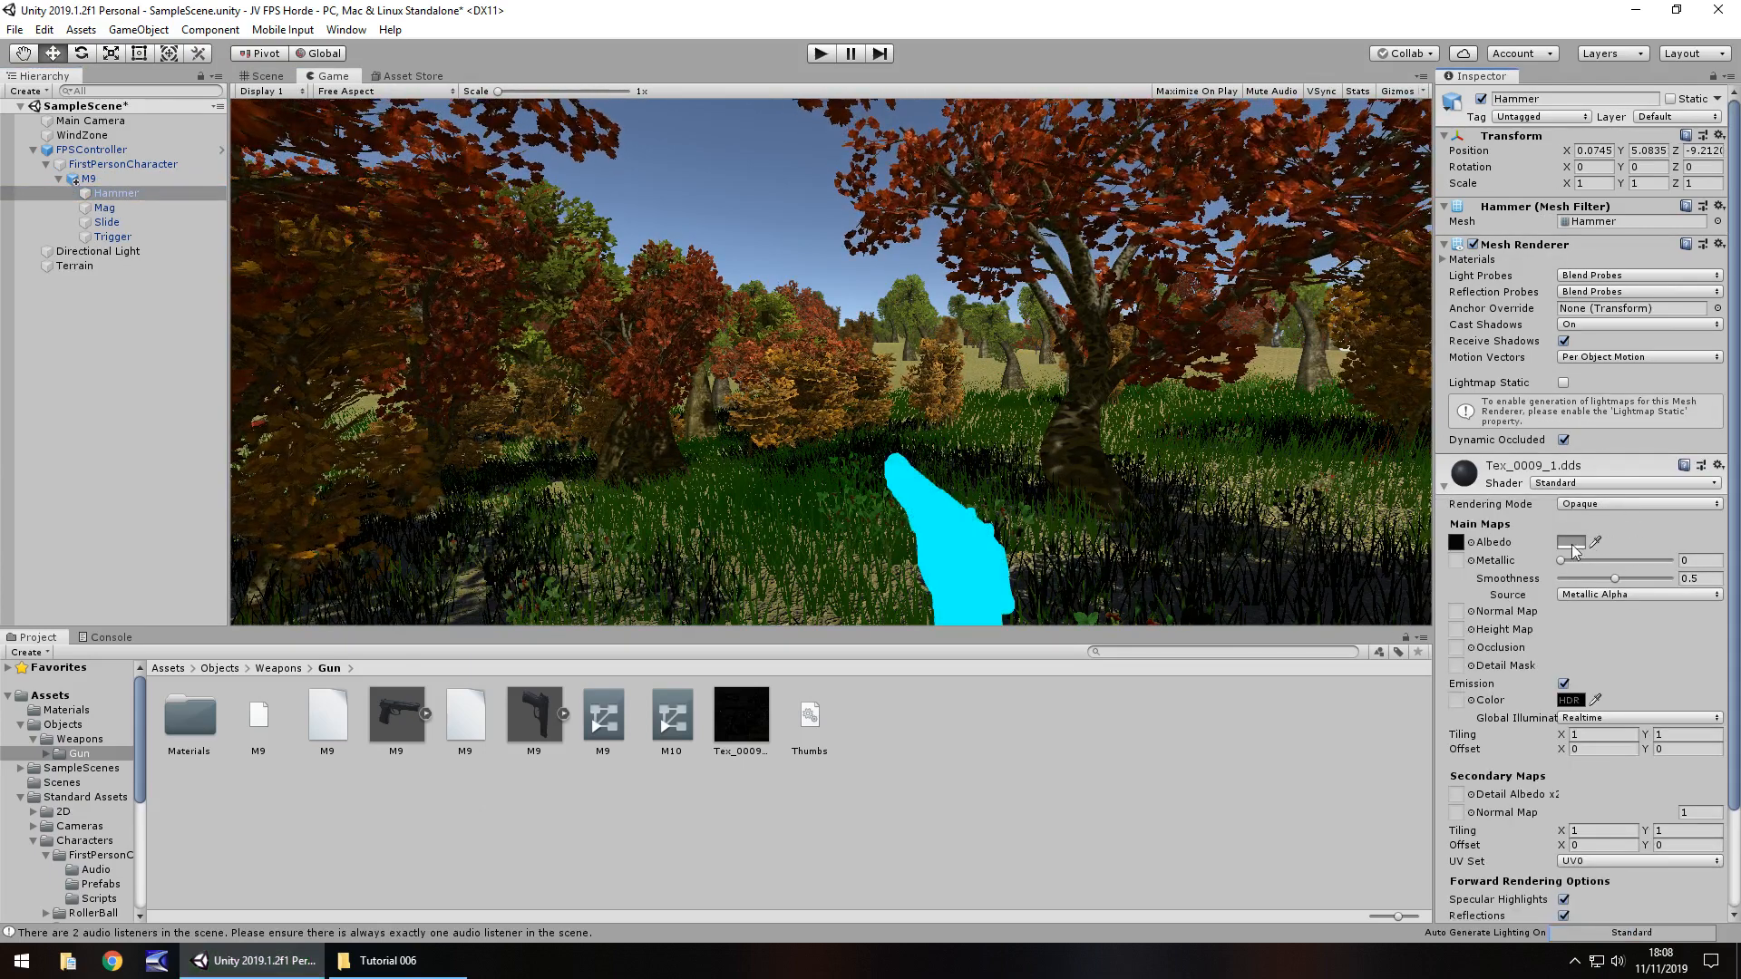
click(1570, 542)
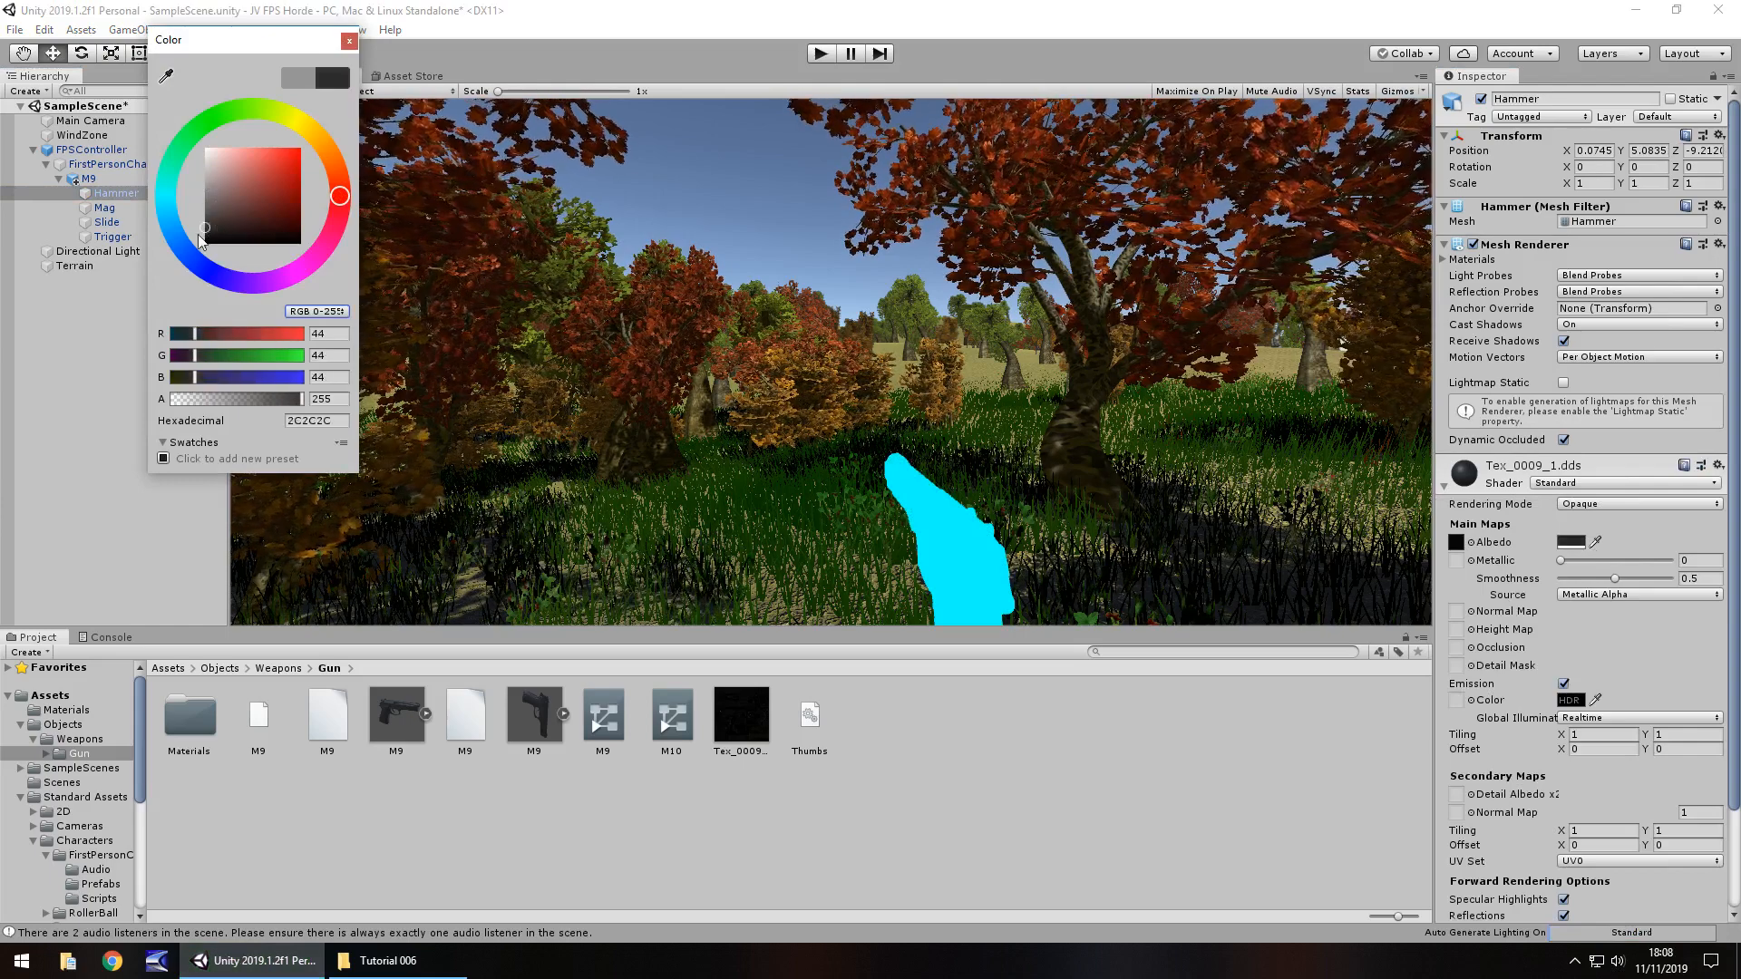
click(351, 40)
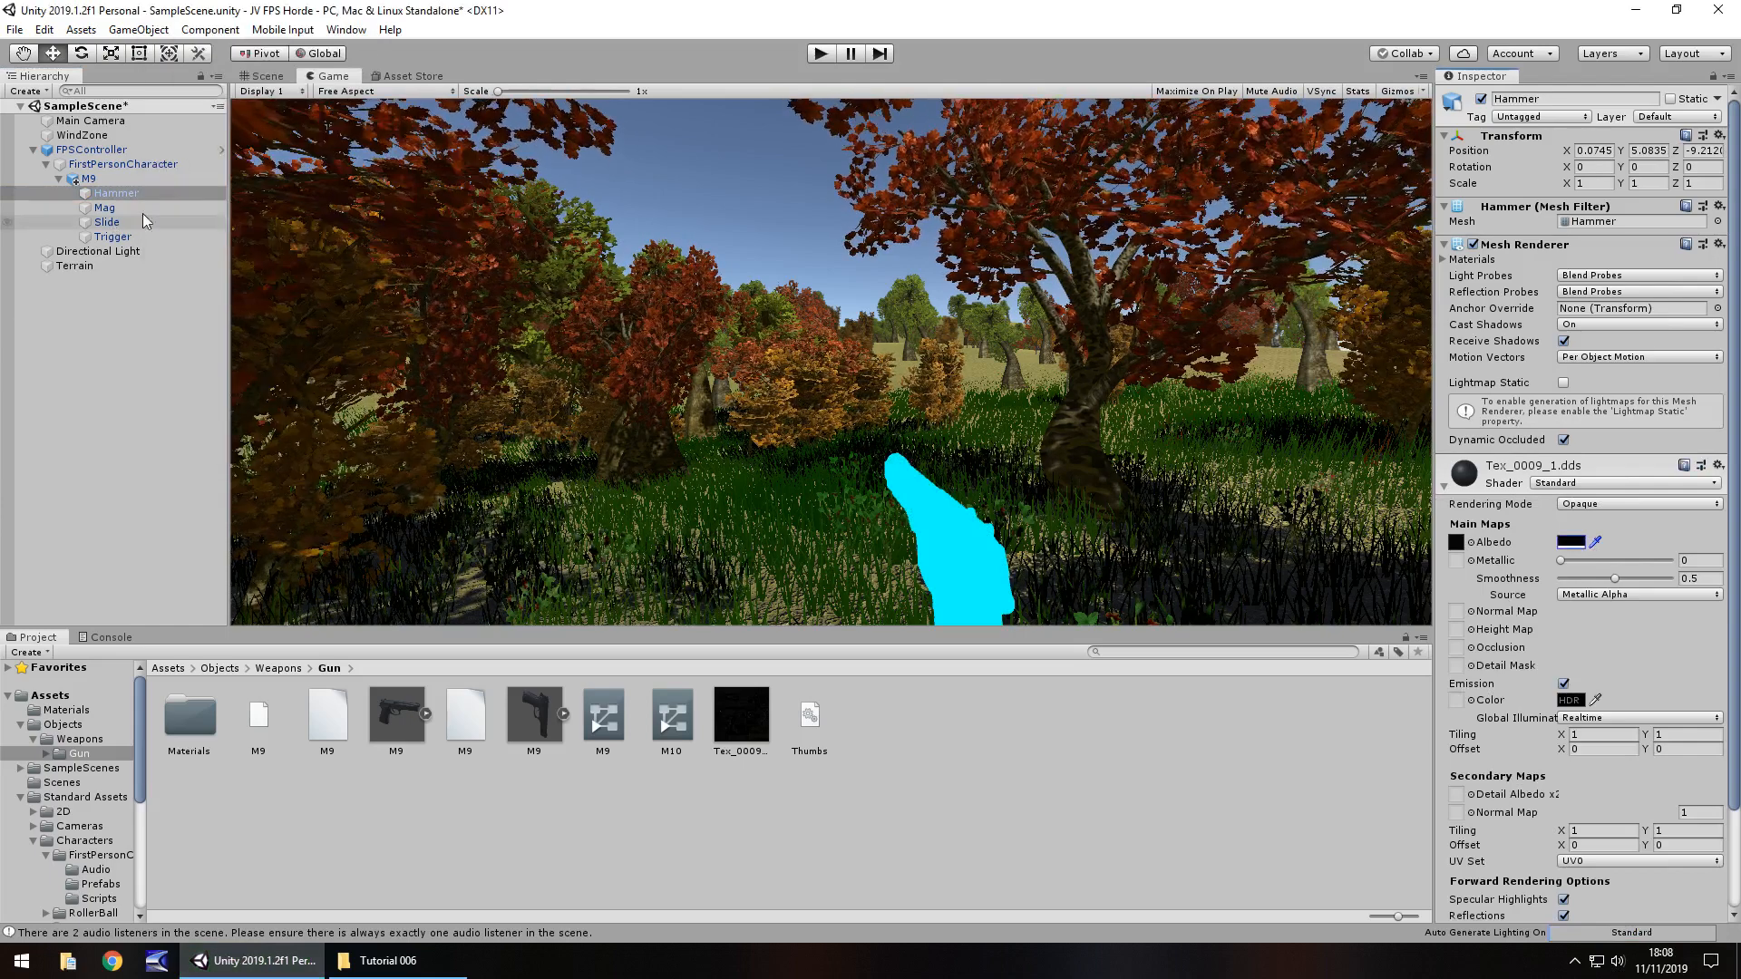
- Select the Mag part and compare the pistol in Scene and Game views
click(103, 208)
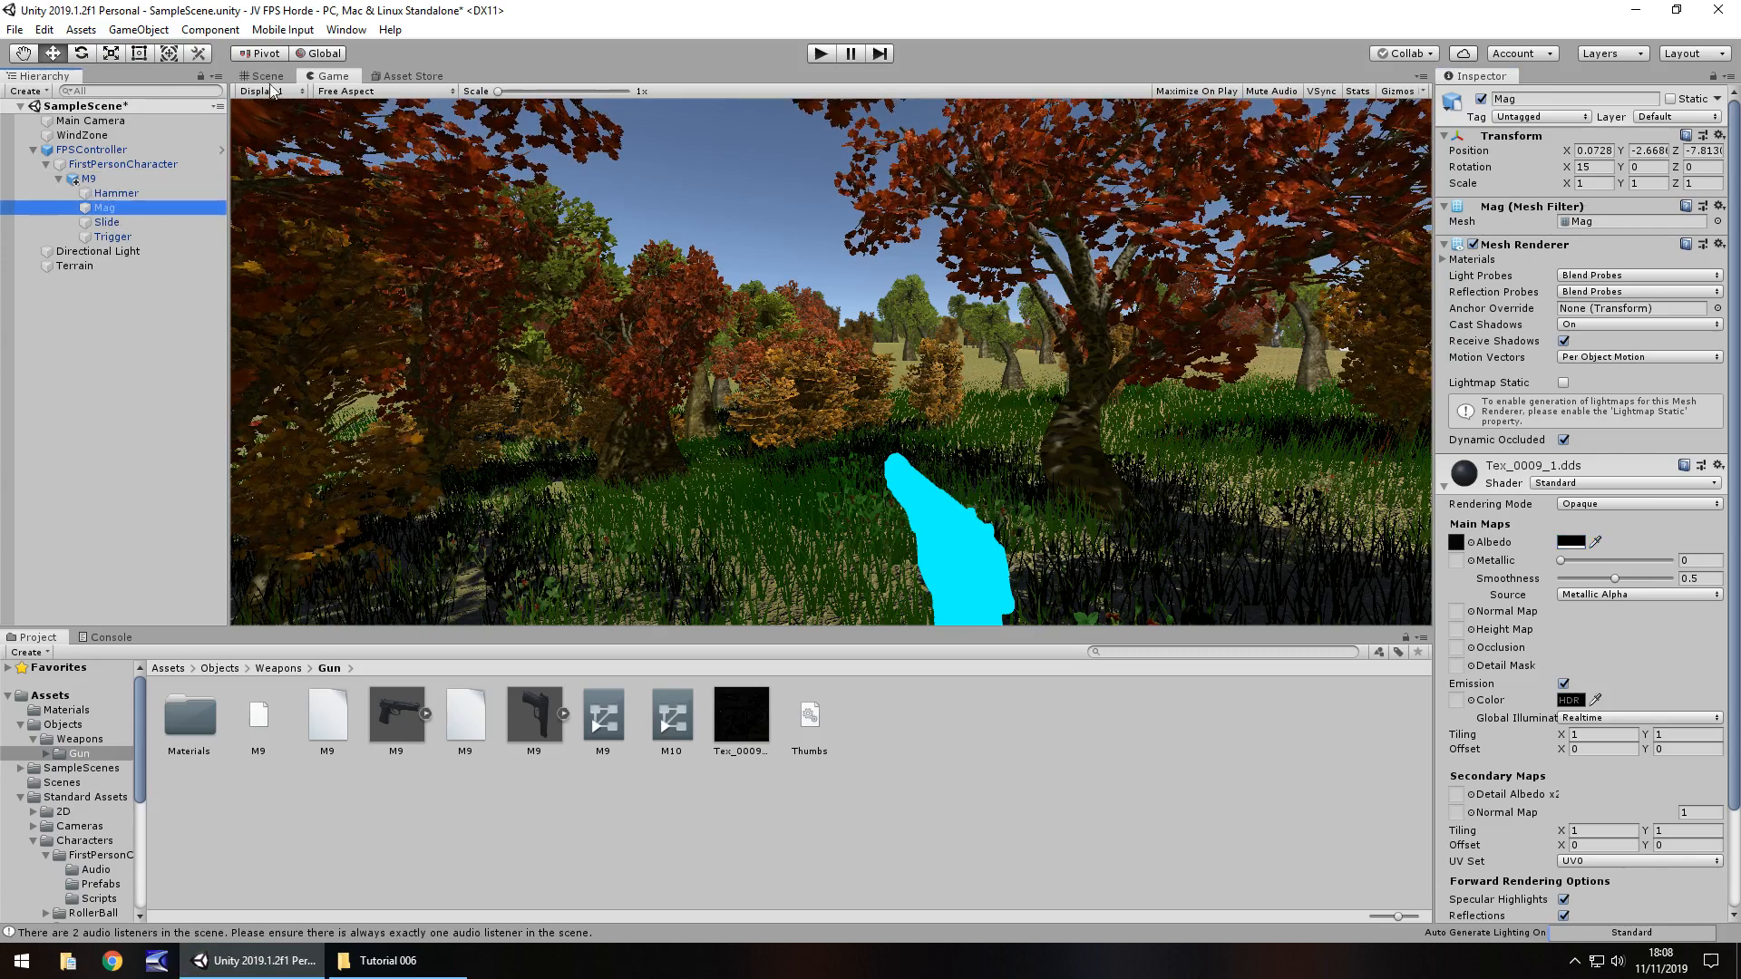
click(264, 75)
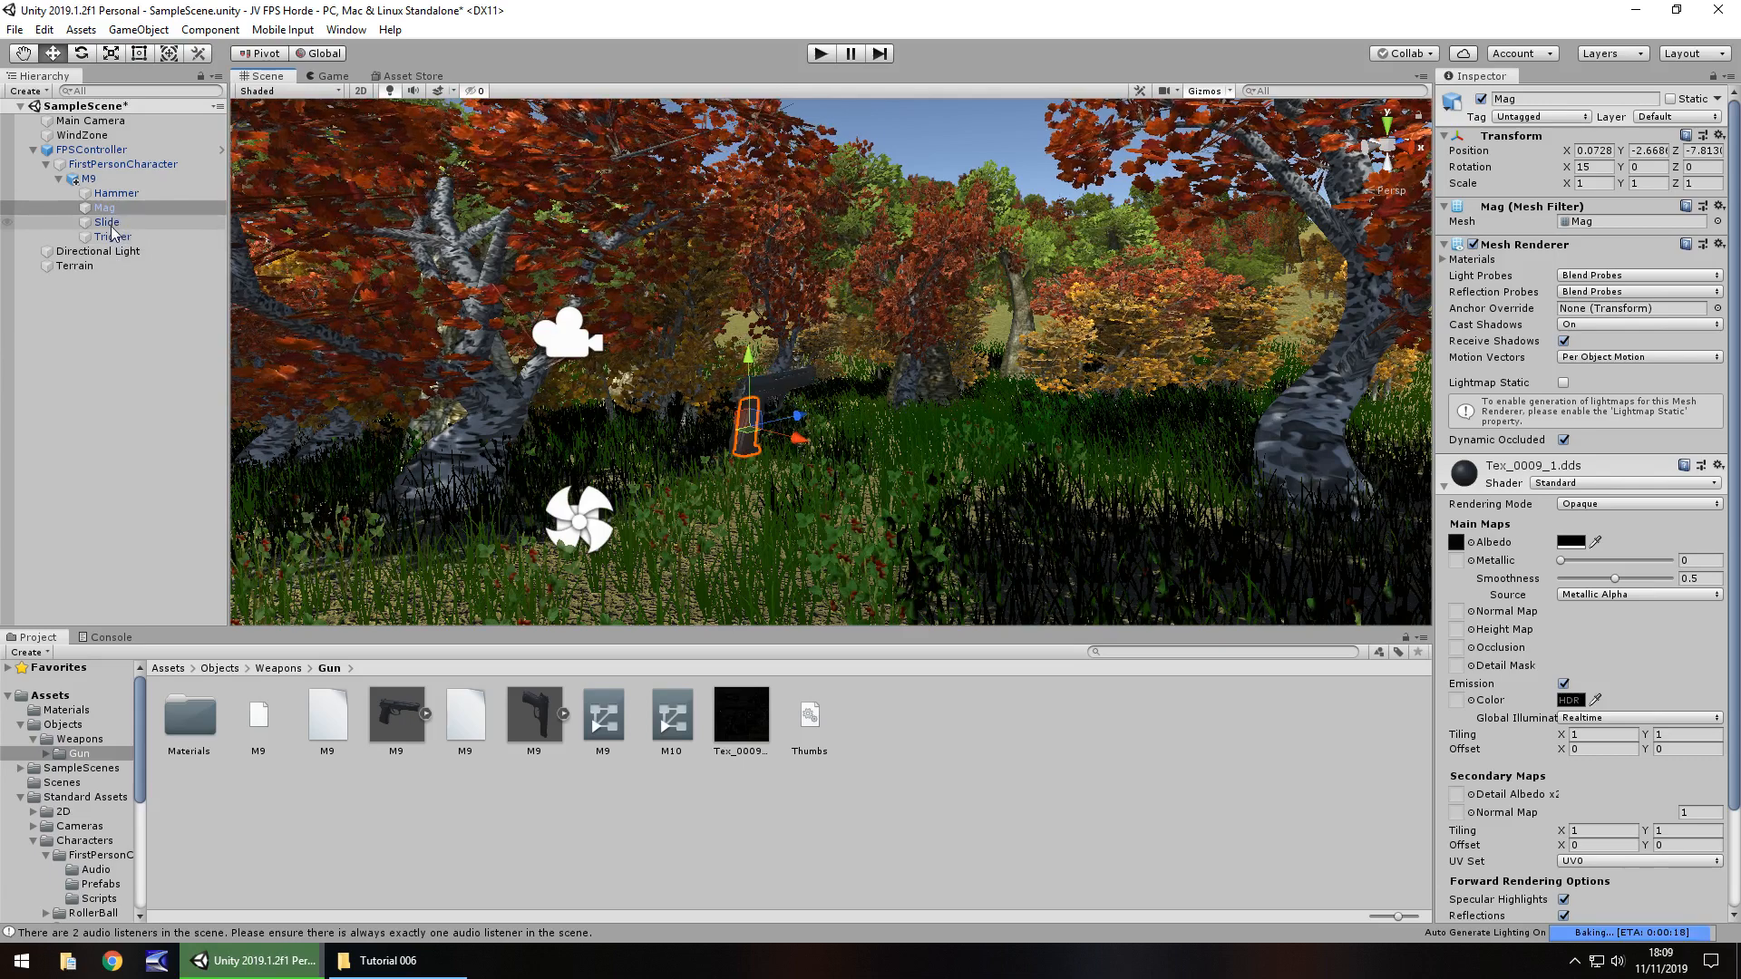
click(331, 75)
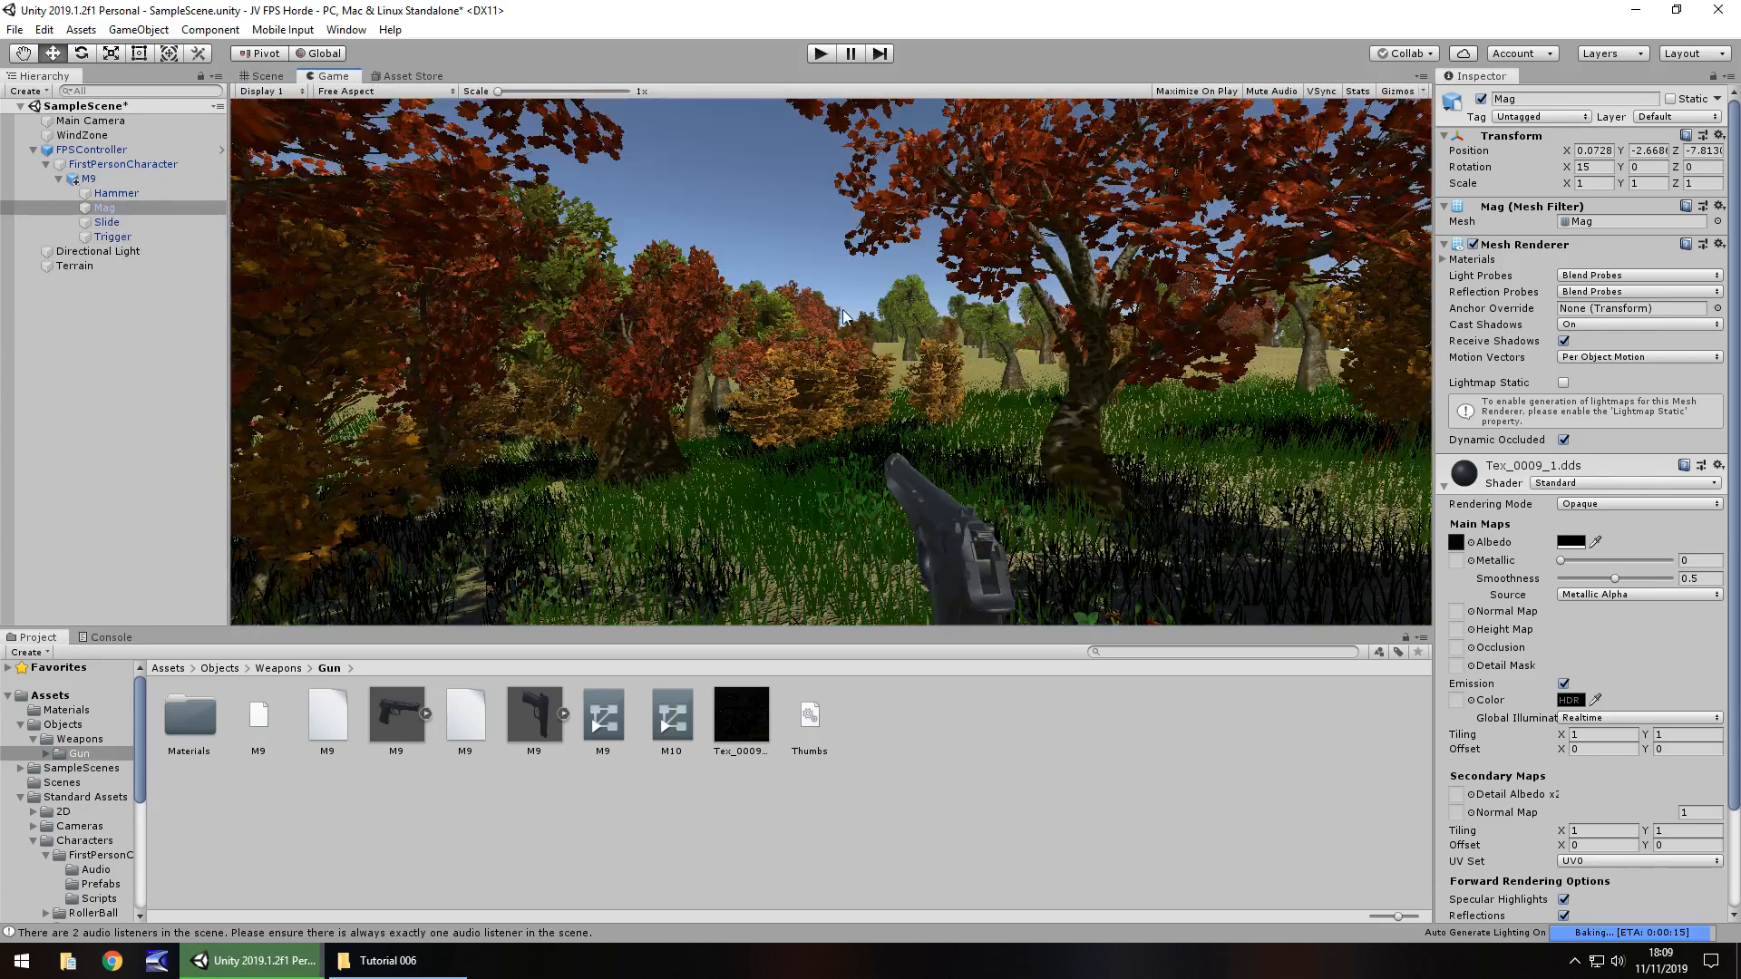
- Duplicate the pistol texture and set the copy's Texture Type to Normal map
click(263, 75)
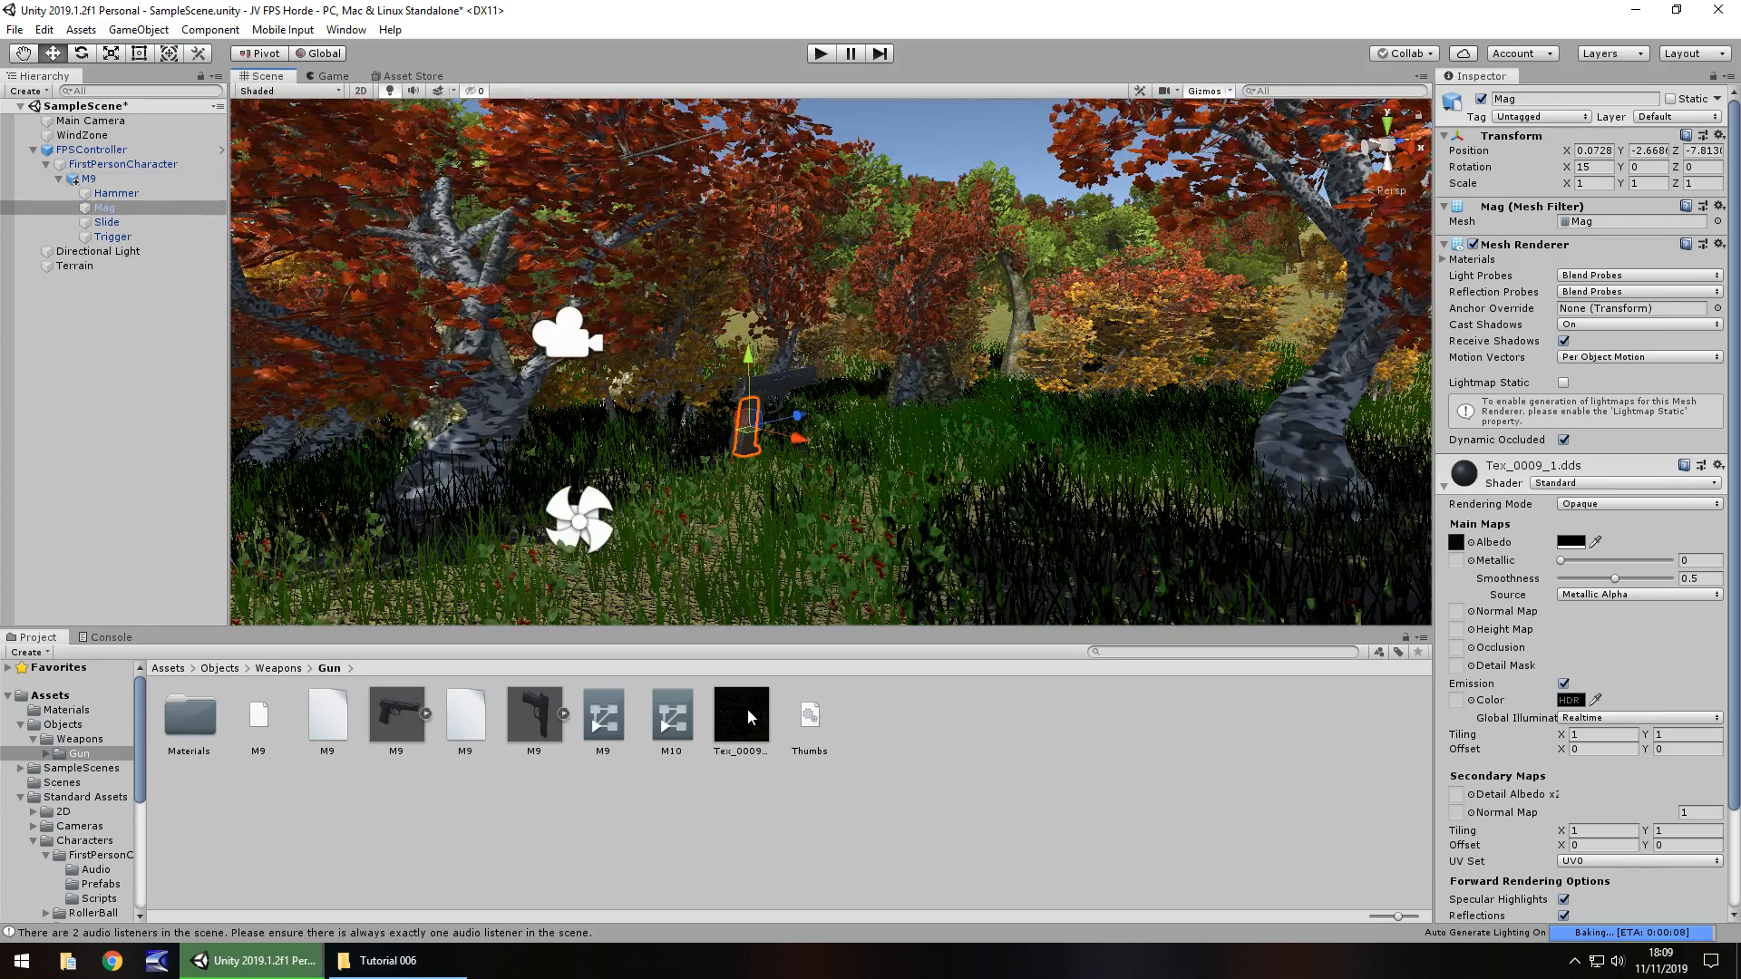
click(740, 713)
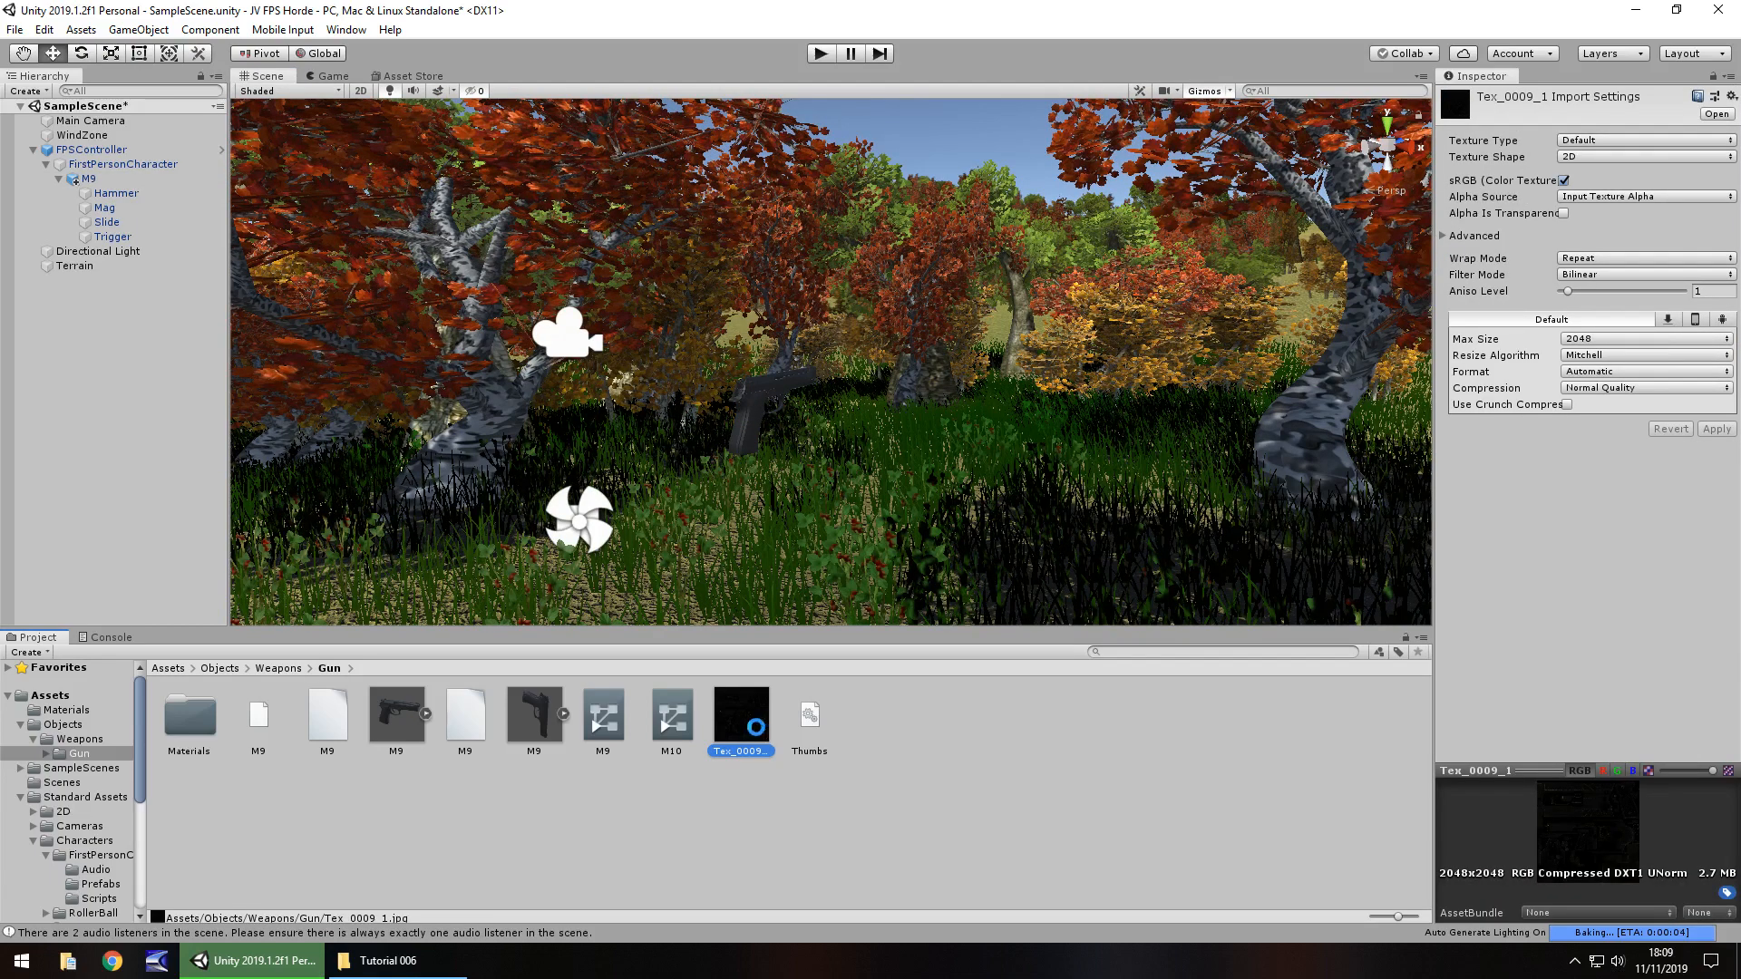
click(740, 714)
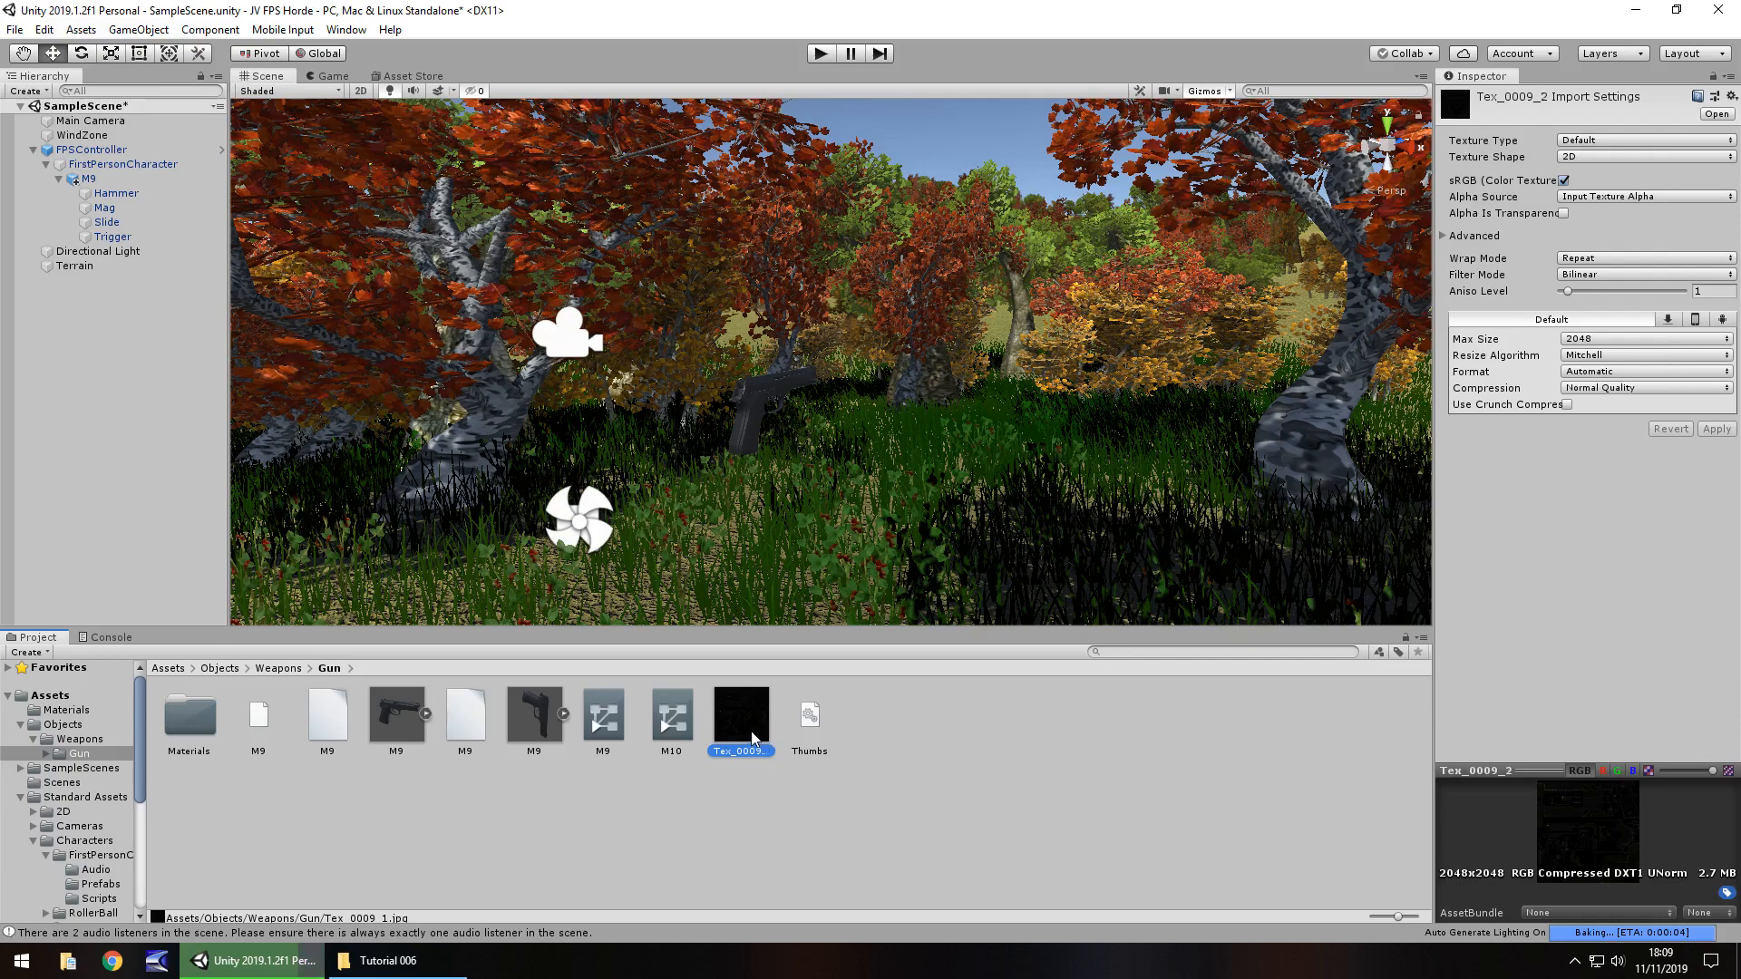
click(808, 714)
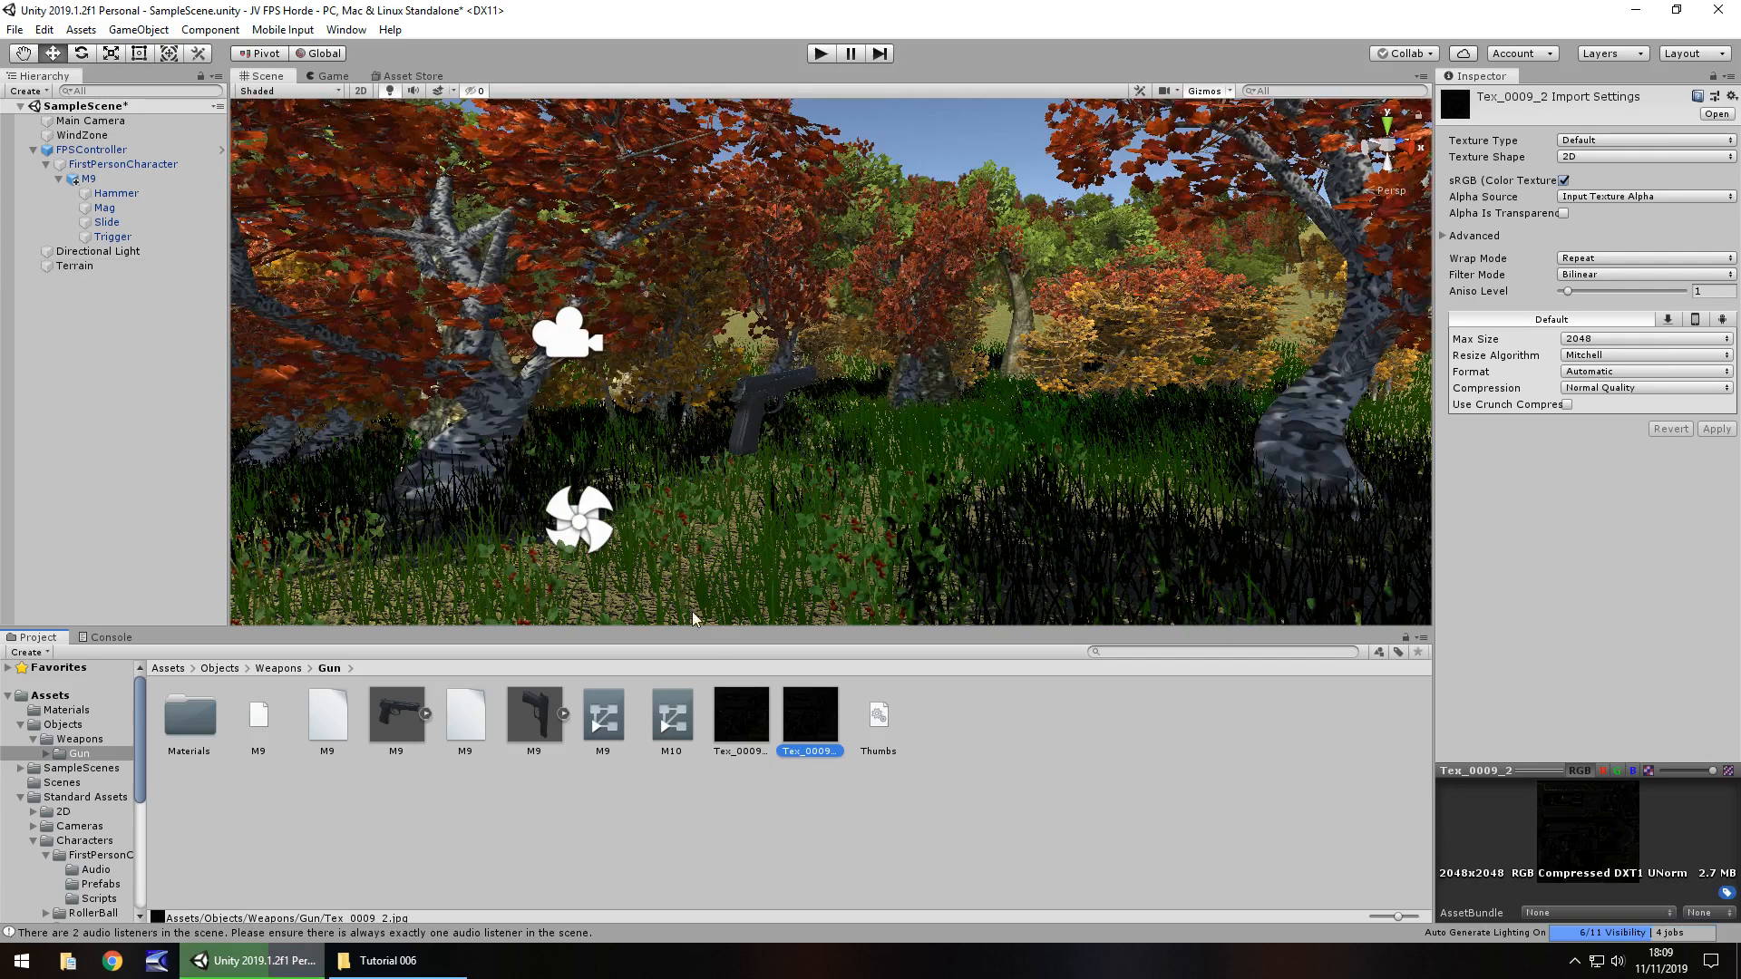
click(1643, 157)
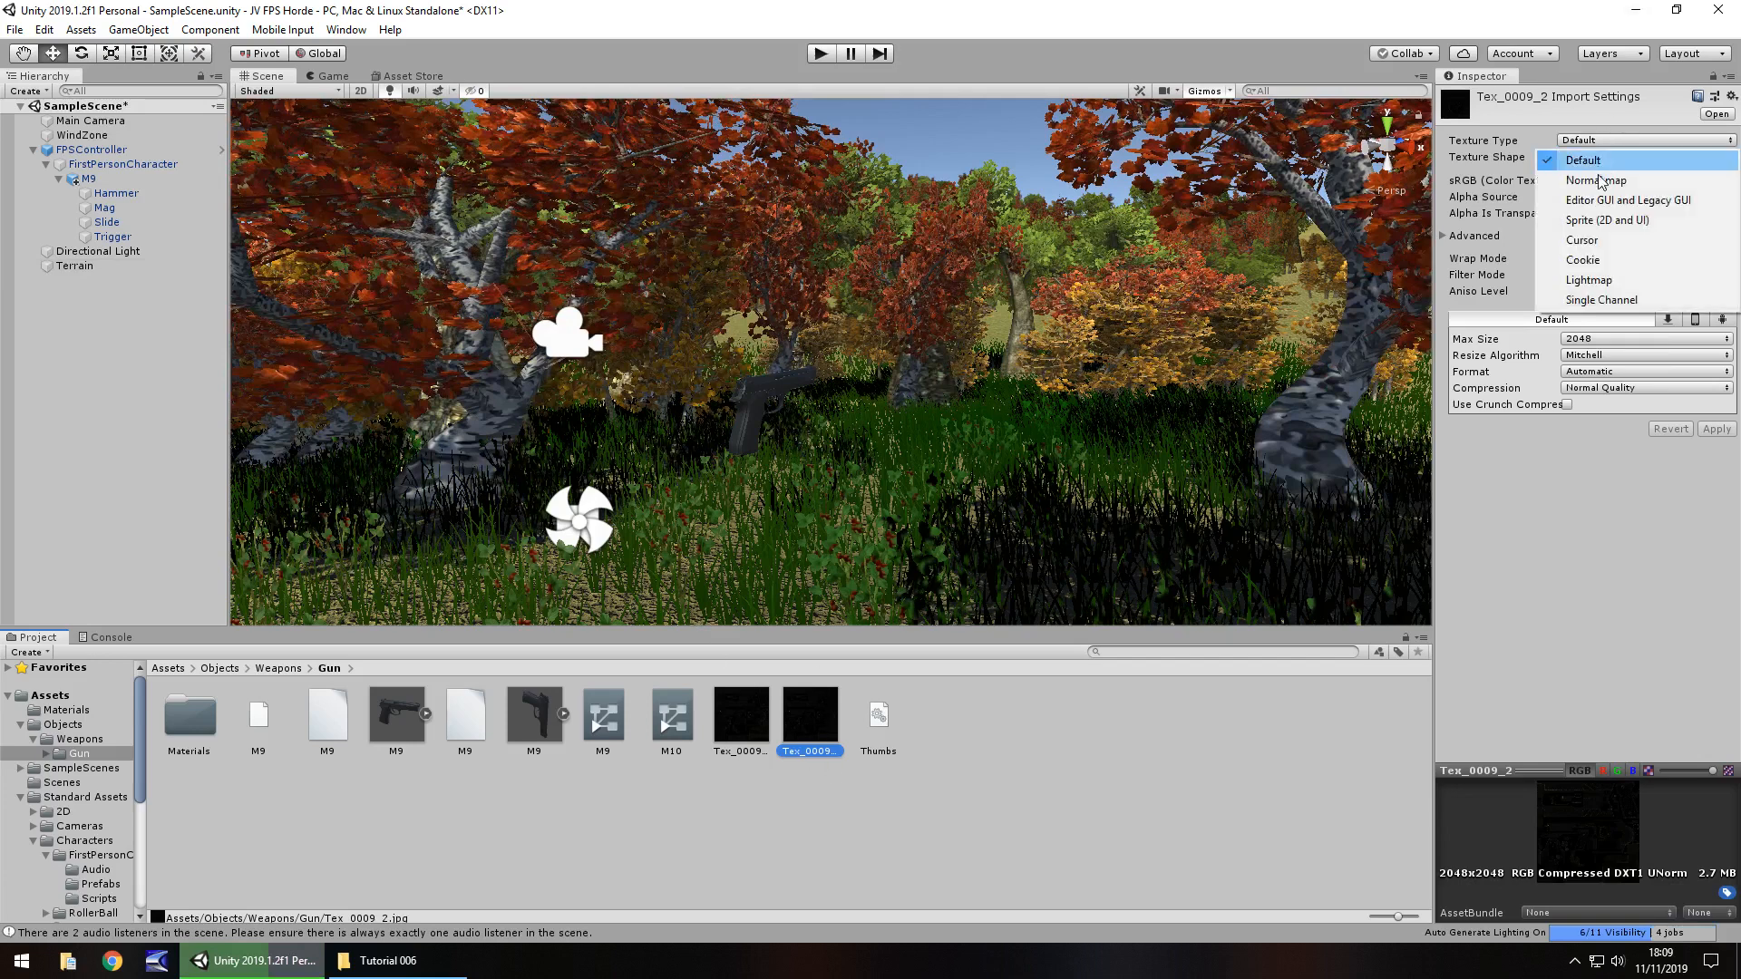
click(1596, 179)
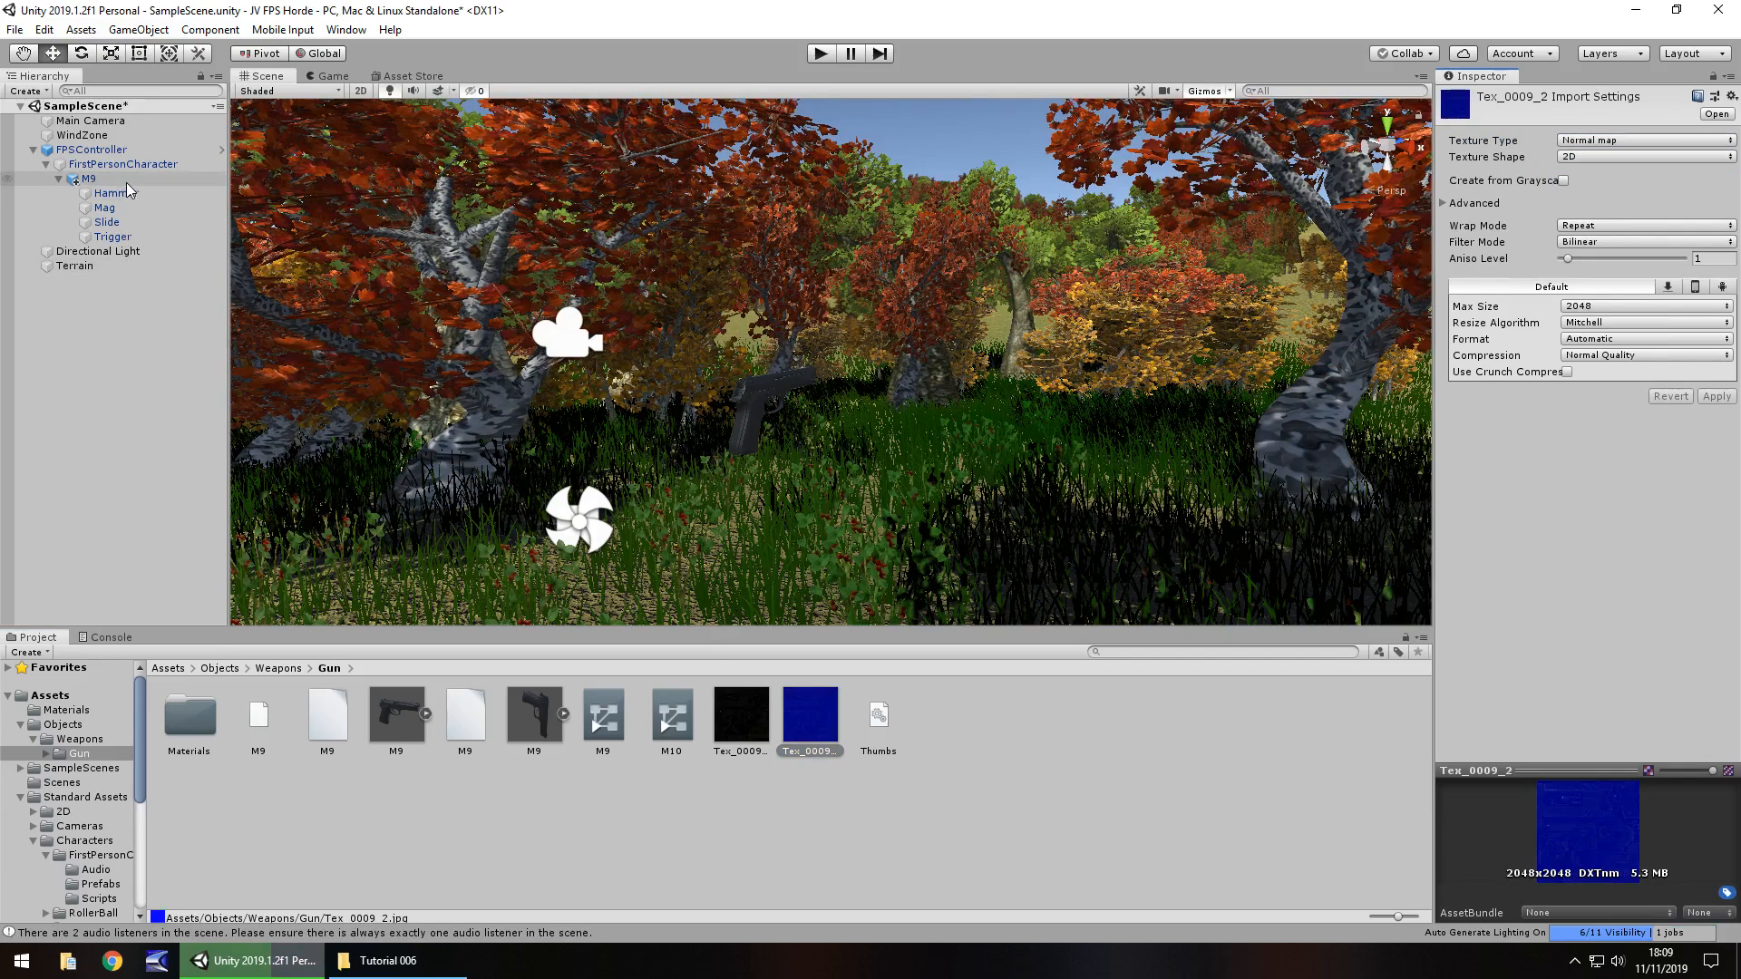
- Enable Create from Grayscale on Tex_0009_2, apply, and view the pistol in Game view
click(112, 236)
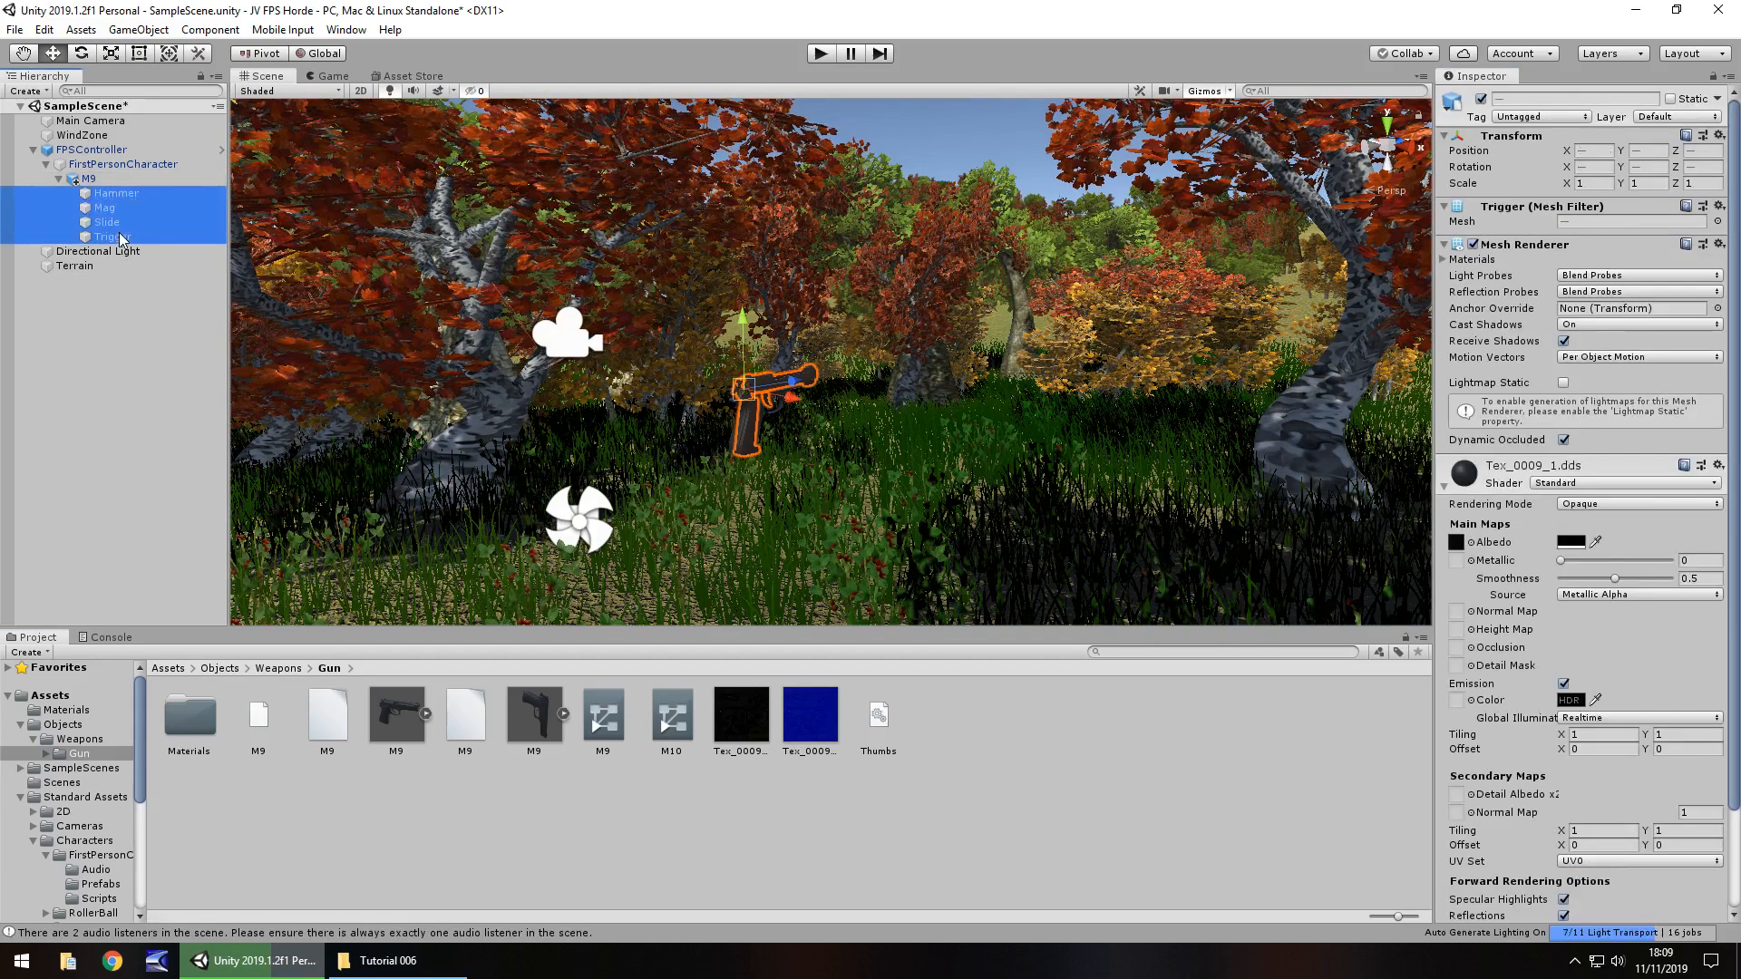
click(810, 714)
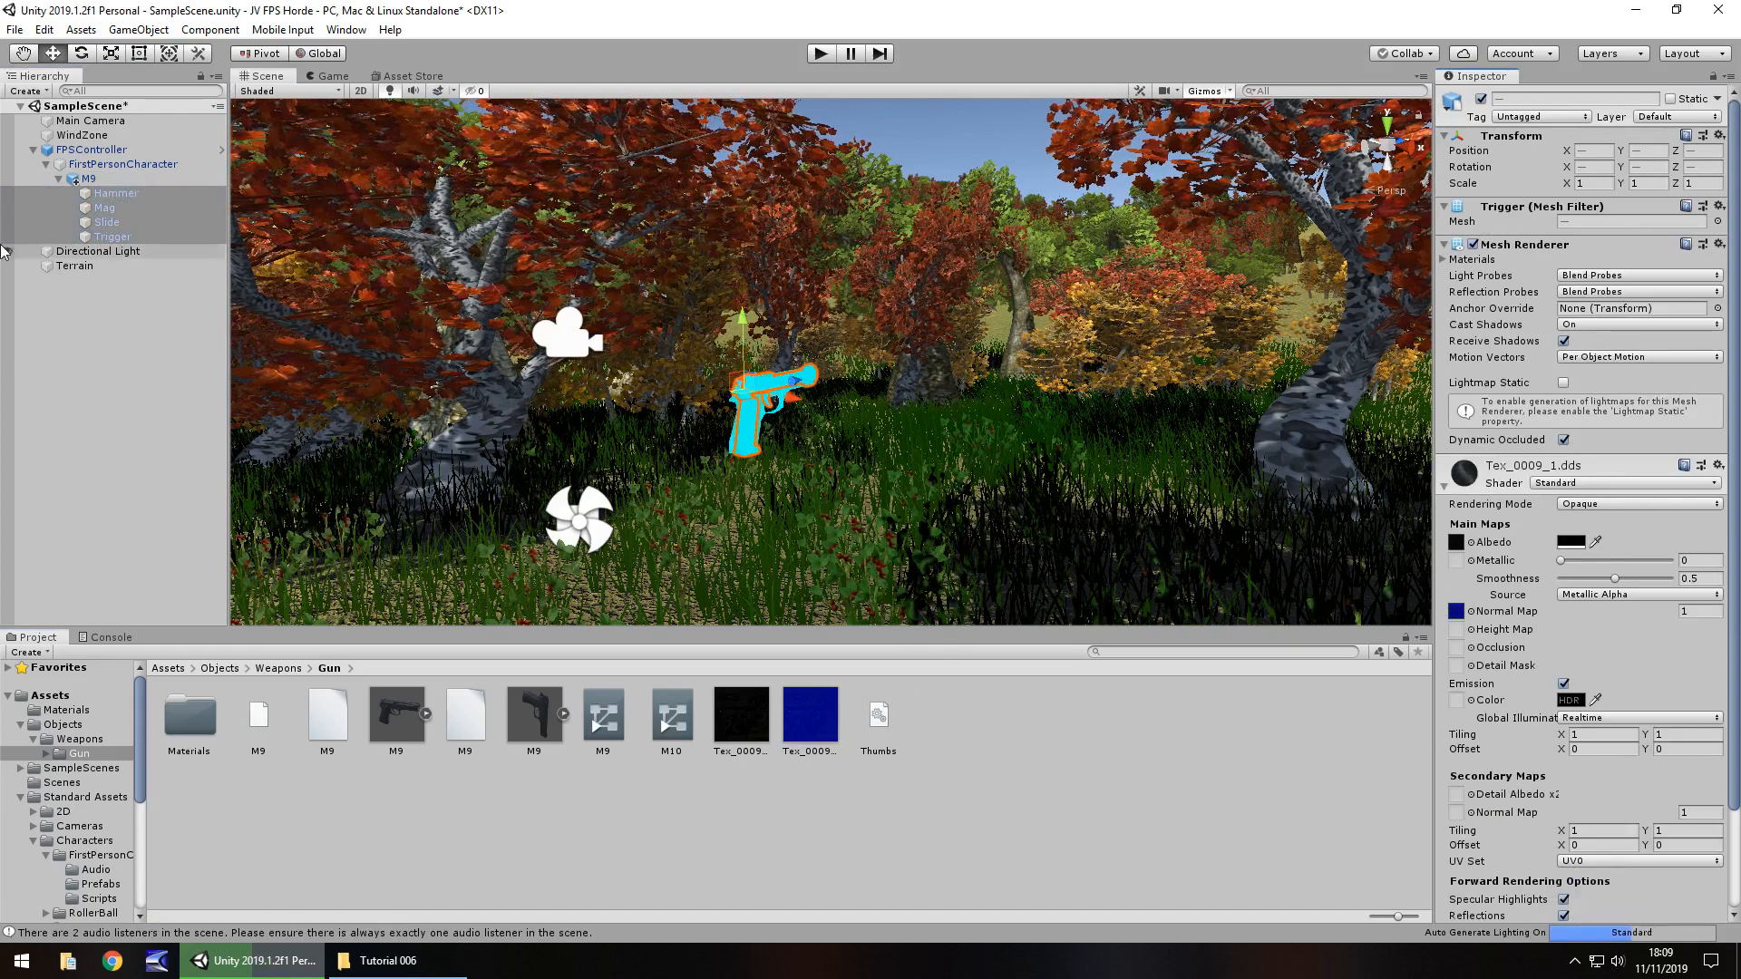
click(770, 400)
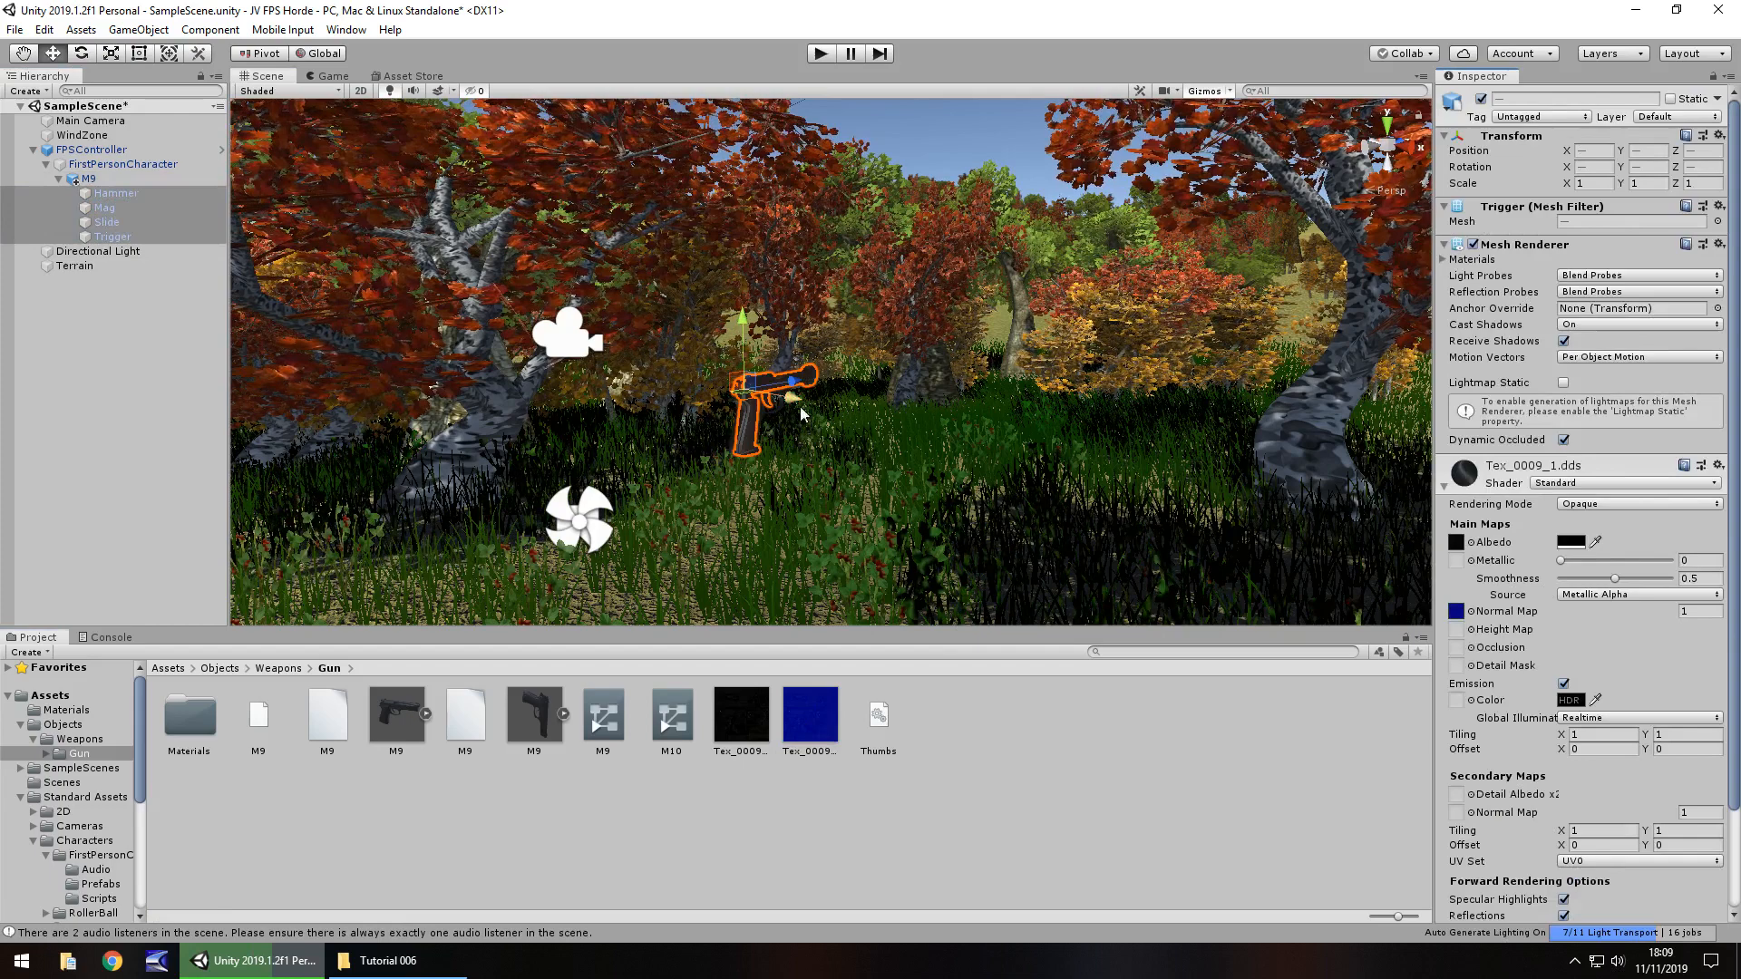
click(808, 715)
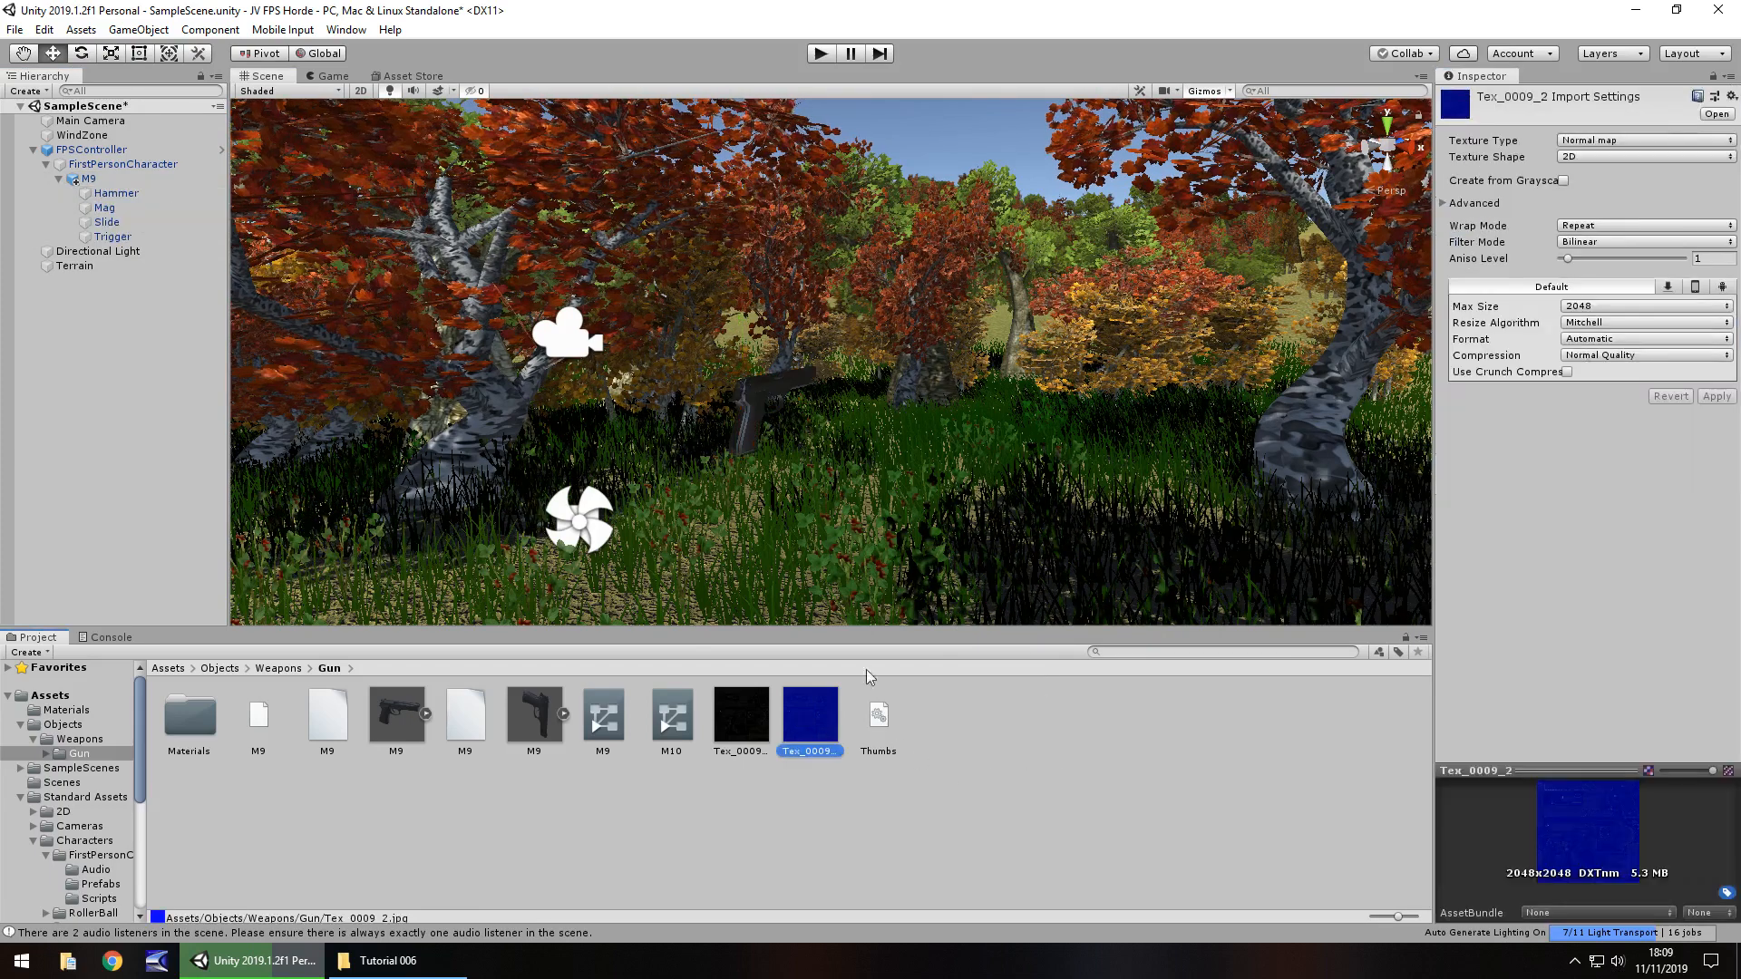
click(1566, 180)
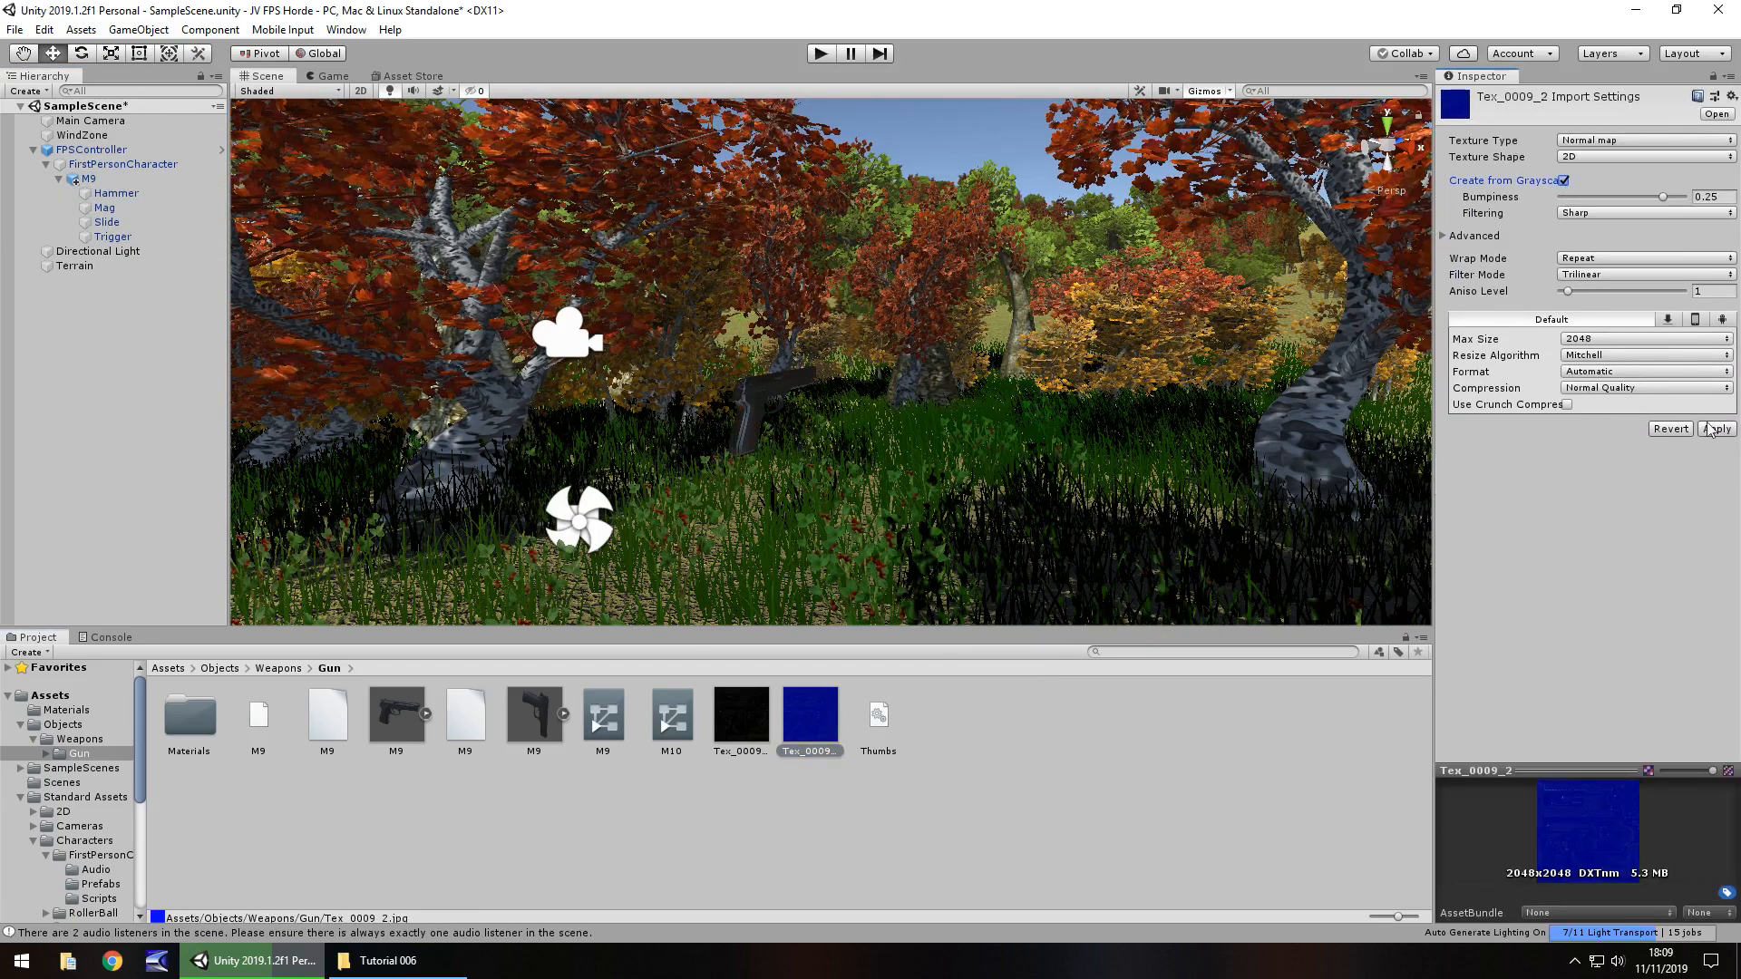
click(1715, 429)
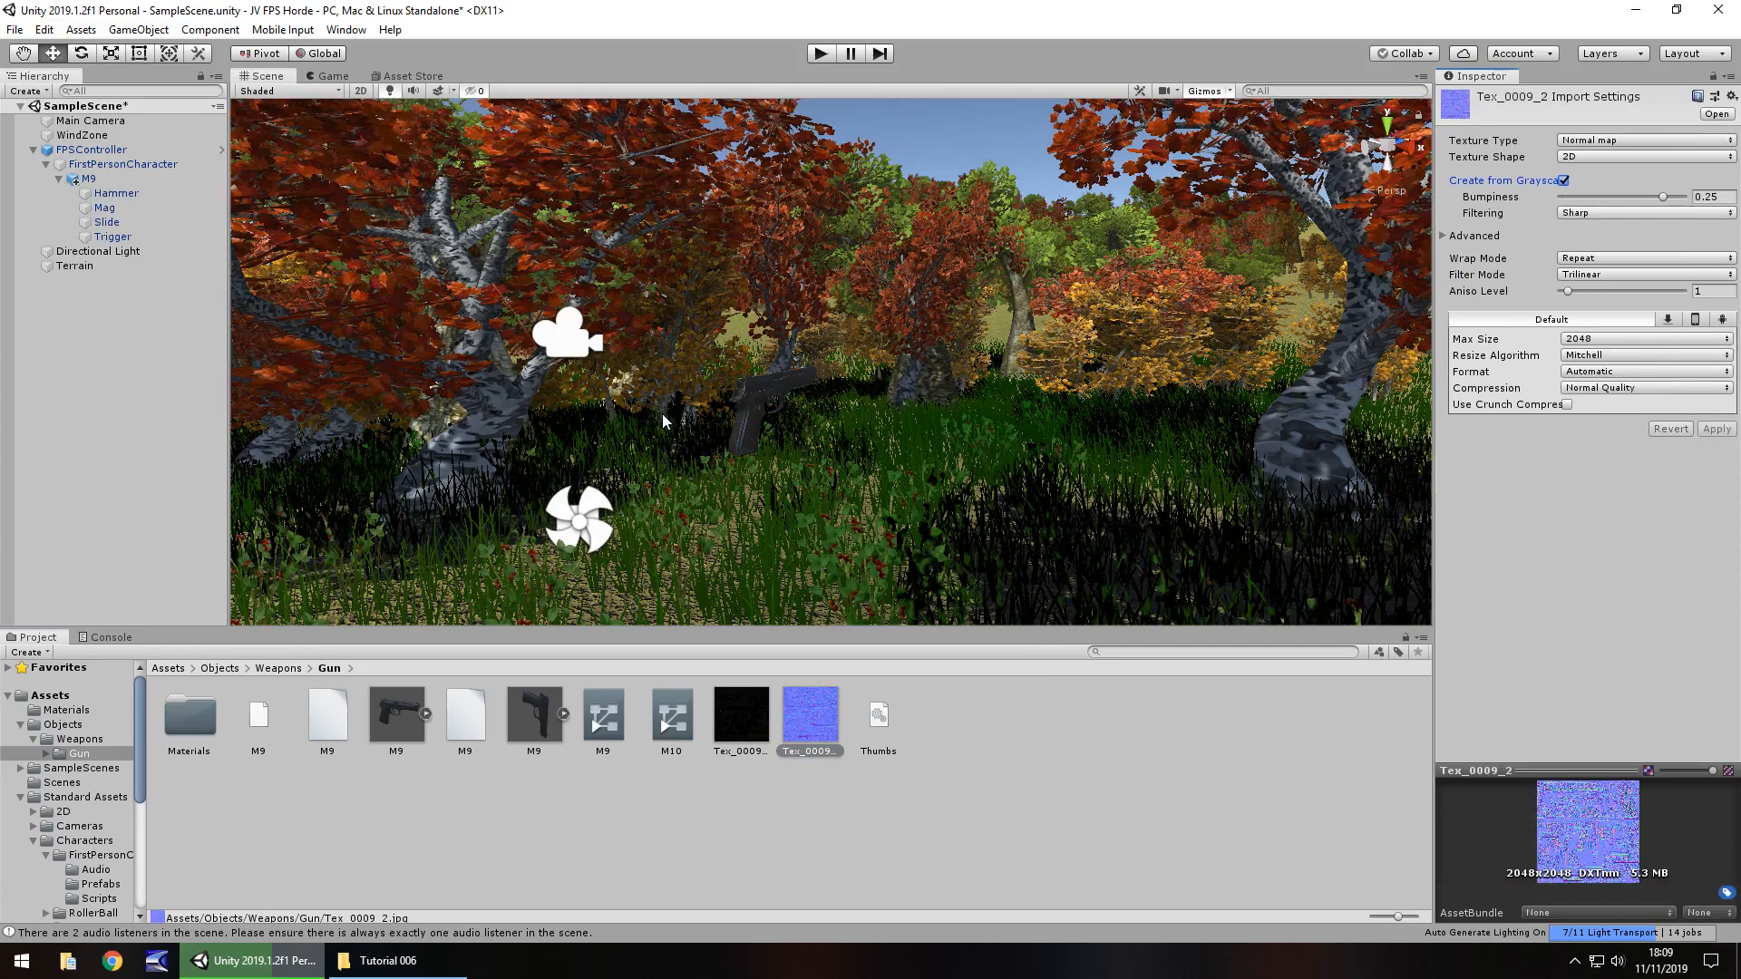
click(331, 75)
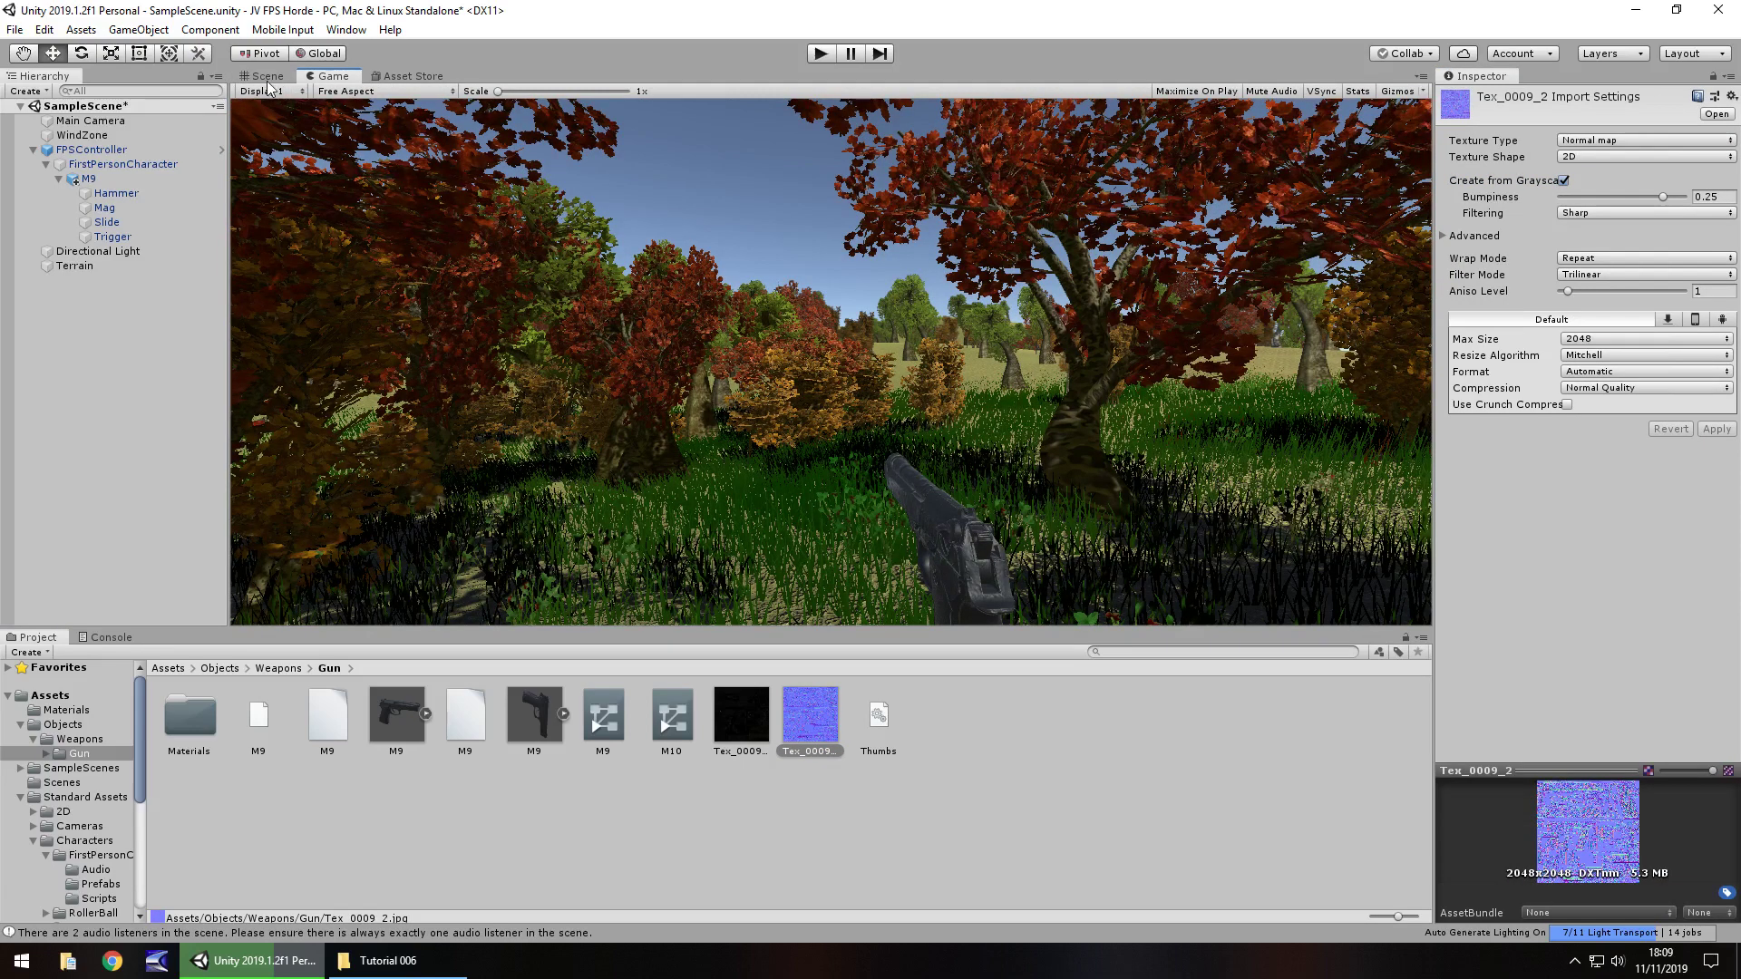
- Give the M9 parts' material Metallic 0.57 and Smoothness 0.955, then deselect
click(111, 237)
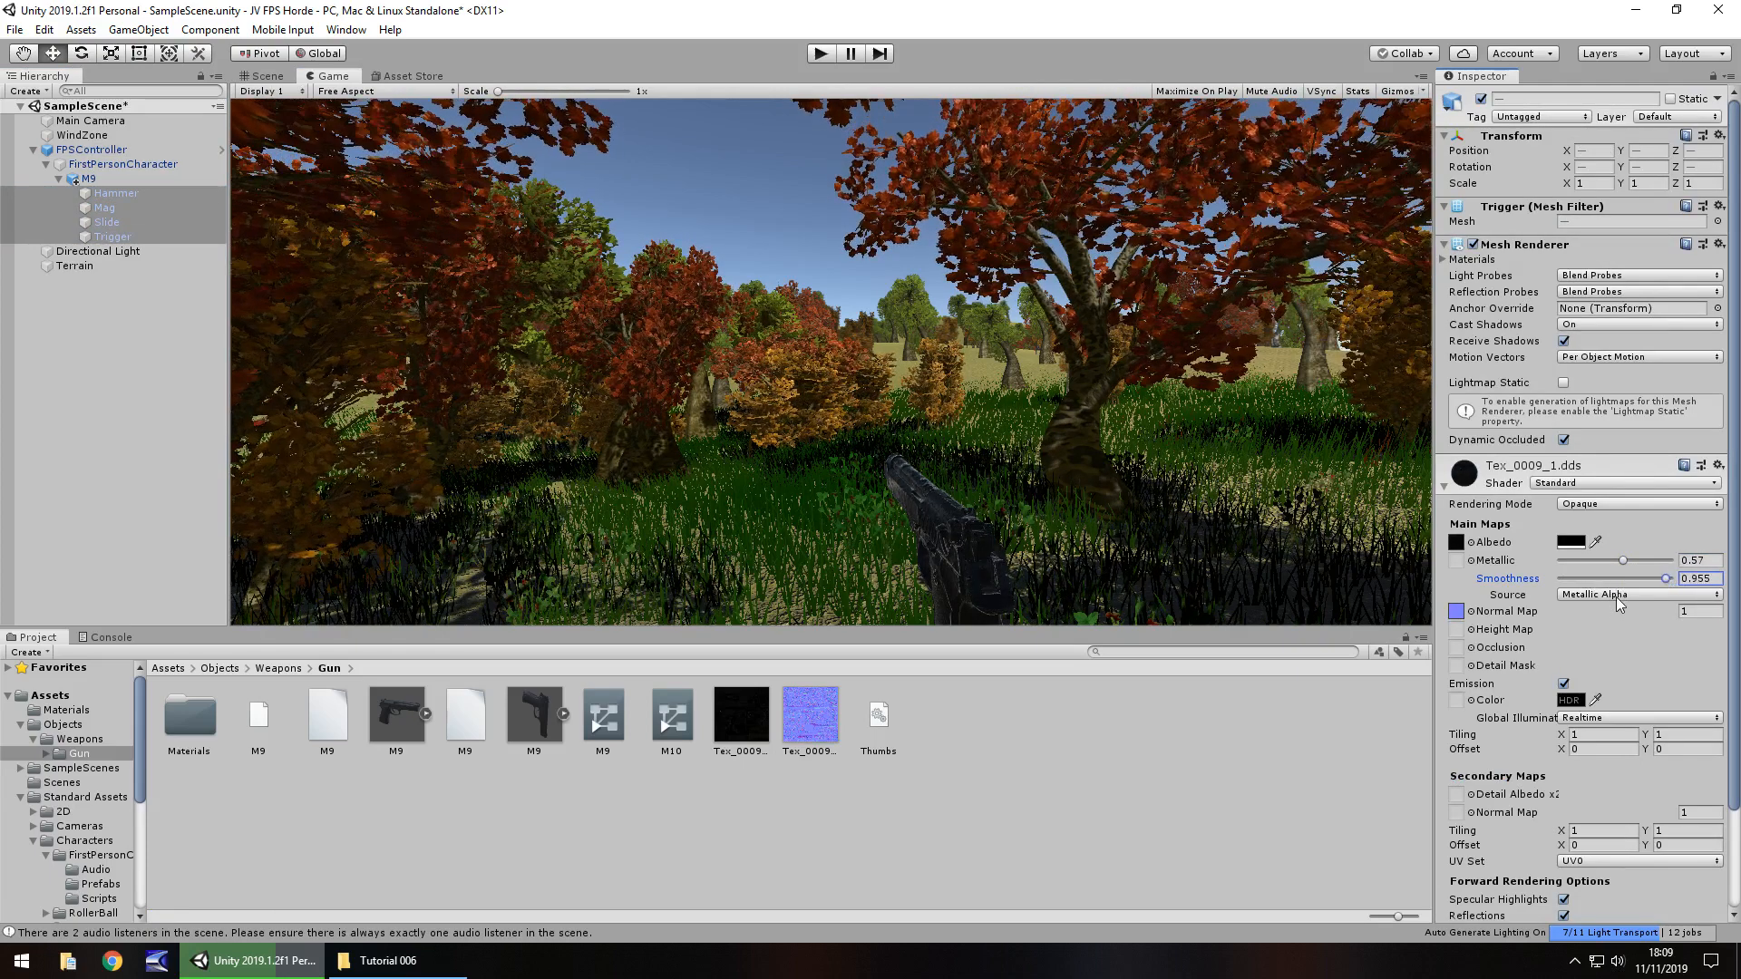
click(1633, 594)
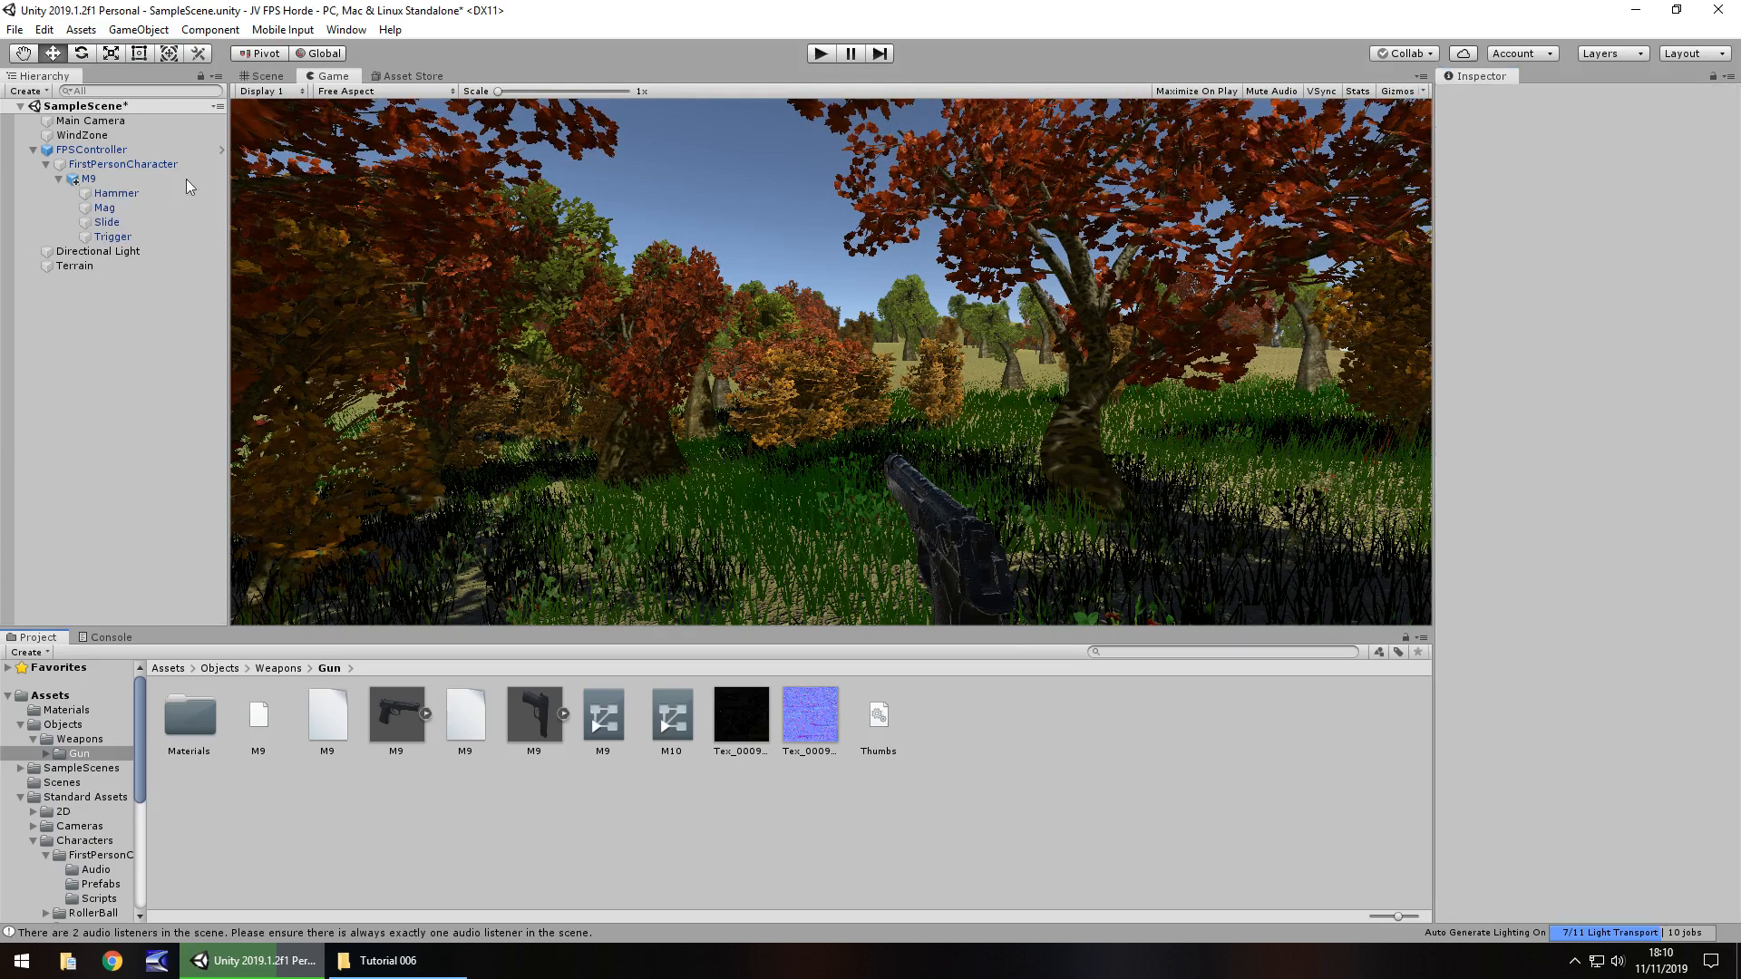
click(263, 75)
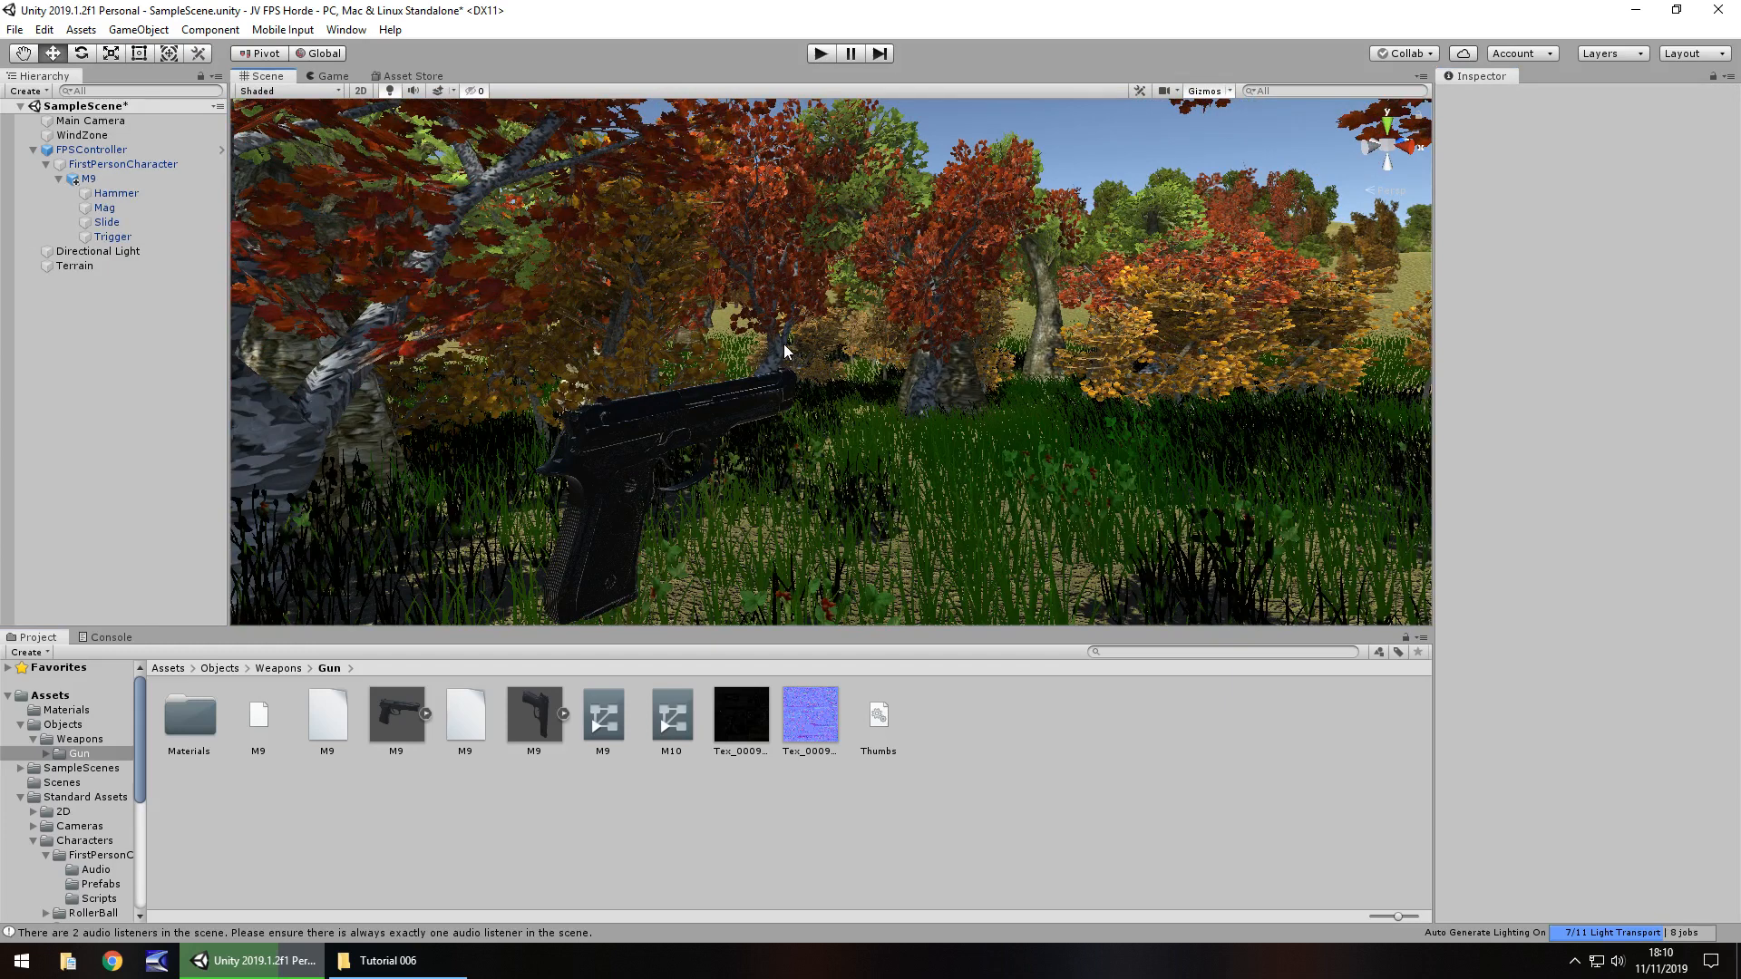
mouse_move(684, 859)
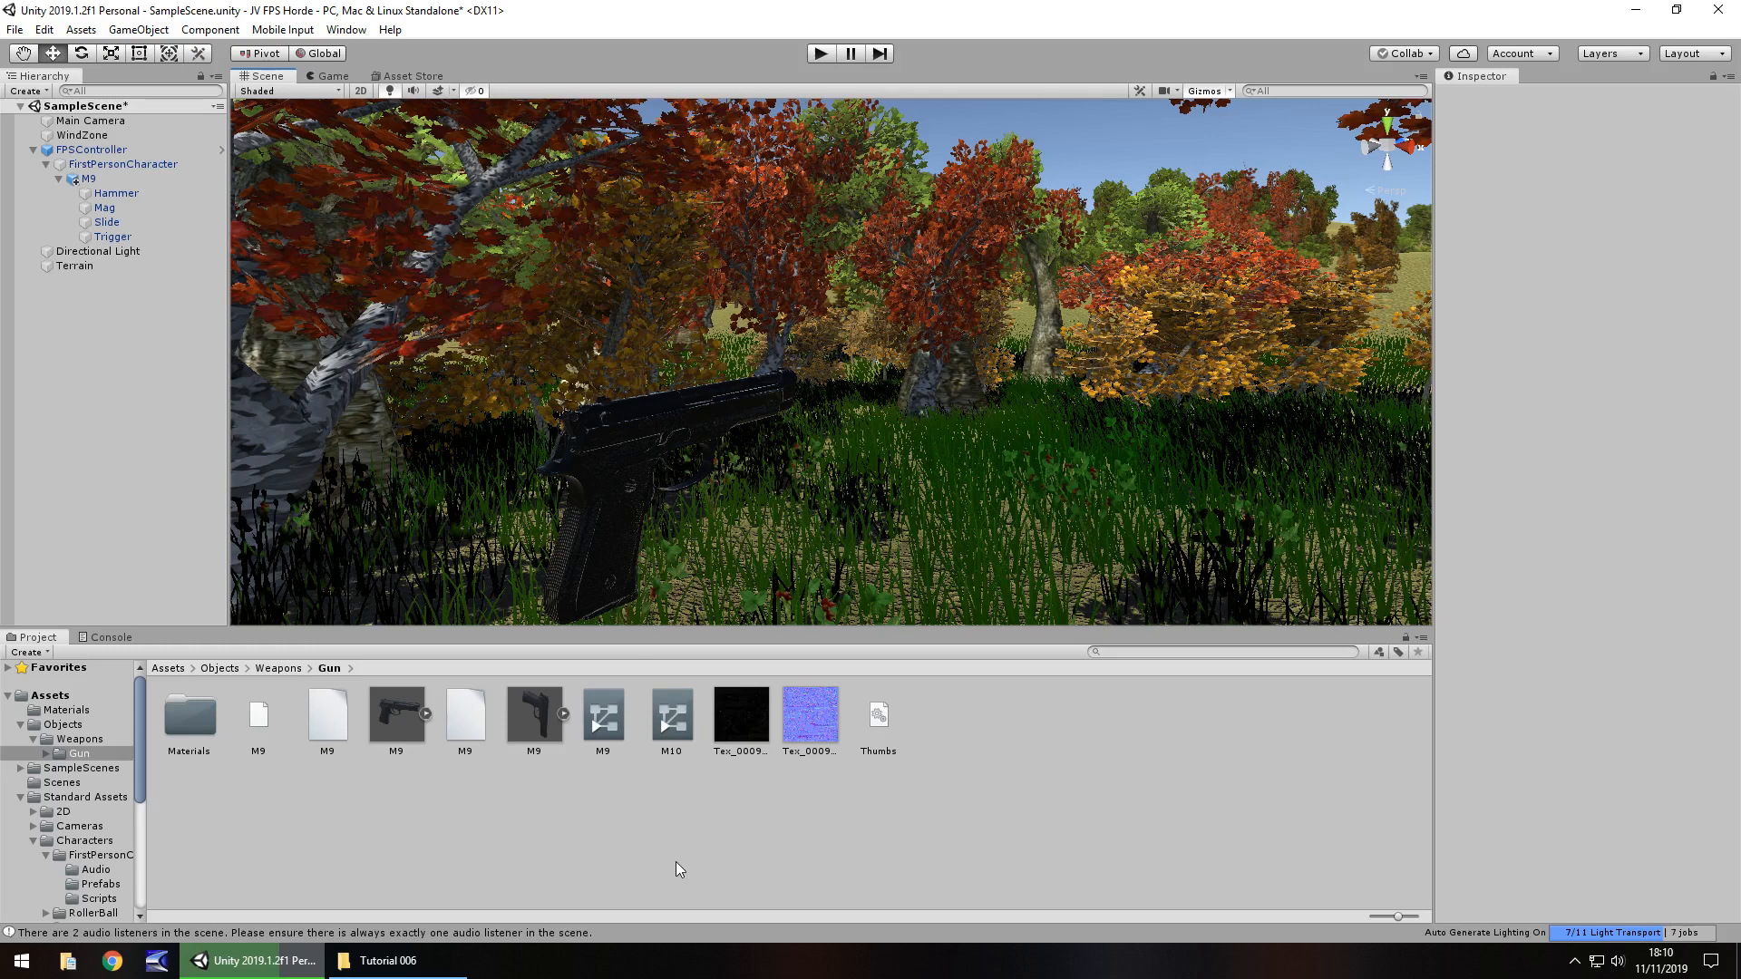
mouse_move(446, 880)
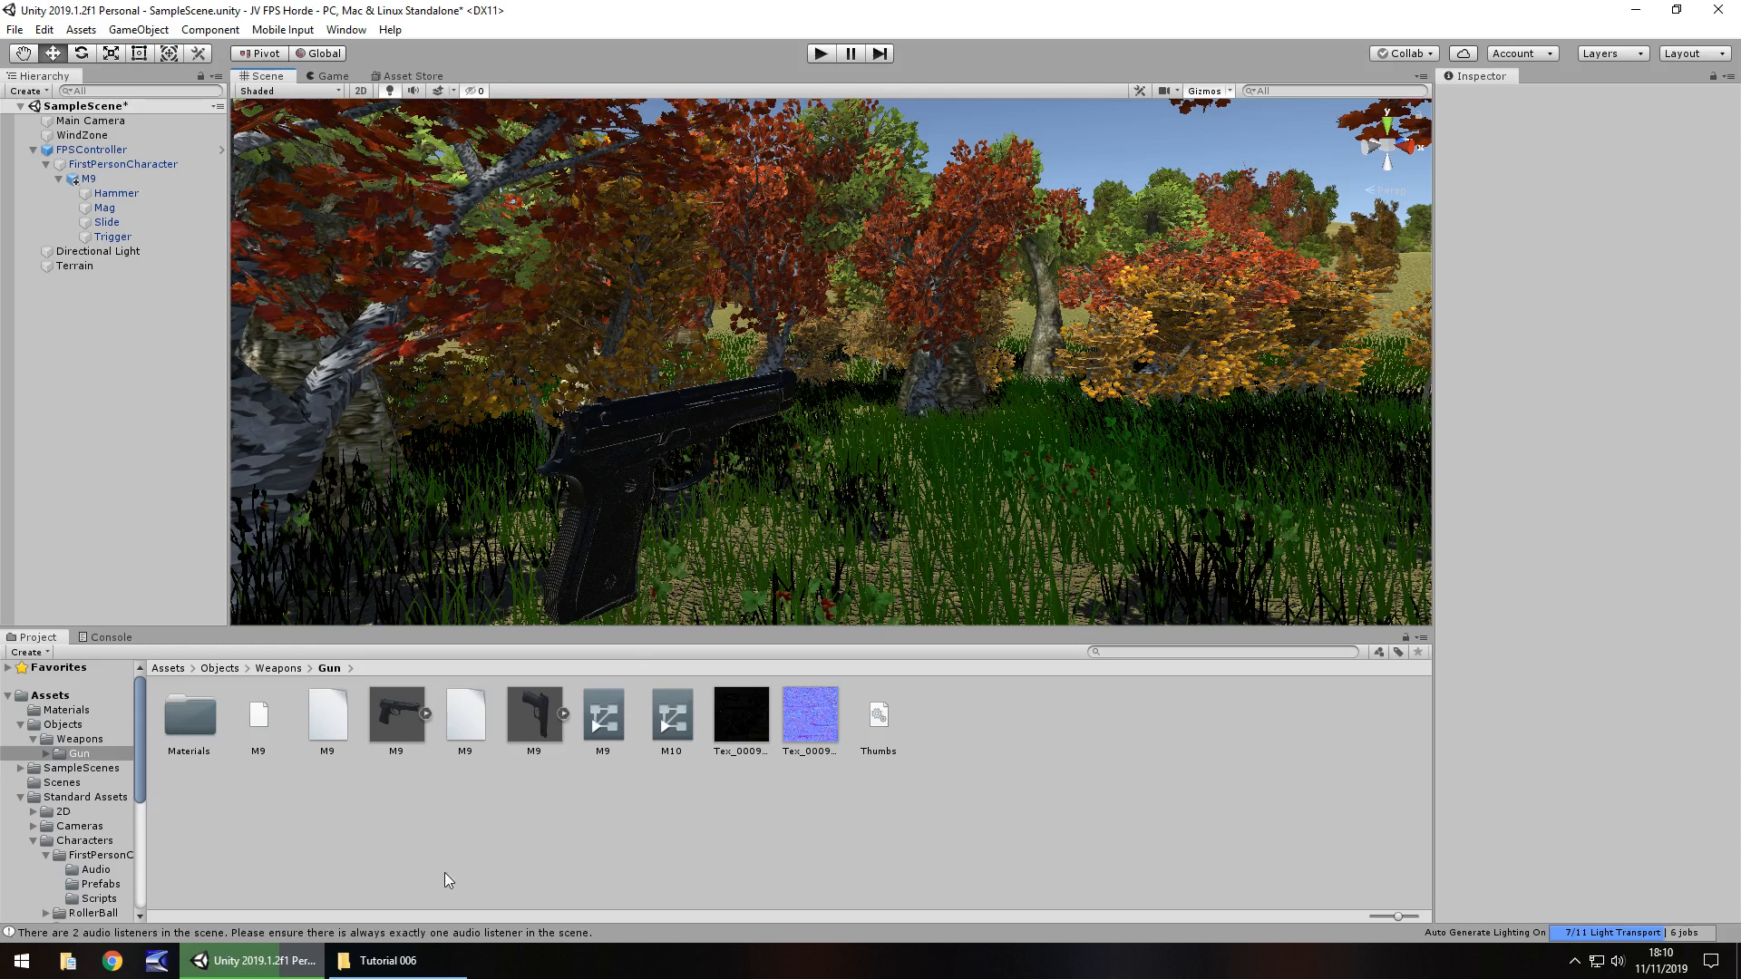
mouse_move(732, 639)
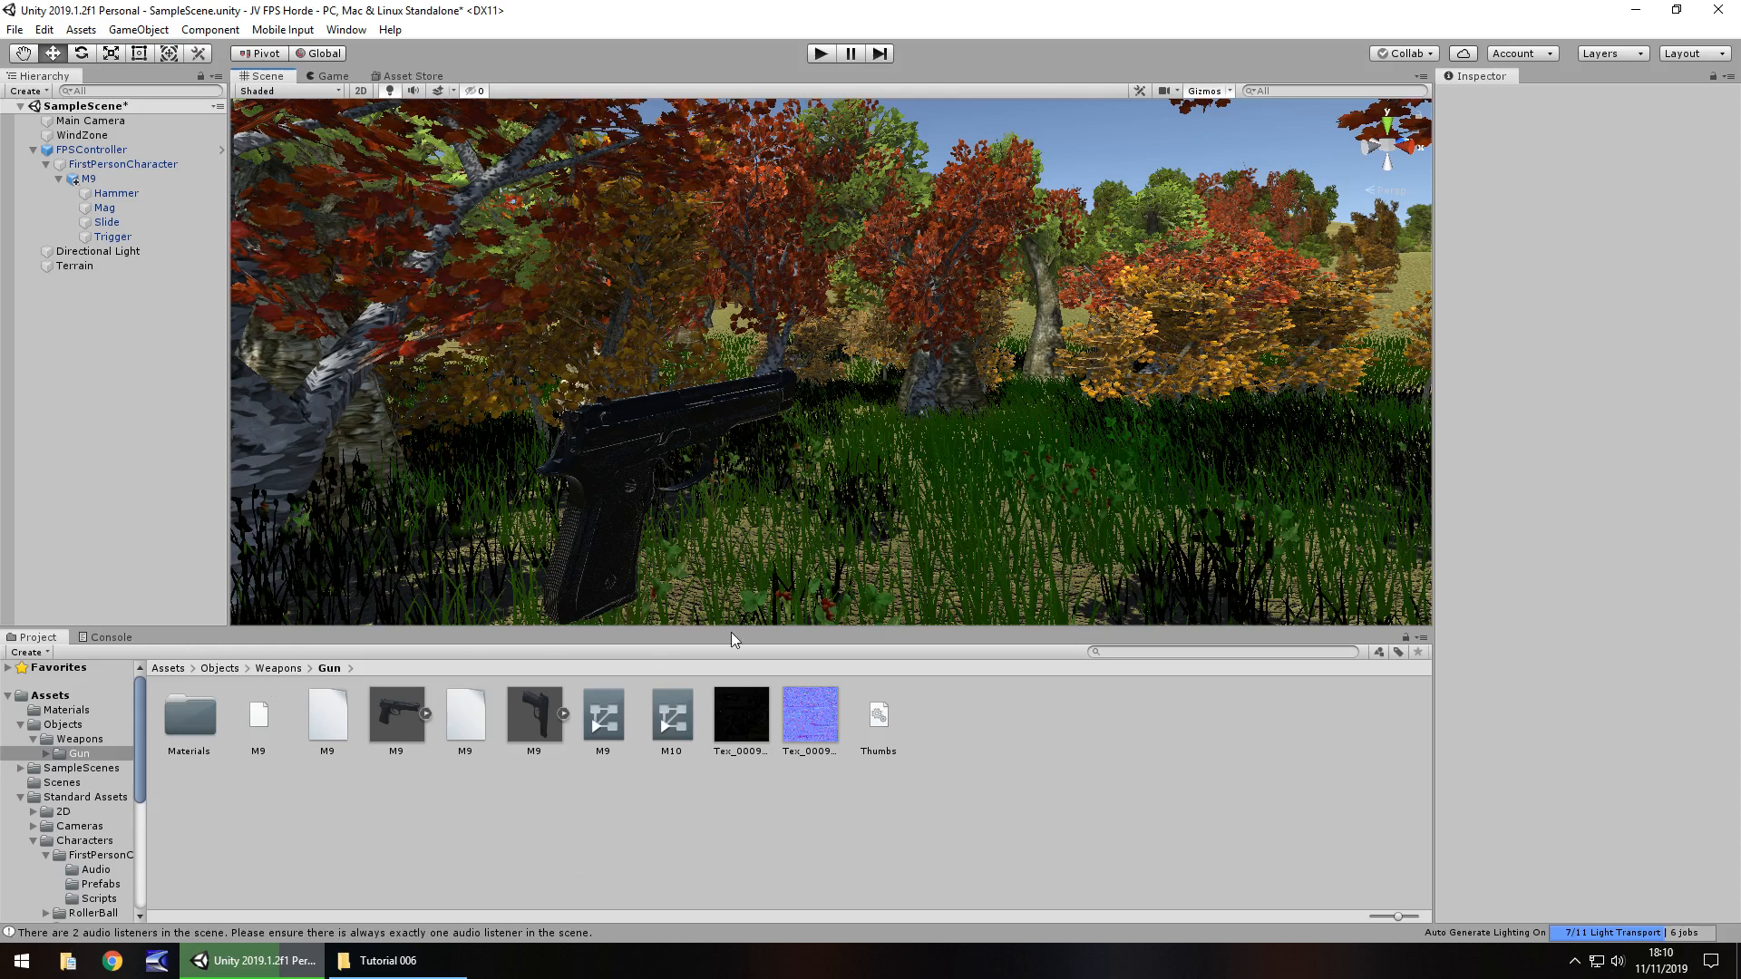
mouse_move(192, 644)
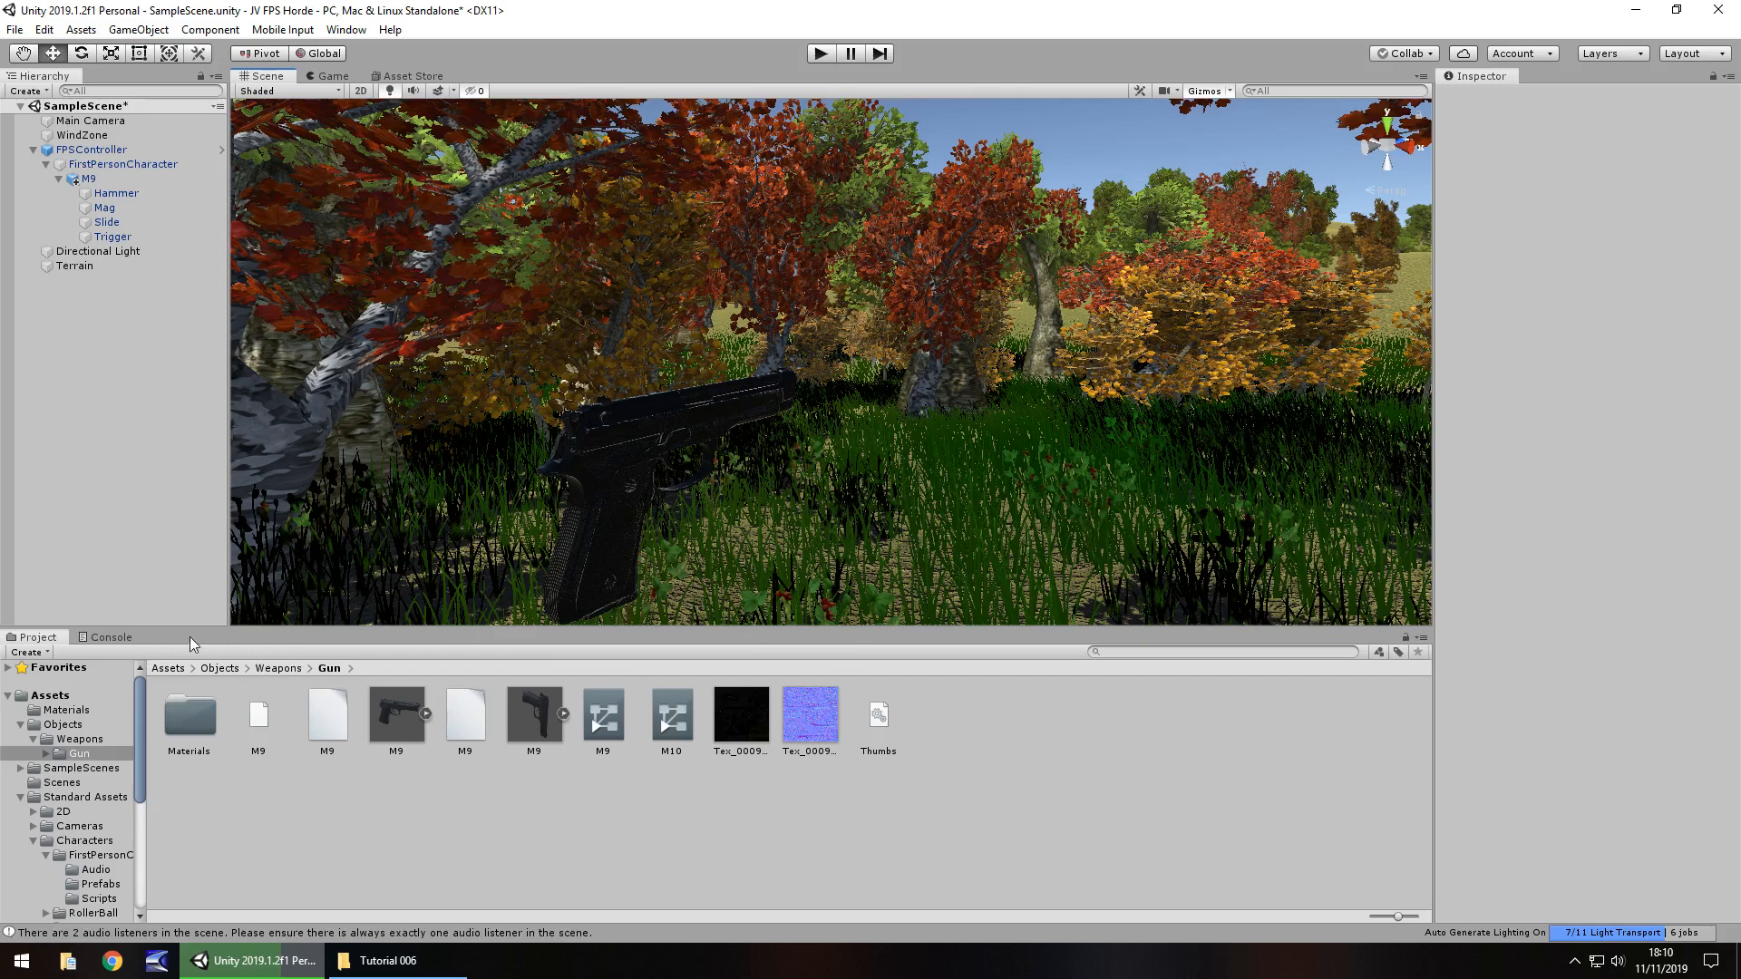
mouse_move(1383, 627)
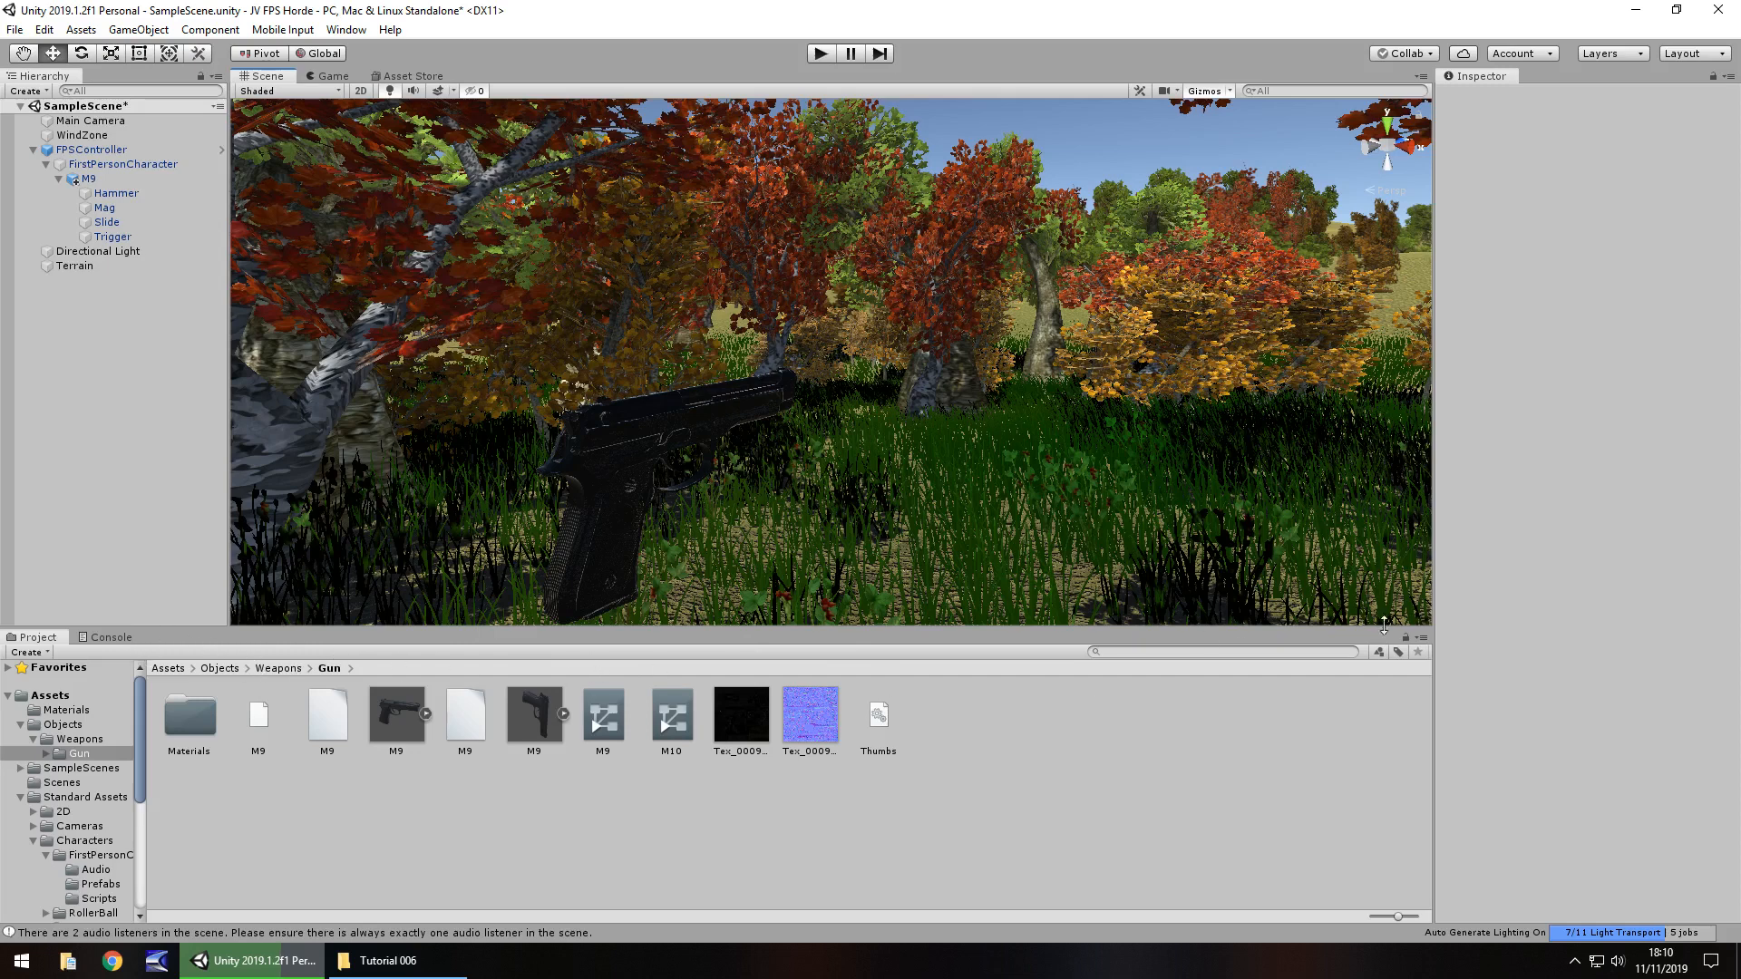
- Add an Animation tab beside Project and Console via the panel menu, then reselect Project
click(1423, 637)
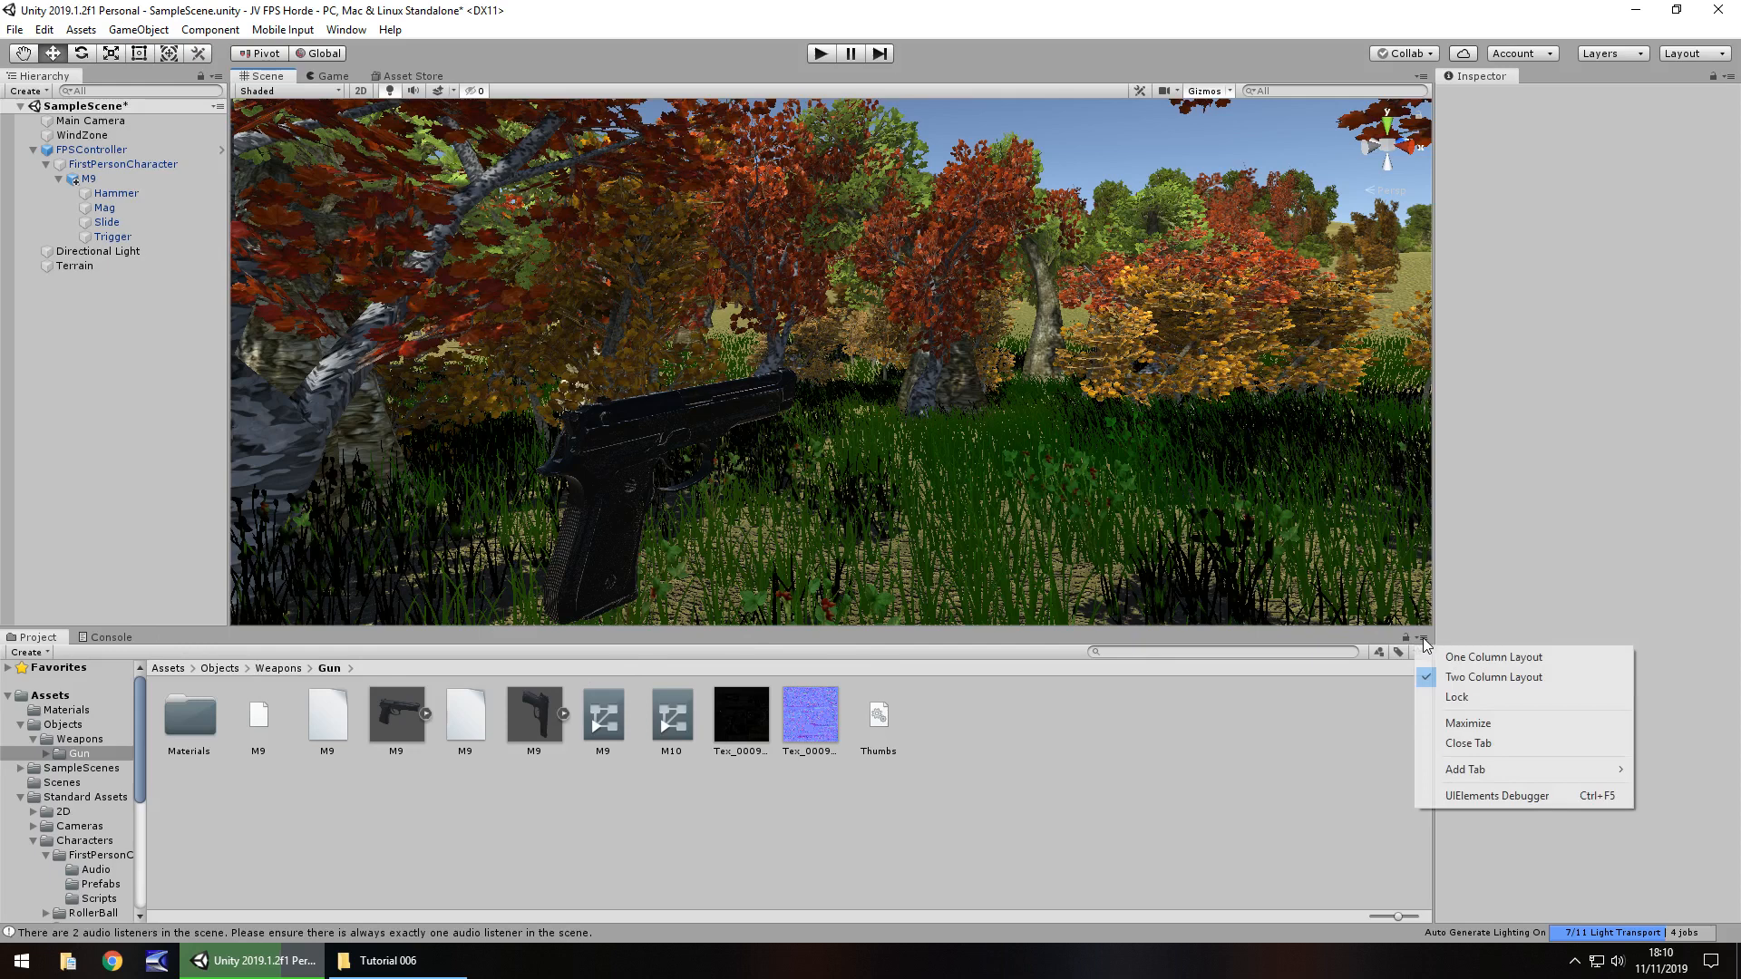
mouse_move(1466, 770)
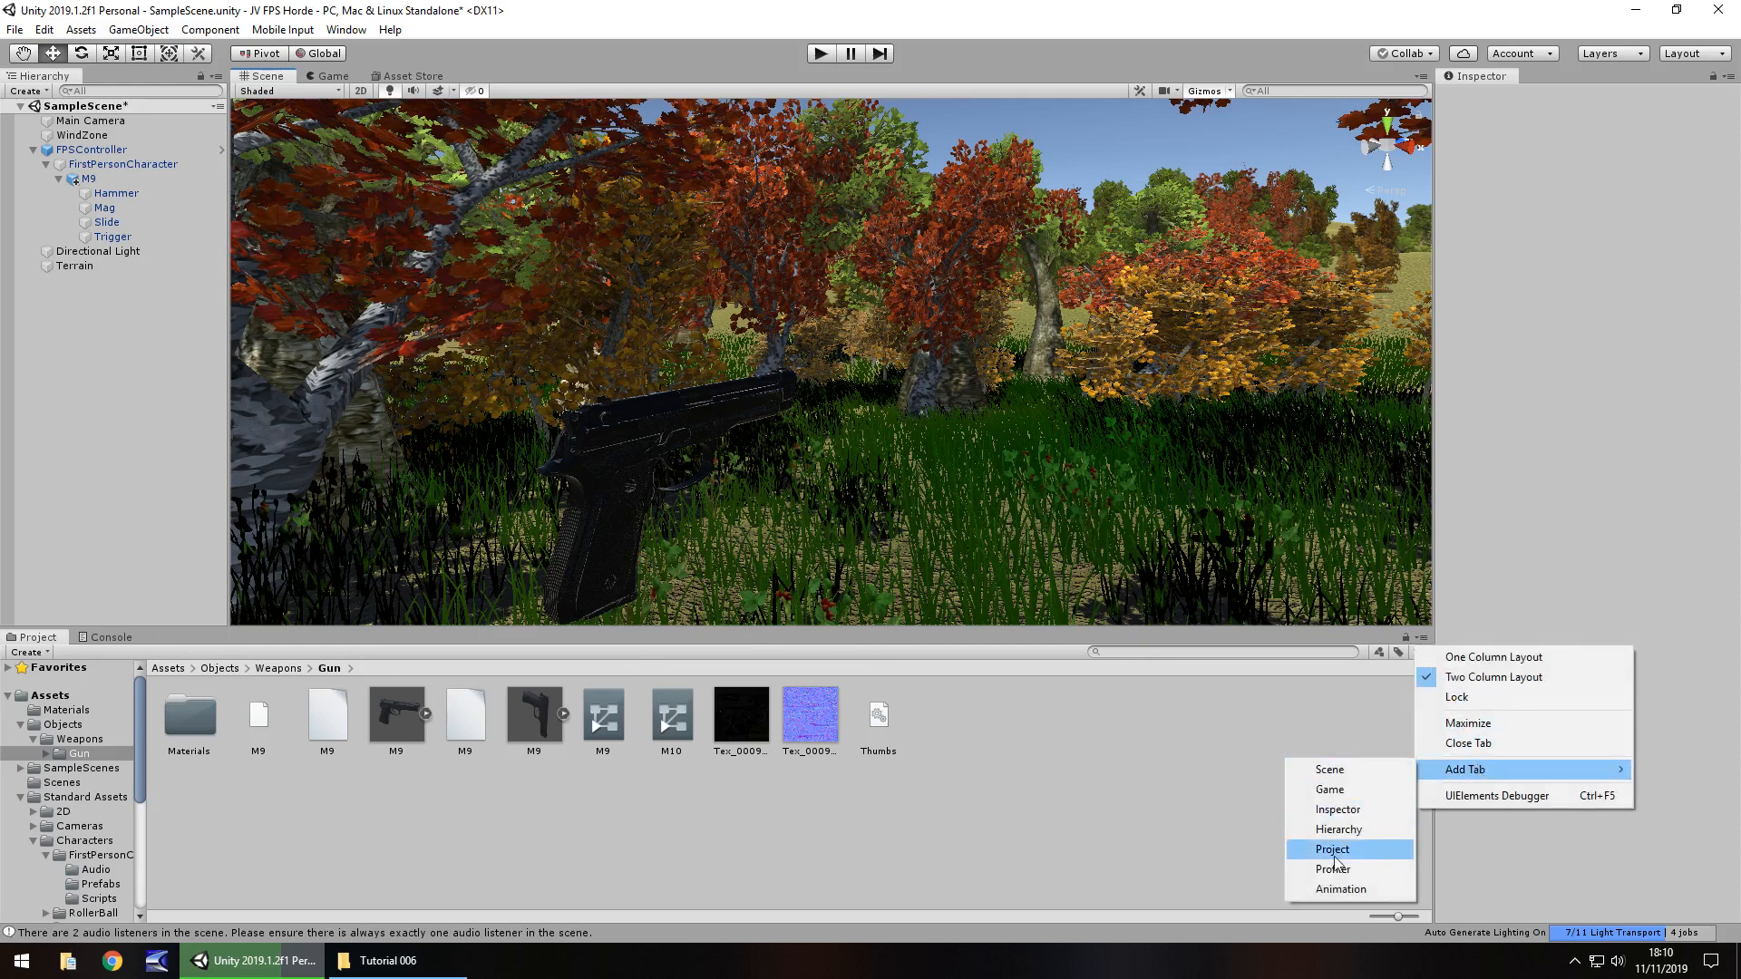
click(1341, 888)
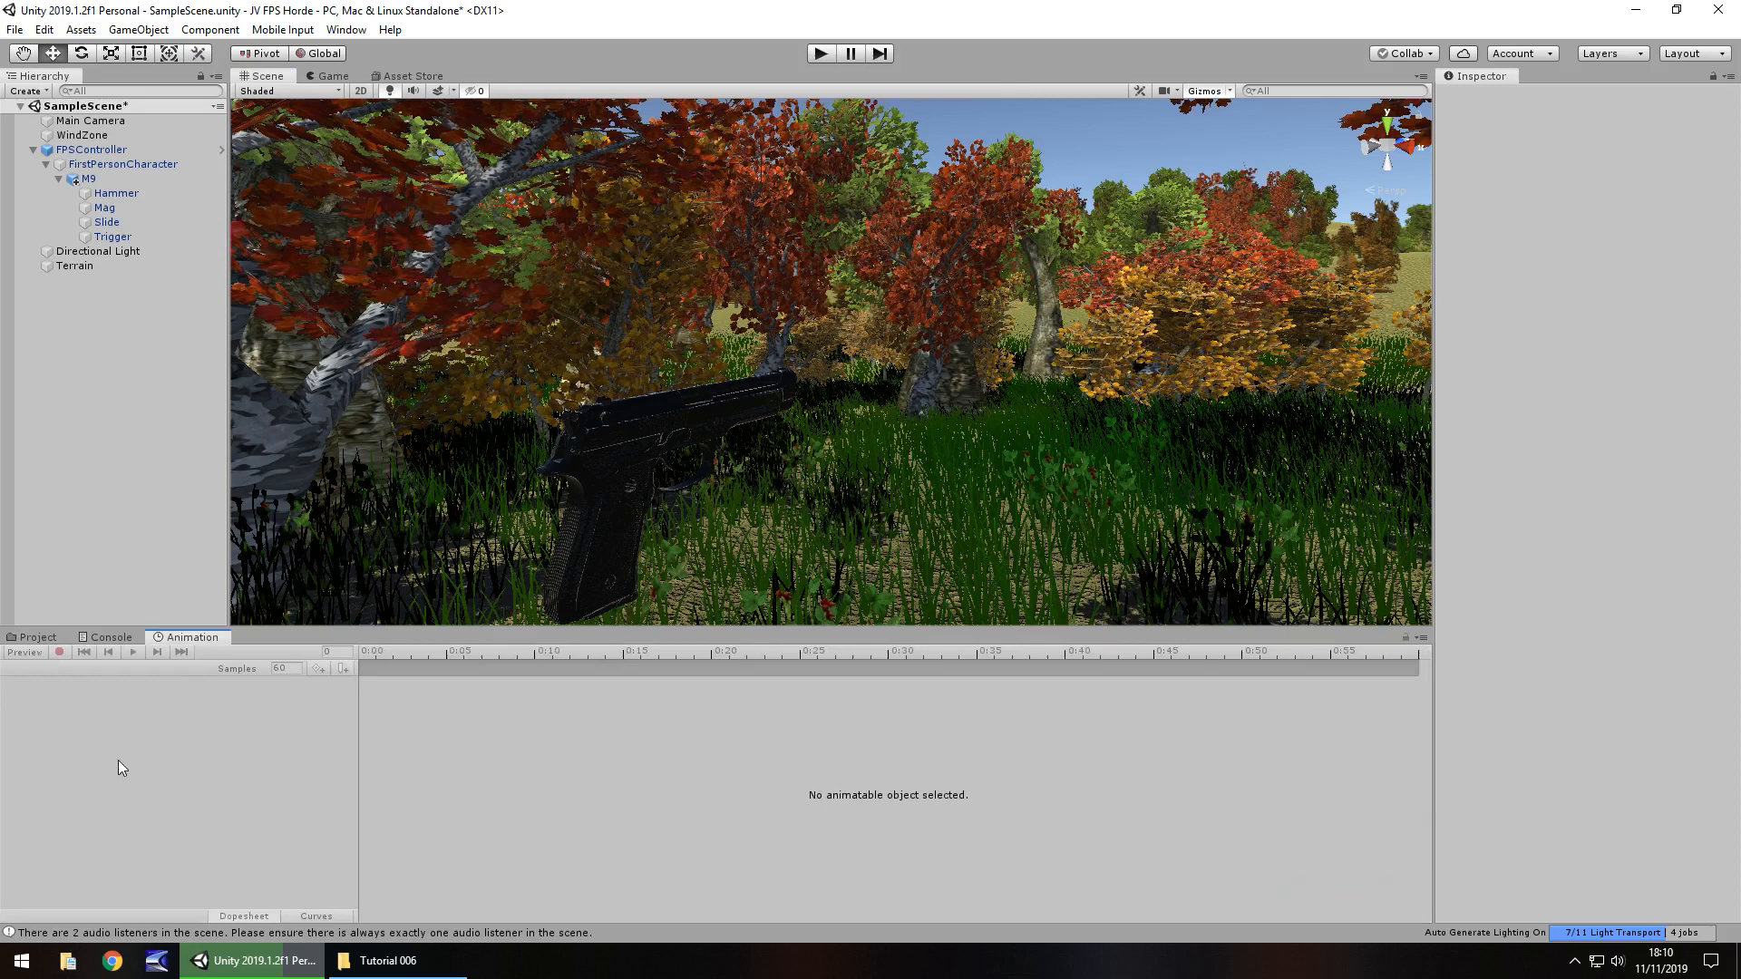
mouse_move(696, 662)
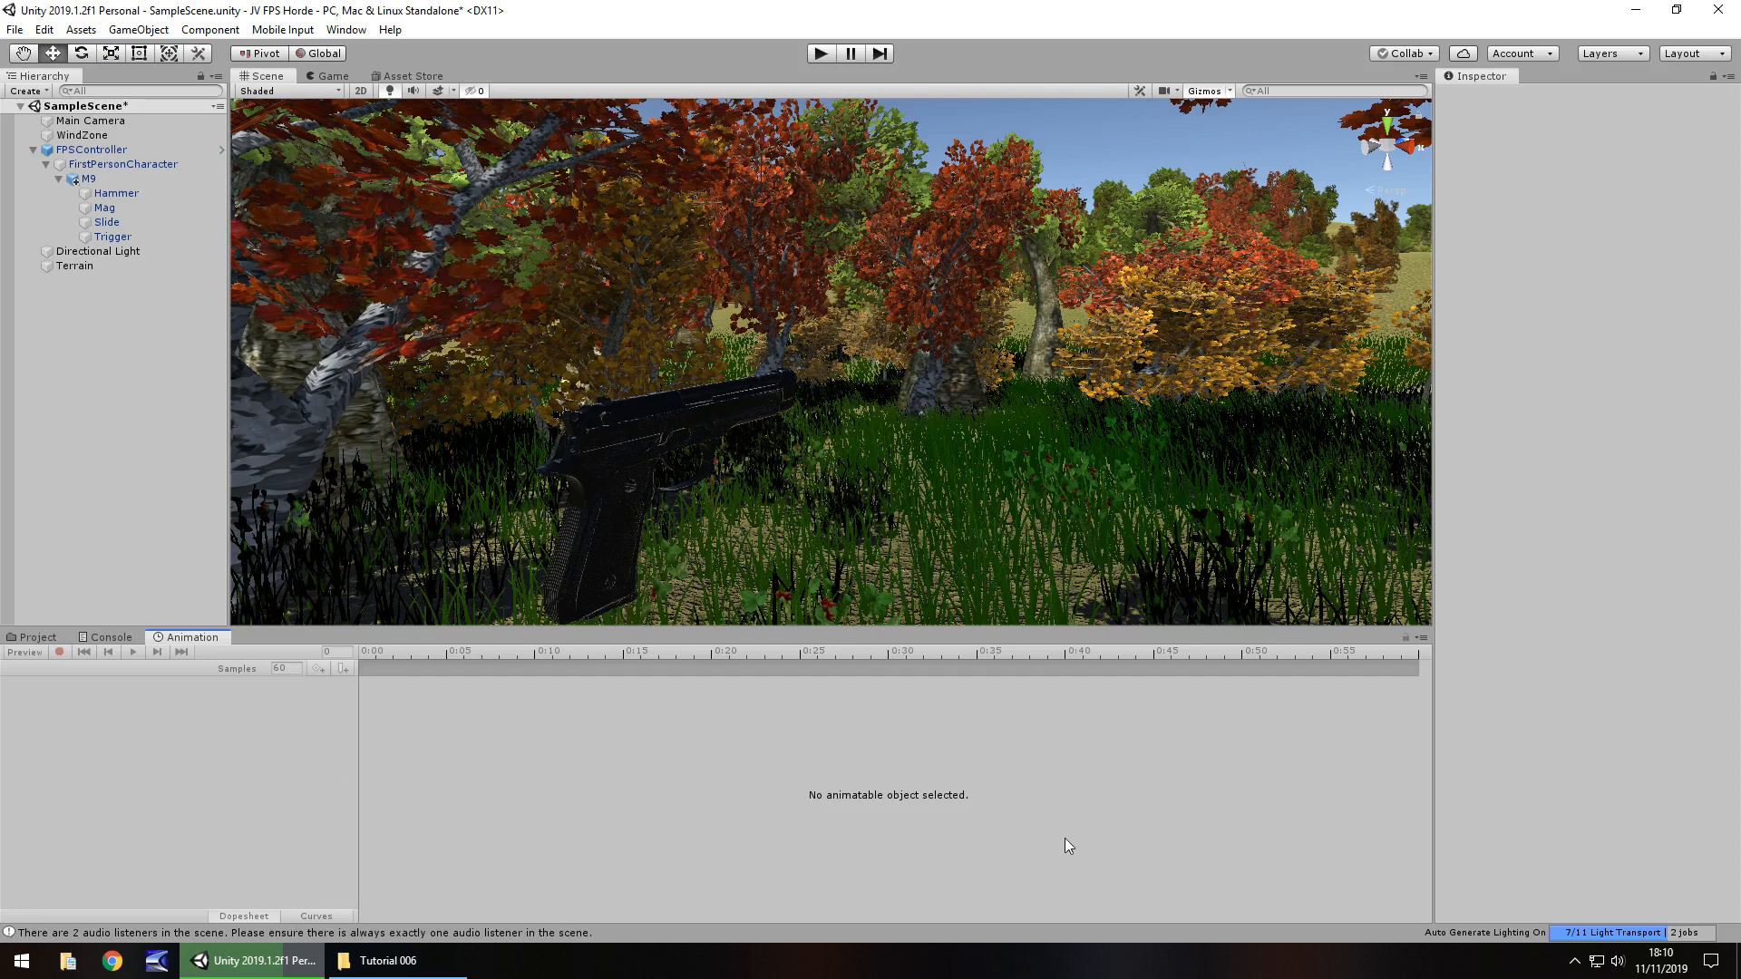
click(38, 637)
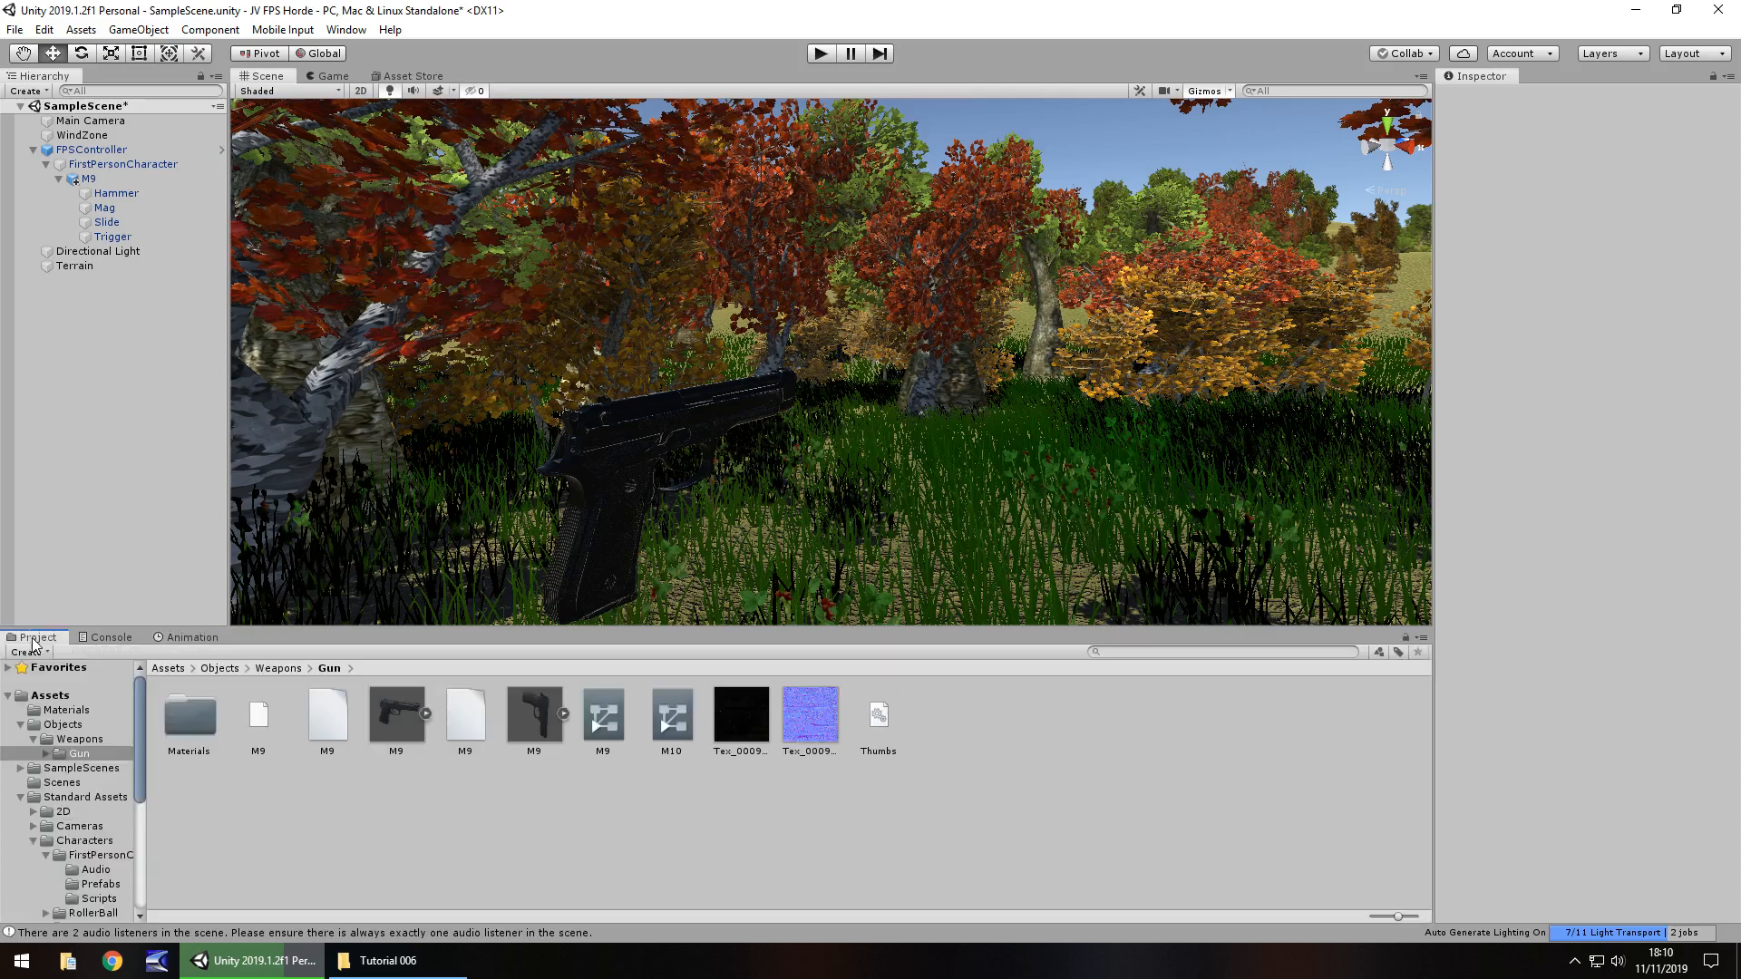
- Make an 'Animations' folder under Assets and a 'Weapons' folder inside it
click(48, 694)
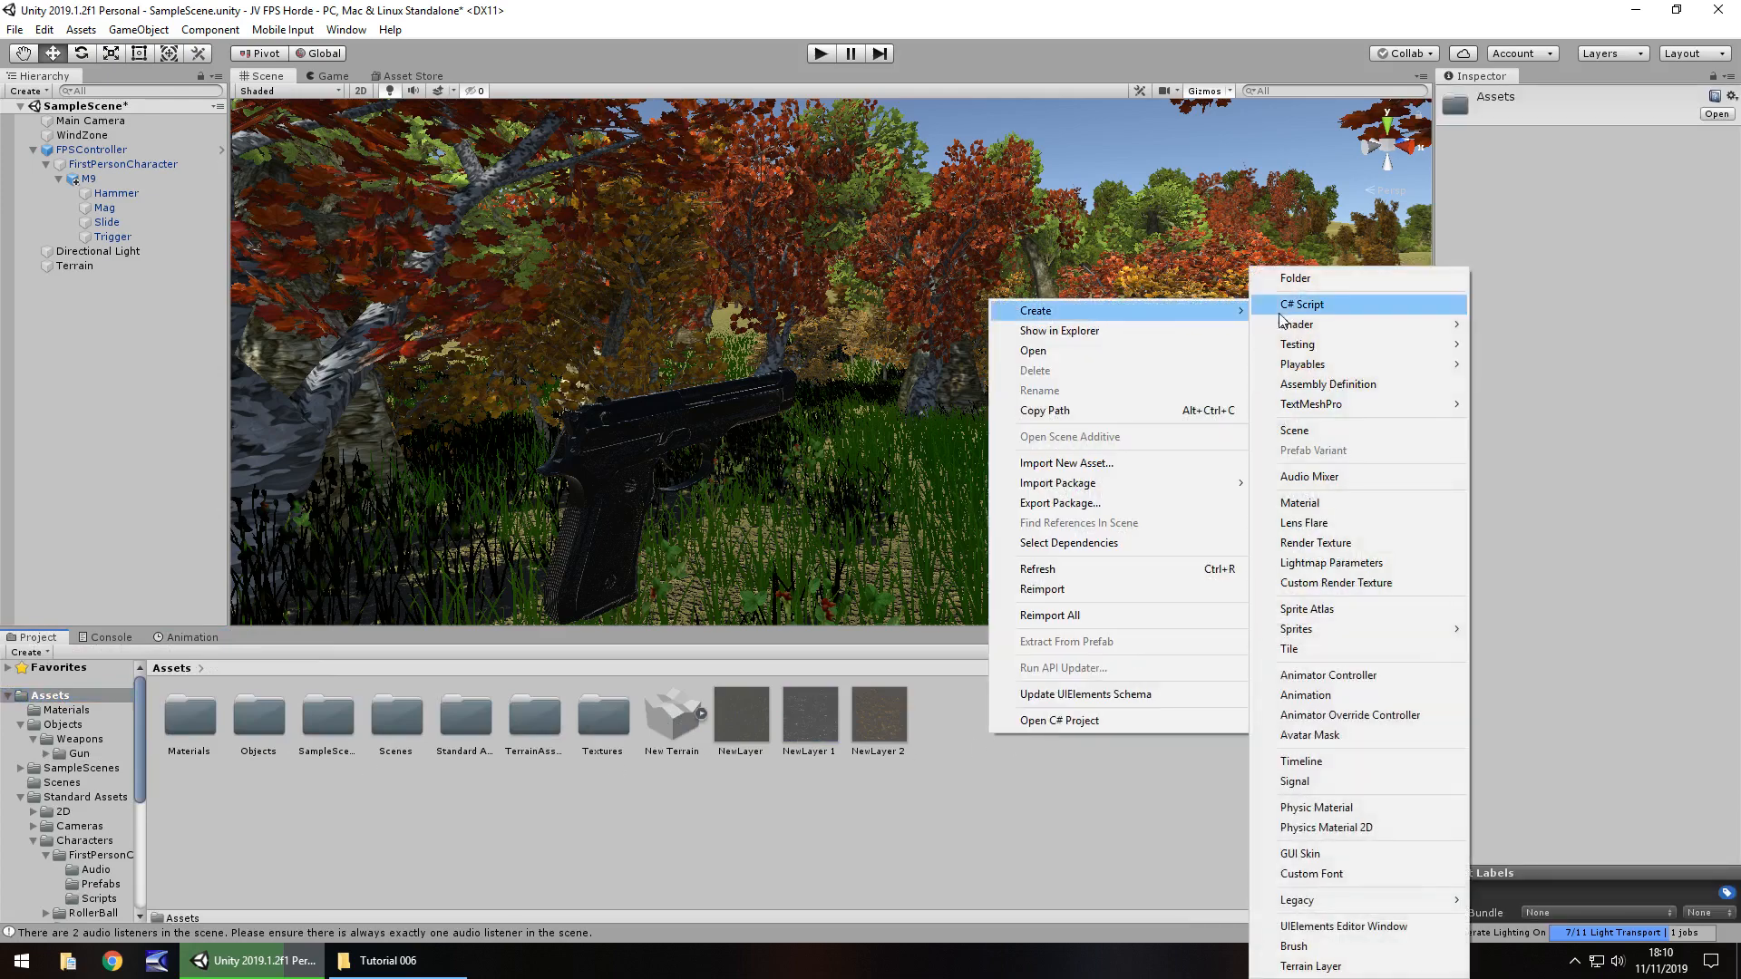
click(1294, 277)
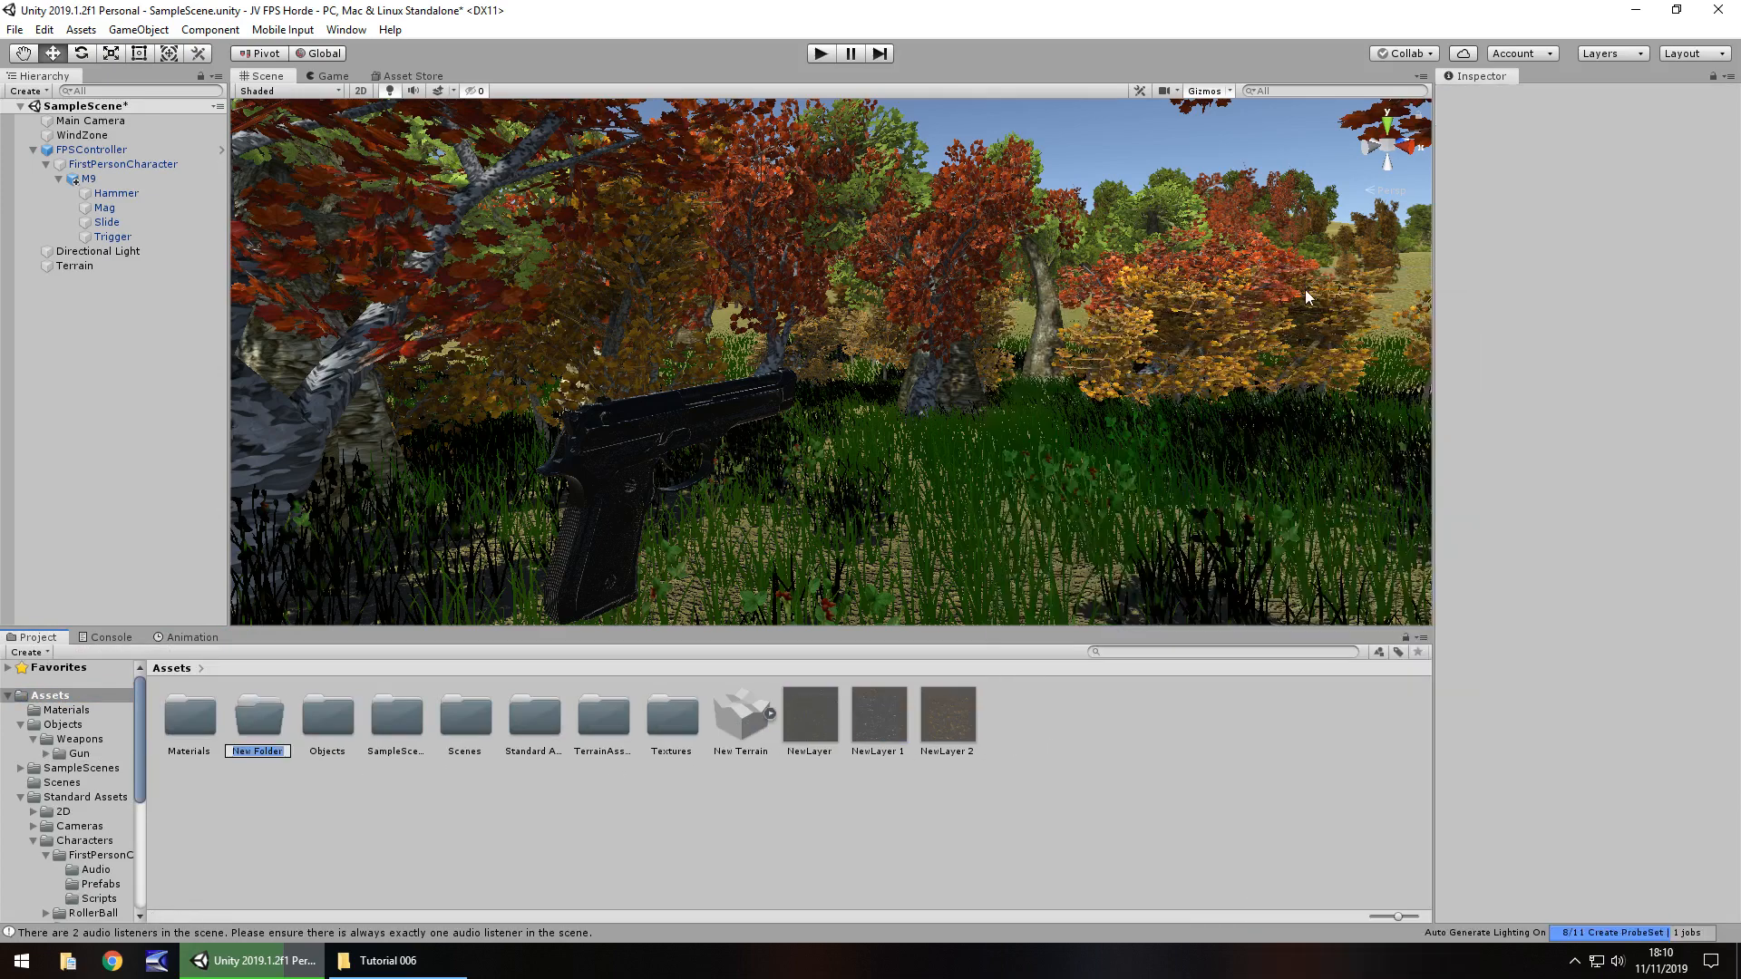
text(Anima)
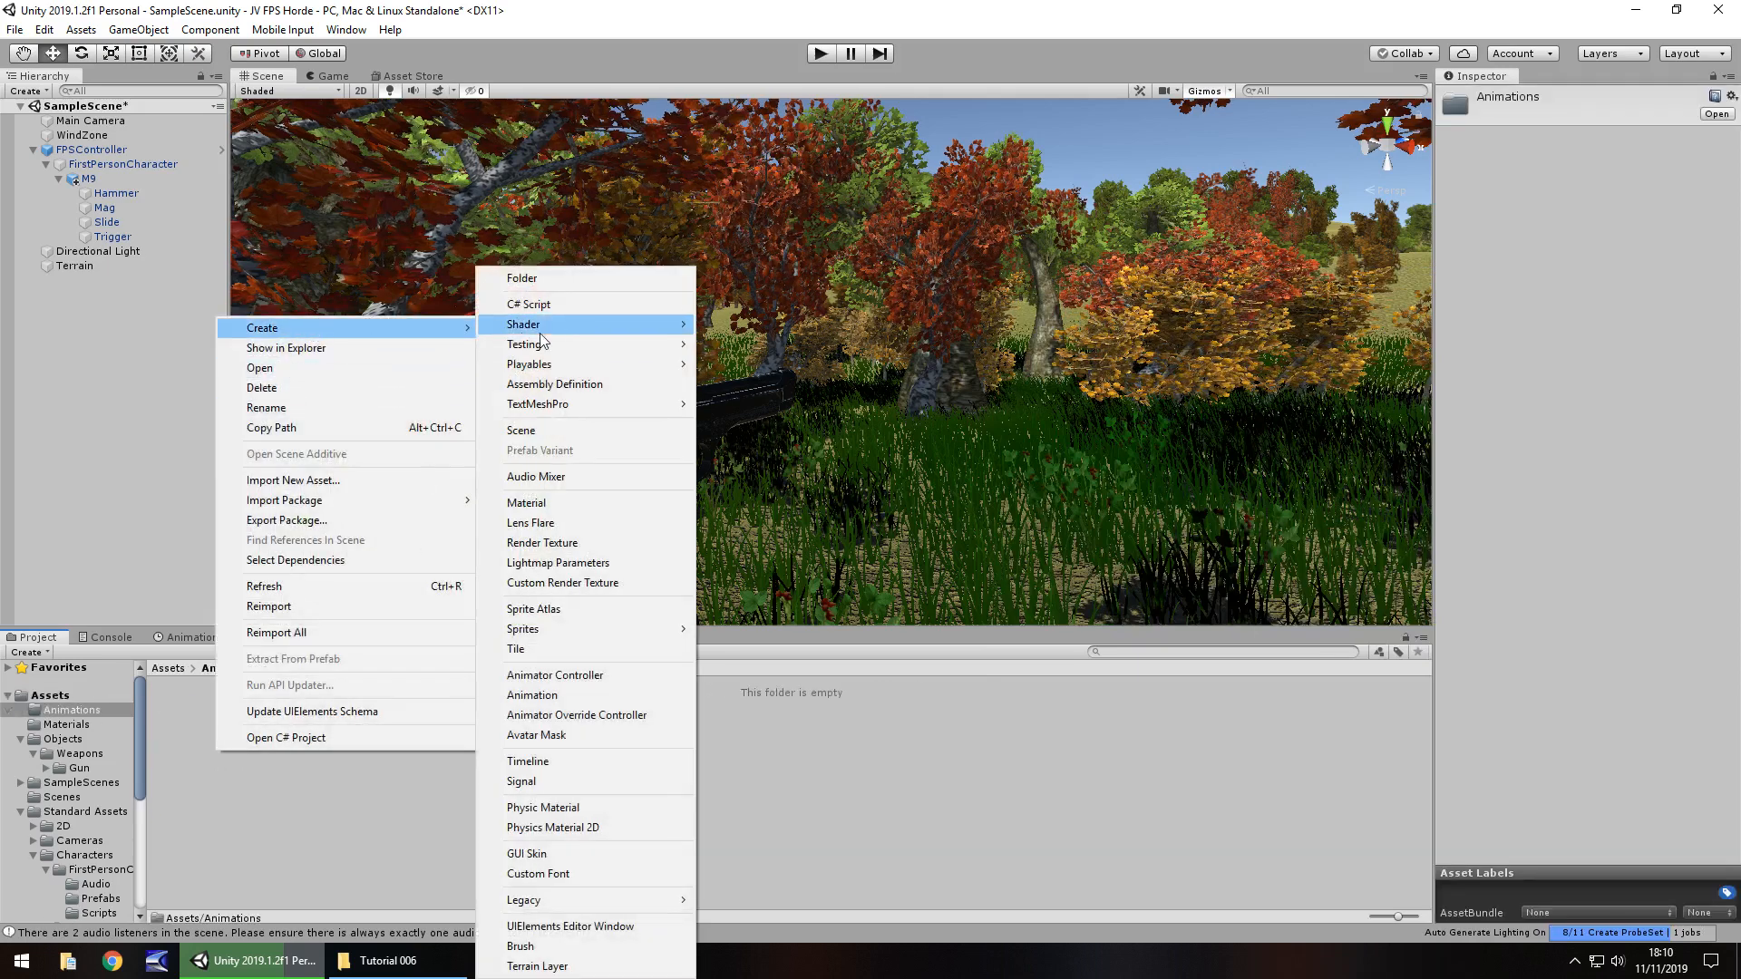
click(520, 278)
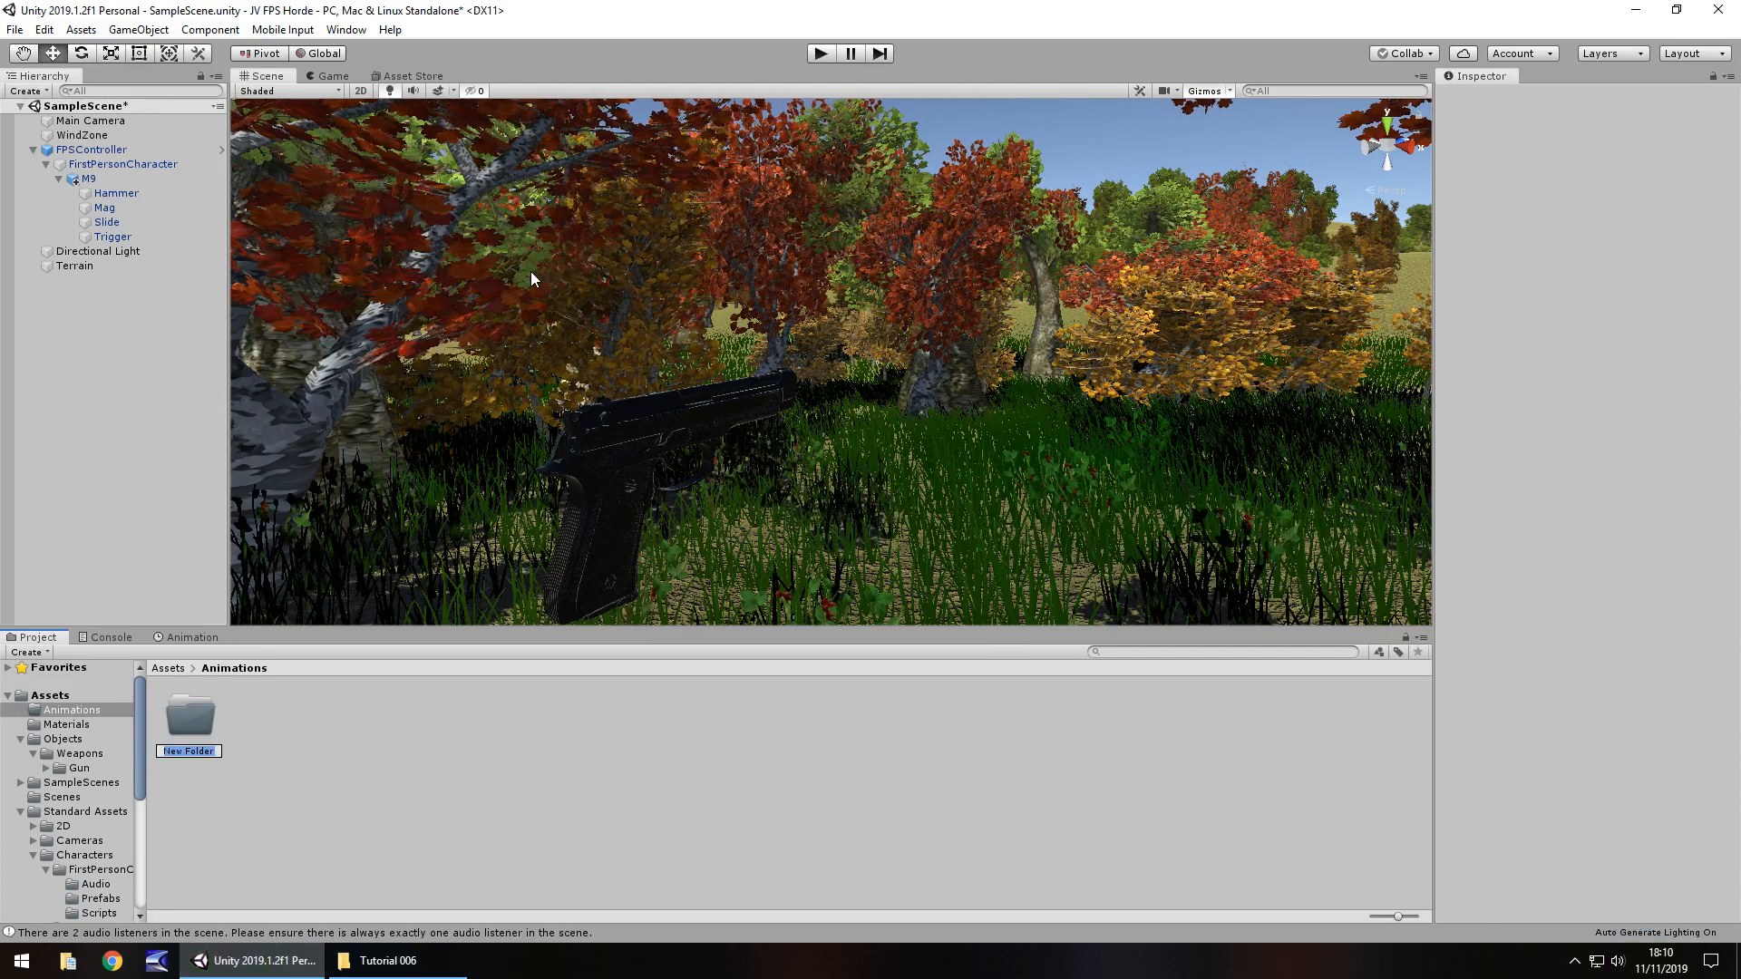
text(Weapons)
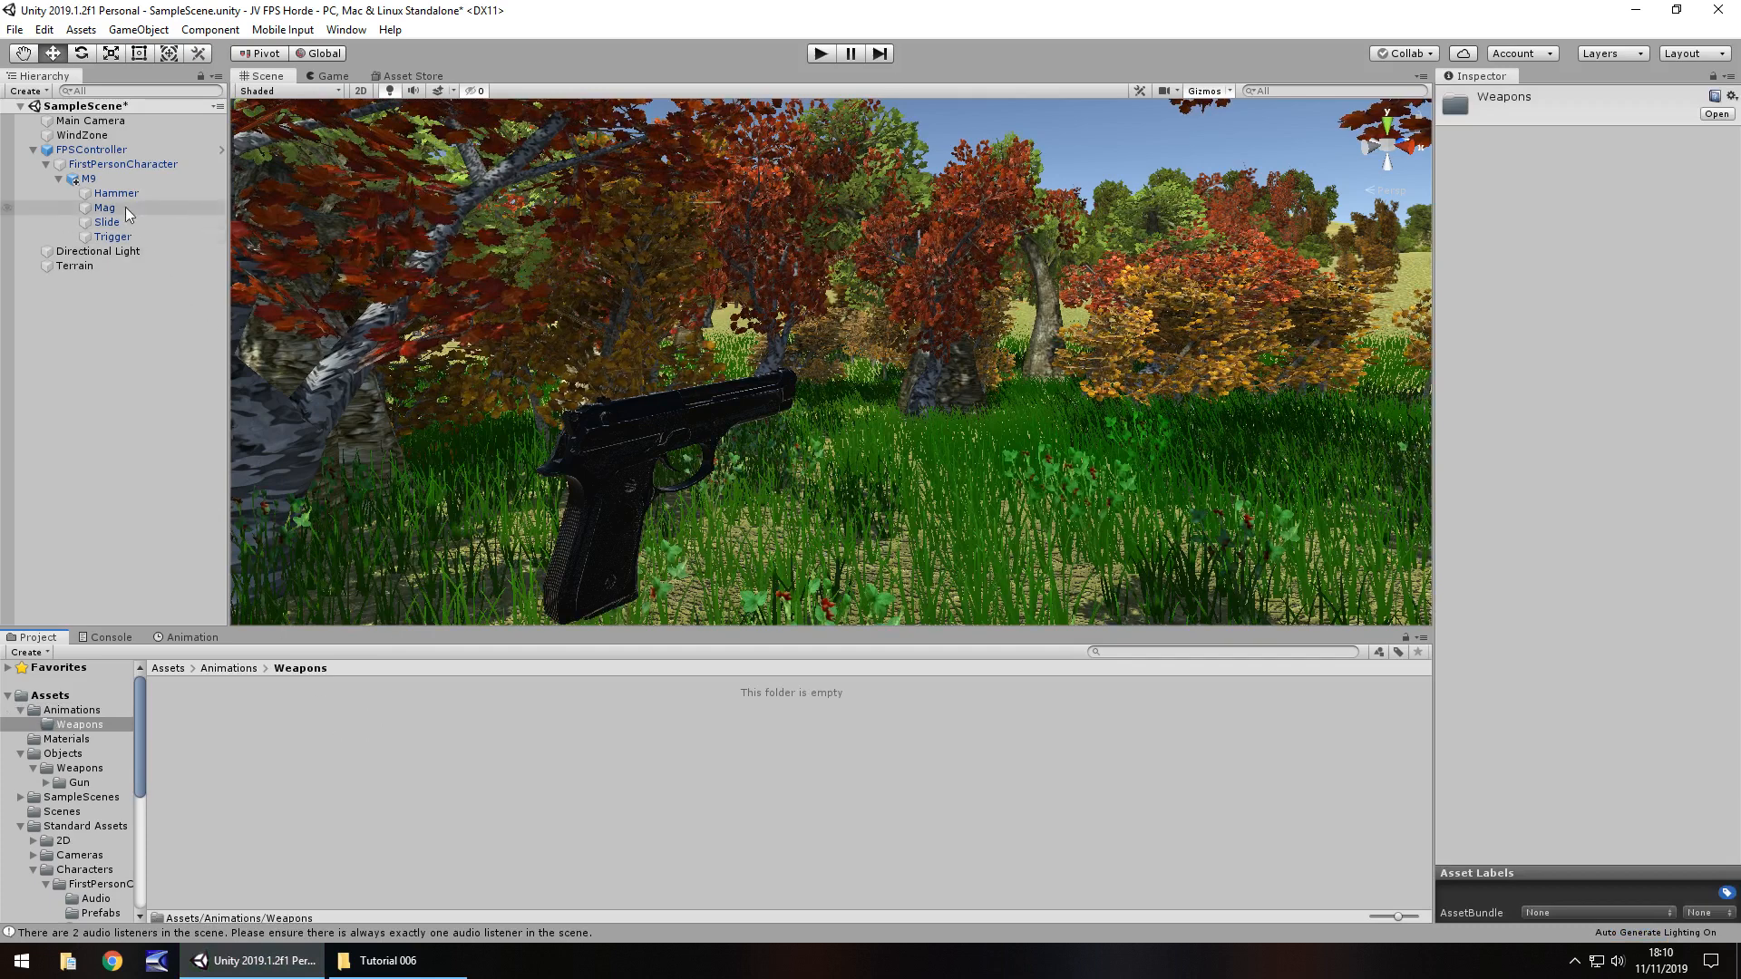
- With M9 selected, save a new clip named PistolFire in Assets/Animations/Weapons
click(89, 178)
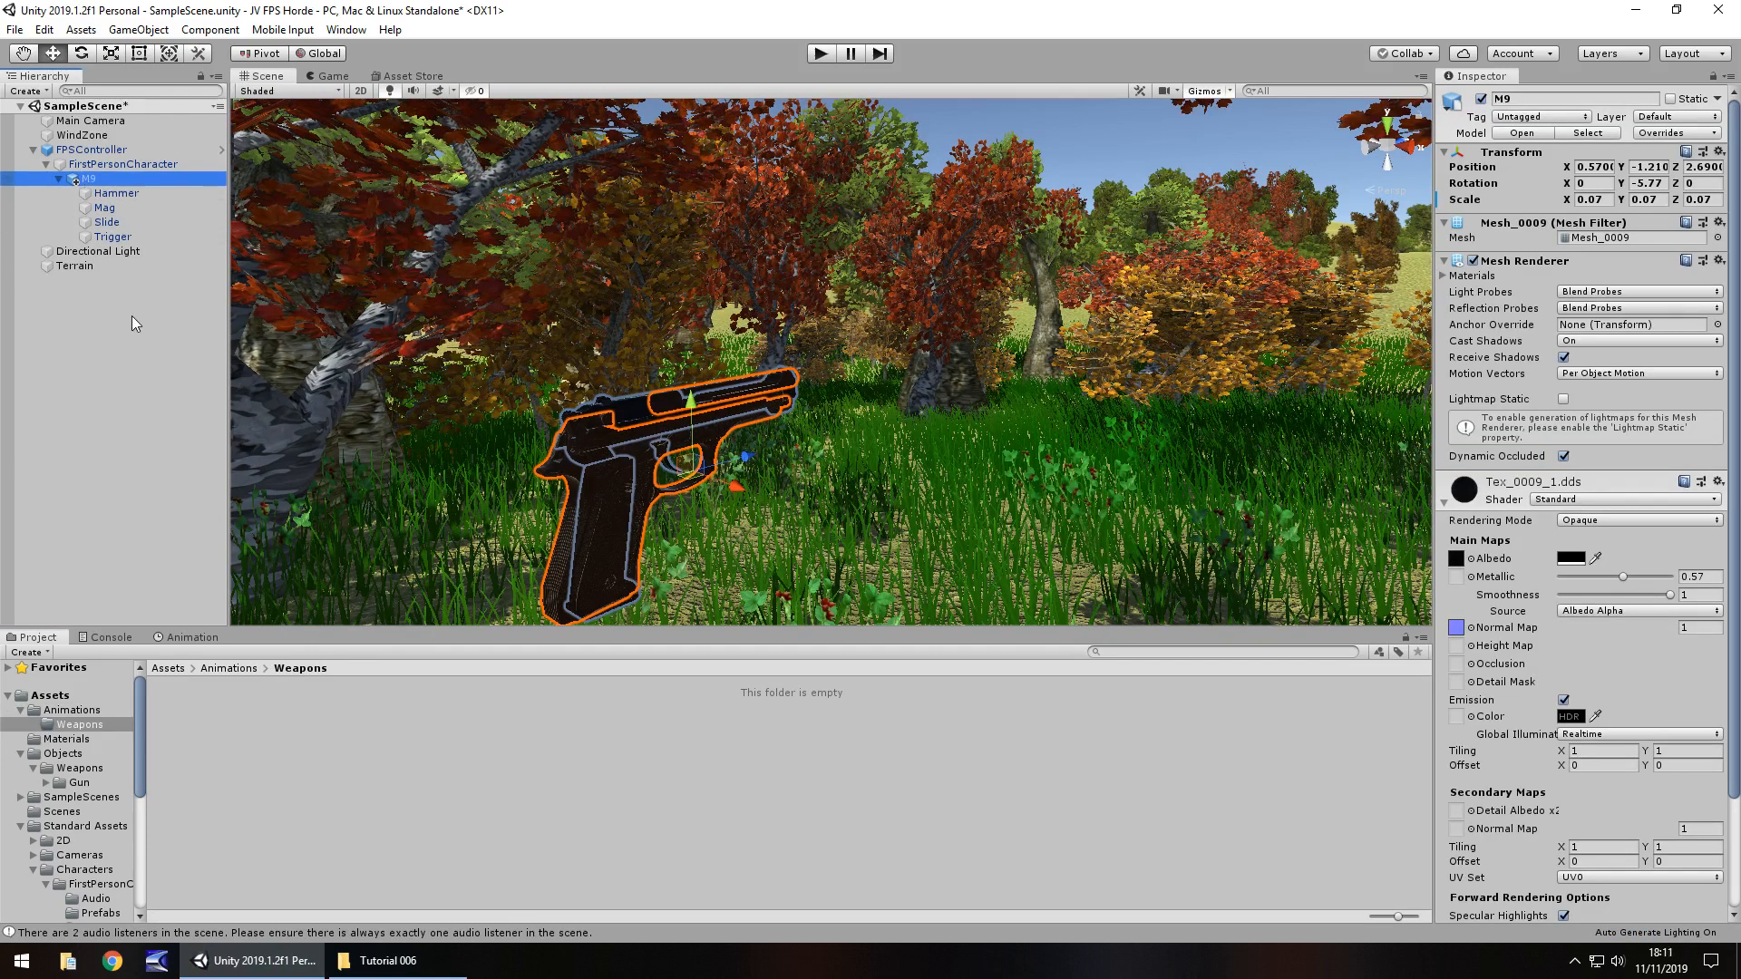
click(191, 637)
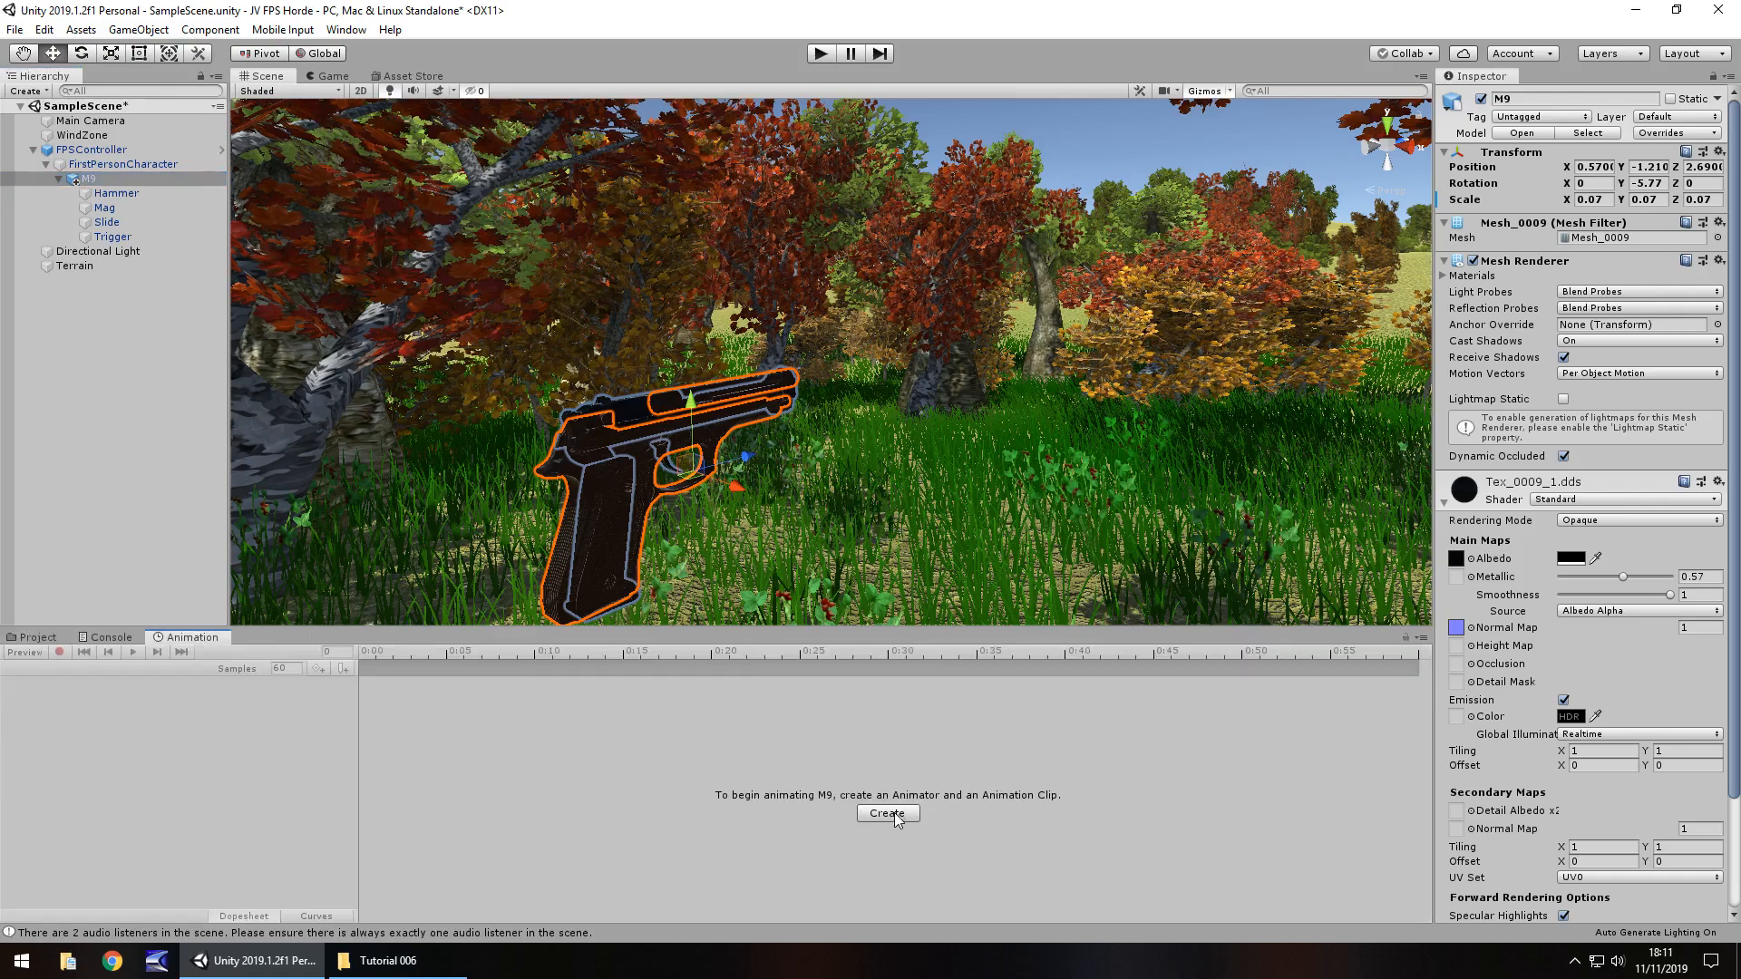
click(886, 813)
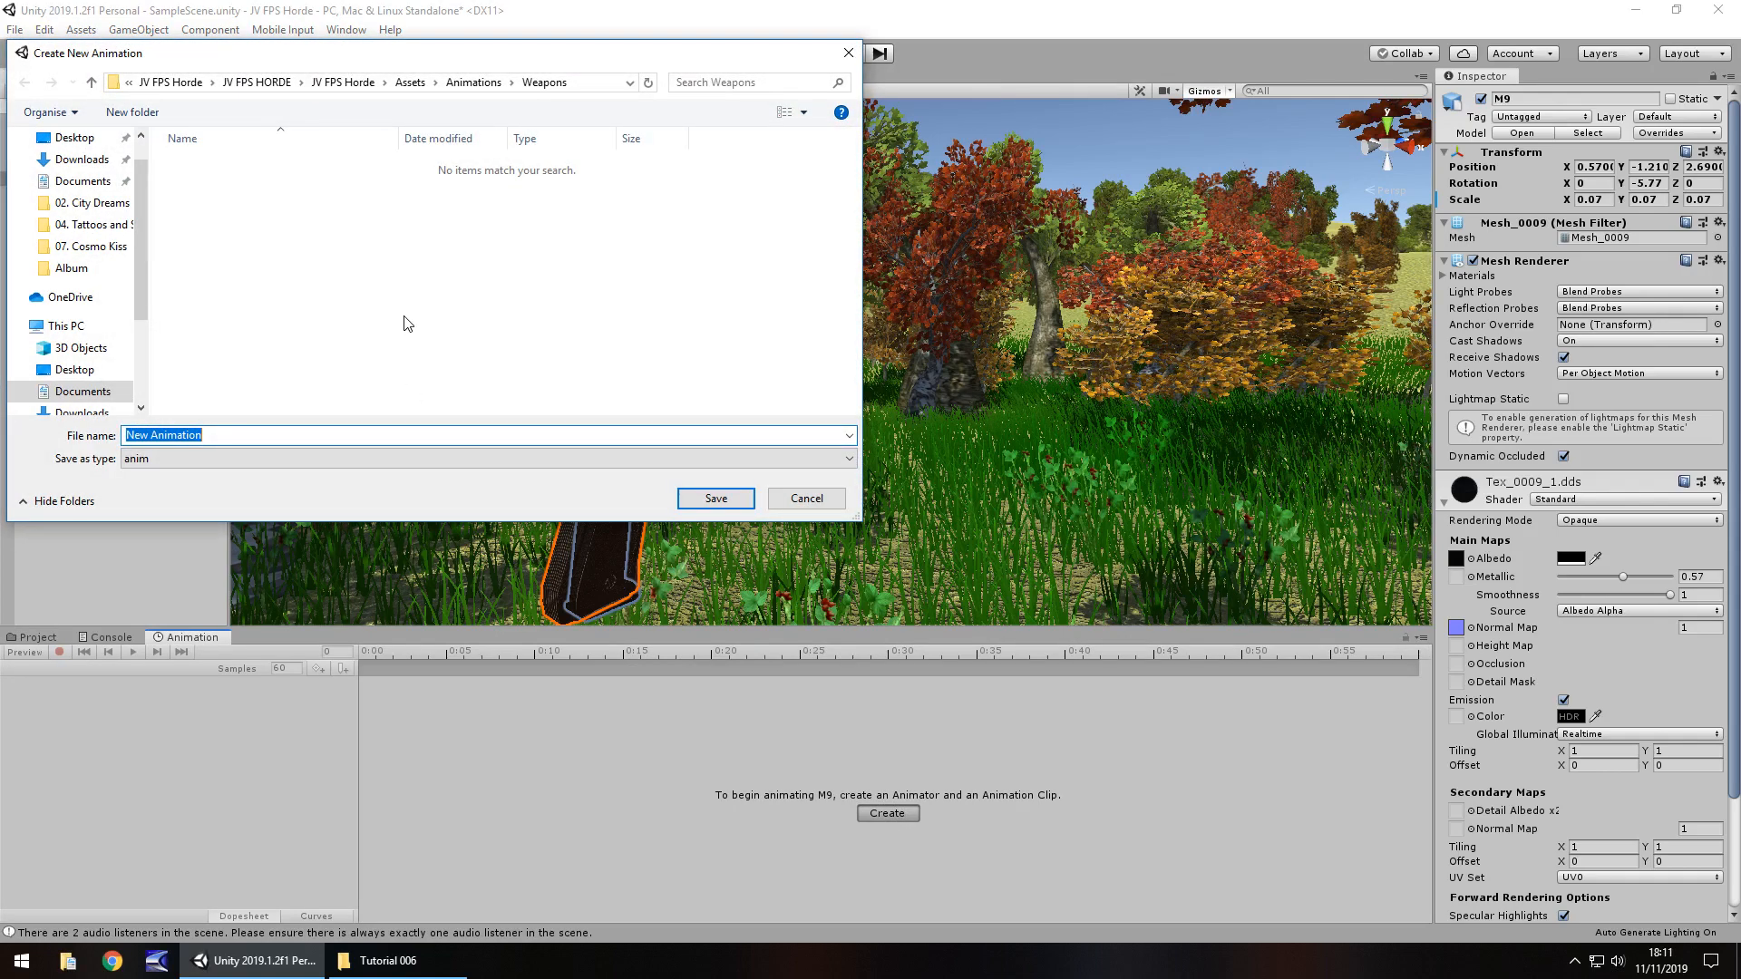
mouse_move(369, 399)
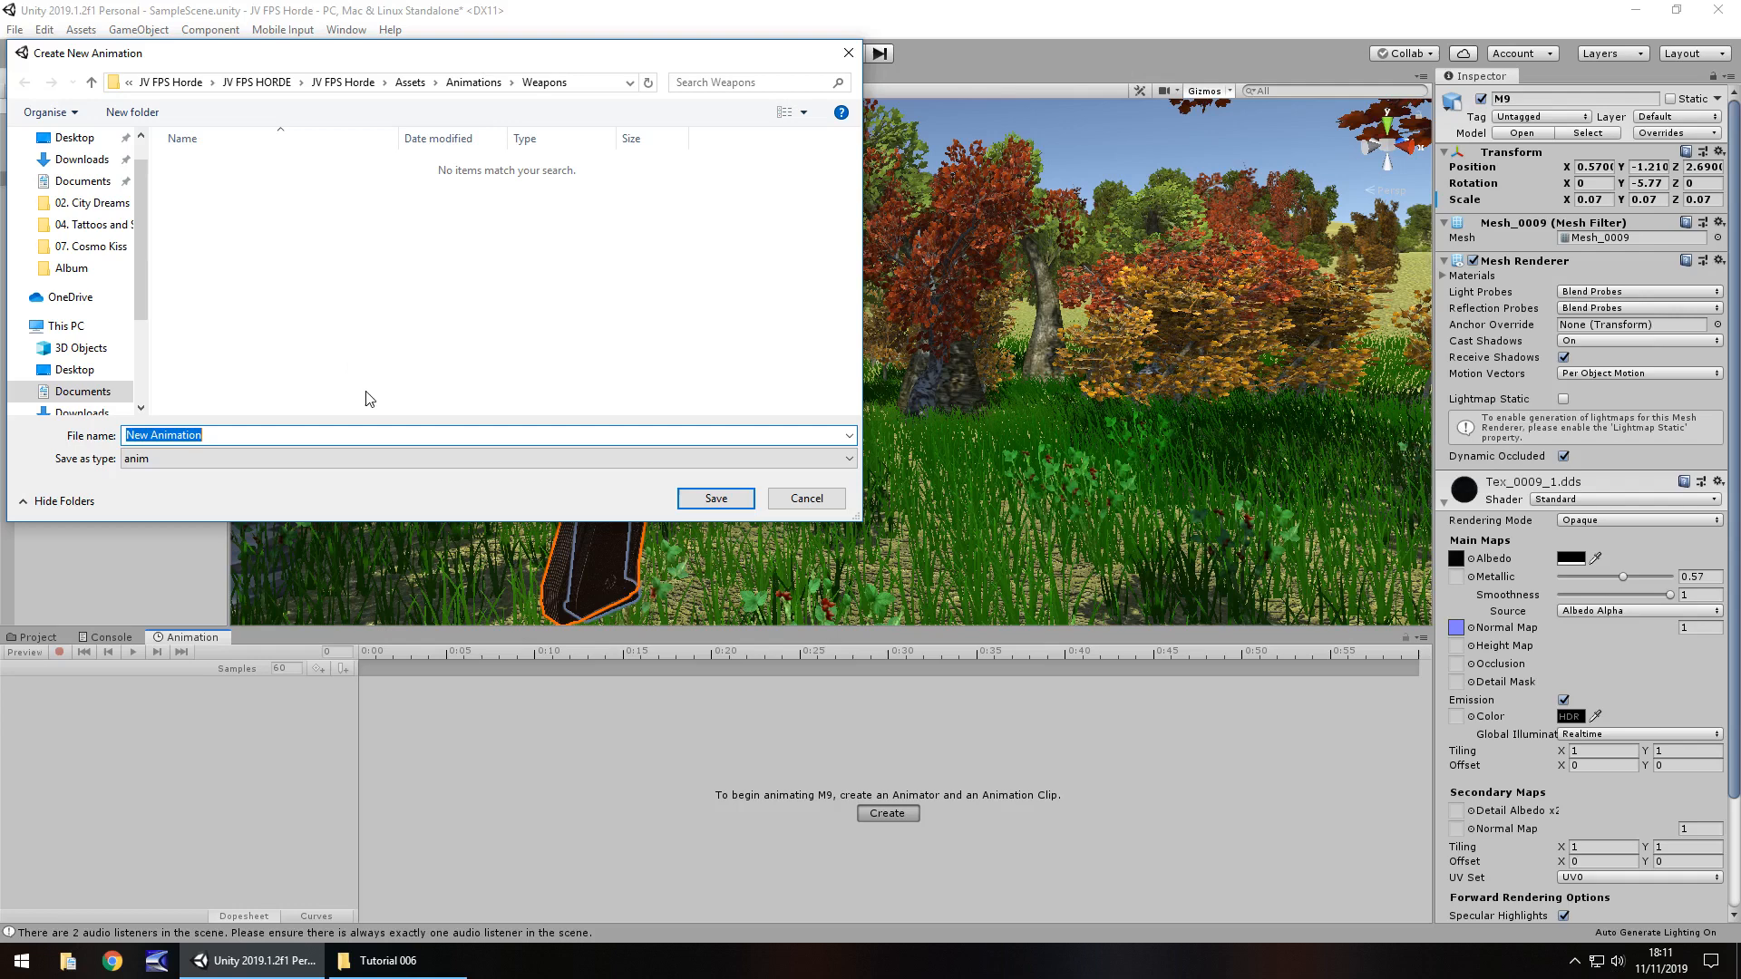
text(Pis)
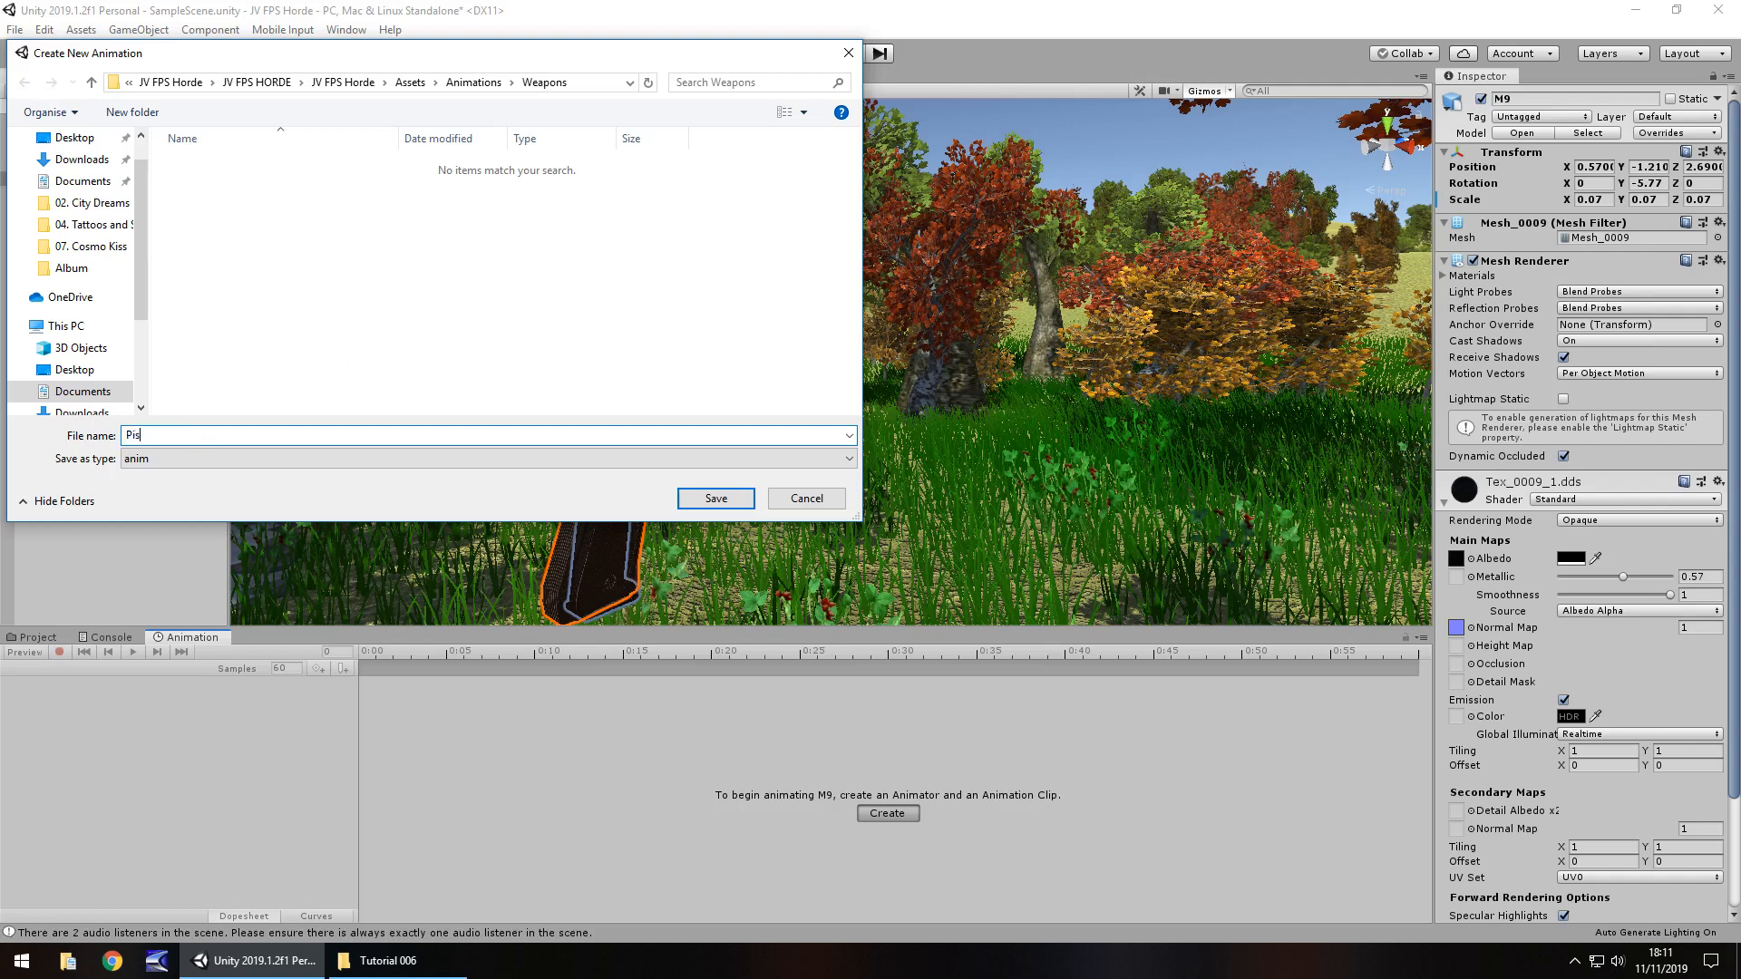
text(tolFire)
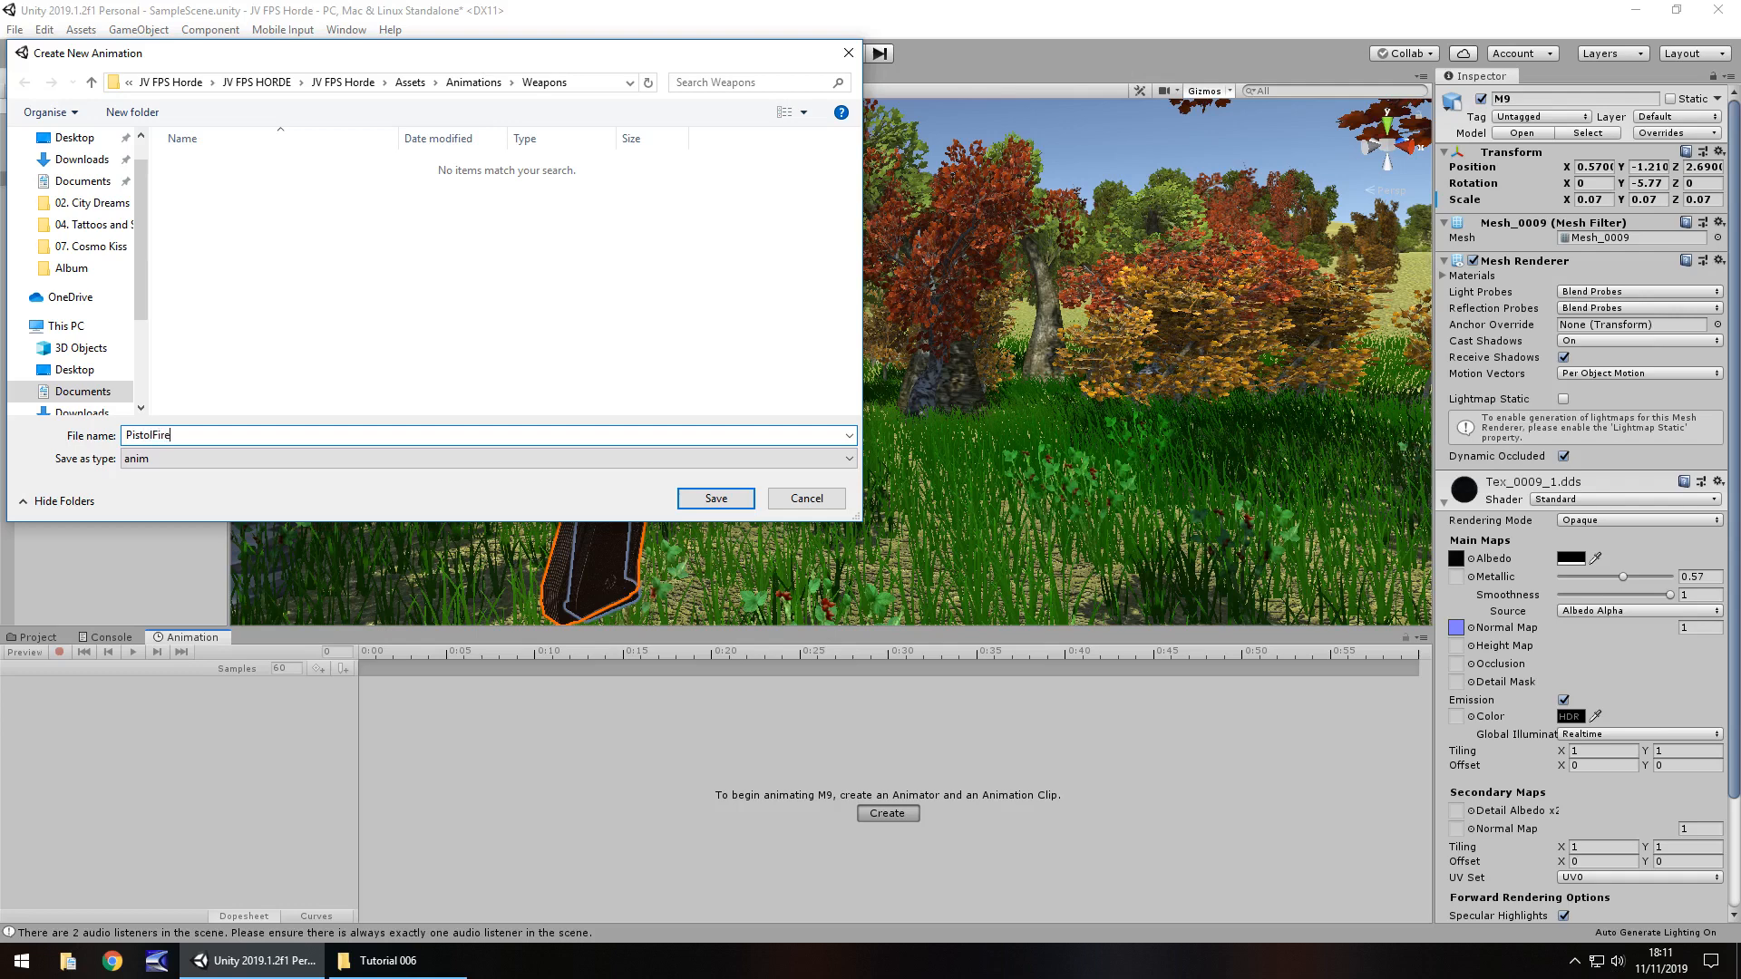
click(714, 498)
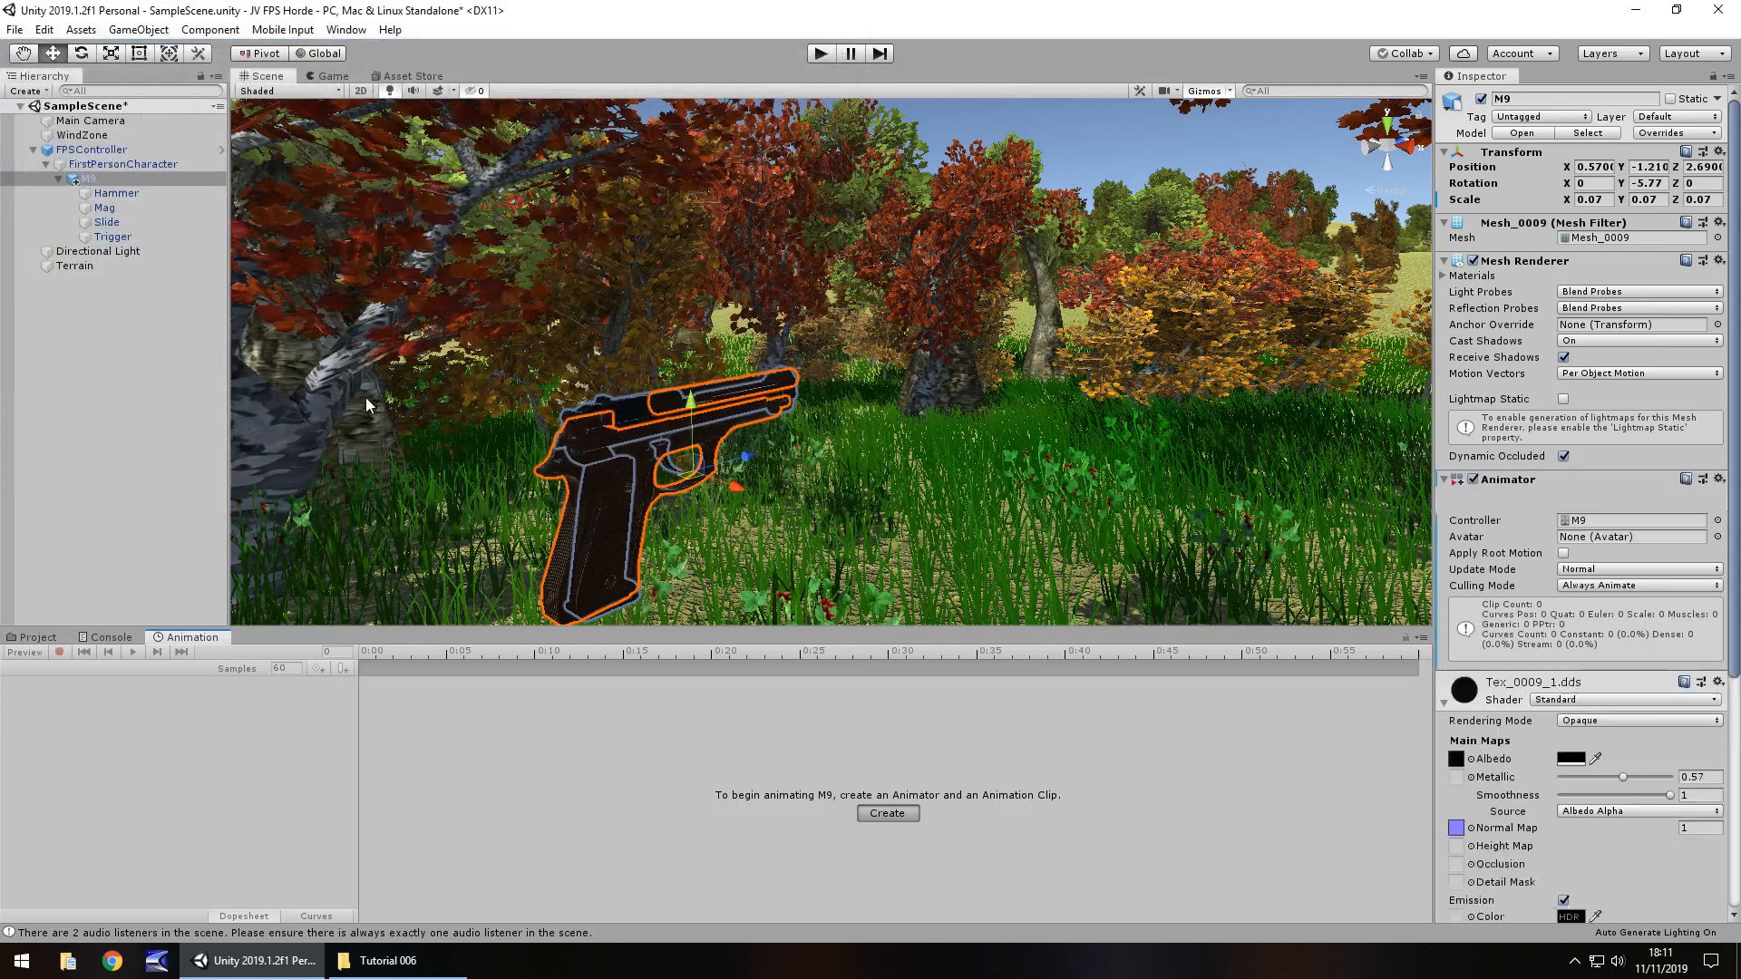
click(885, 812)
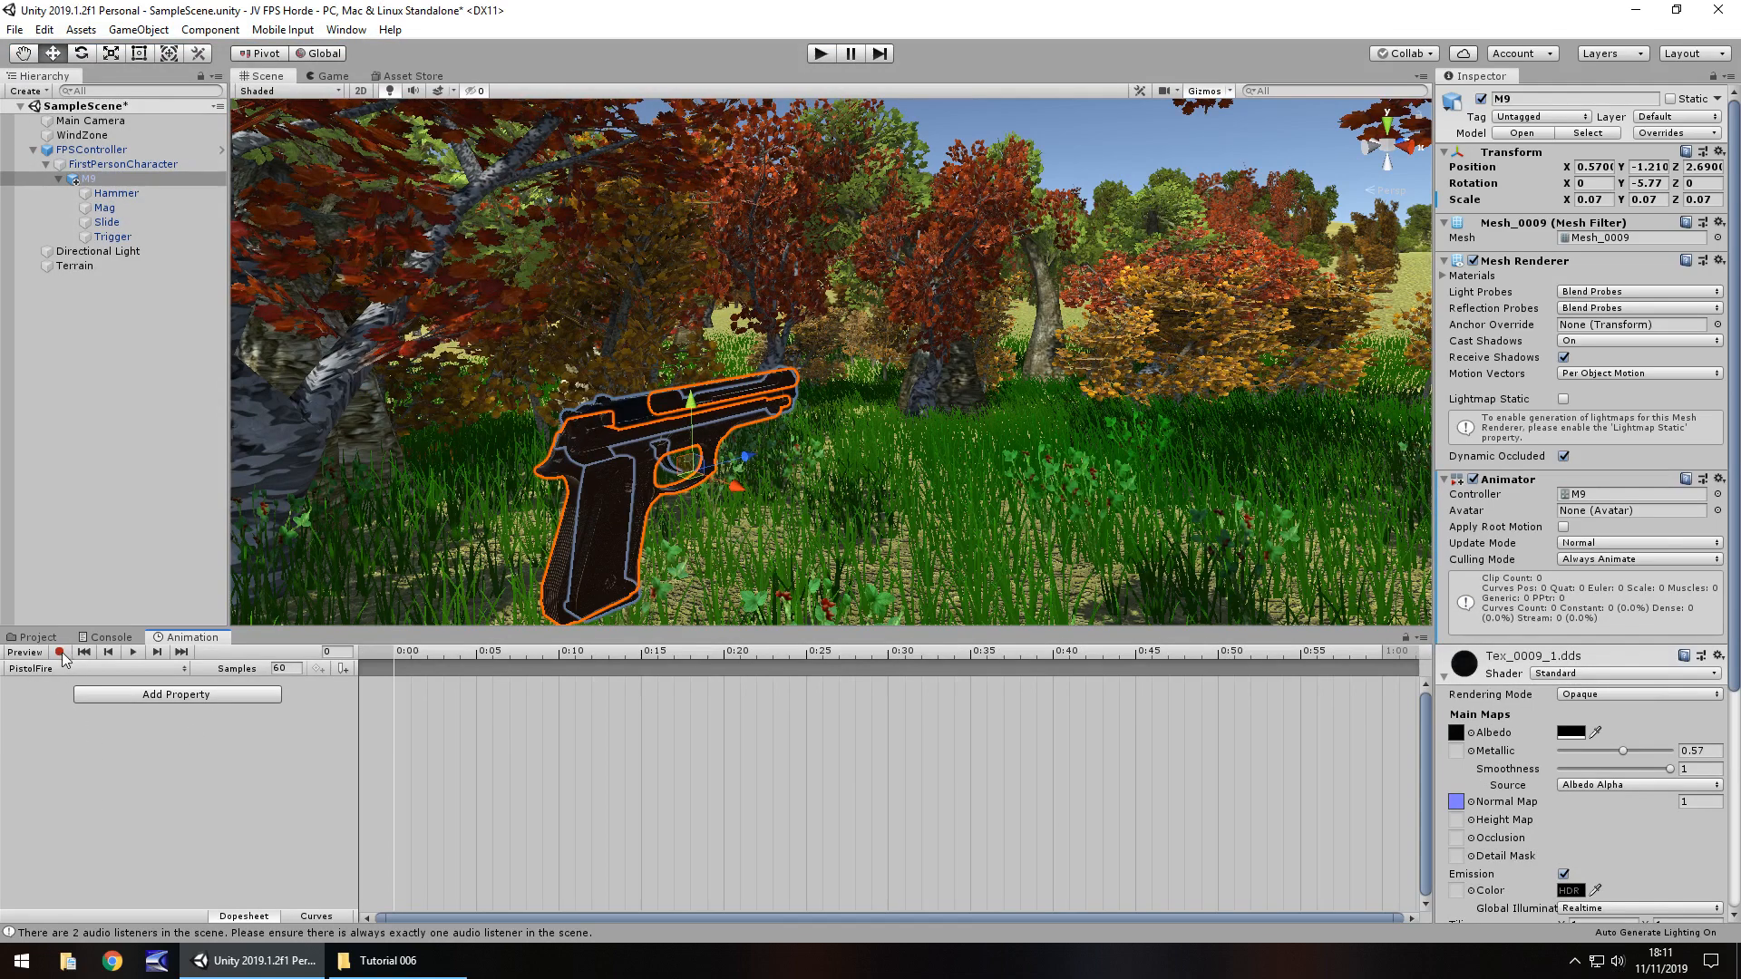
- Turn on Animation record mode for the M9's PistolFire clip
click(61, 652)
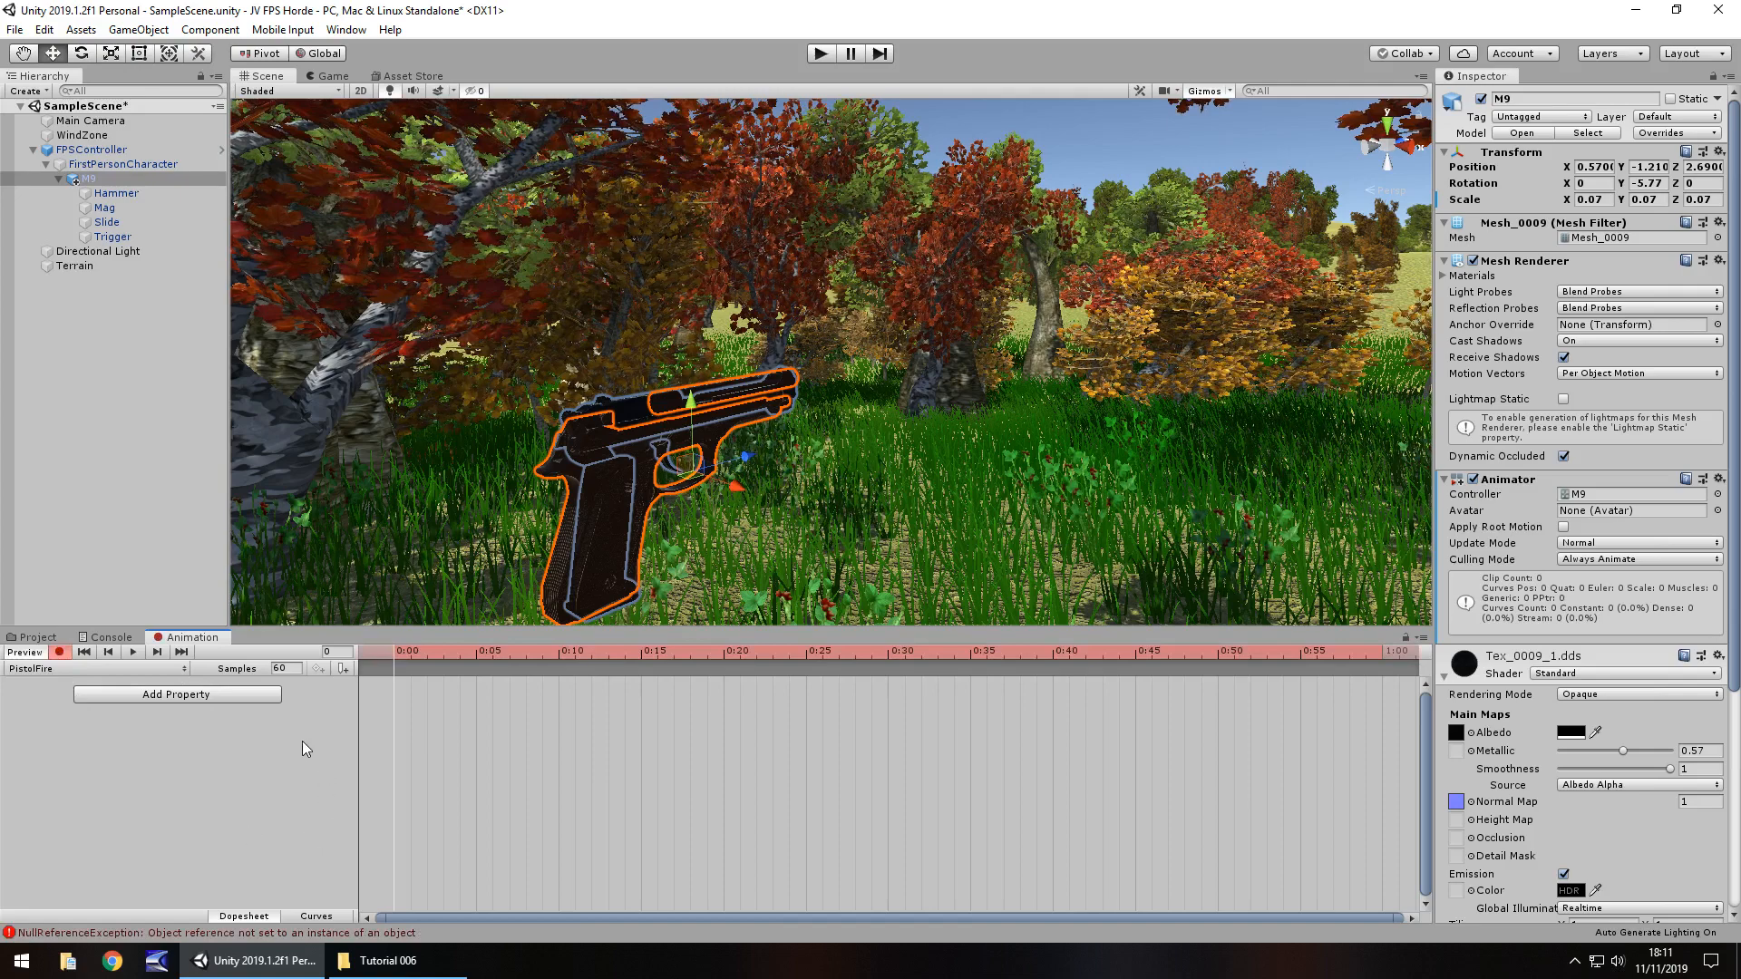
click(282, 668)
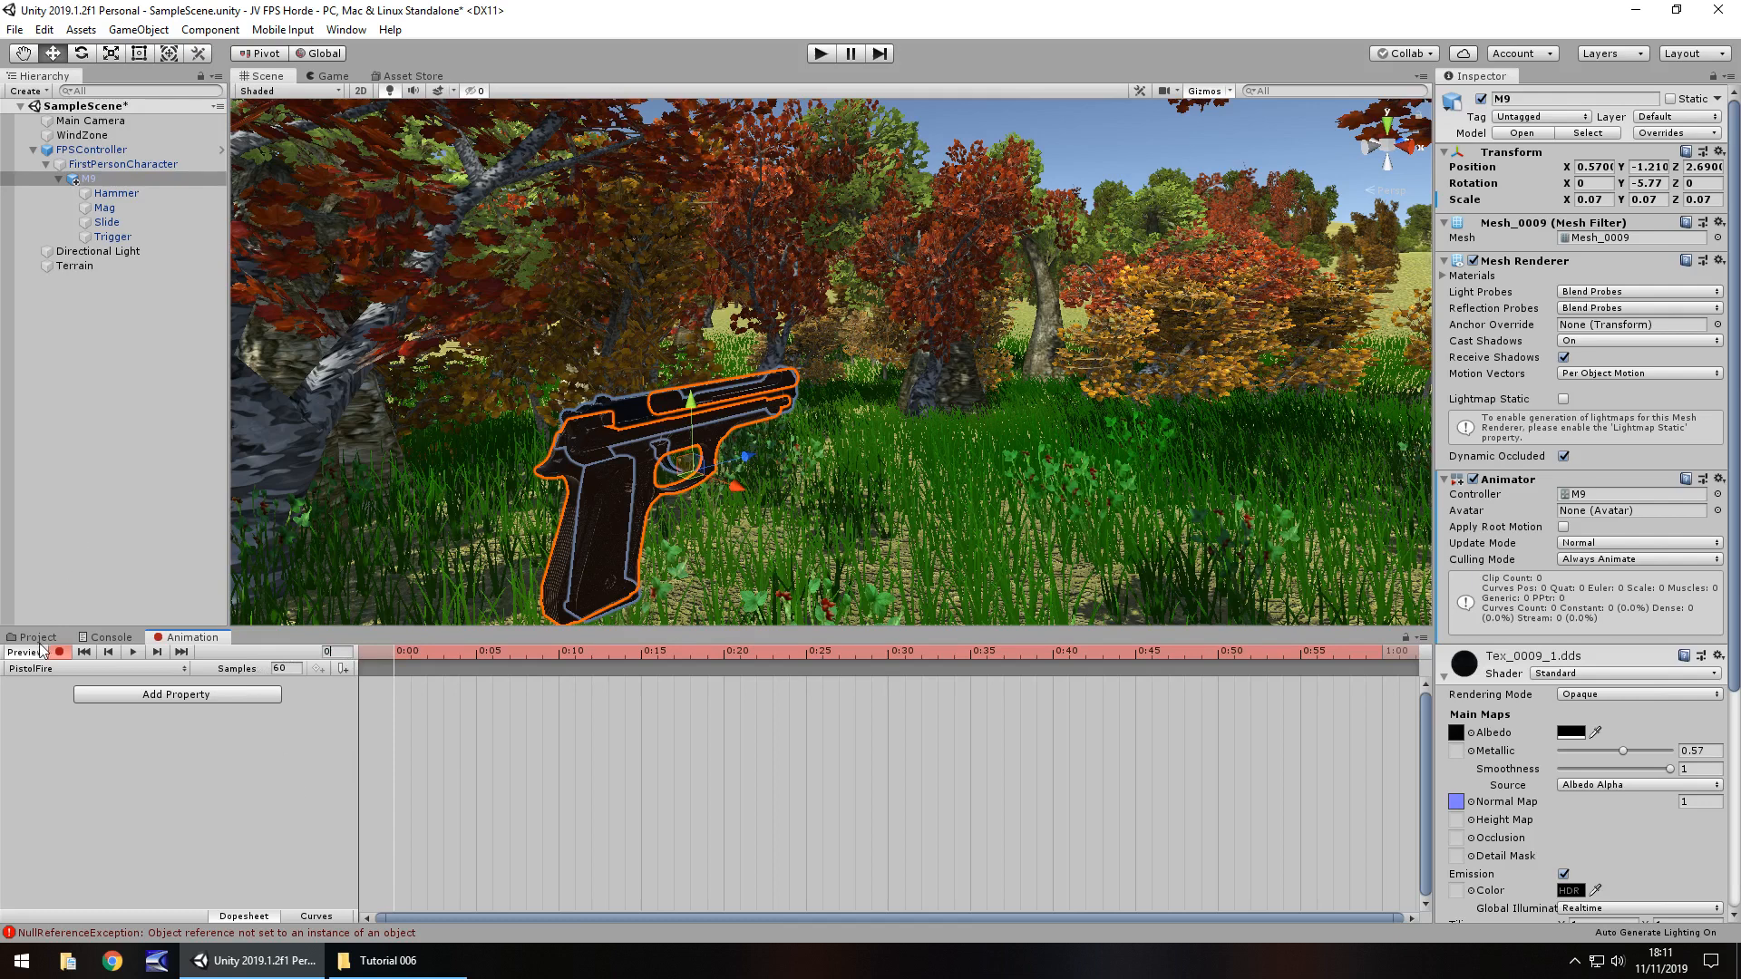
mouse_move(1161, 305)
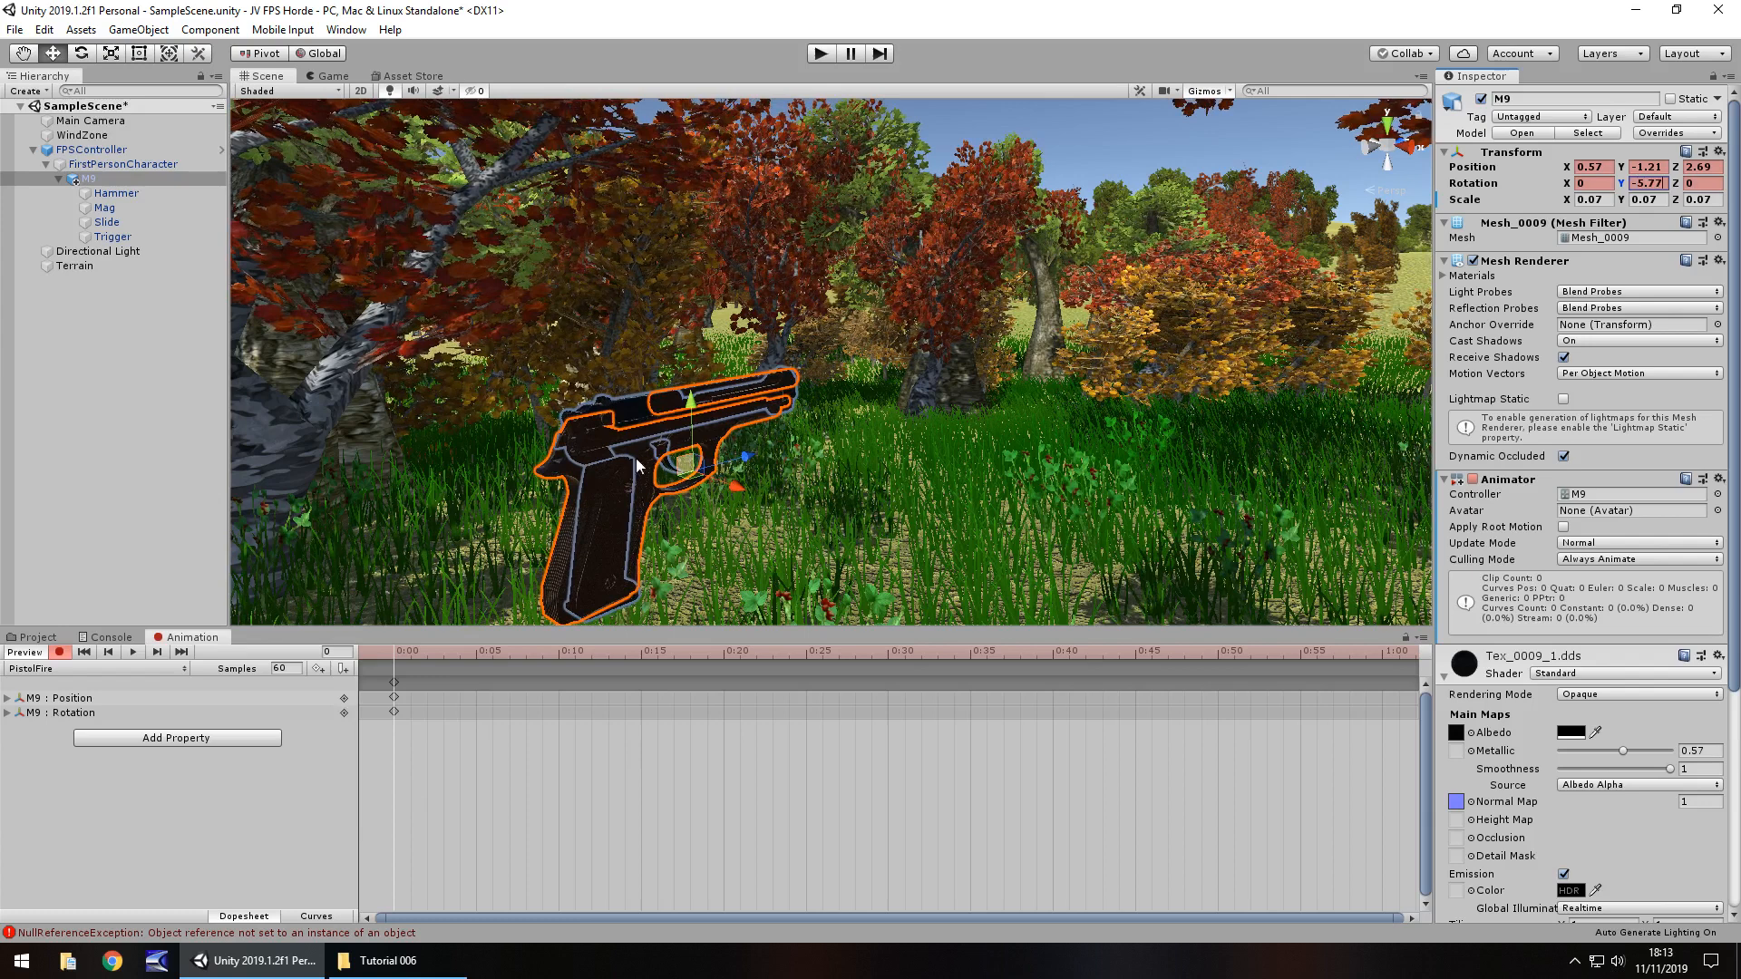
mouse_move(770, 453)
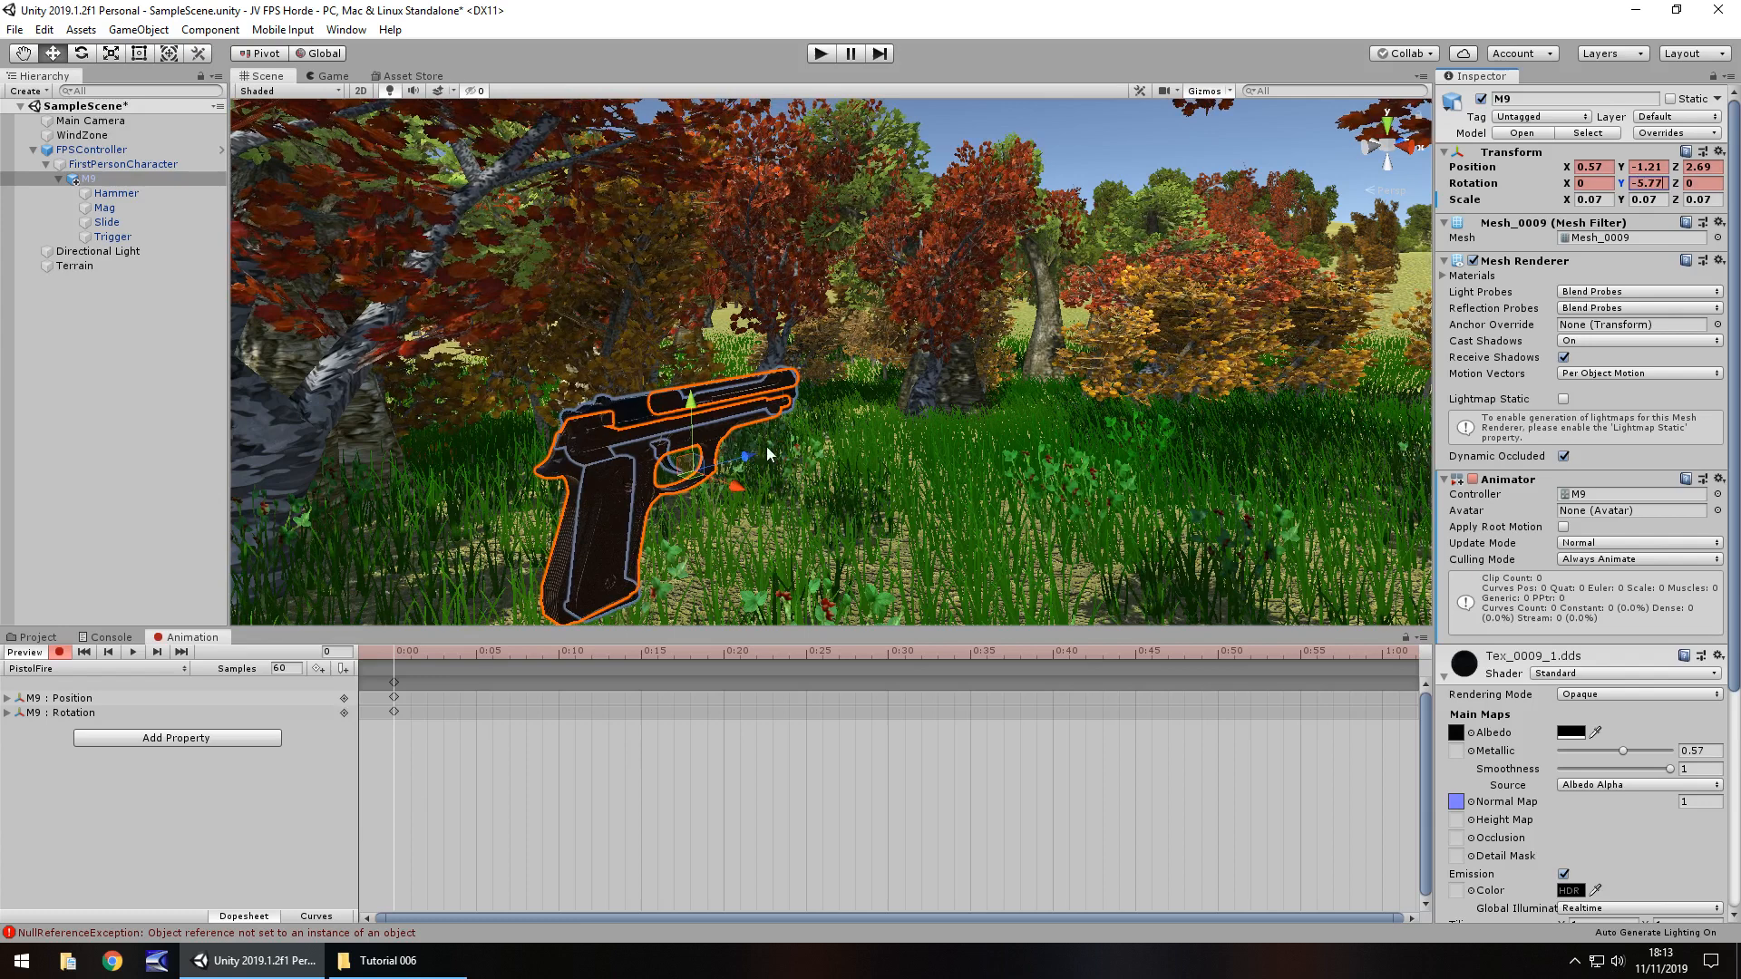
mouse_move(786, 471)
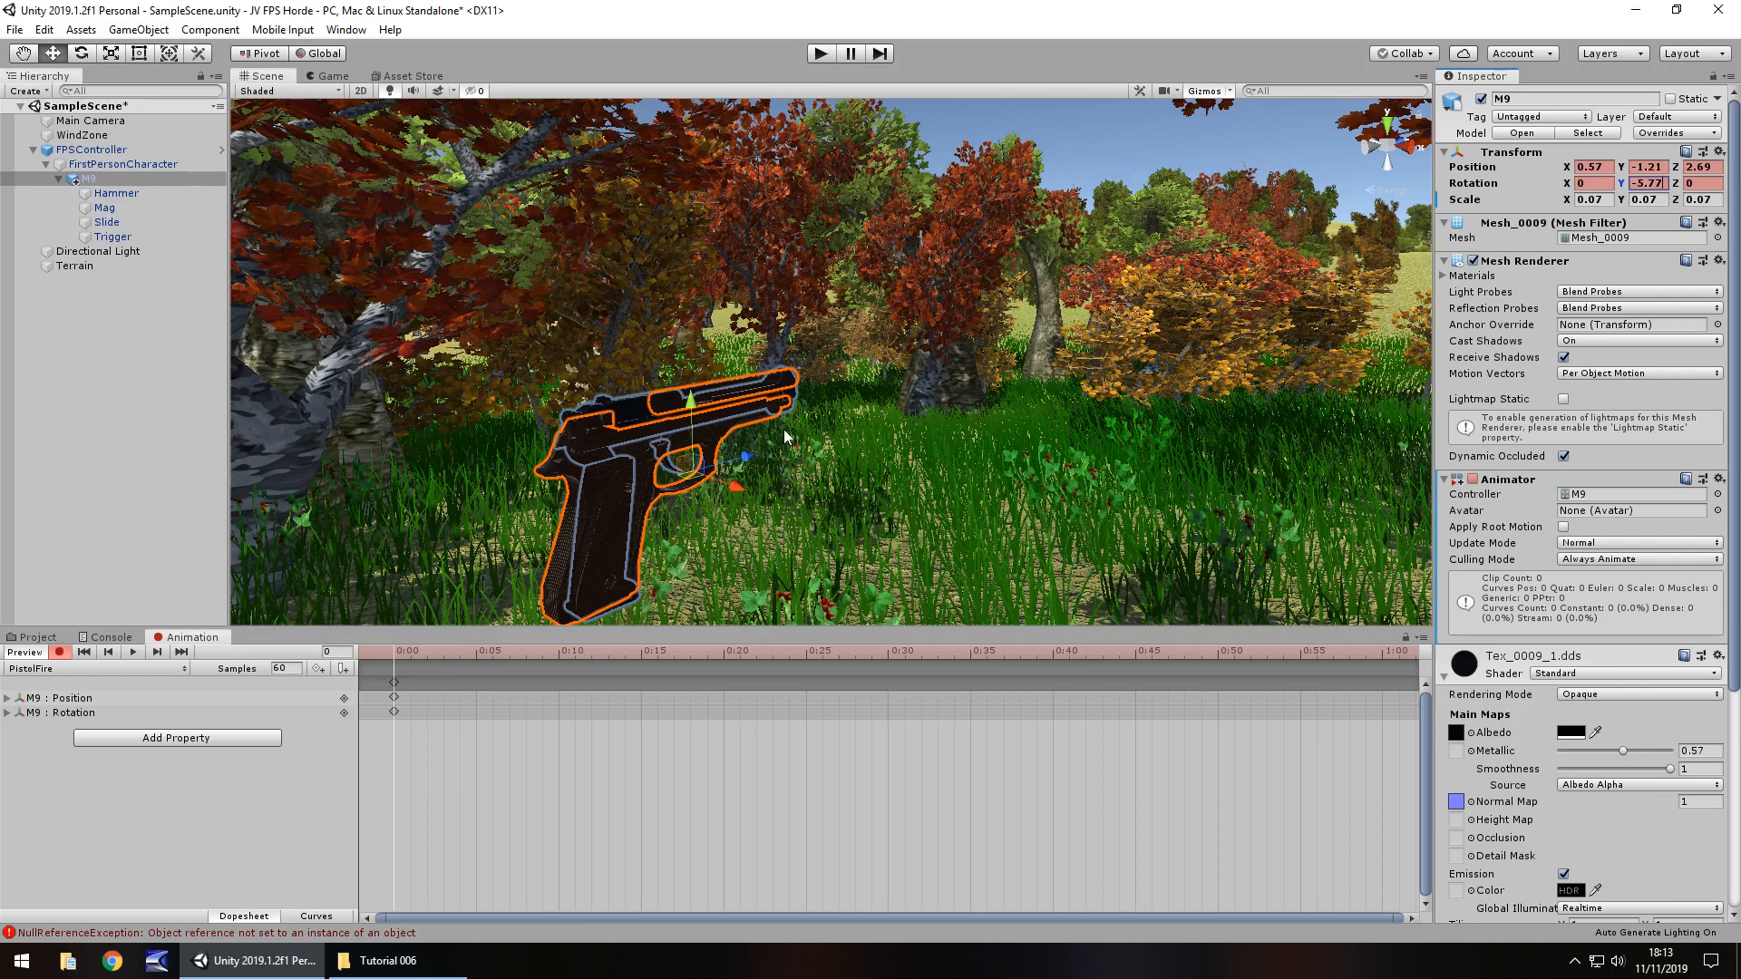
mouse_move(717, 429)
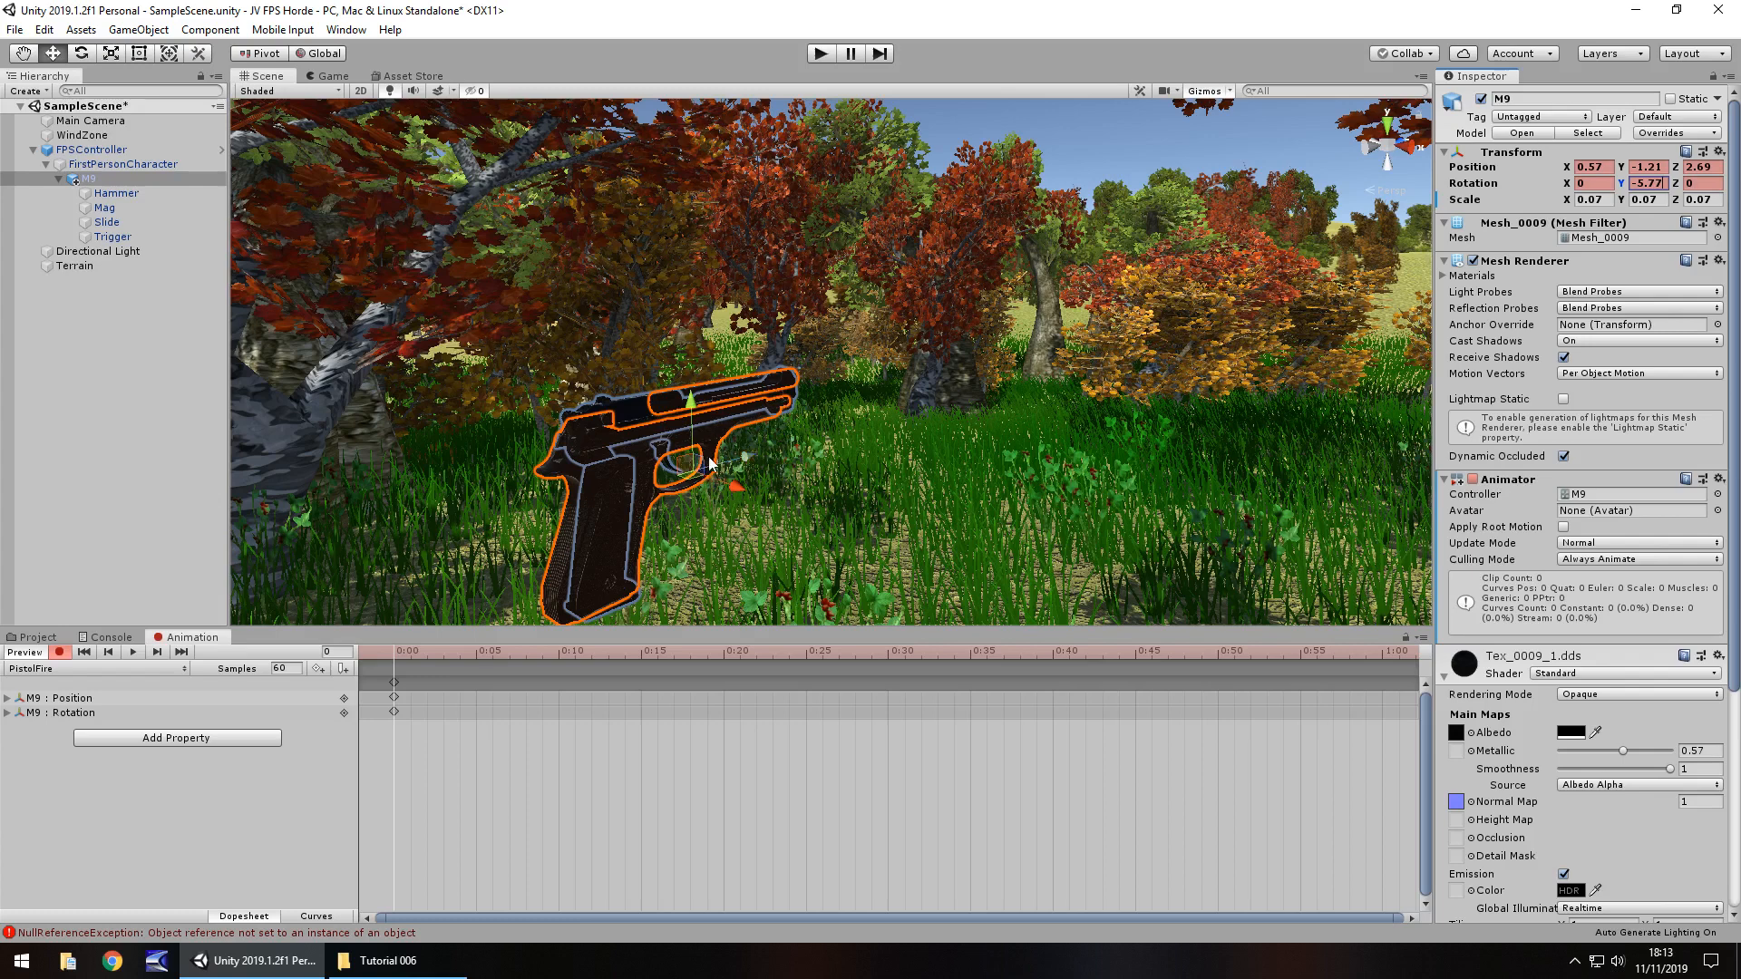
mouse_move(633, 466)
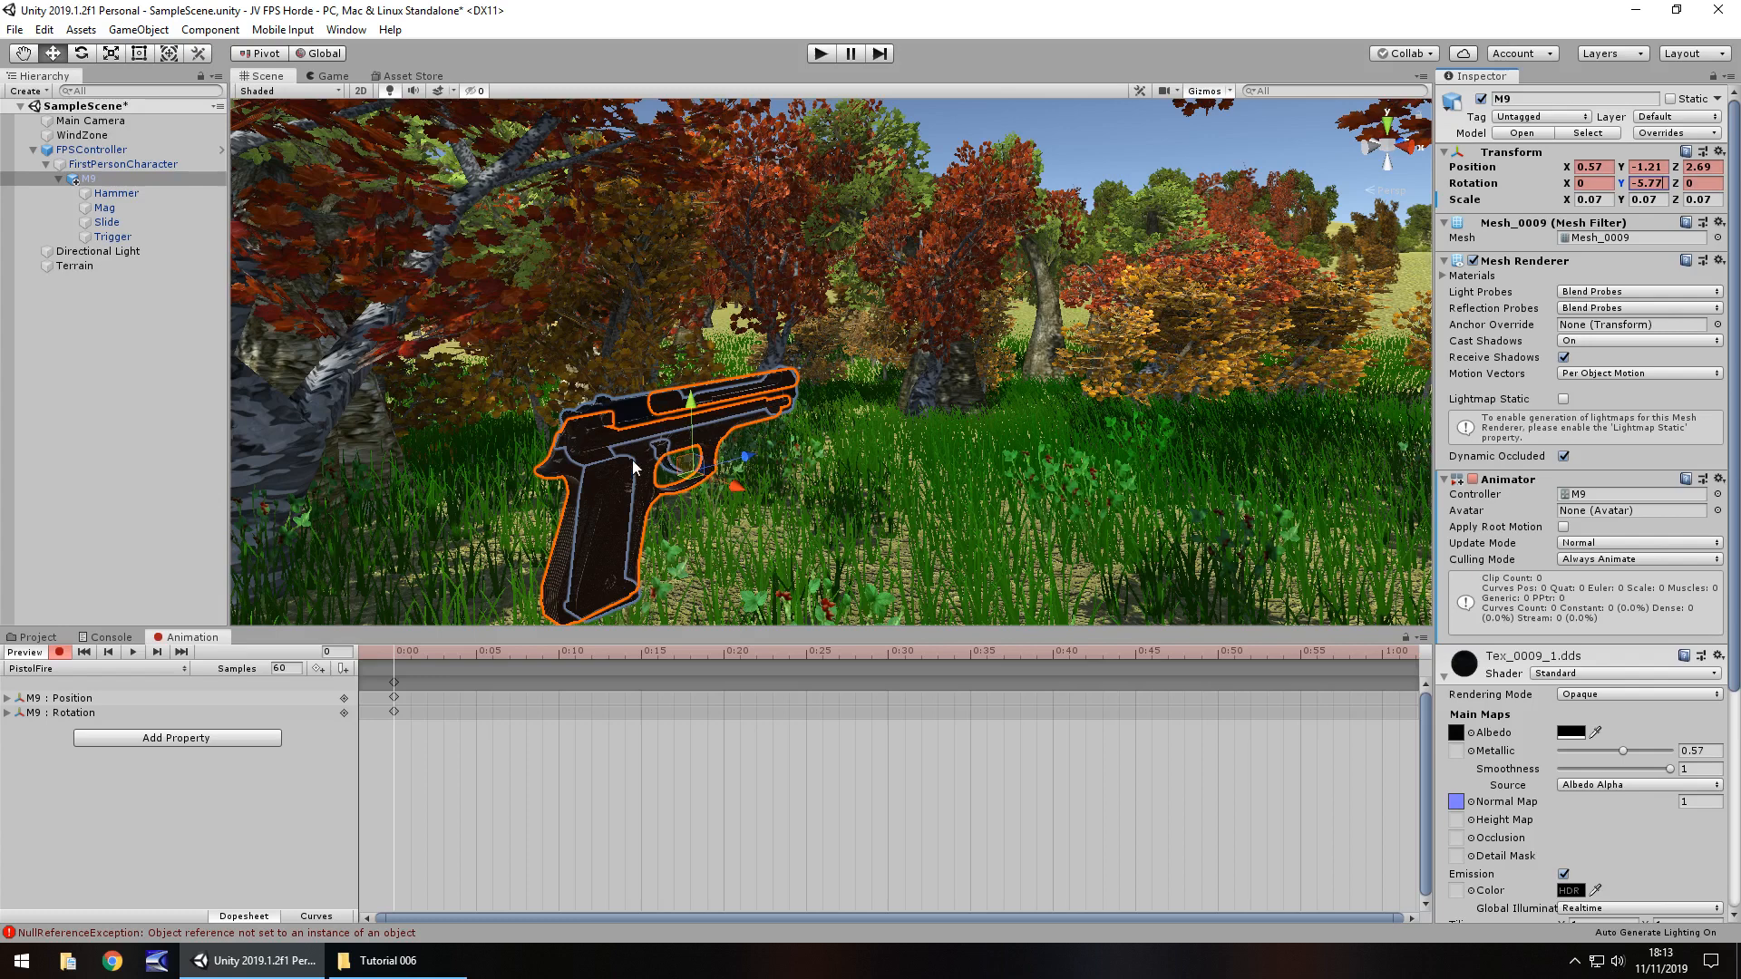
mouse_move(456, 560)
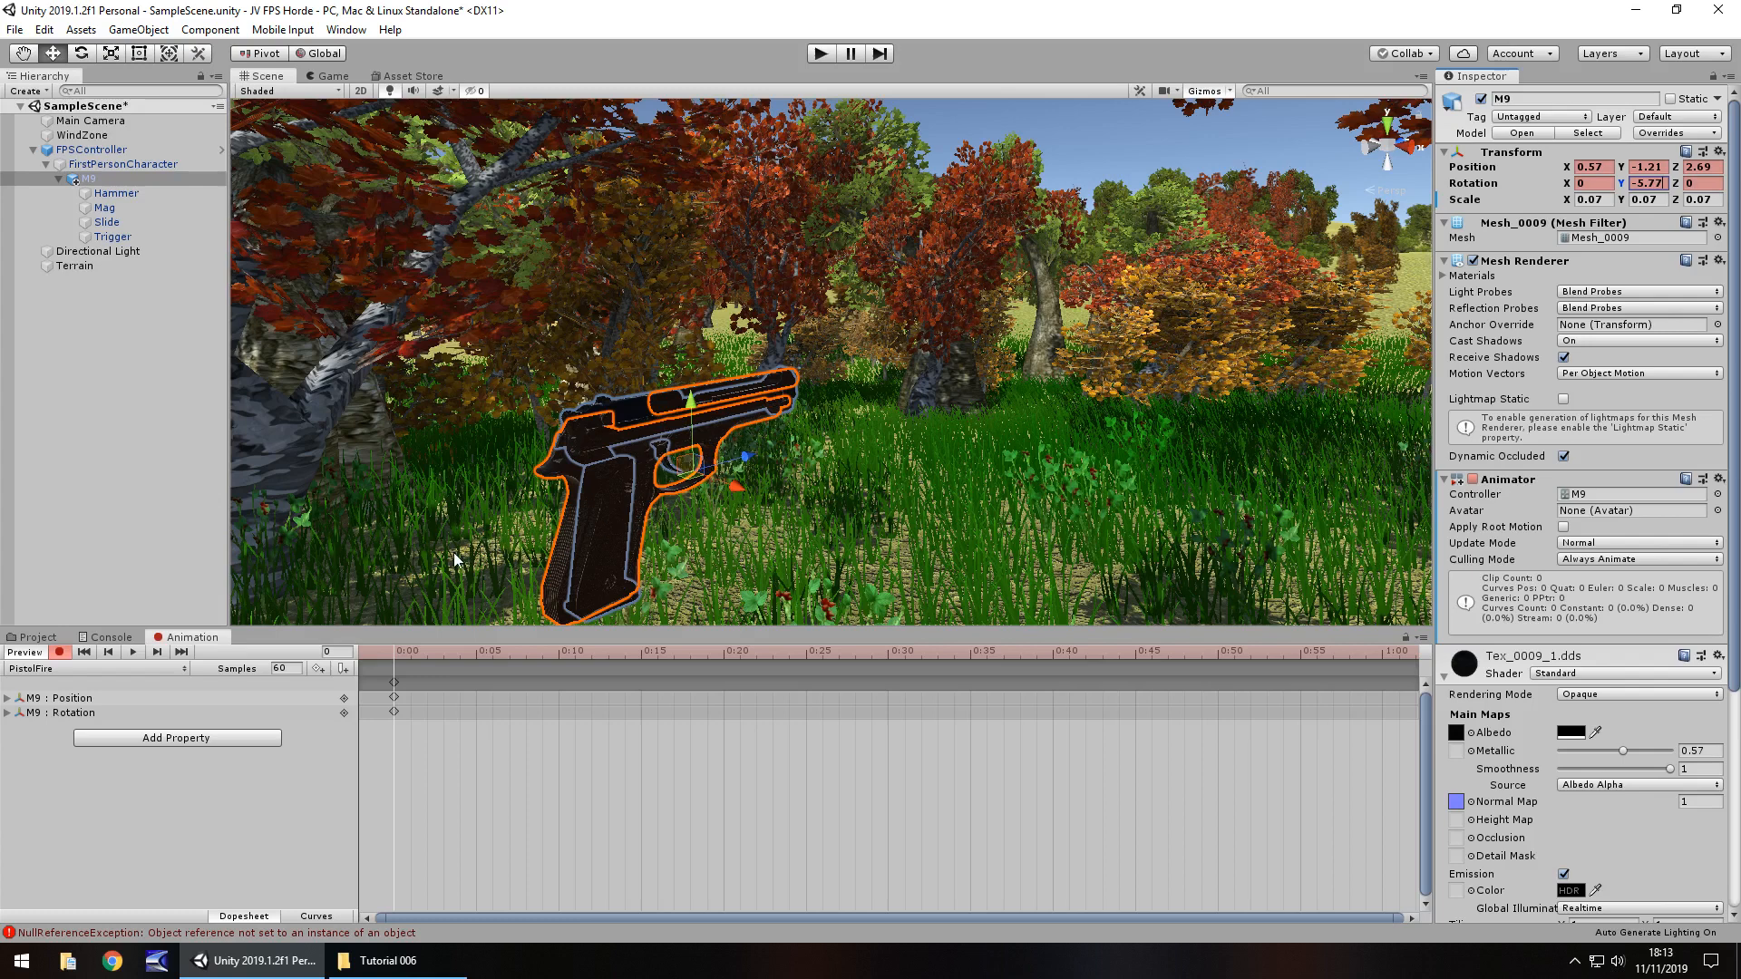
mouse_move(317, 693)
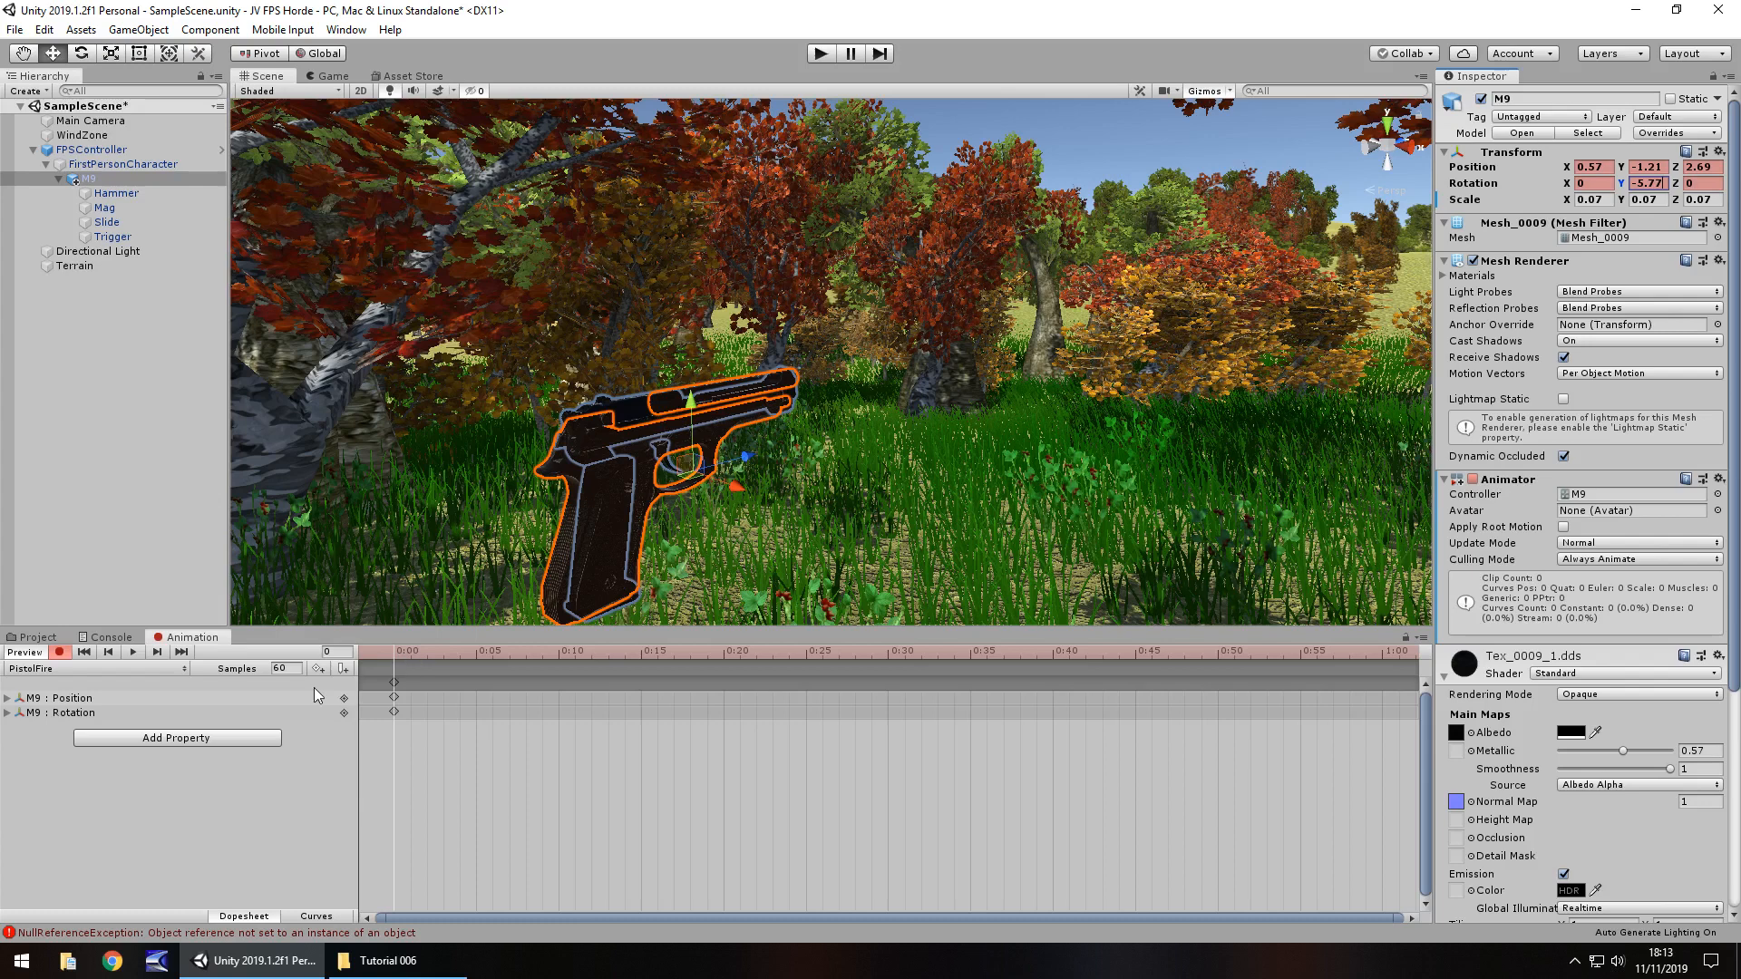
mouse_move(295, 672)
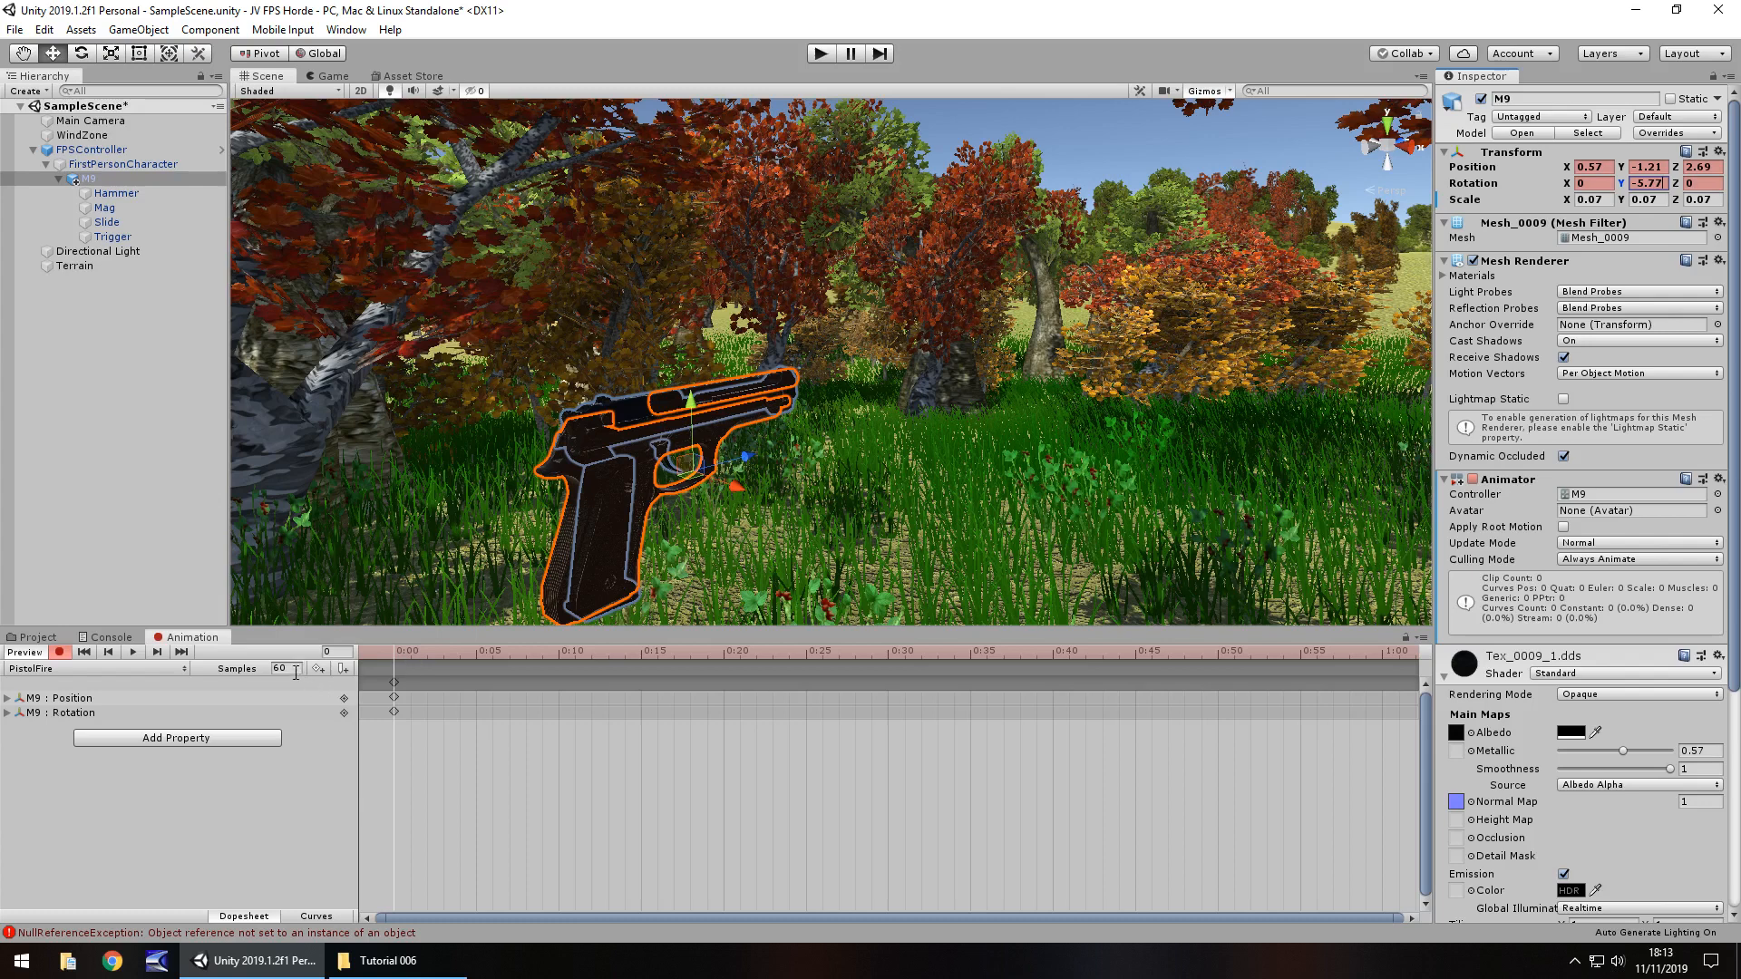
mouse_move(322, 678)
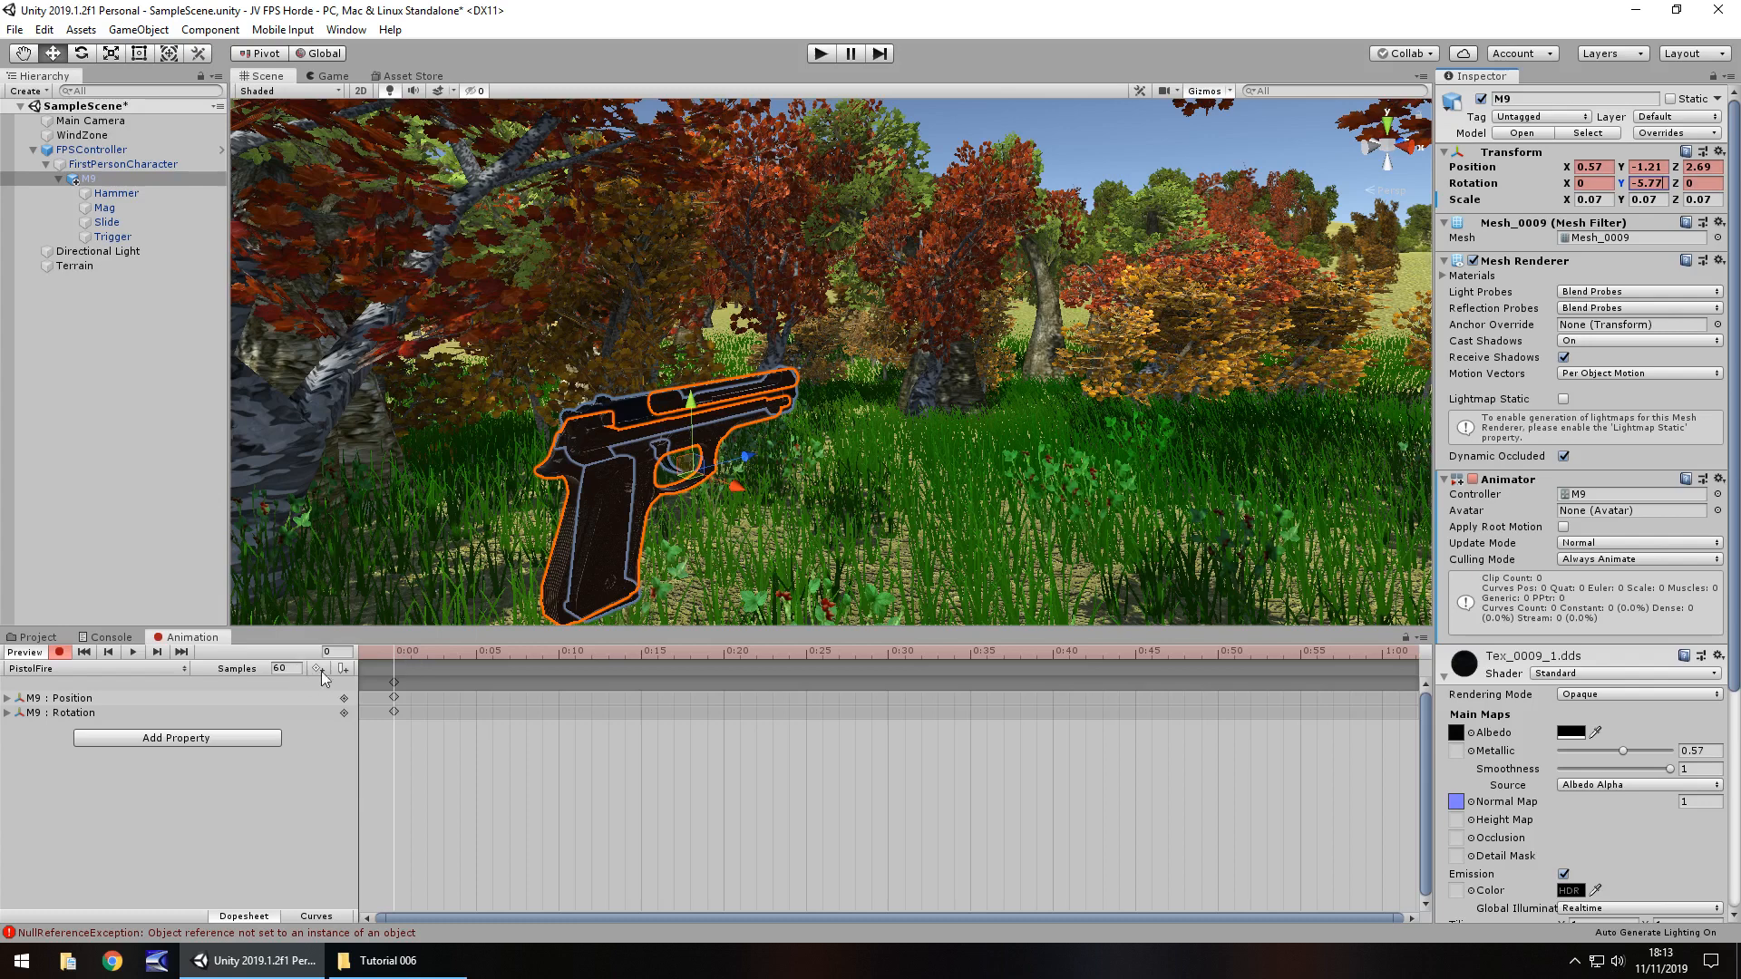
mouse_move(350, 740)
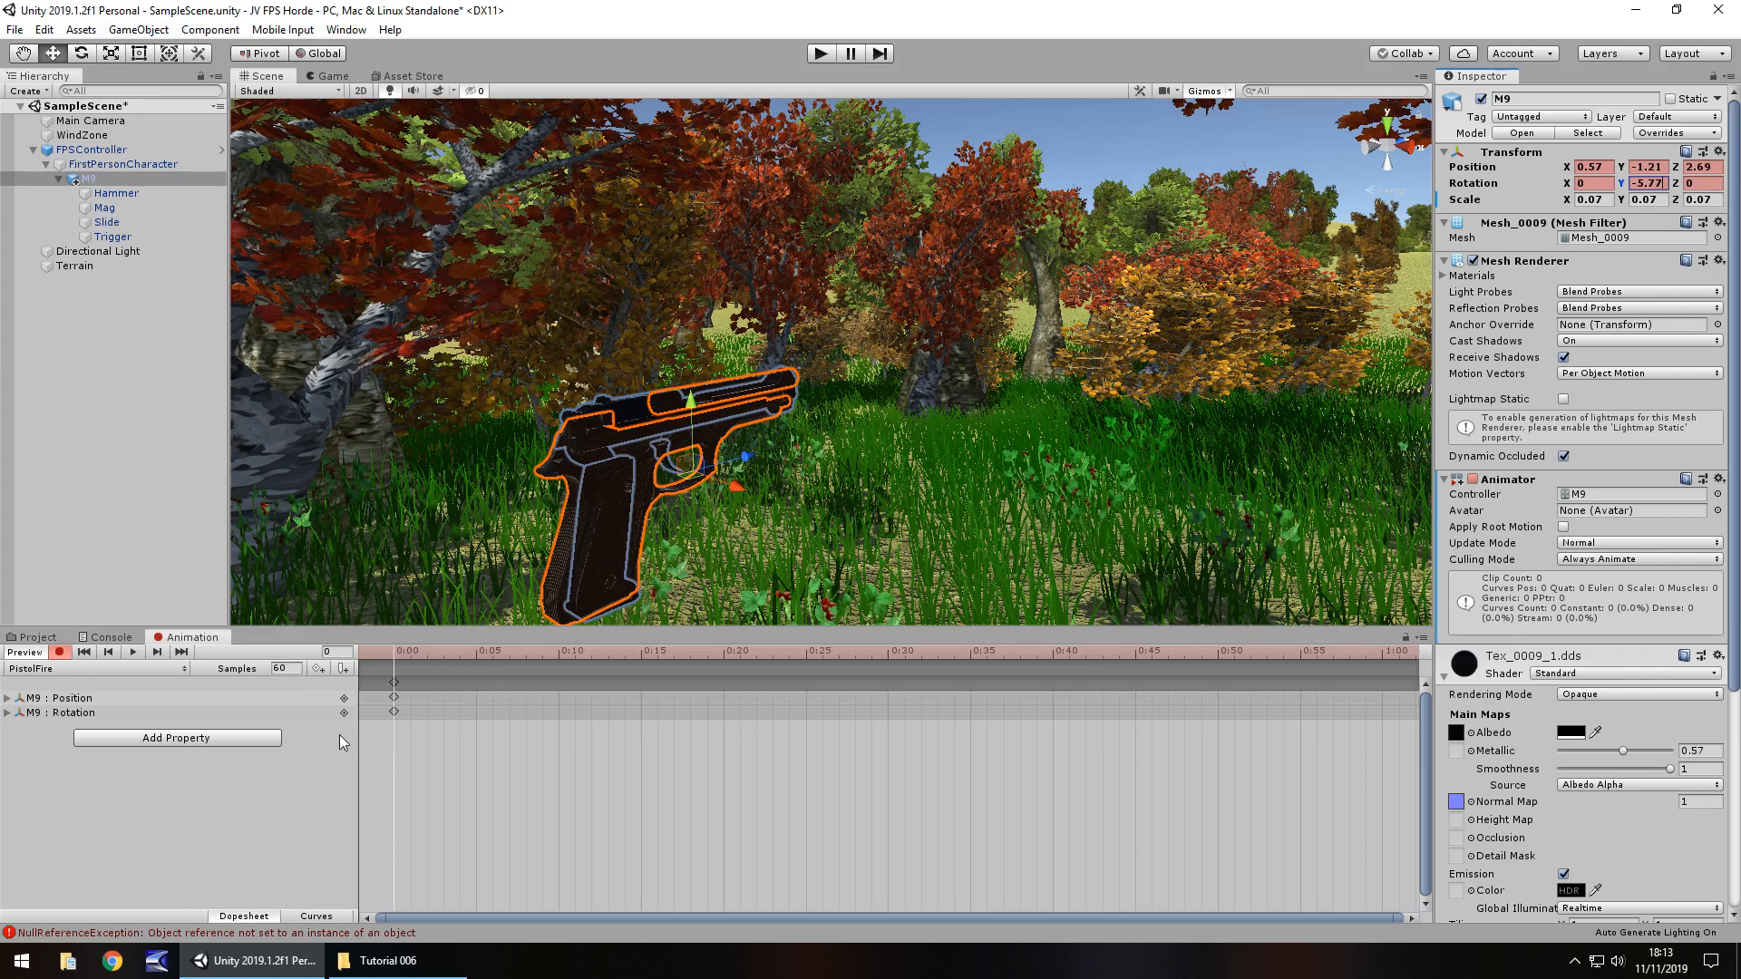
mouse_move(333, 797)
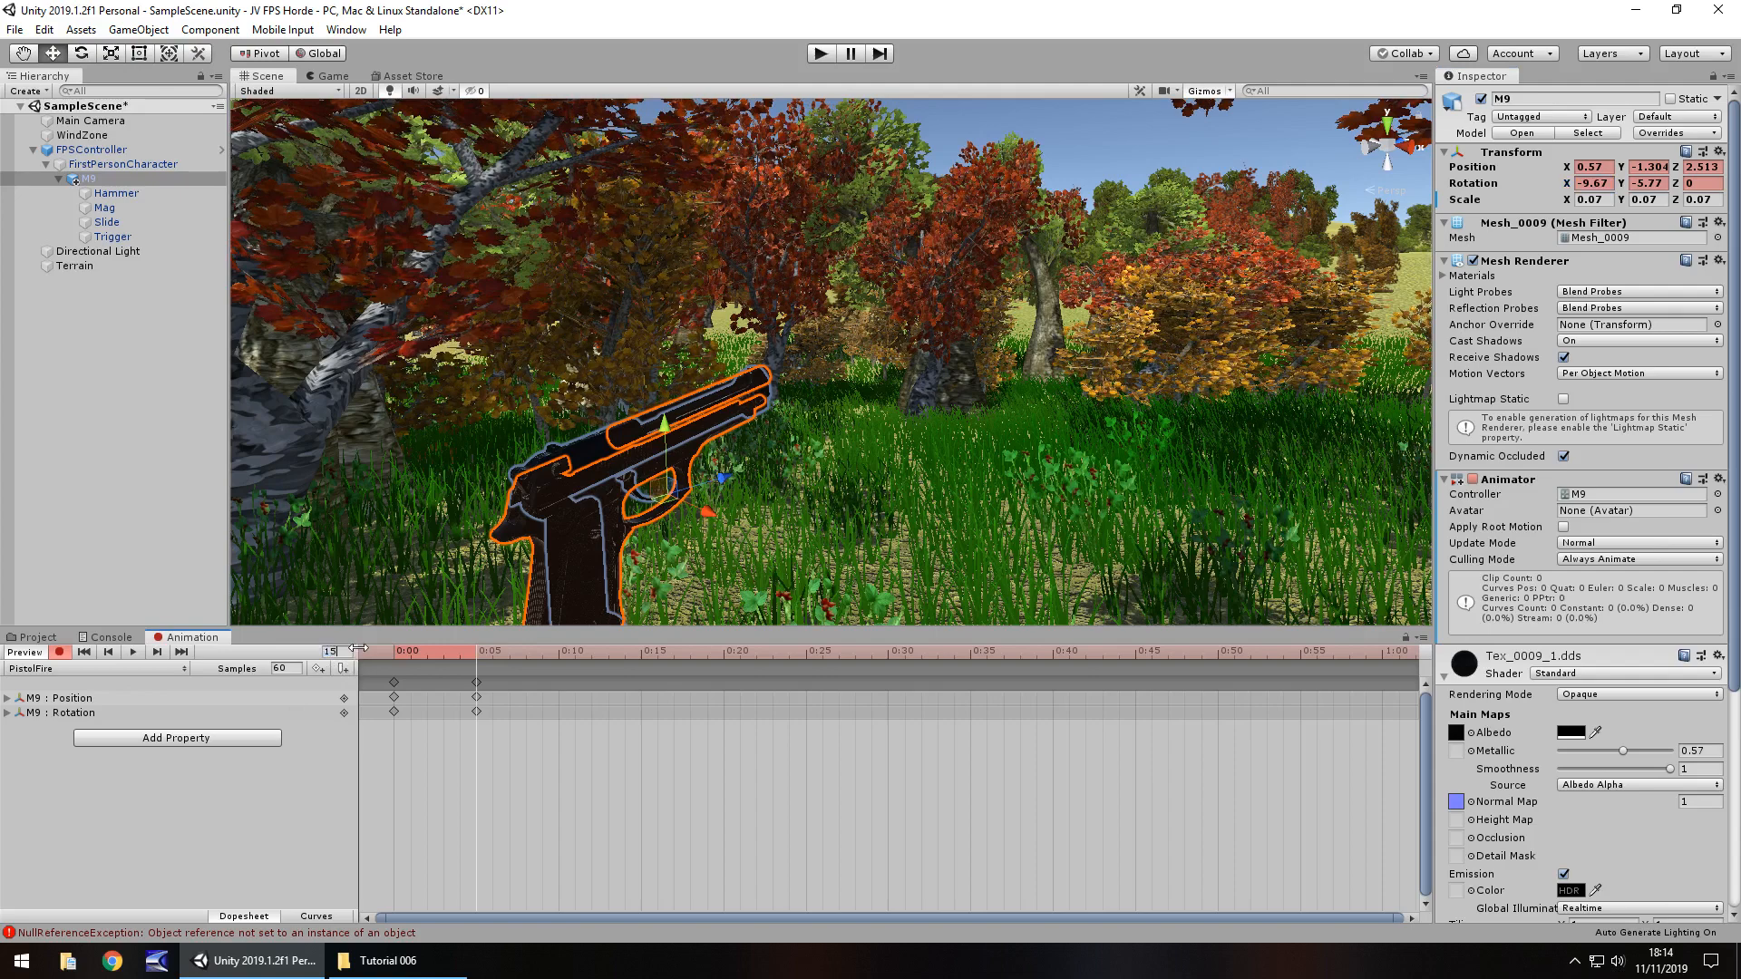
- Copy the M9 Transform at frame 0 and paste its values as frame 15 keys
click(386, 650)
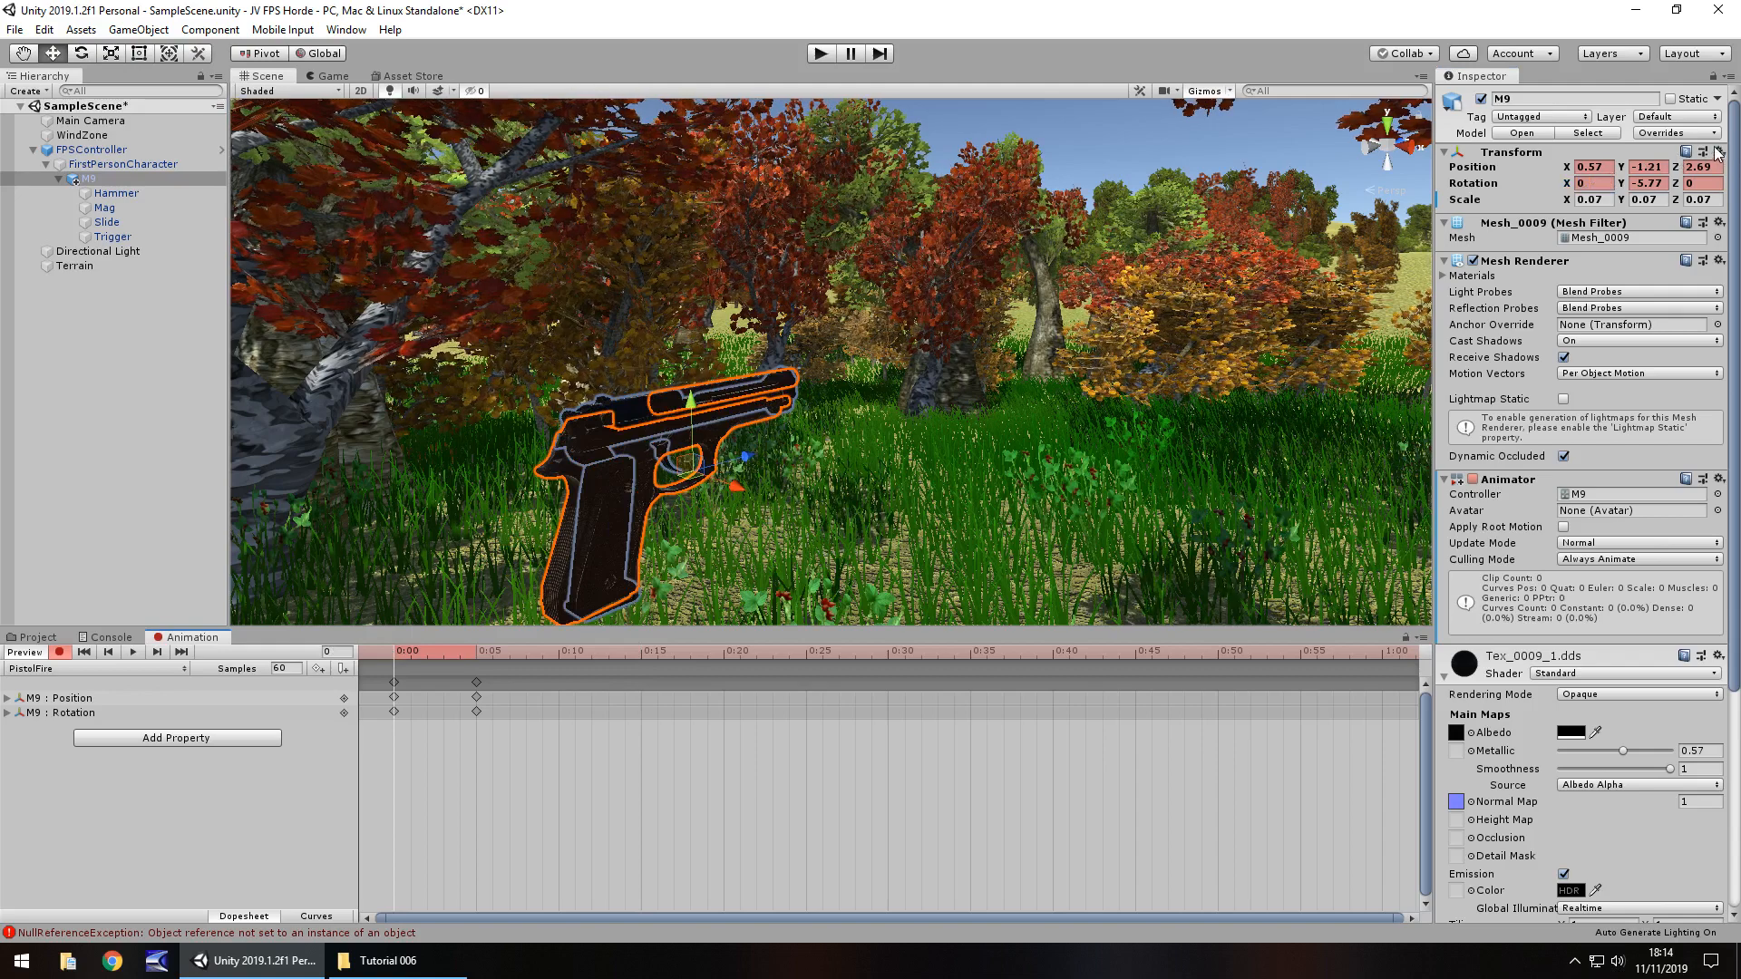
click(1717, 151)
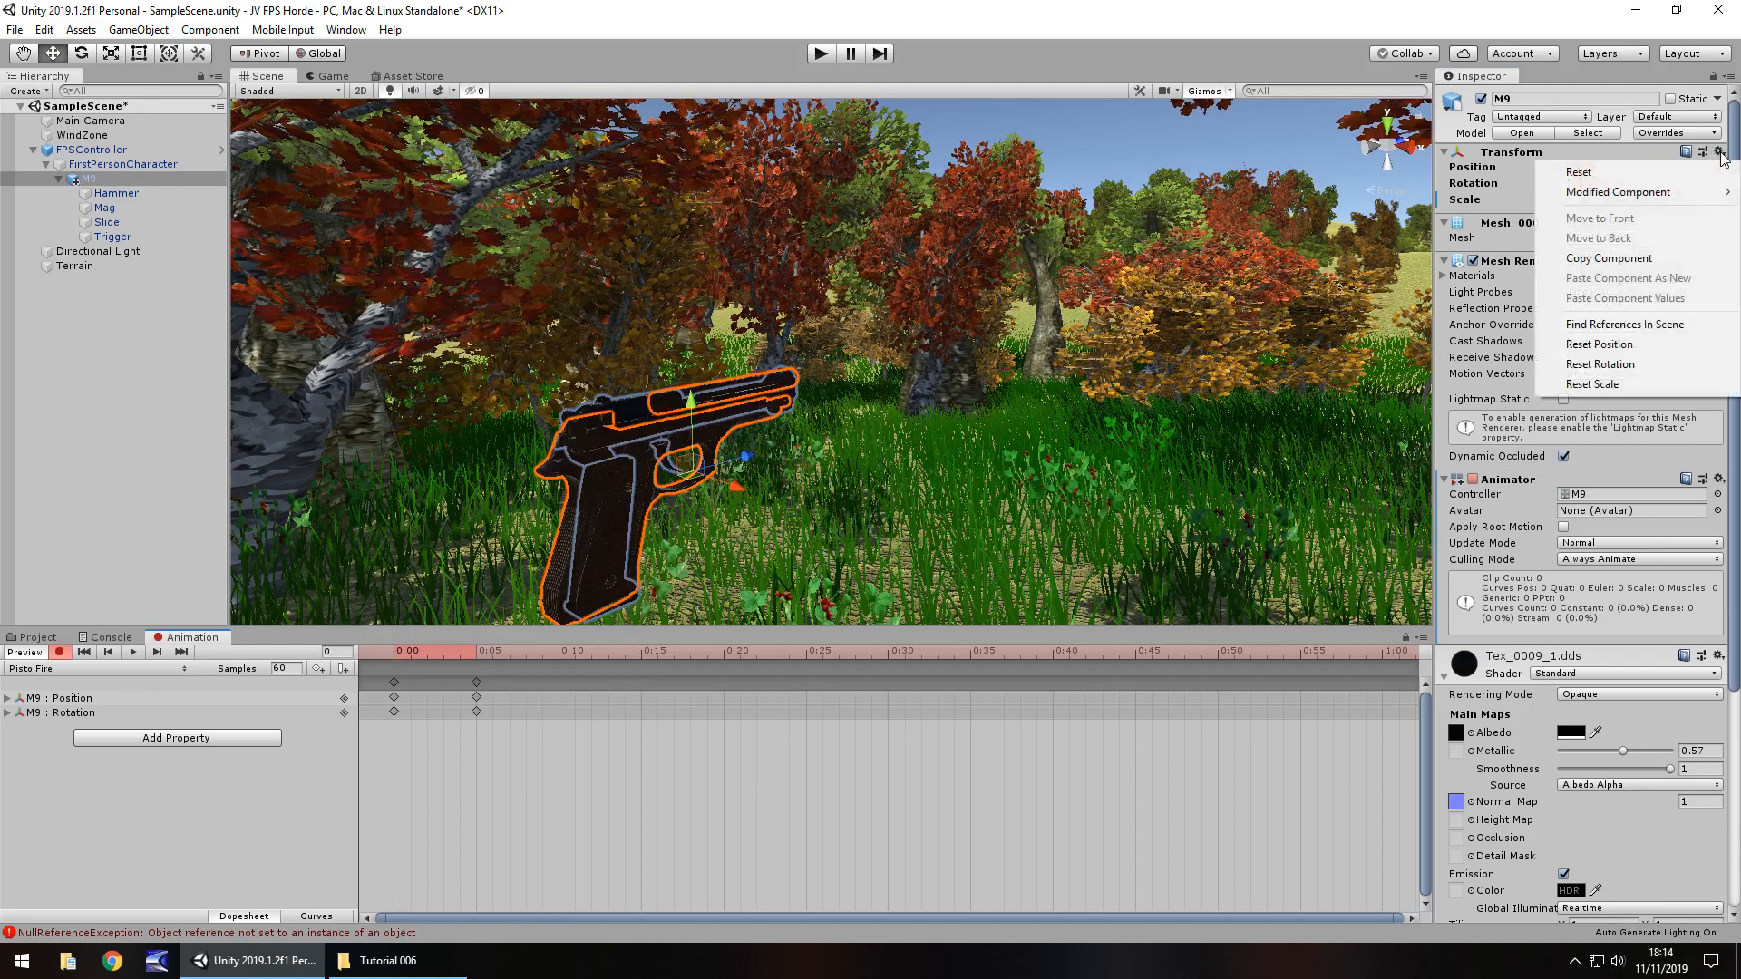
mouse_move(1607, 258)
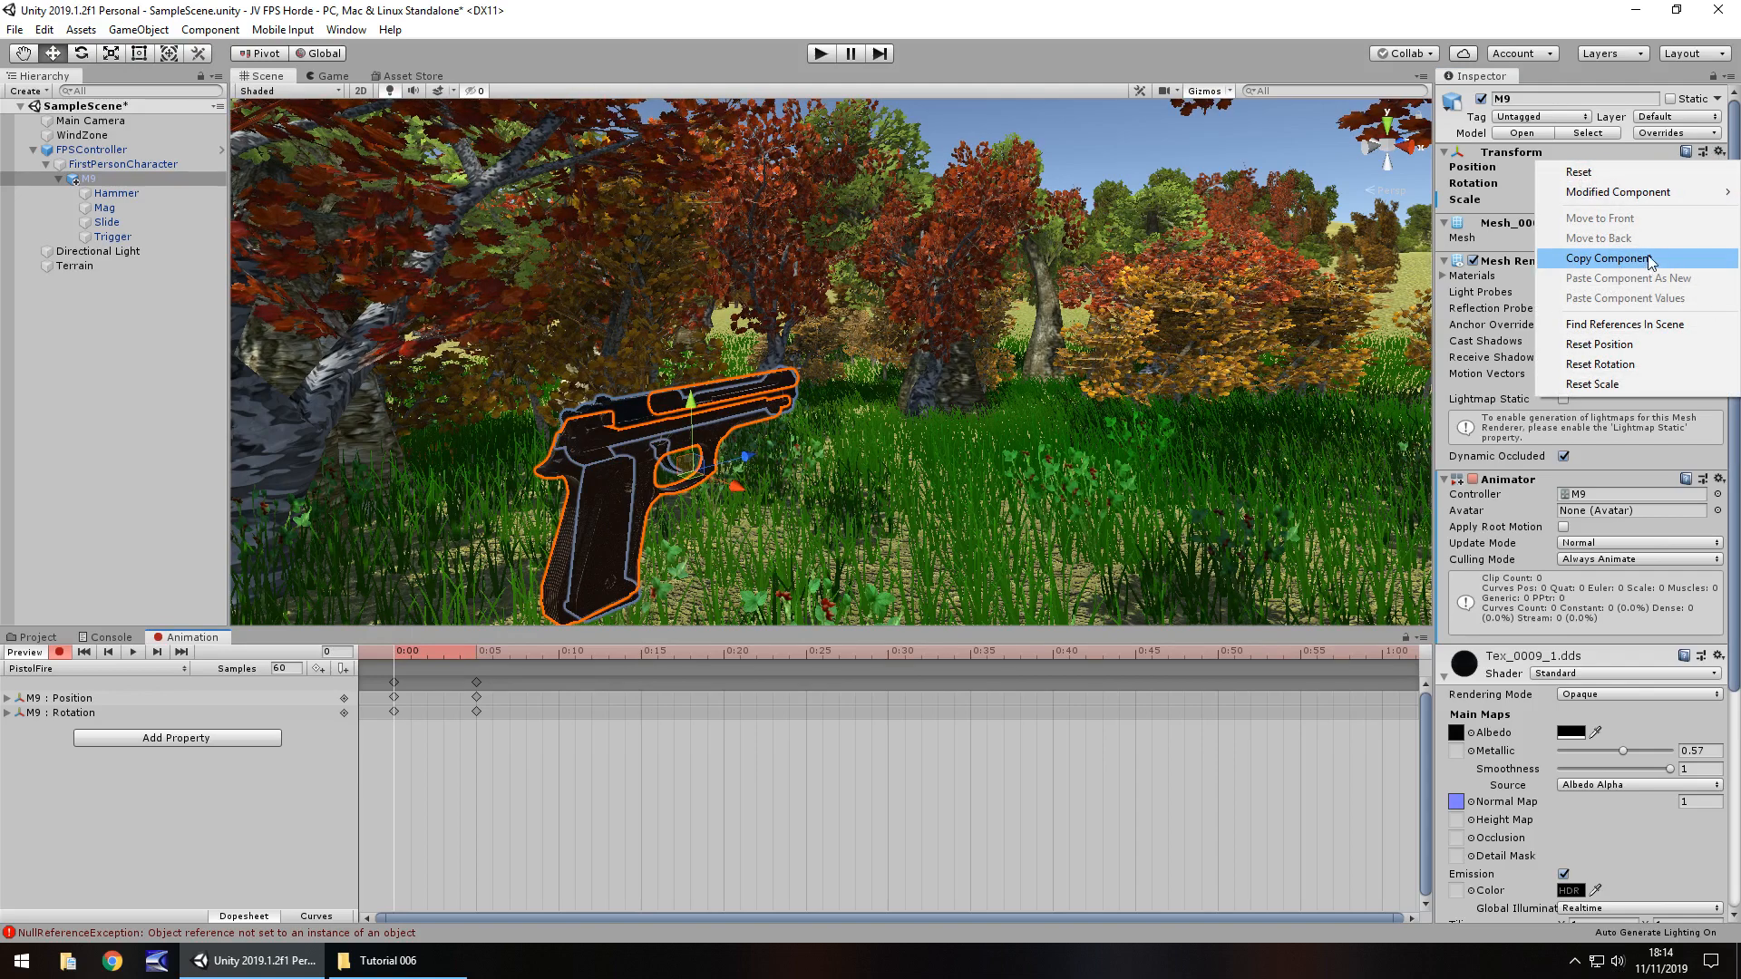
click(1606, 258)
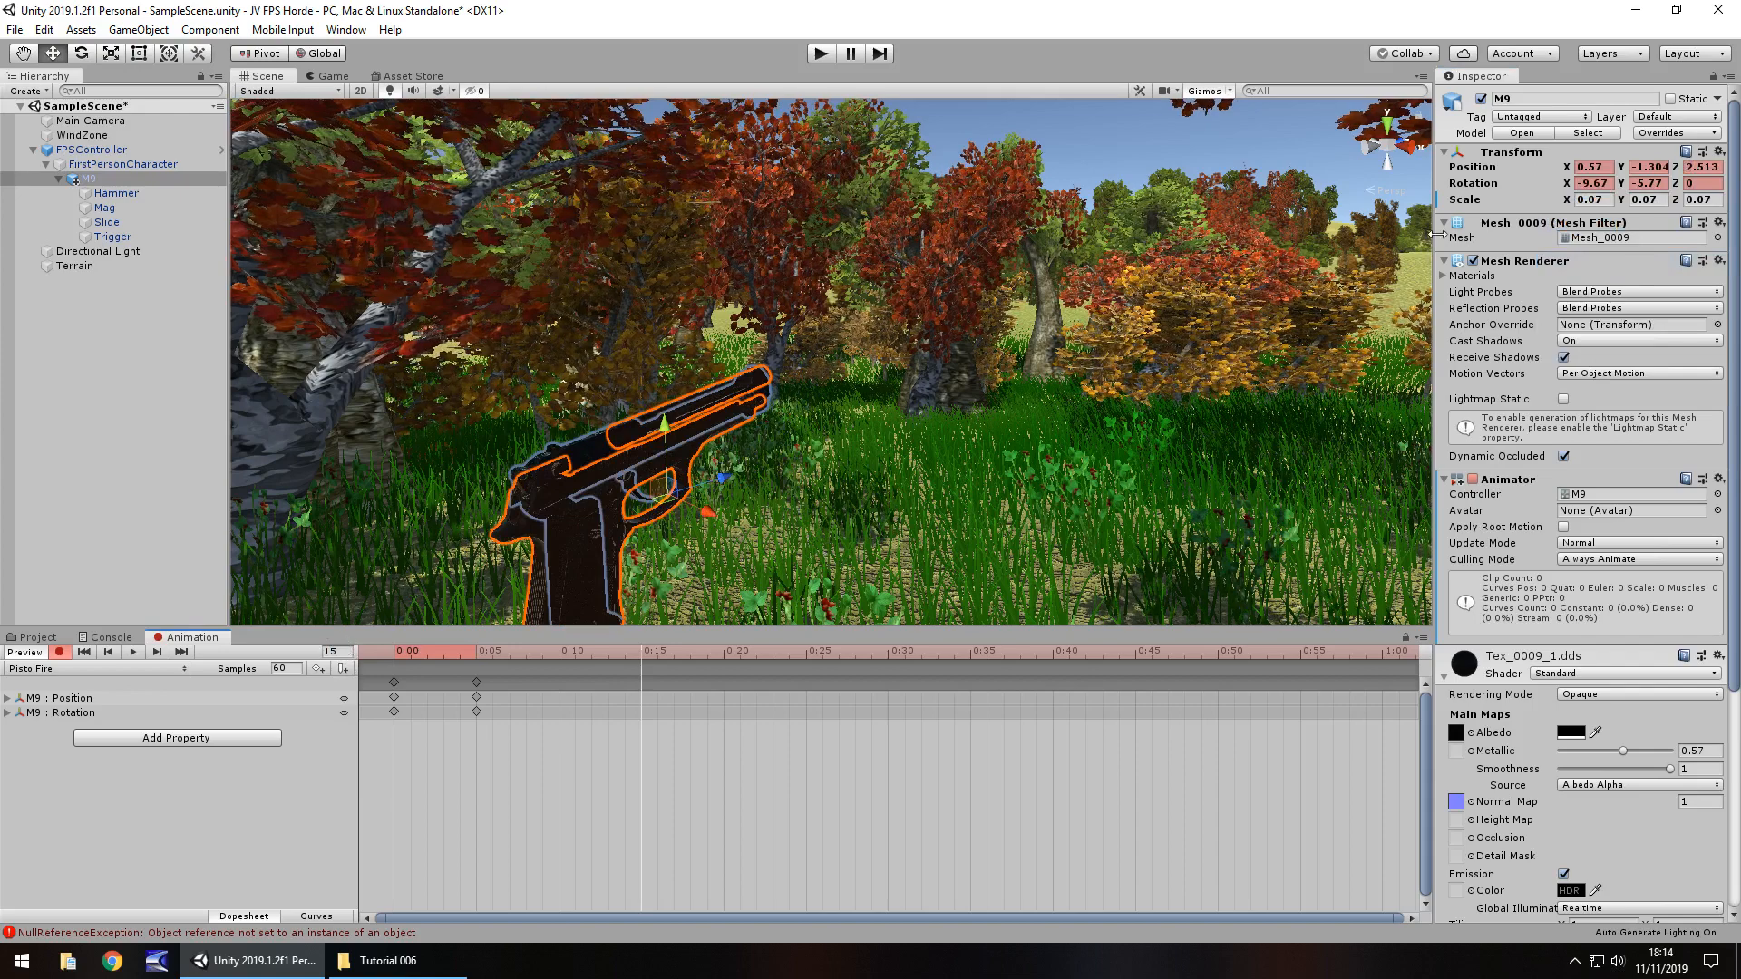
click(1722, 153)
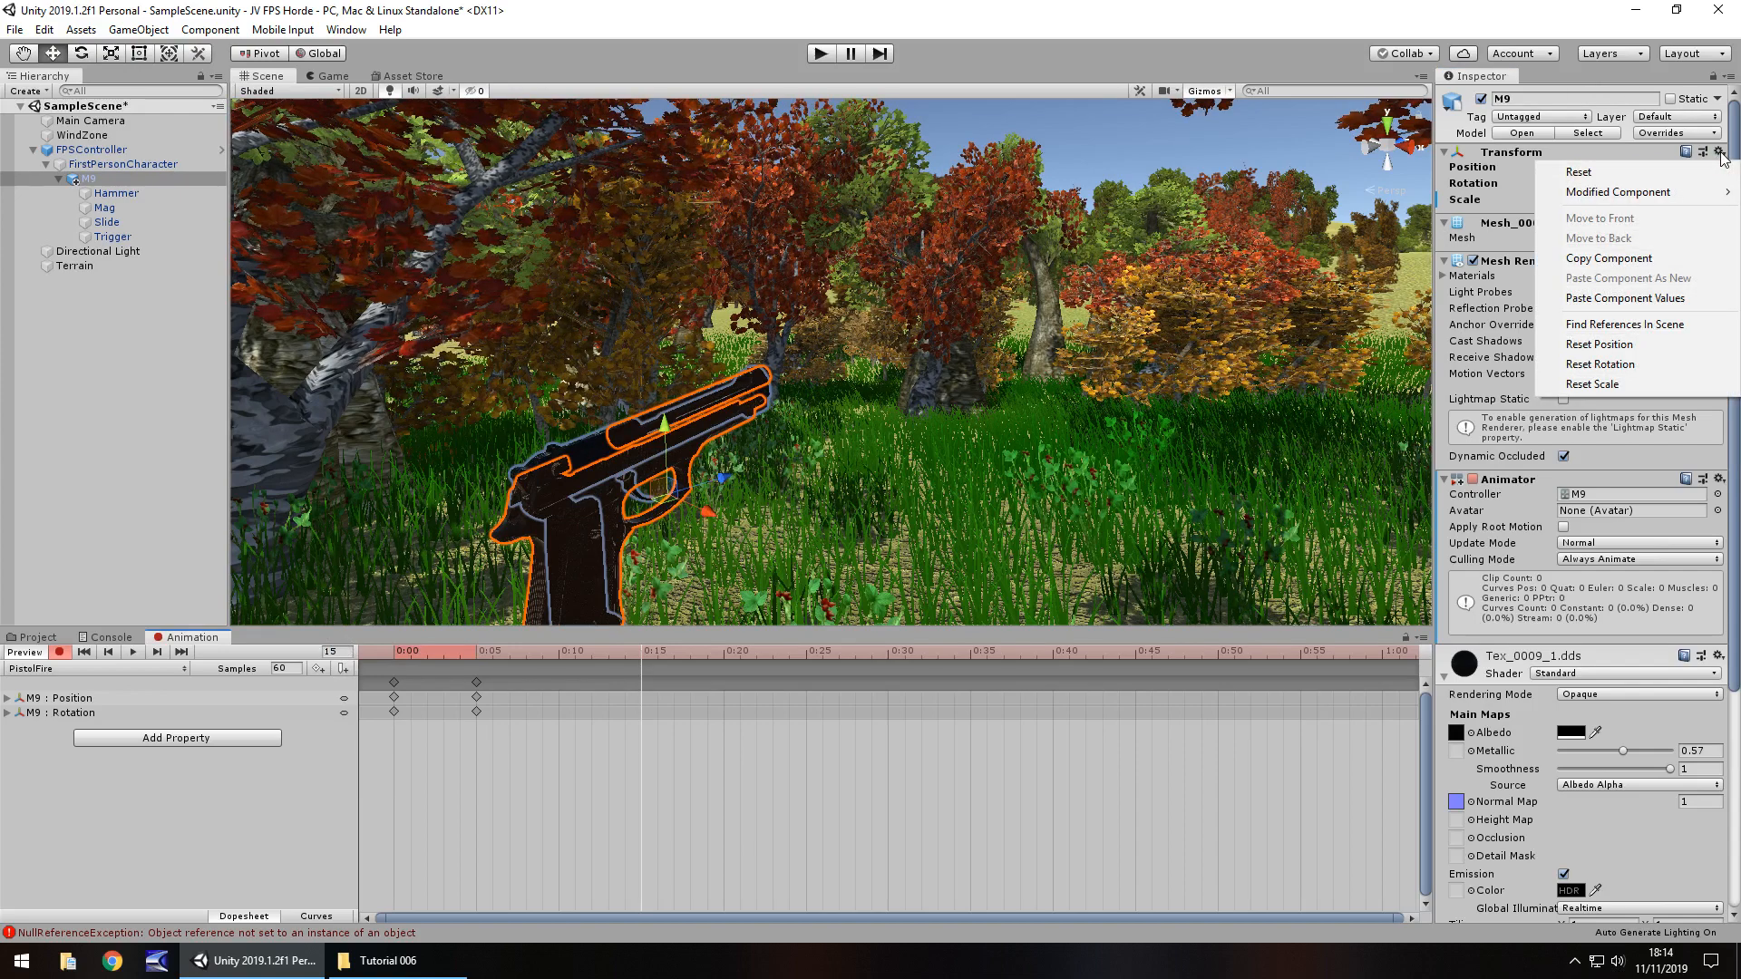
mouse_move(1662, 283)
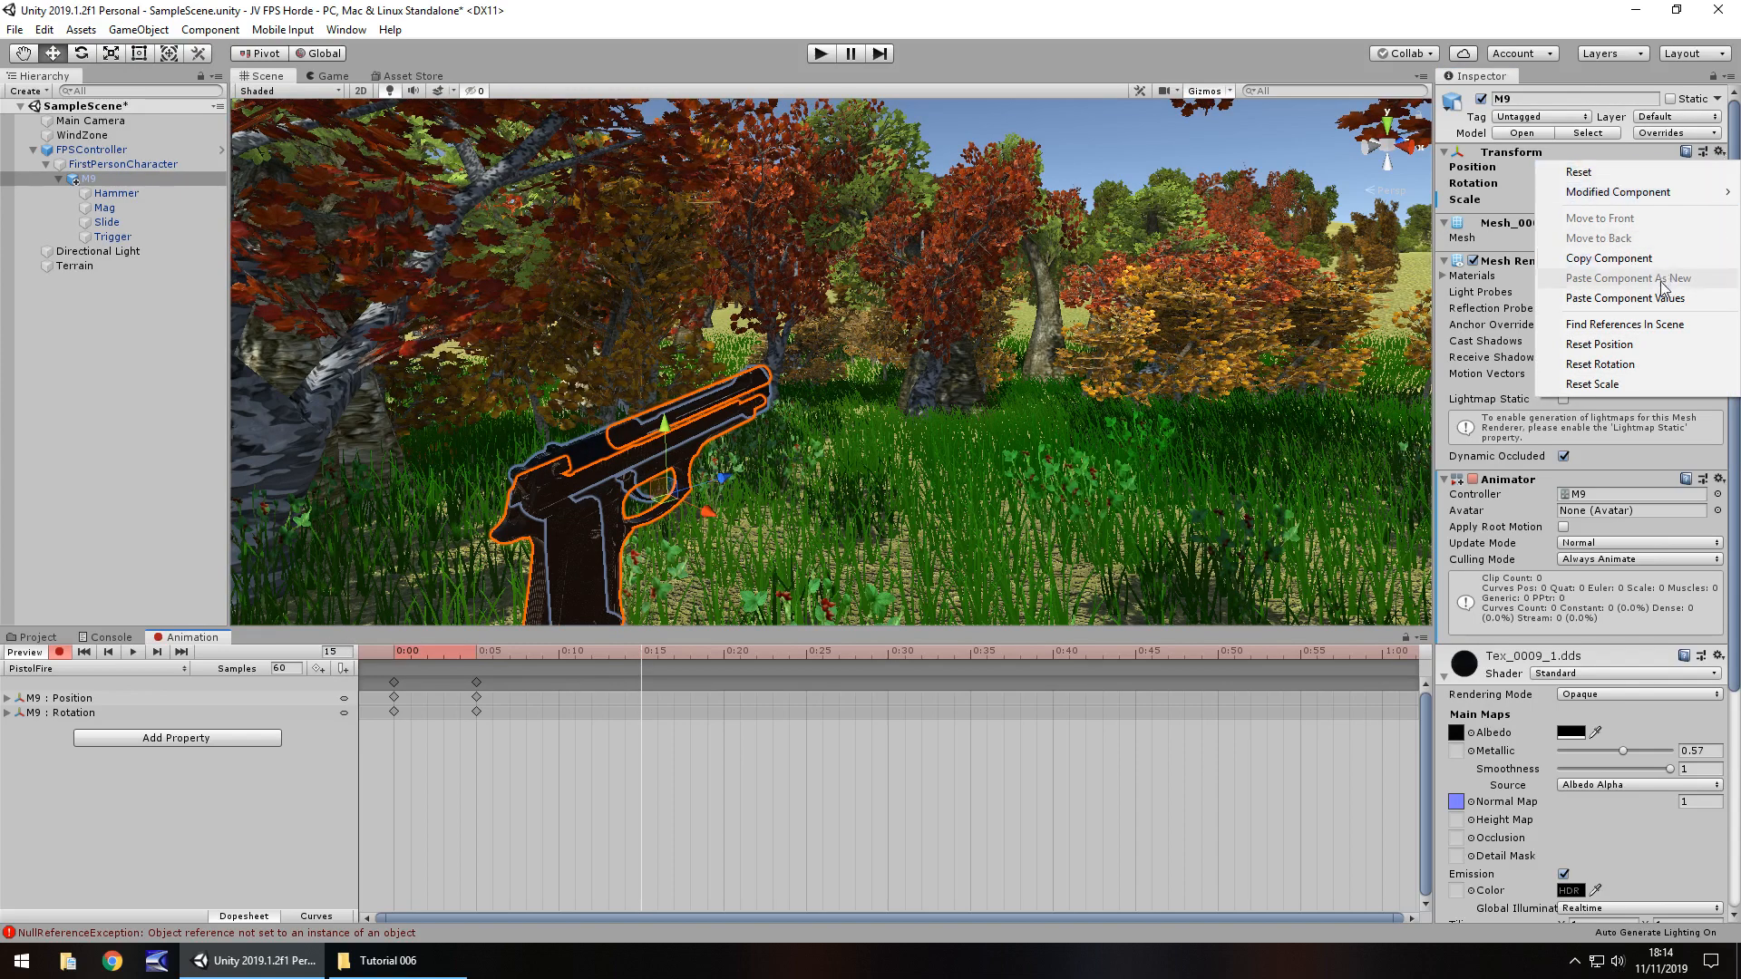
click(1624, 298)
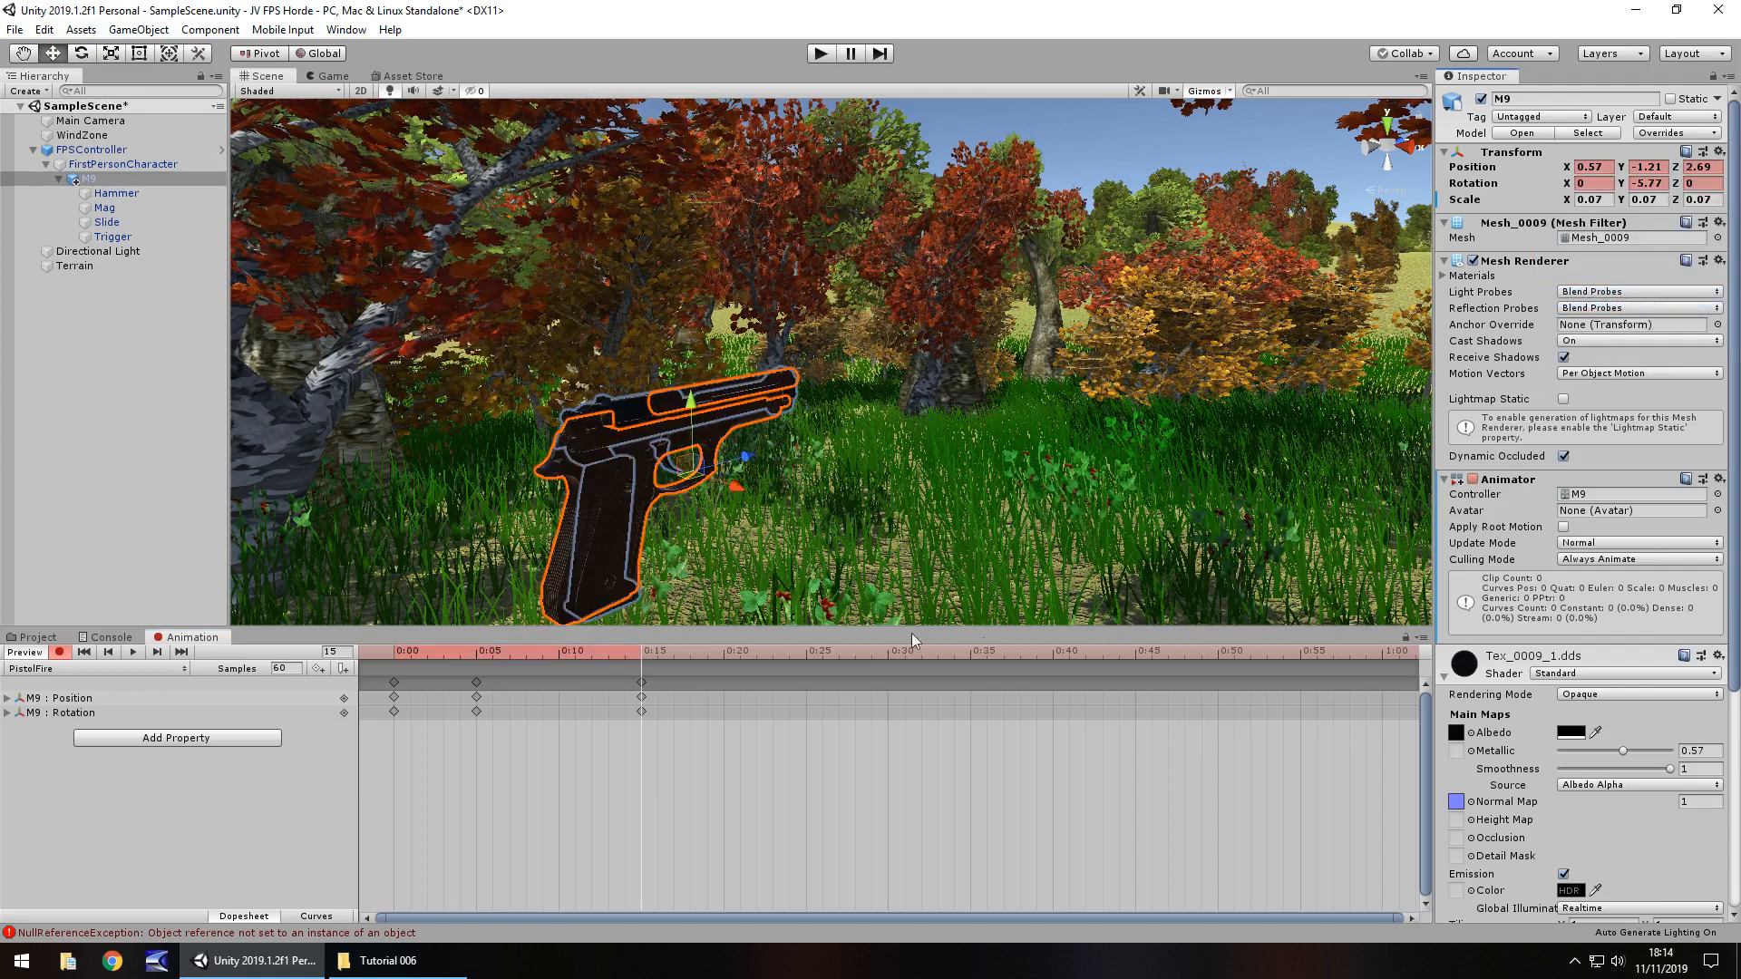
mouse_move(1105, 444)
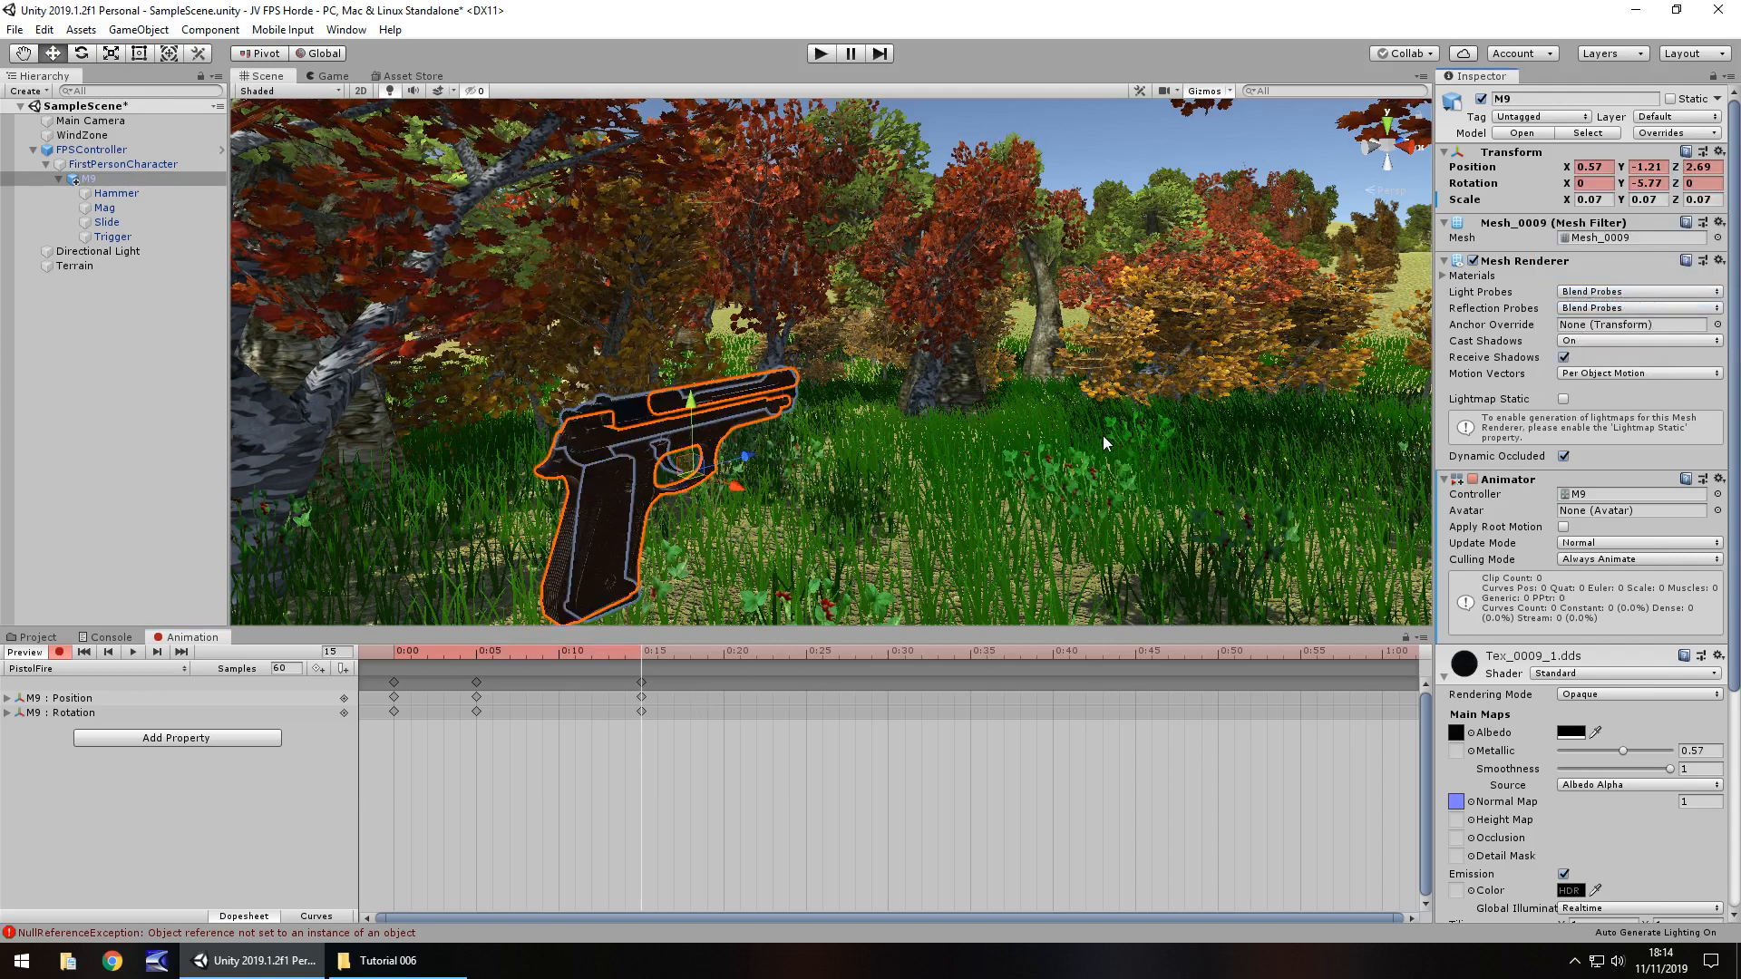
mouse_move(697, 440)
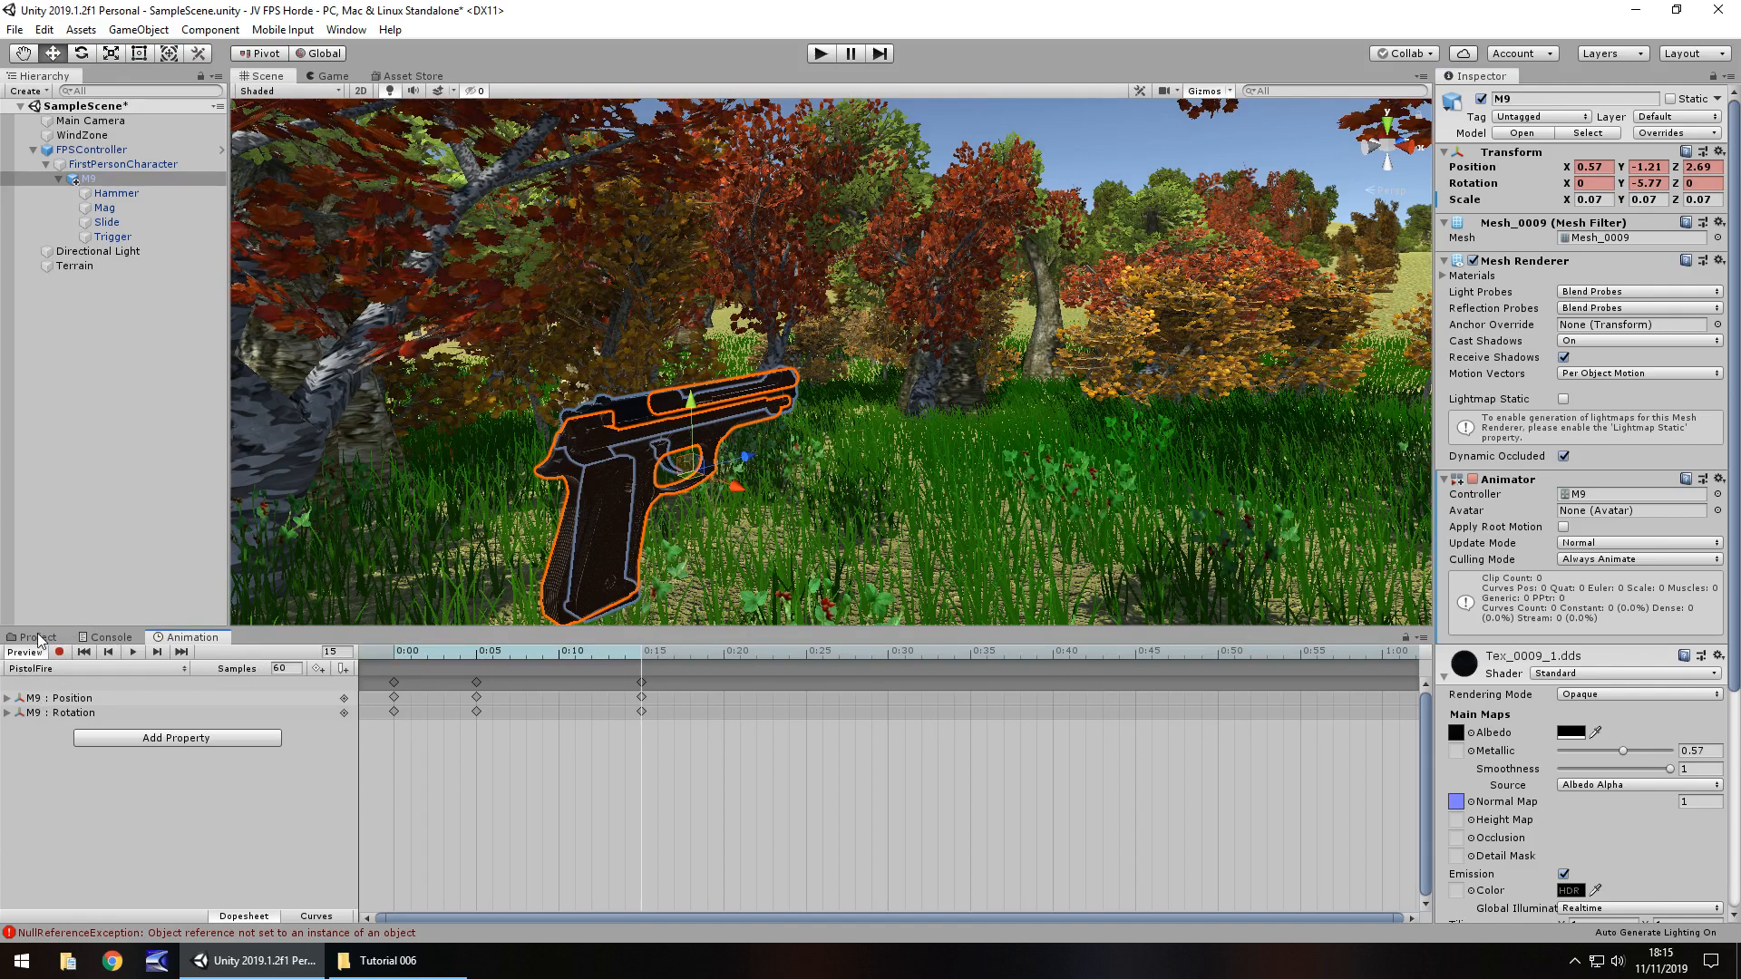
- Show the Project folders, then run and stop a play test of the pistol scene
click(35, 637)
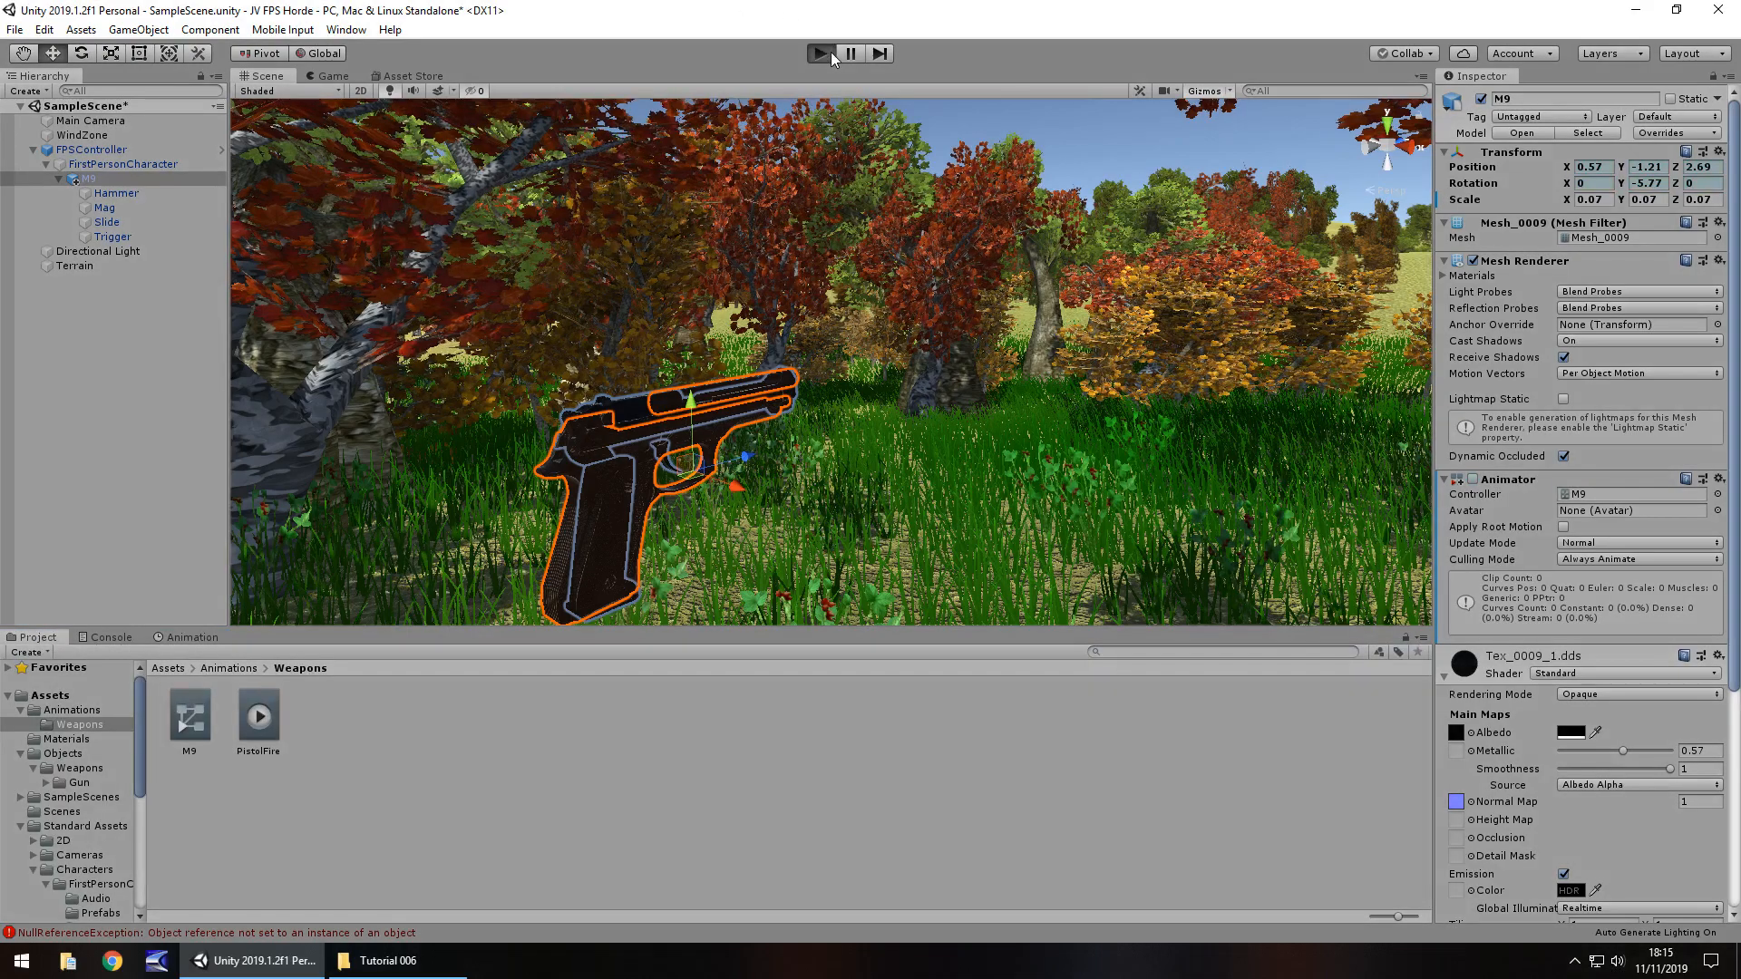
click(820, 52)
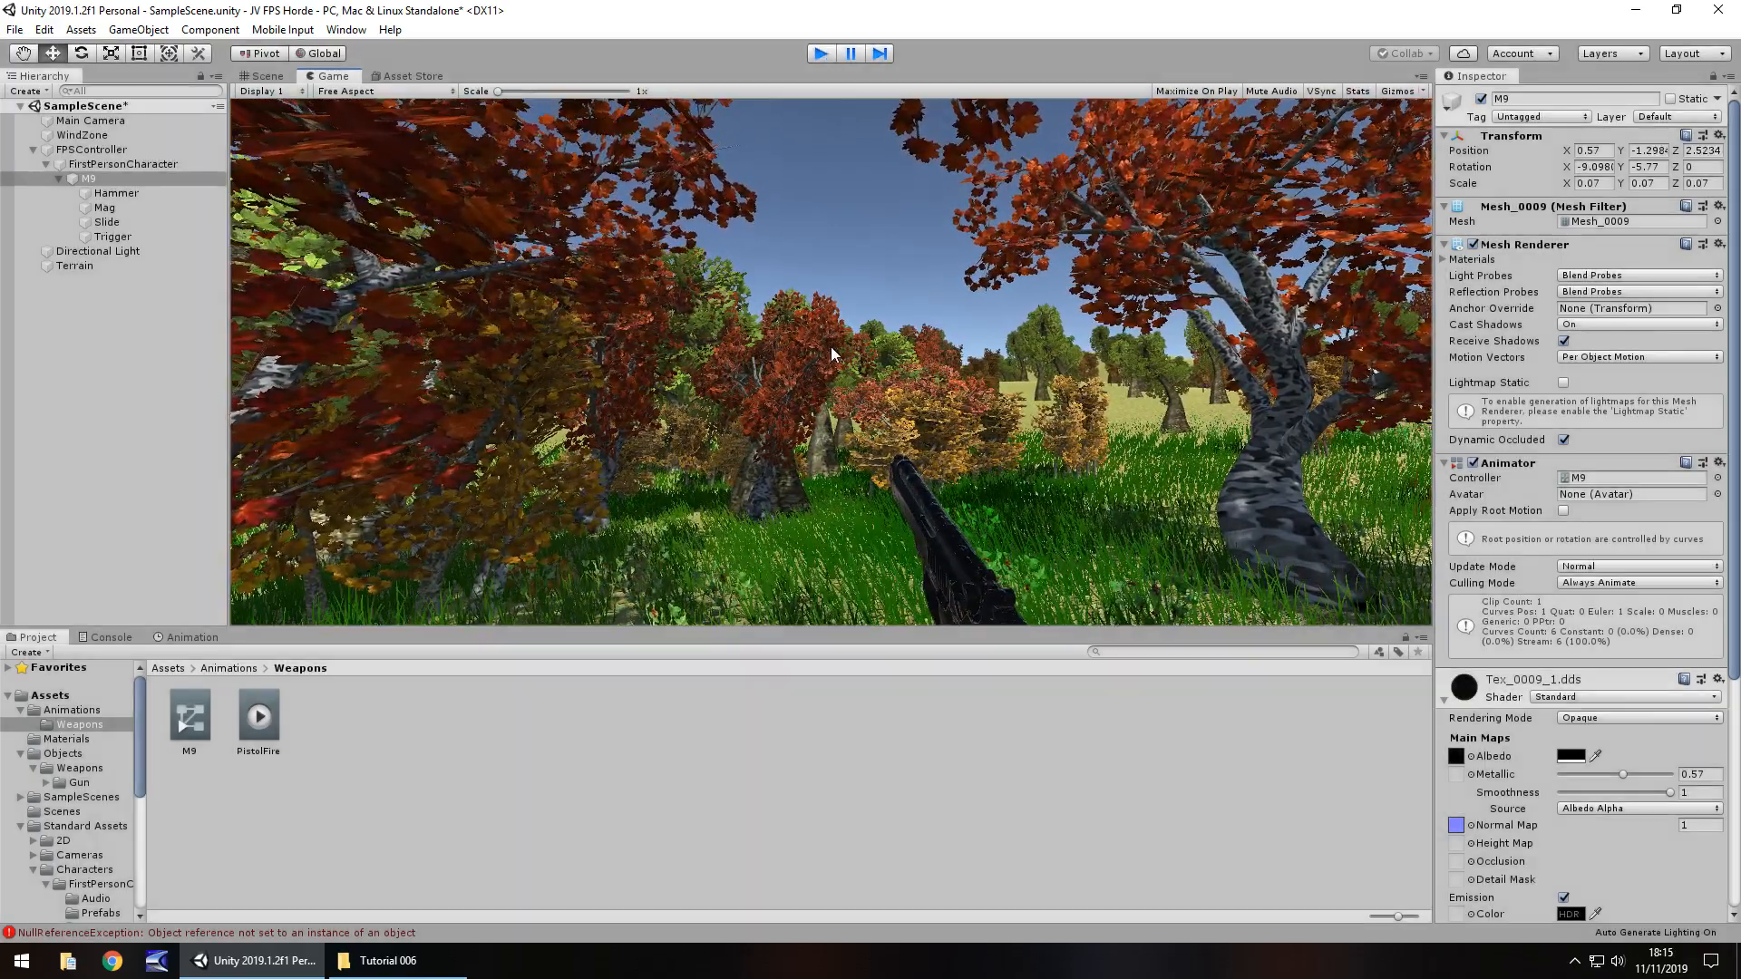
click(263, 75)
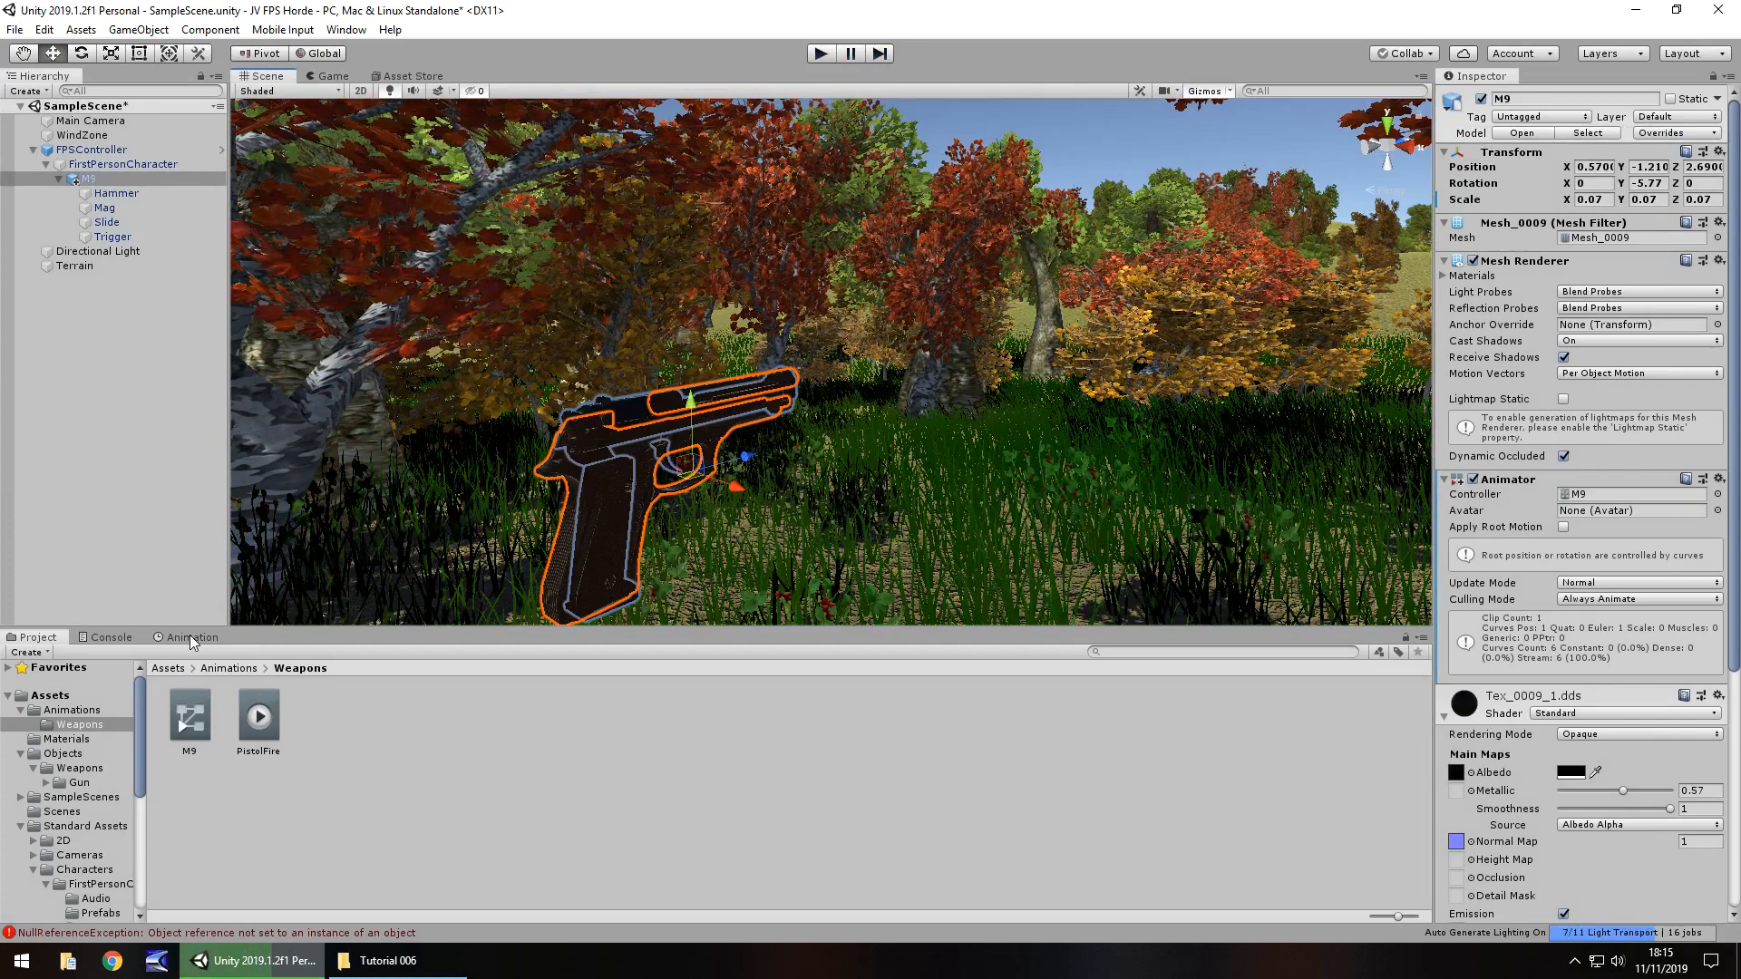
- Record M9 rotation X of -24.07 at frame 5, stop recording, and start Play
click(193, 637)
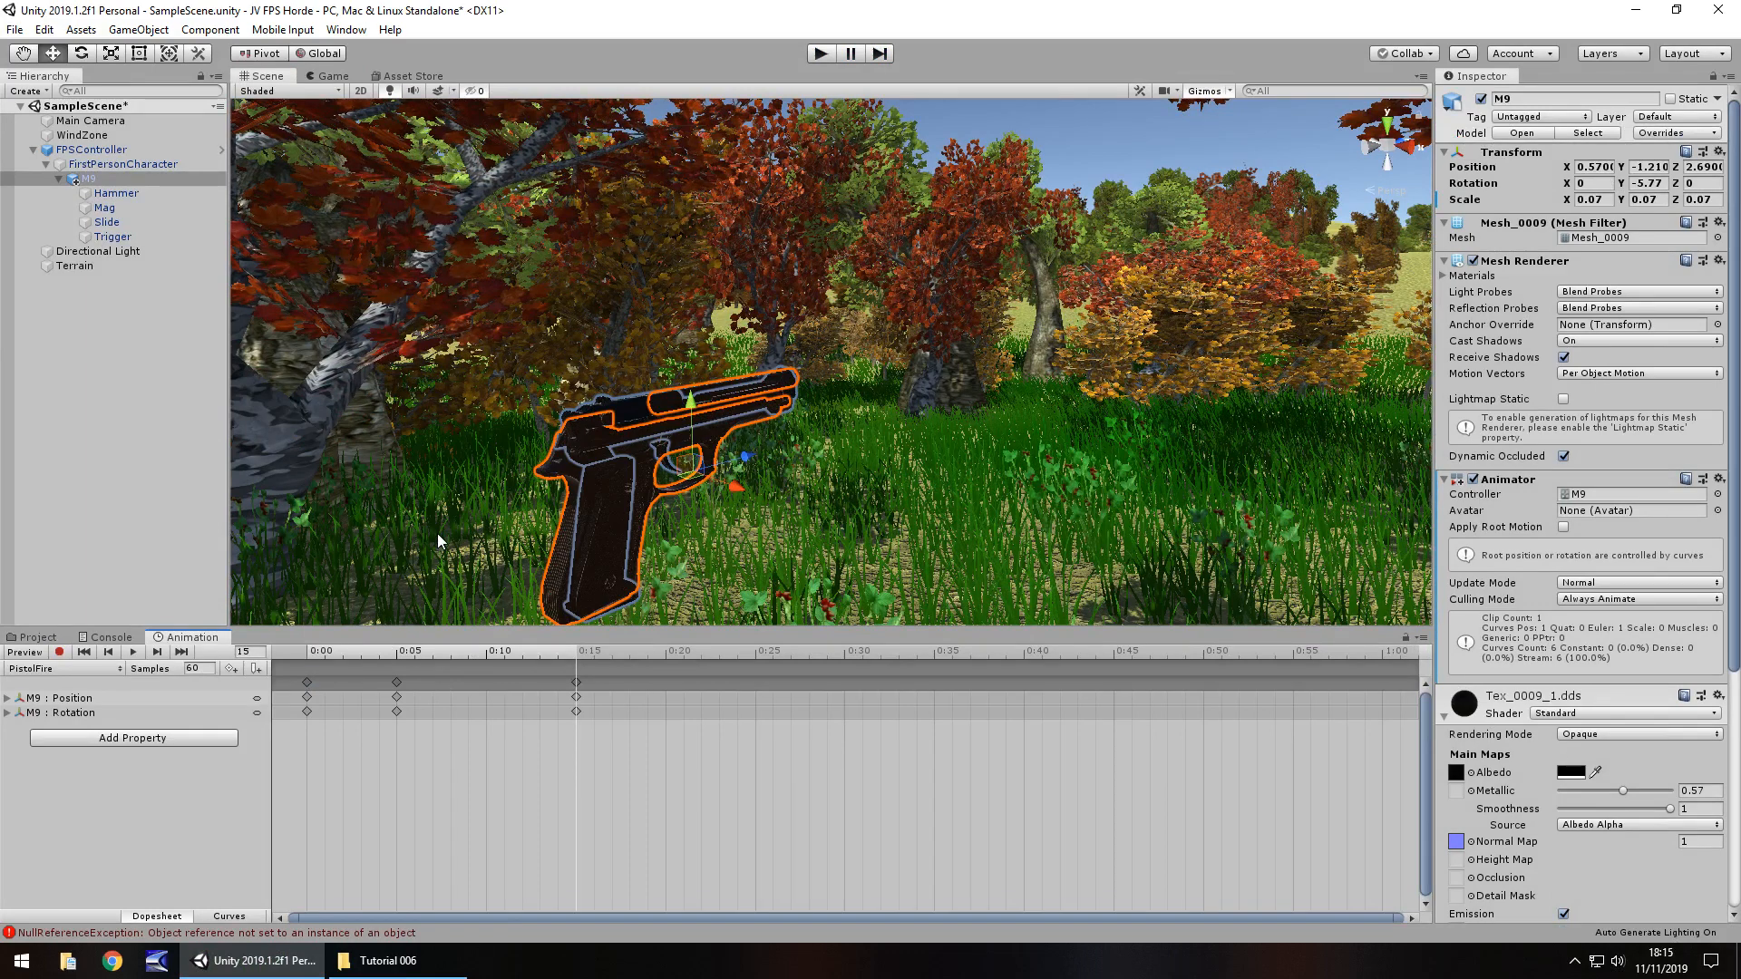
mouse_move(70, 713)
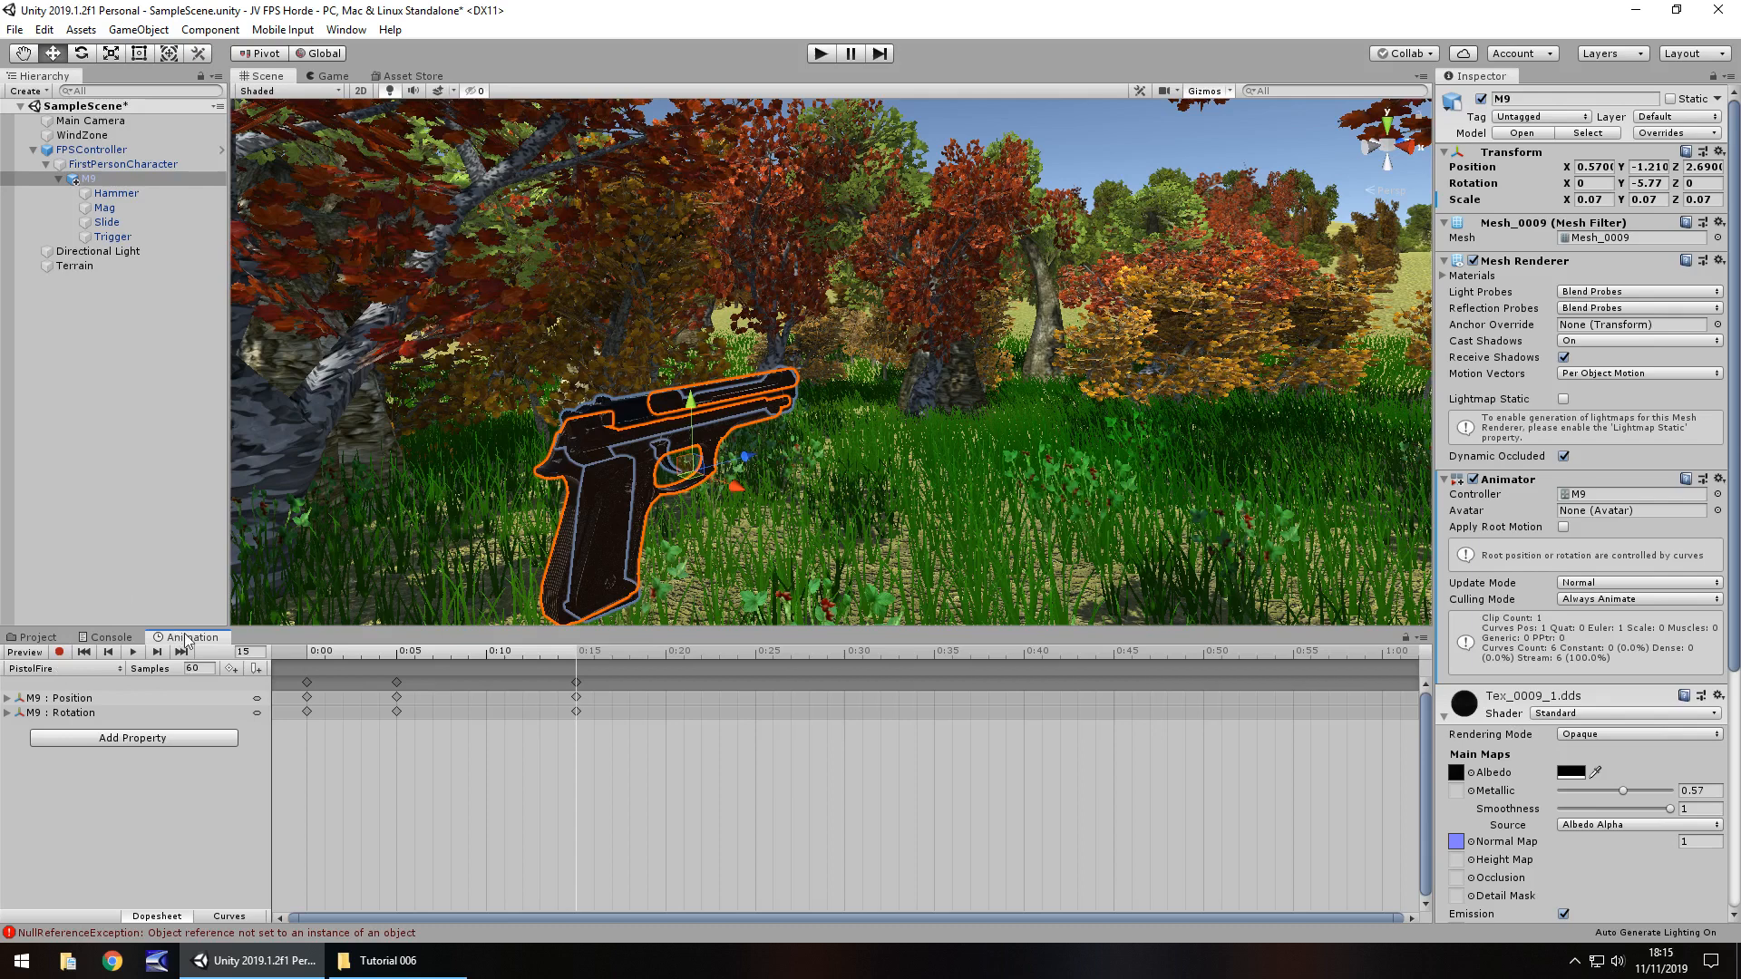
click(59, 652)
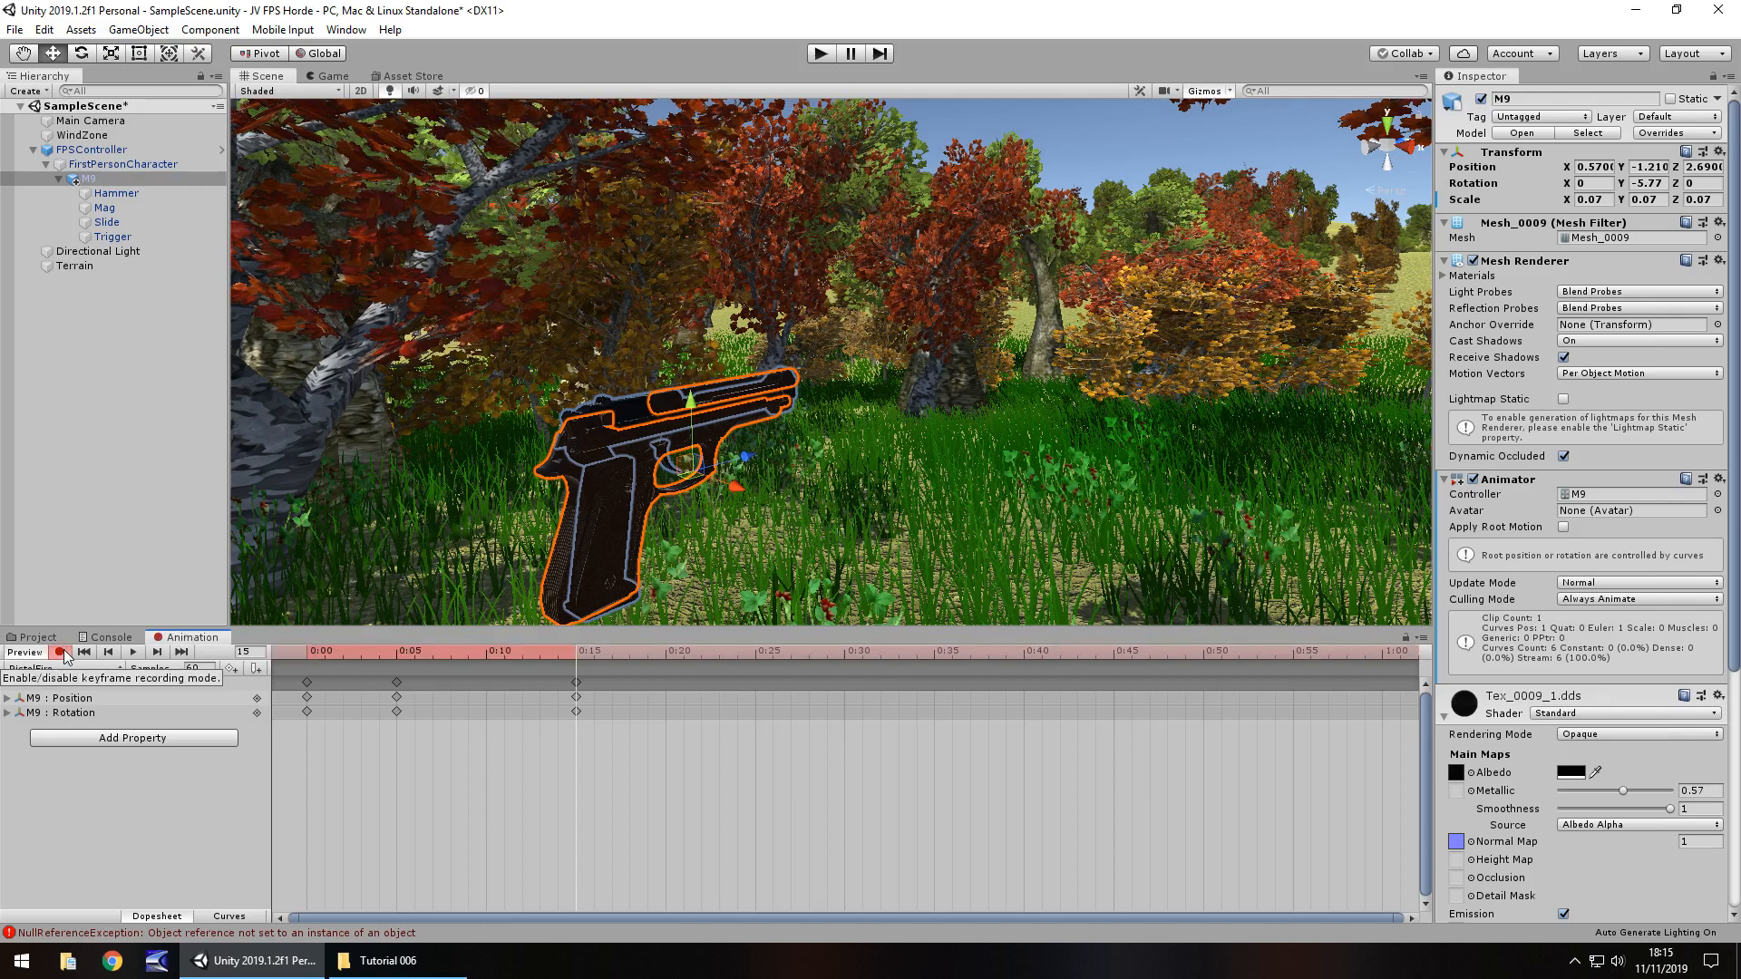
click(60, 652)
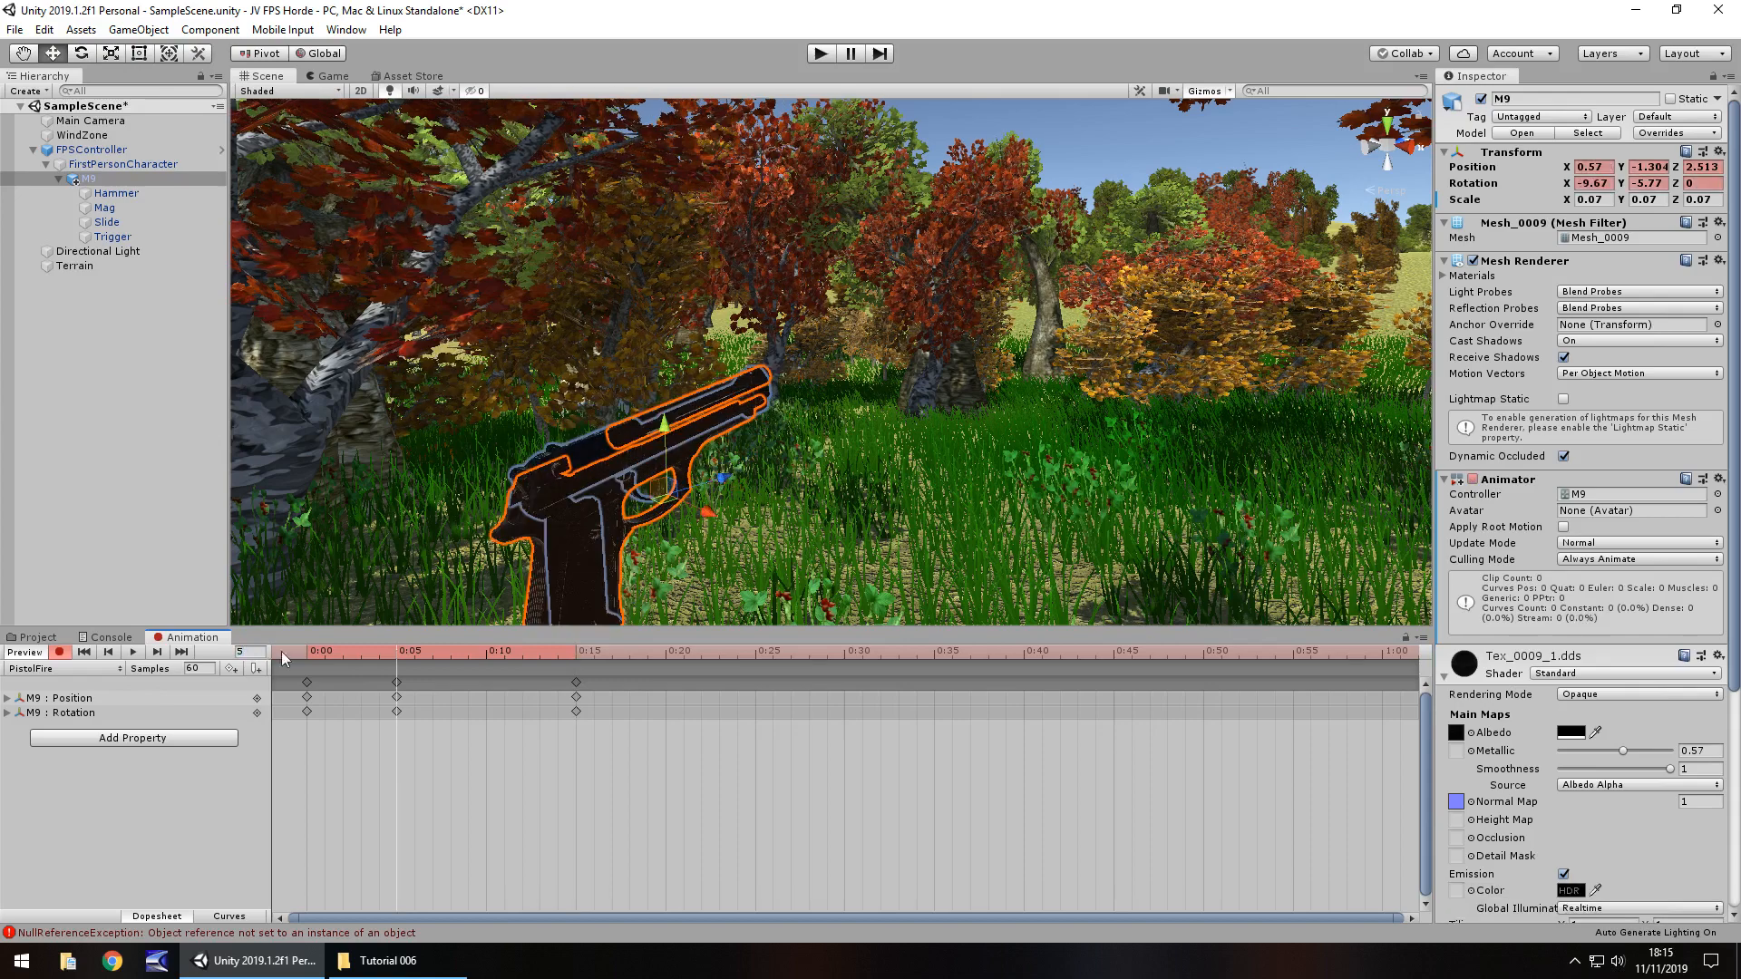
mouse_move(663, 431)
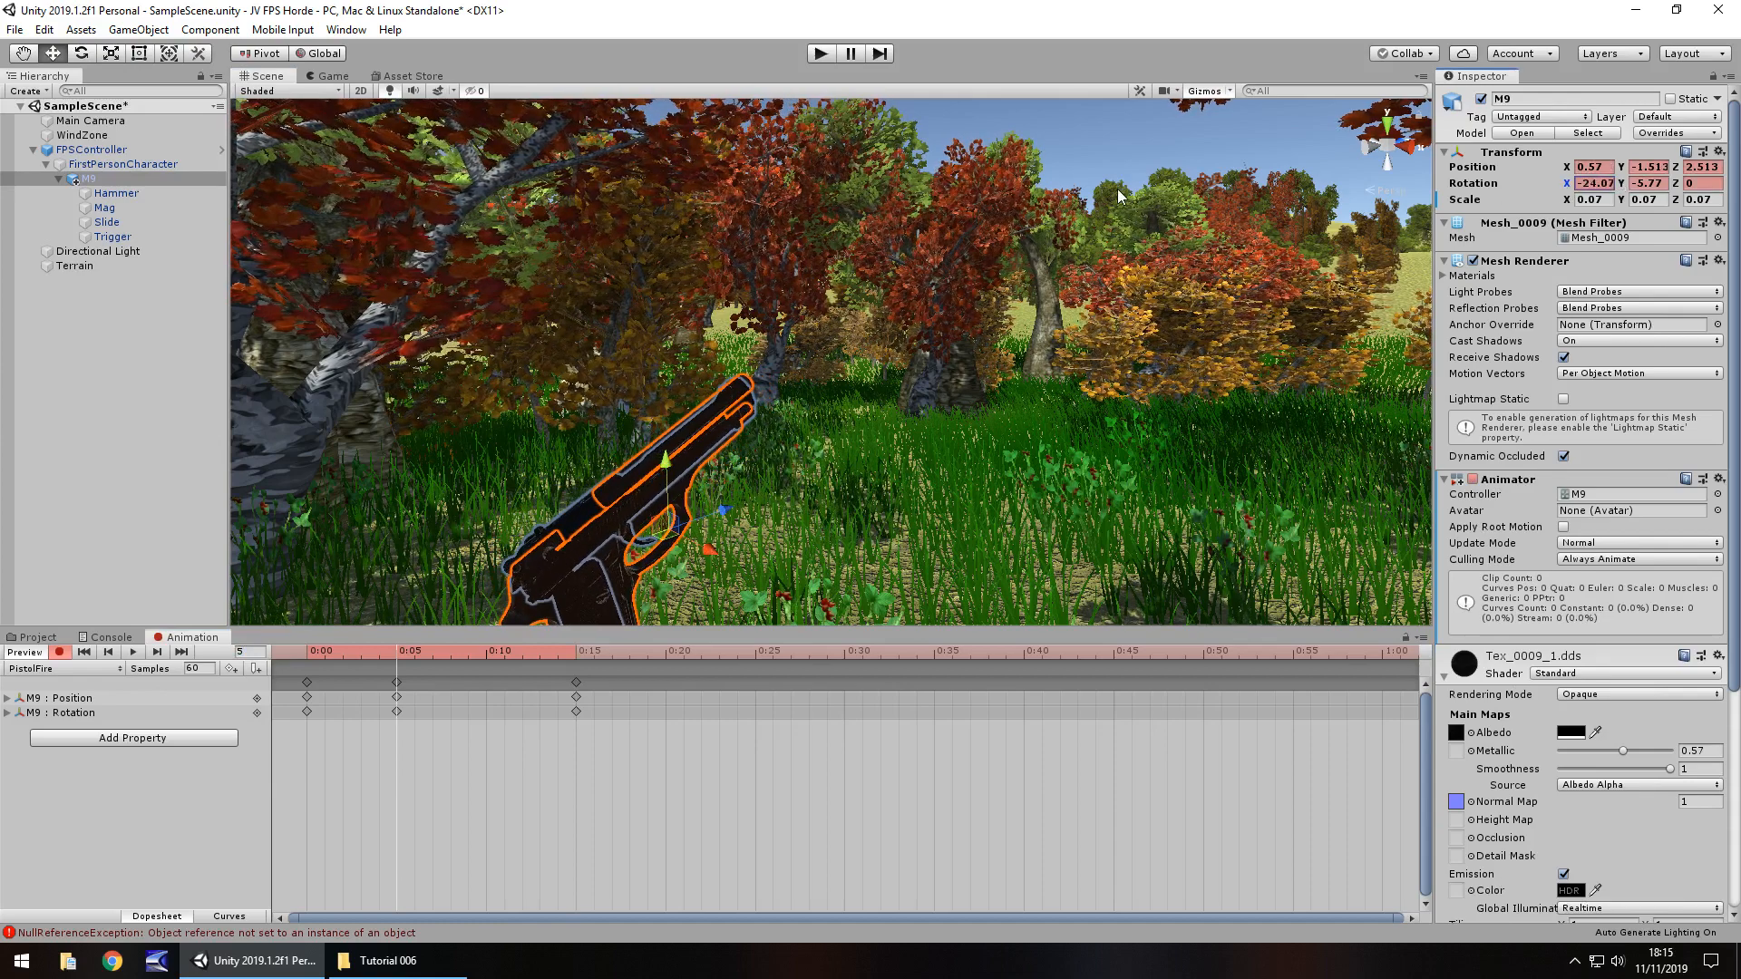
mouse_move(63, 663)
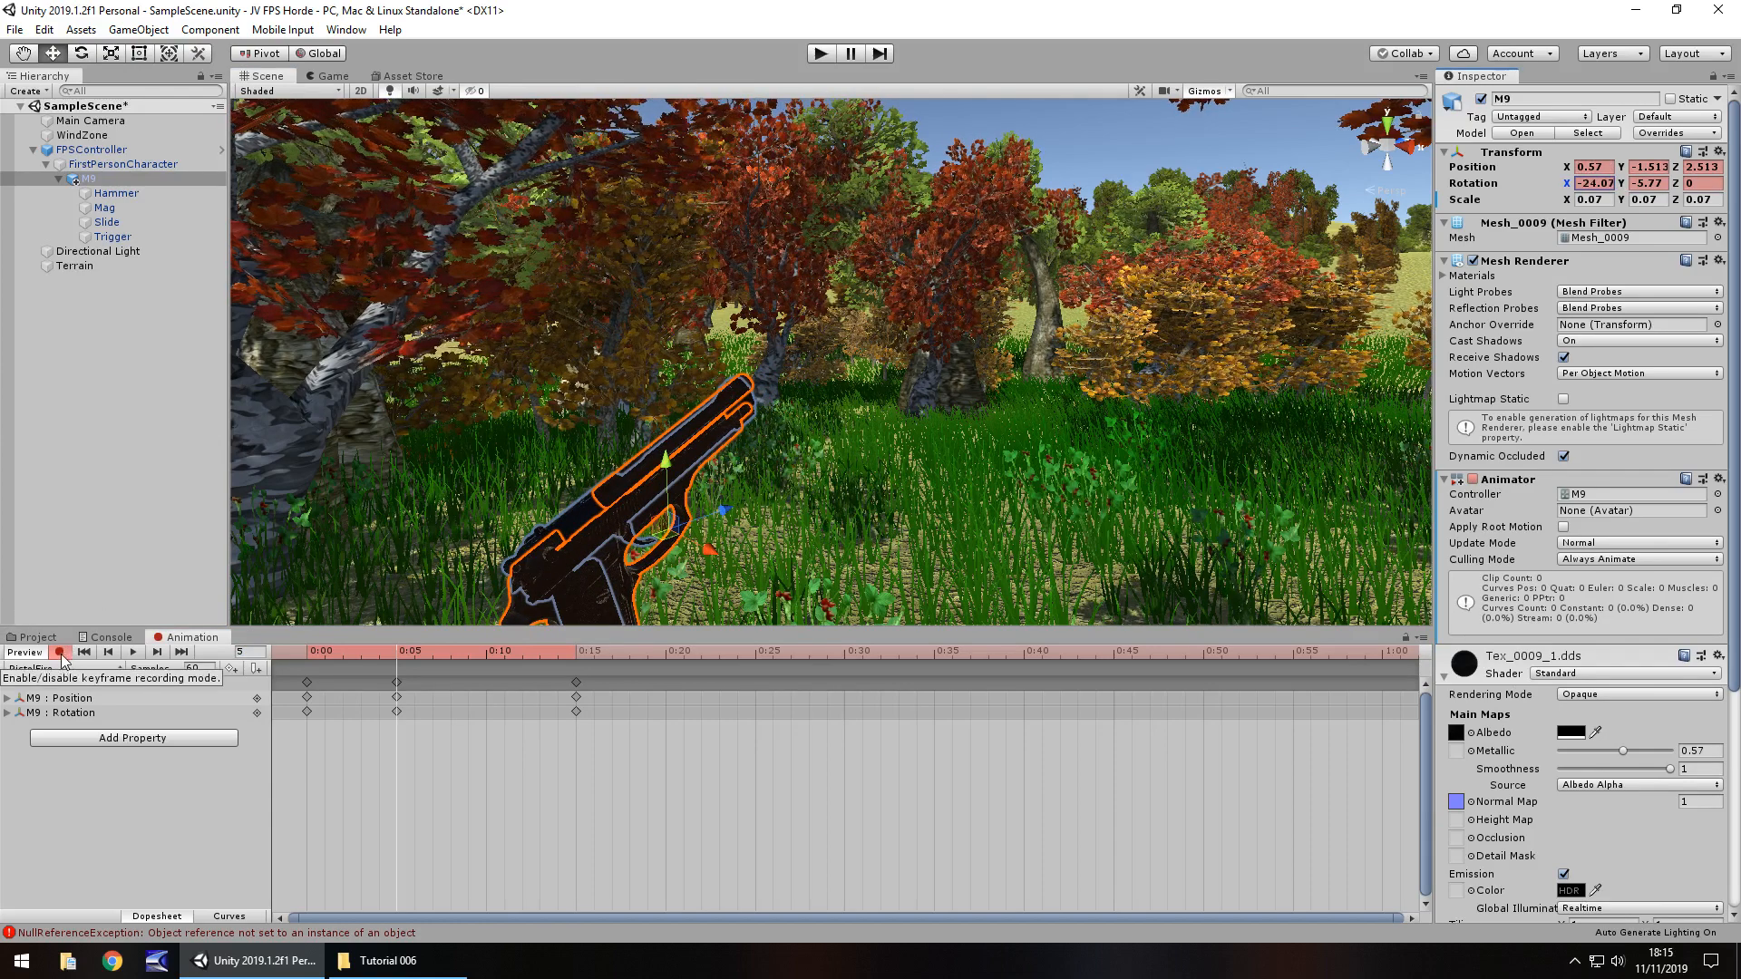
click(60, 653)
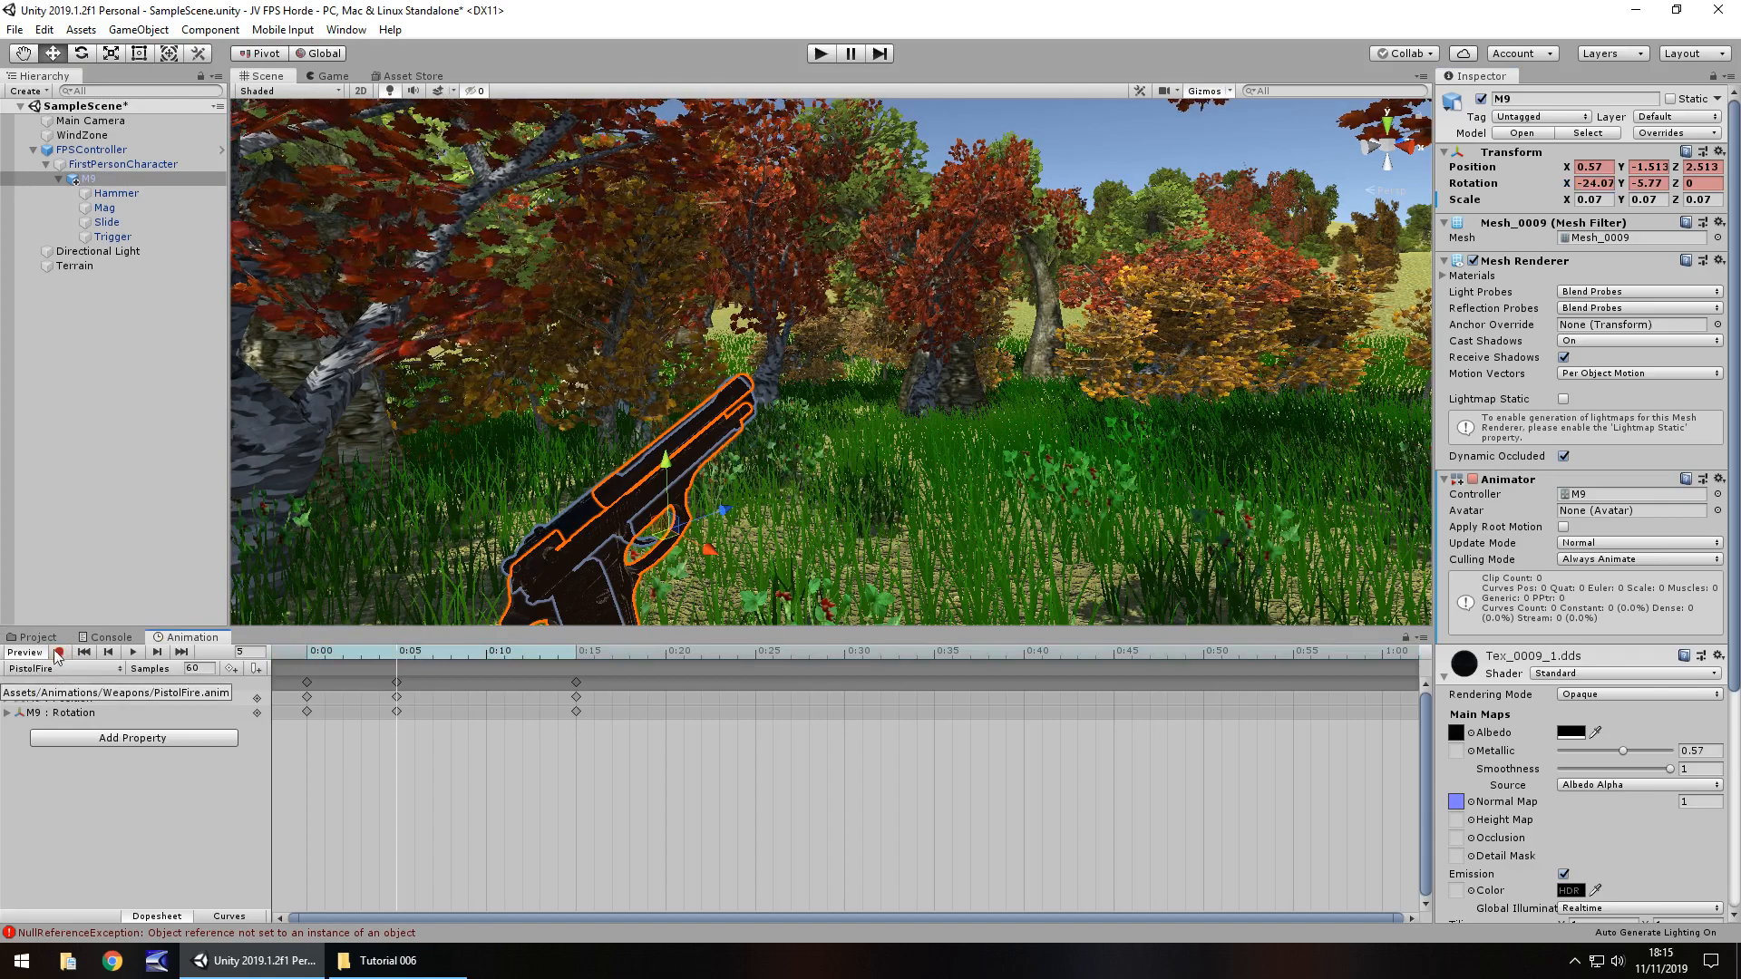
click(60, 652)
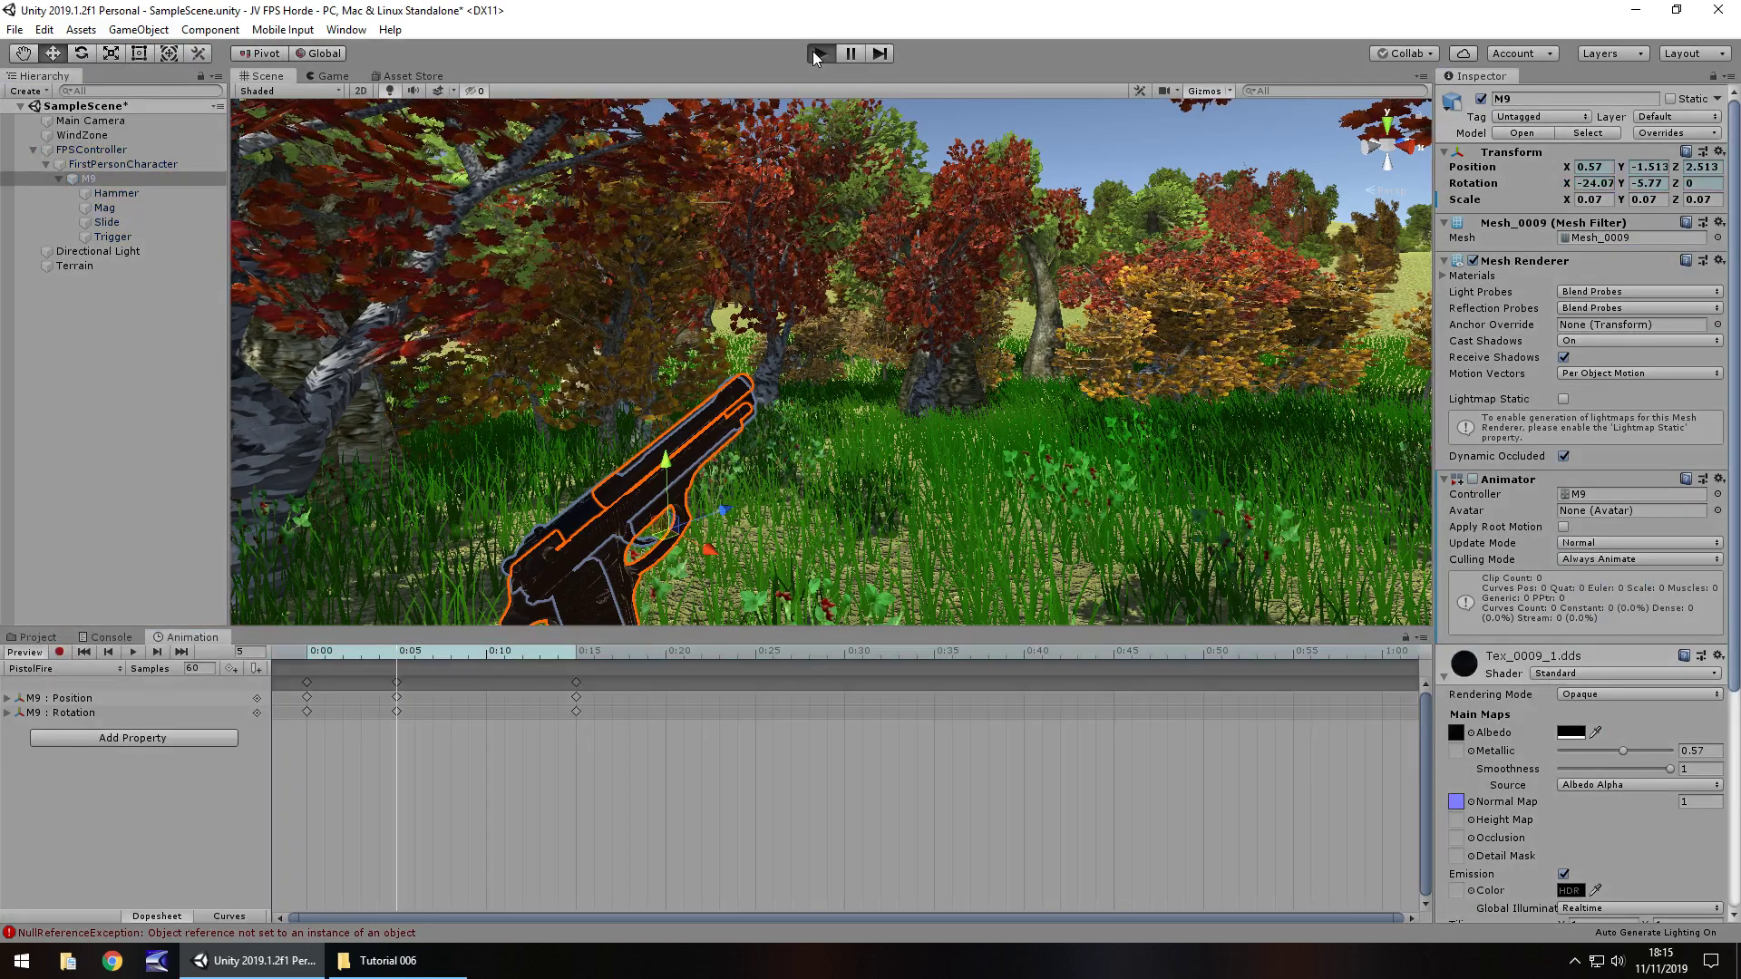
click(820, 53)
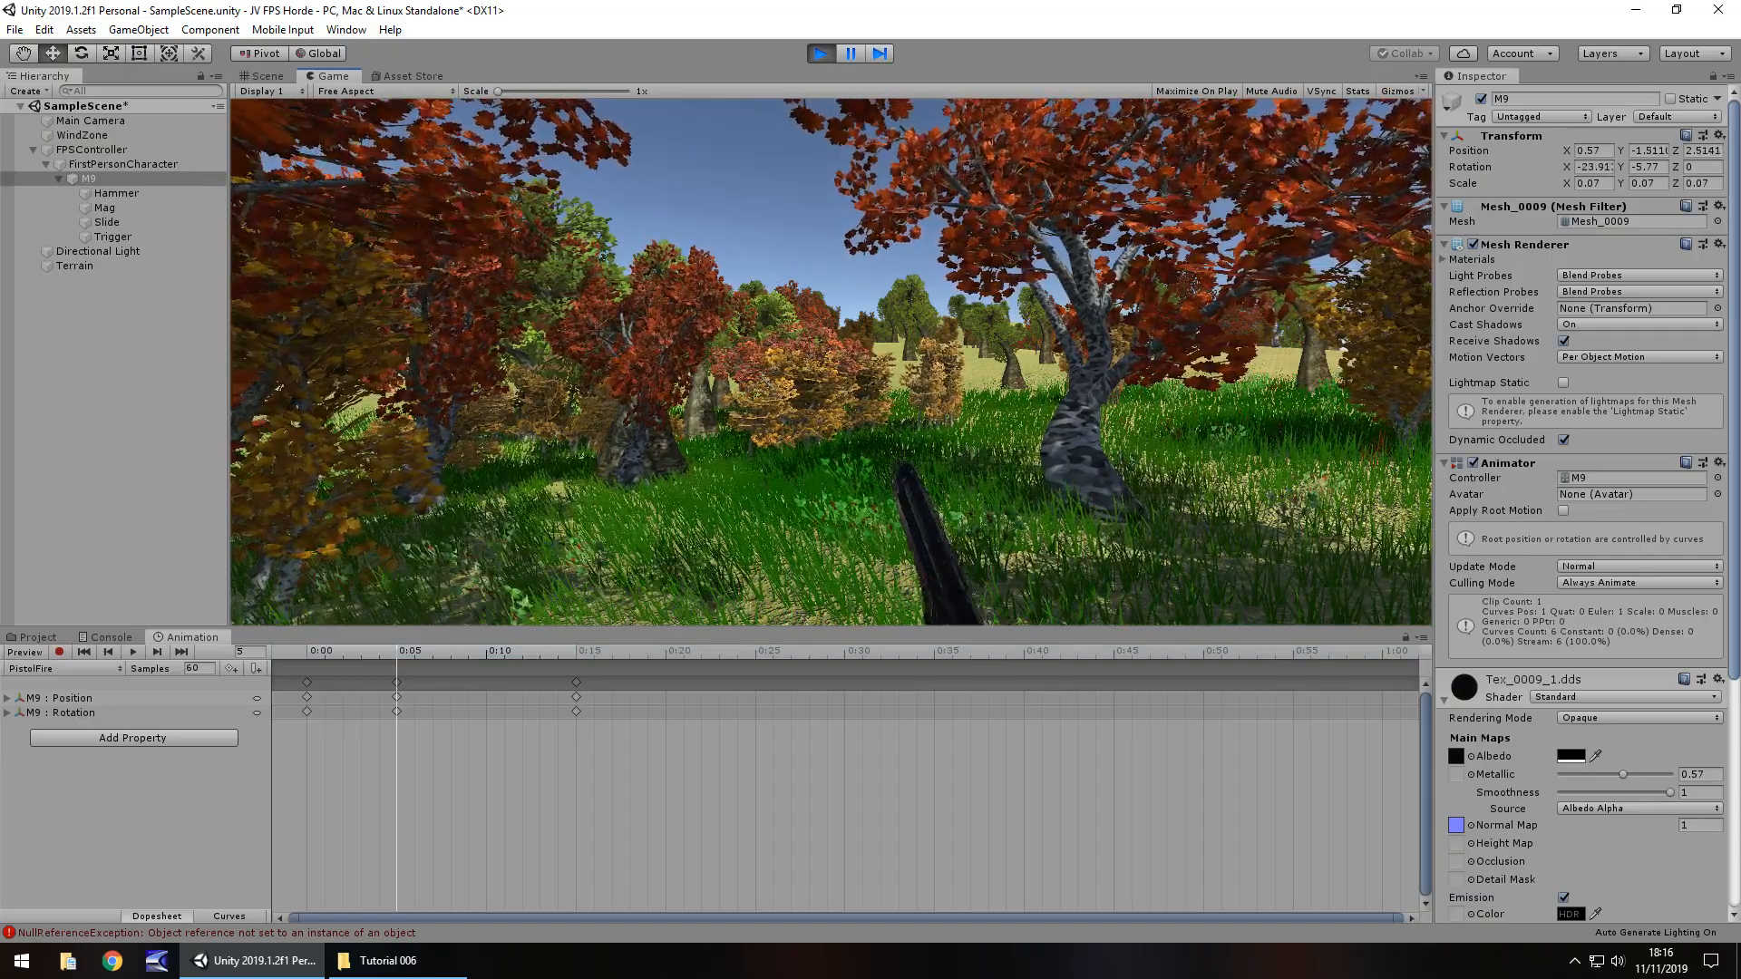
- Stop Play and uncheck Loop Time on the PistolFire clip
click(263, 75)
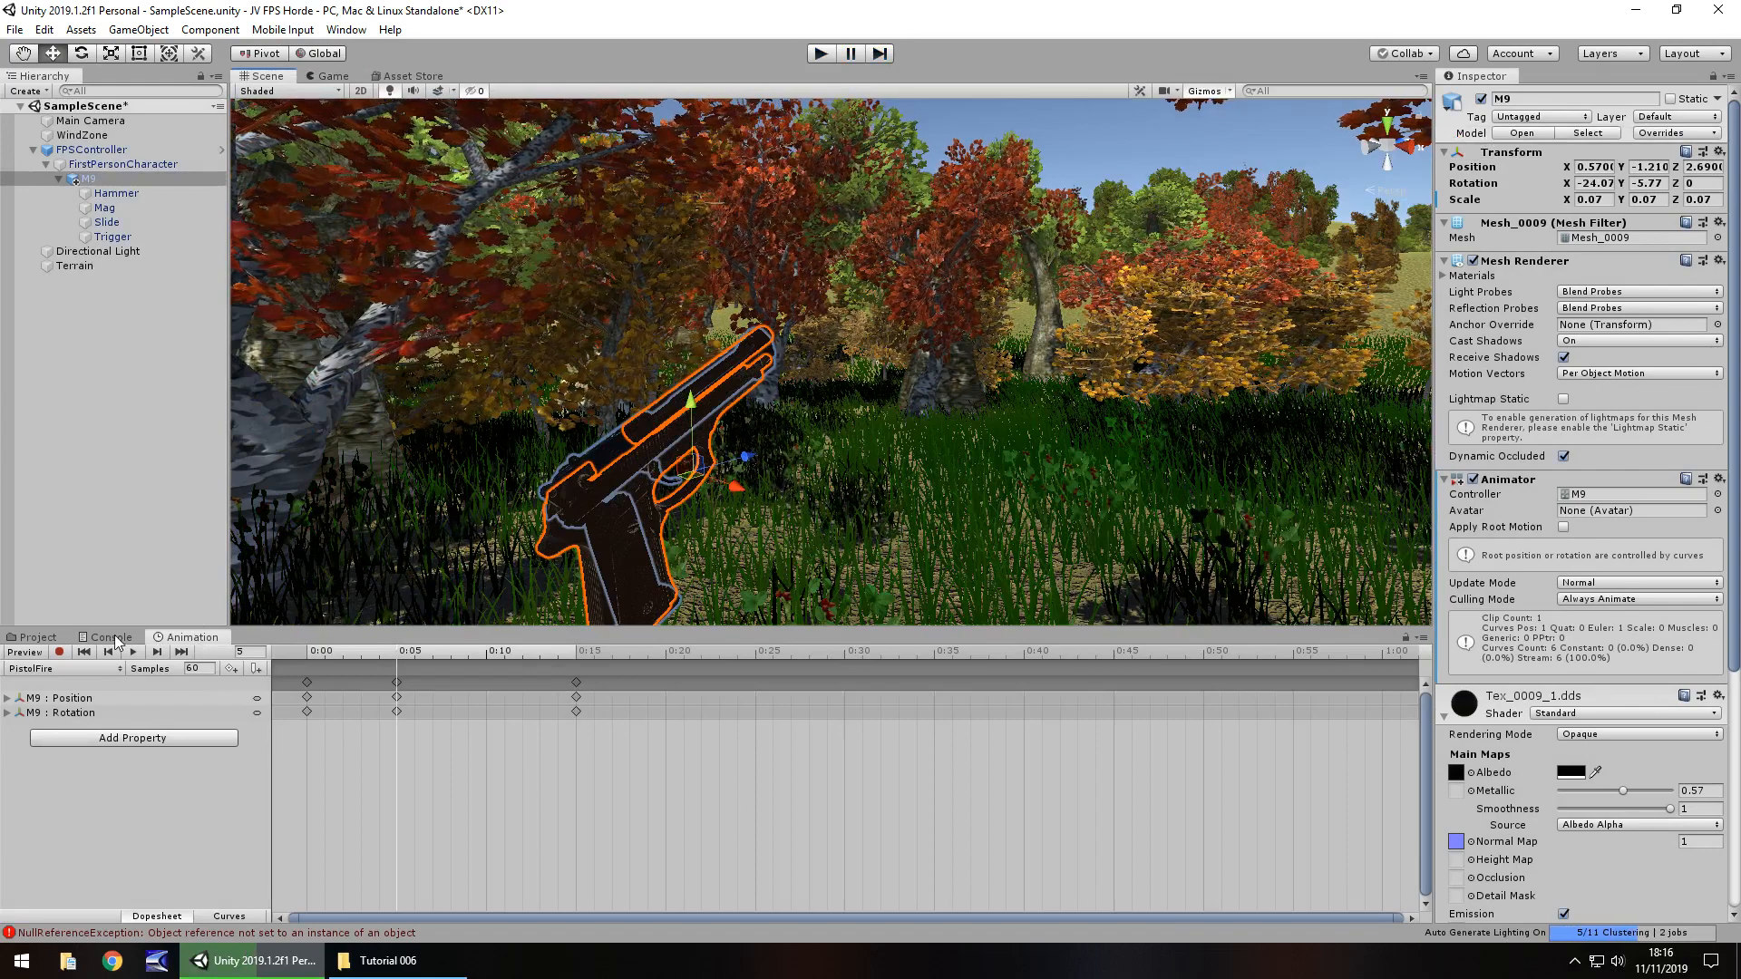
click(38, 637)
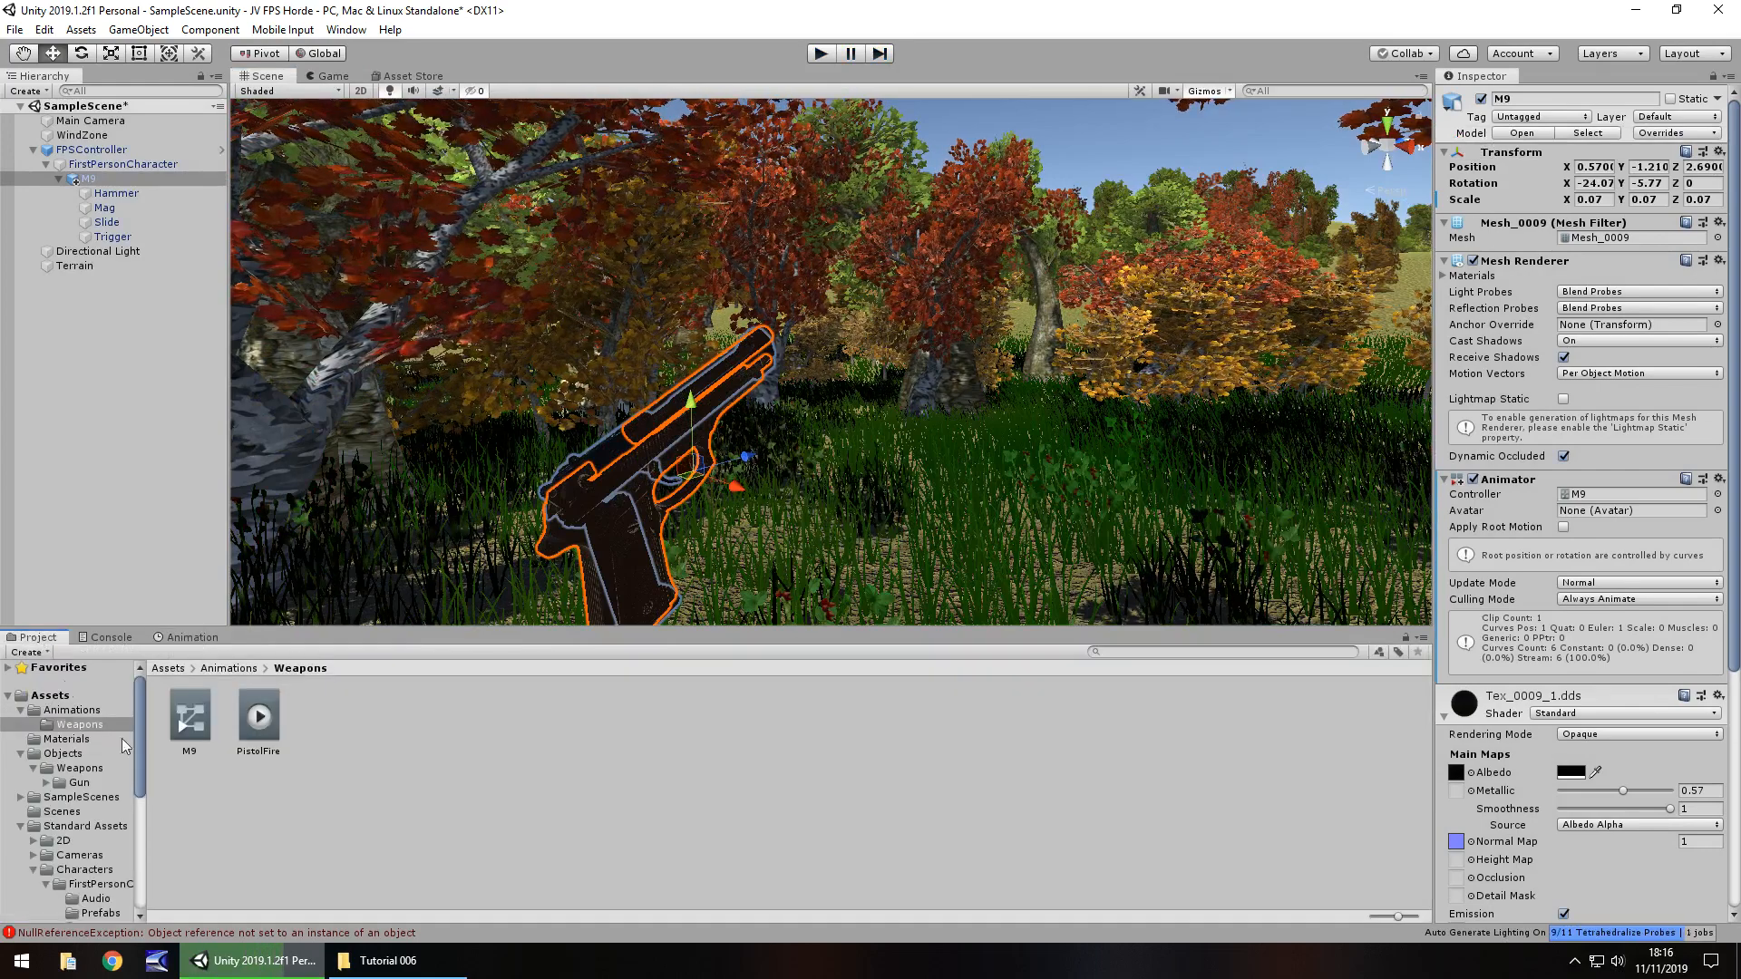
click(257, 716)
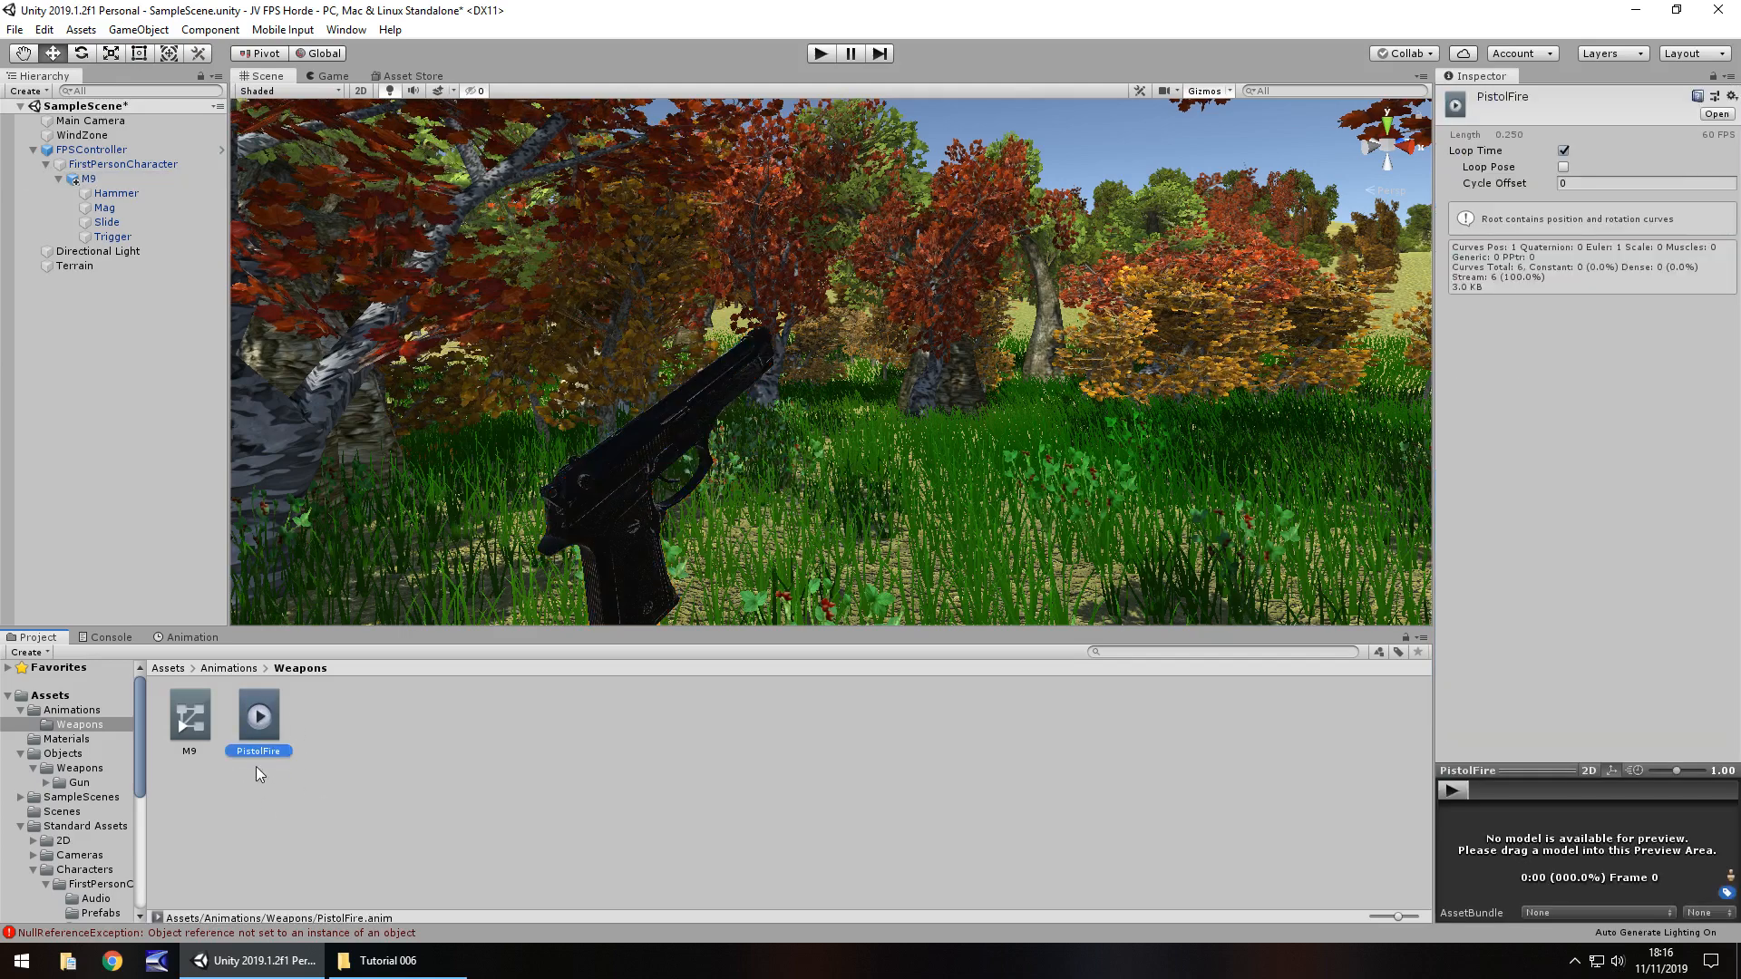
click(1562, 149)
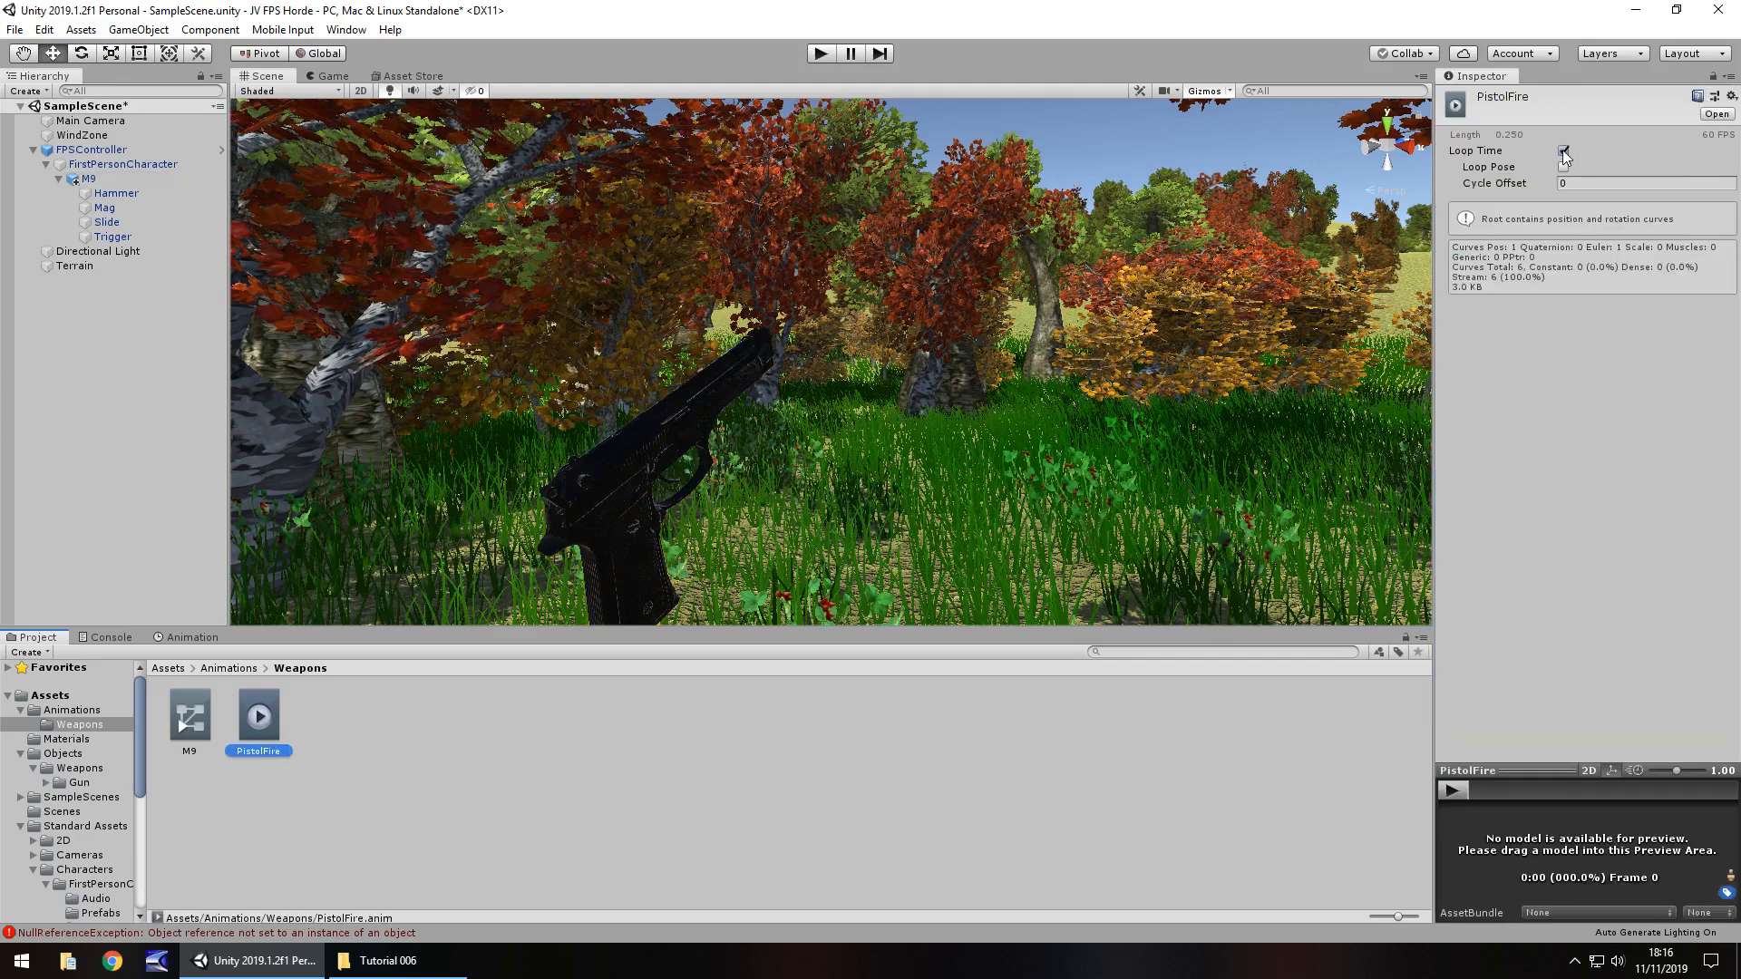
click(1563, 152)
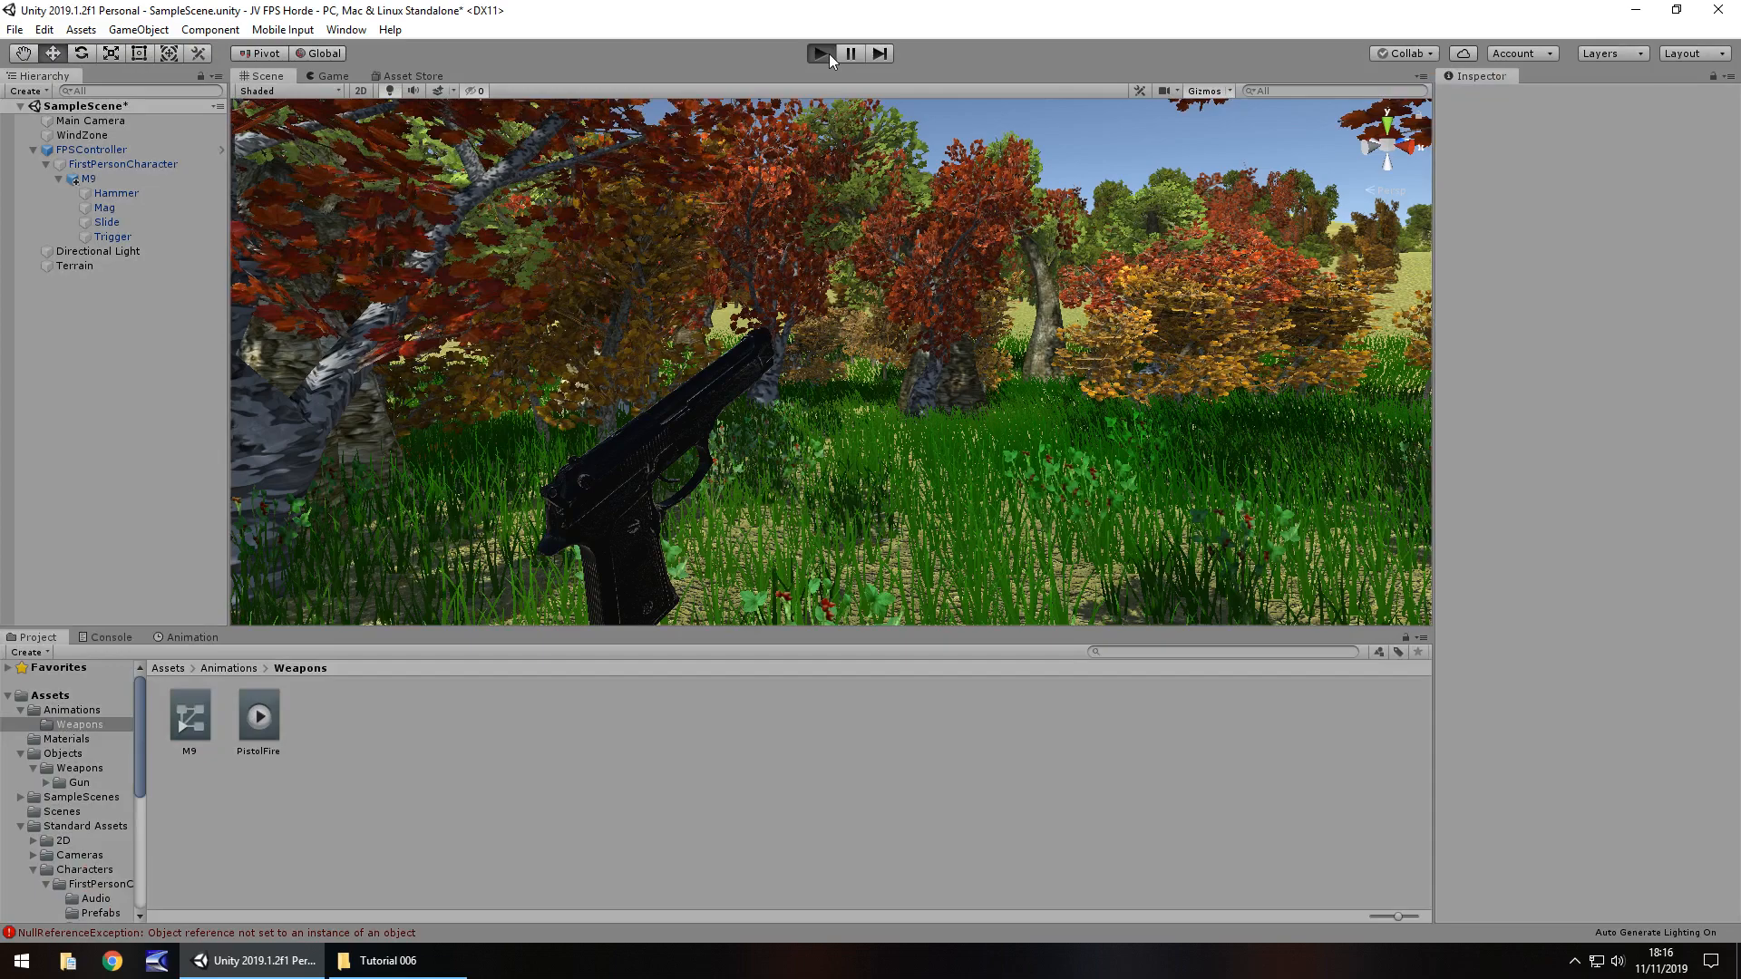
- Run and stop a quick play test, then reopen the Animation timeline
click(331, 75)
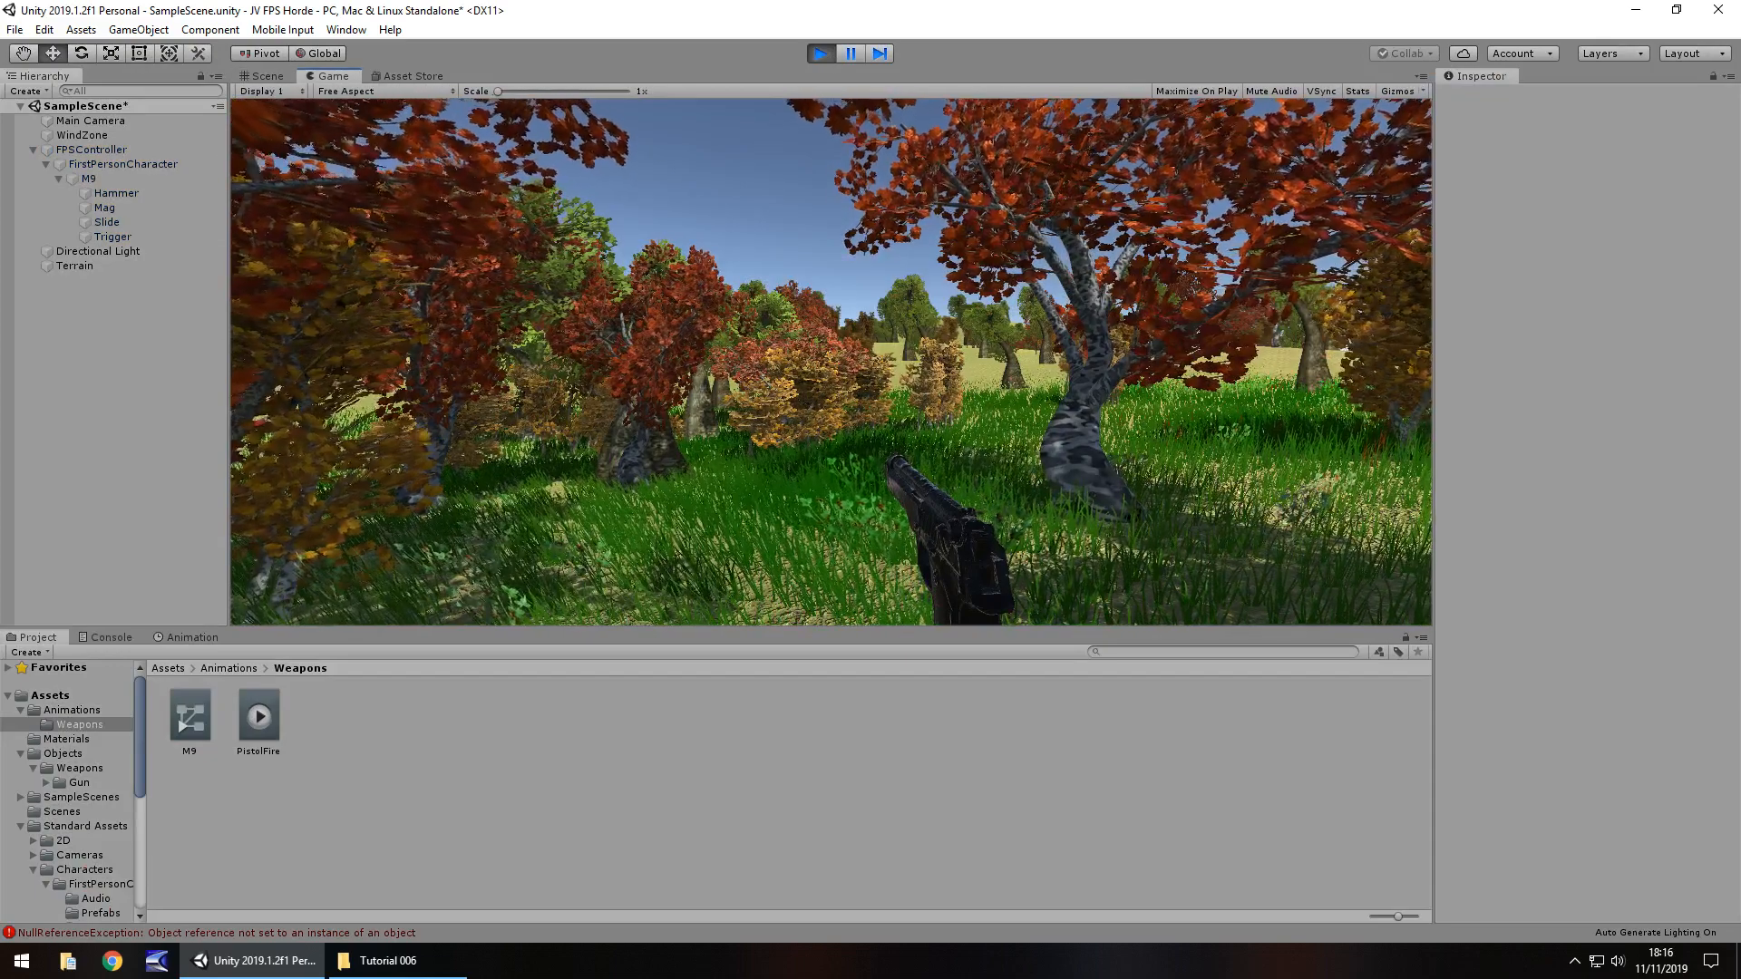
click(263, 75)
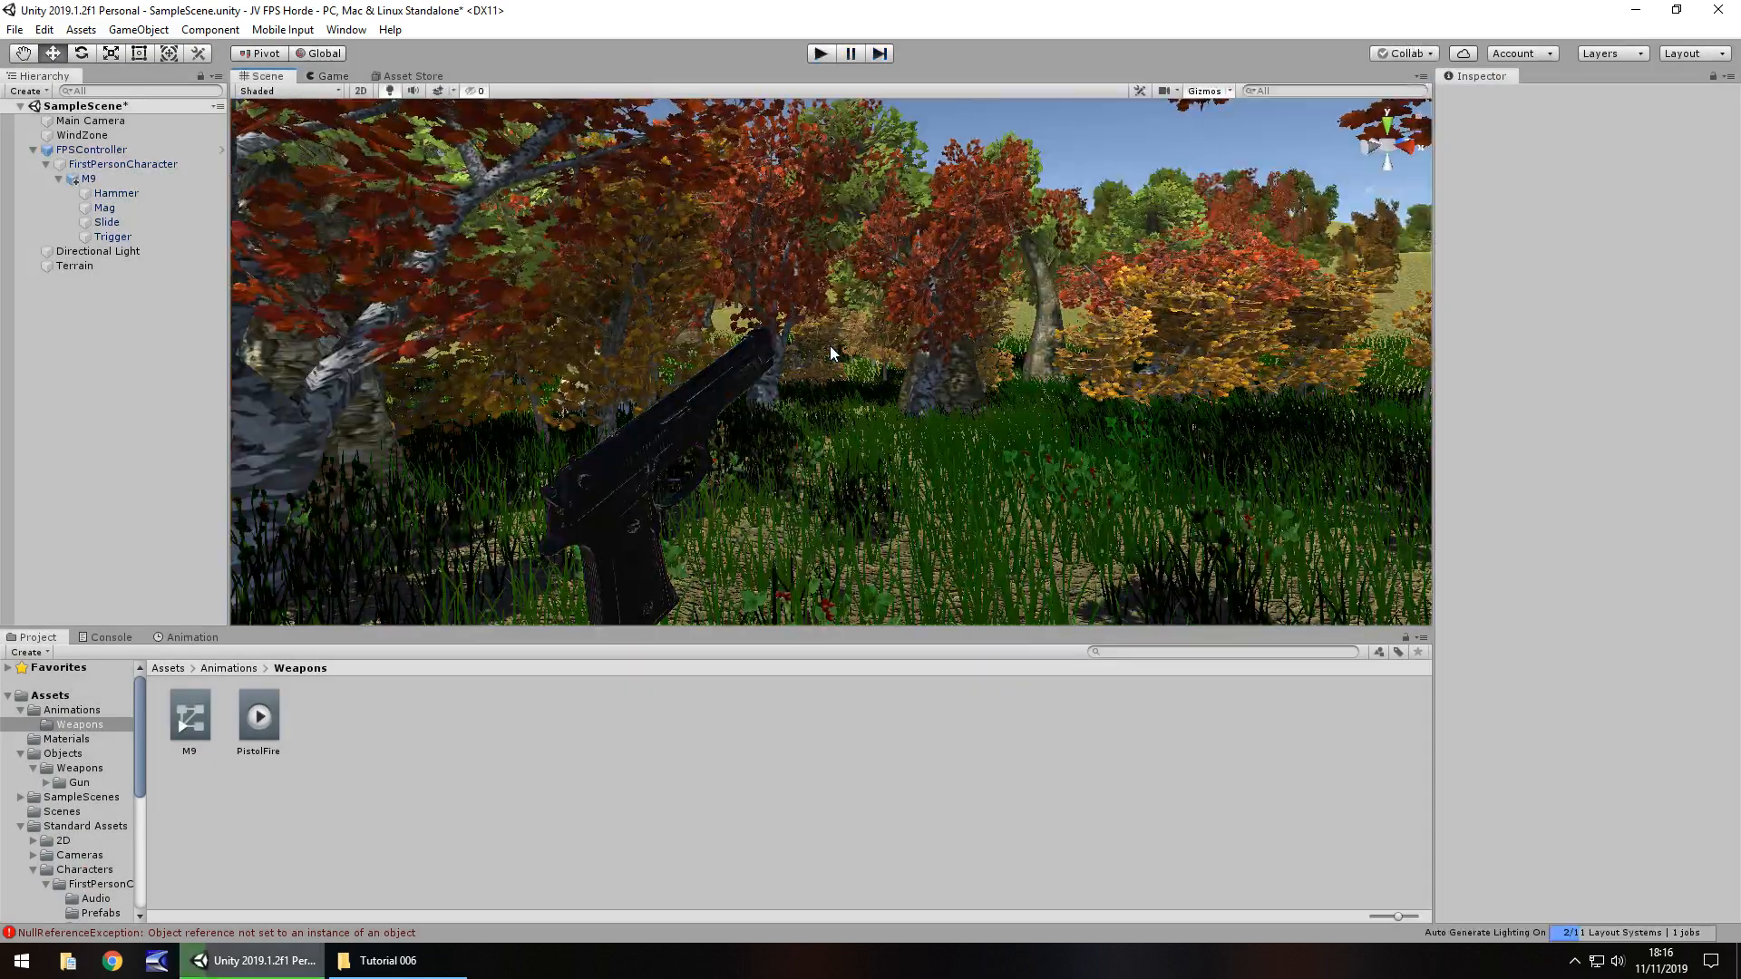
click(191, 637)
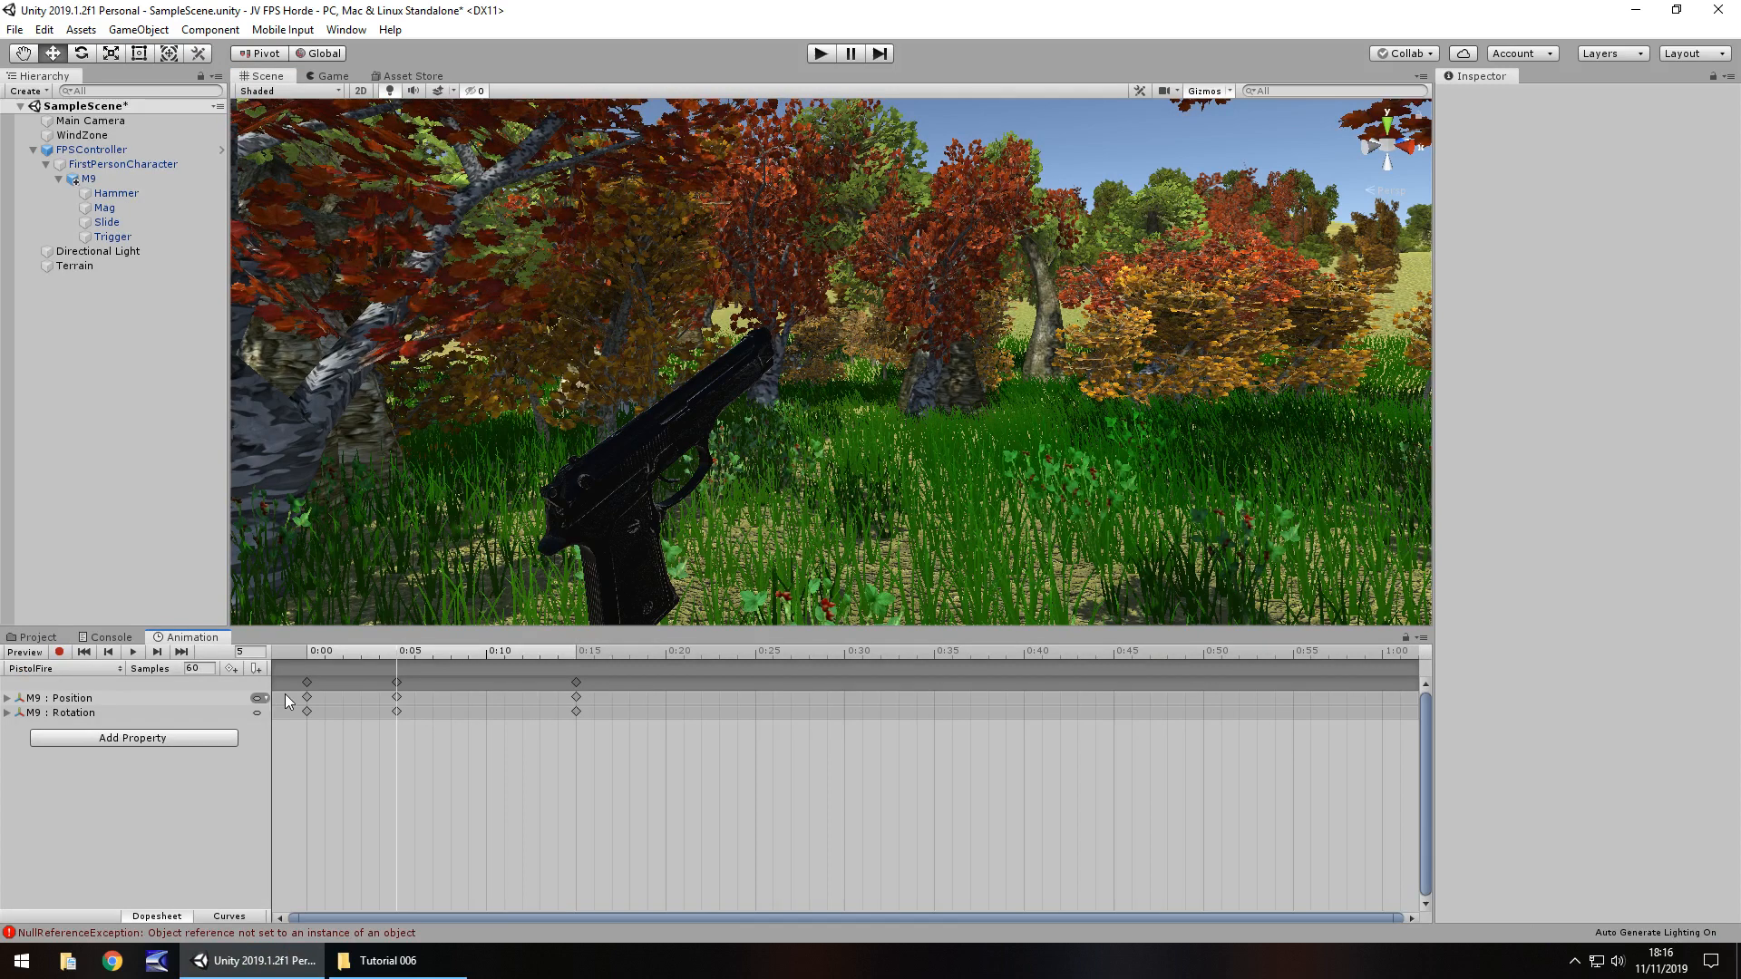
- Move PistolFire's final Position and Rotation keys from frame 15 to 40, then play-test
click(59, 653)
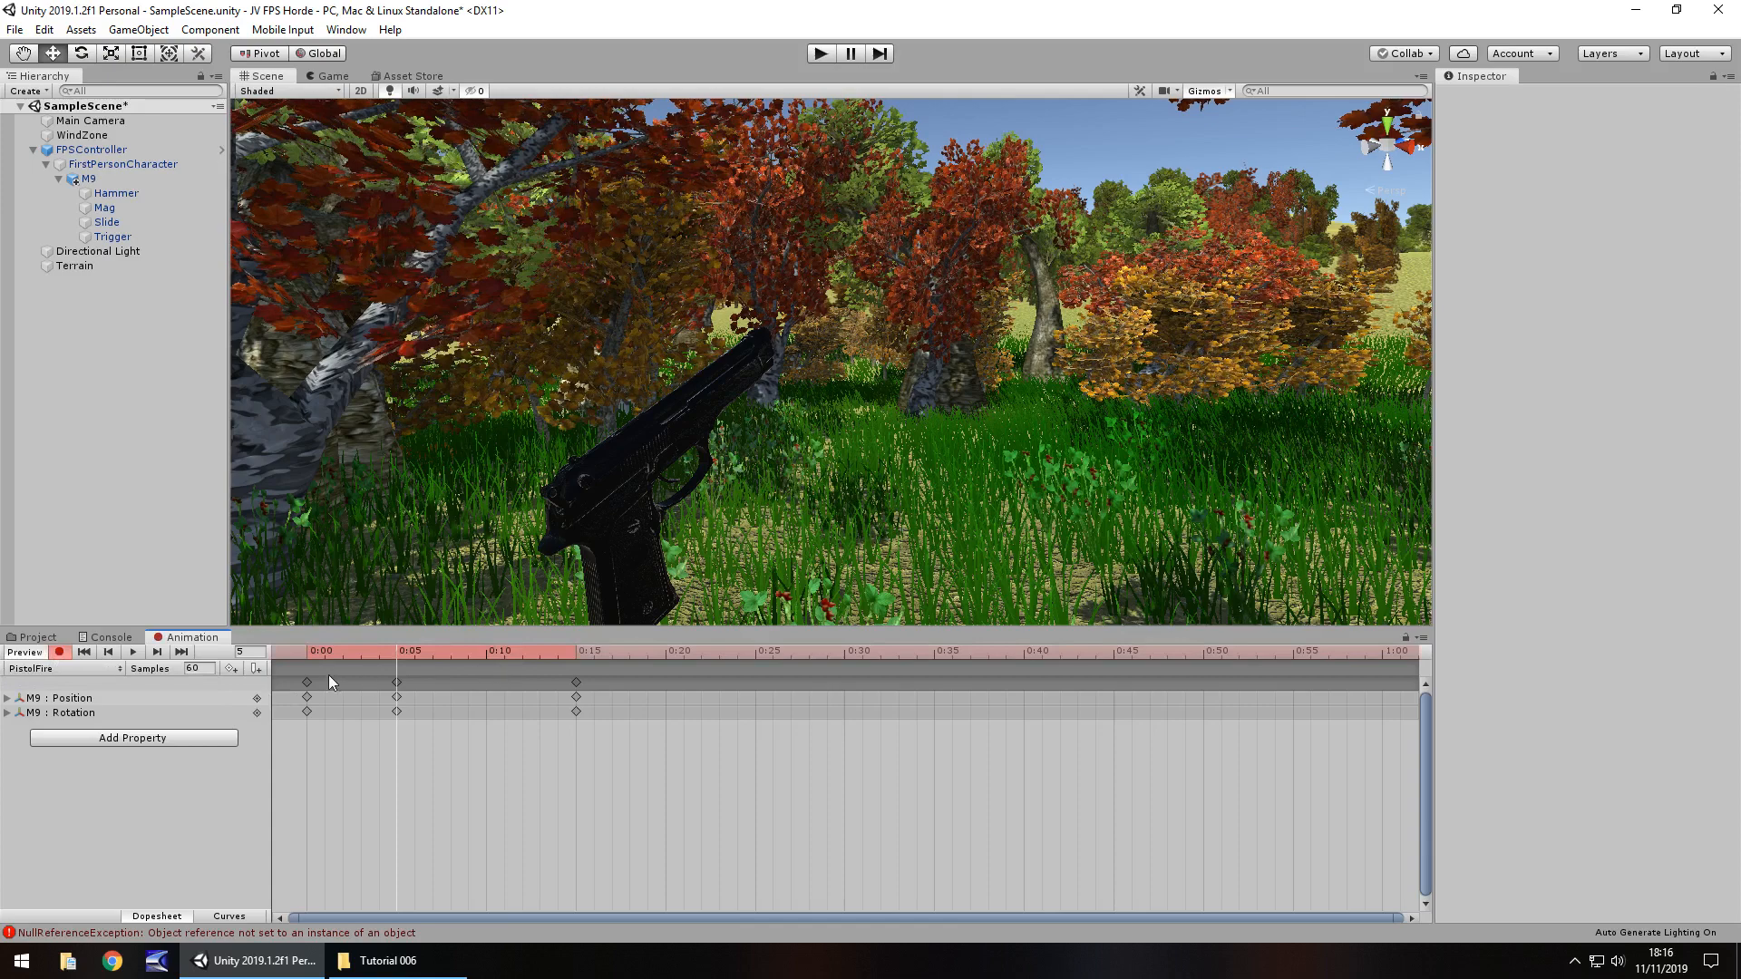
click(575, 651)
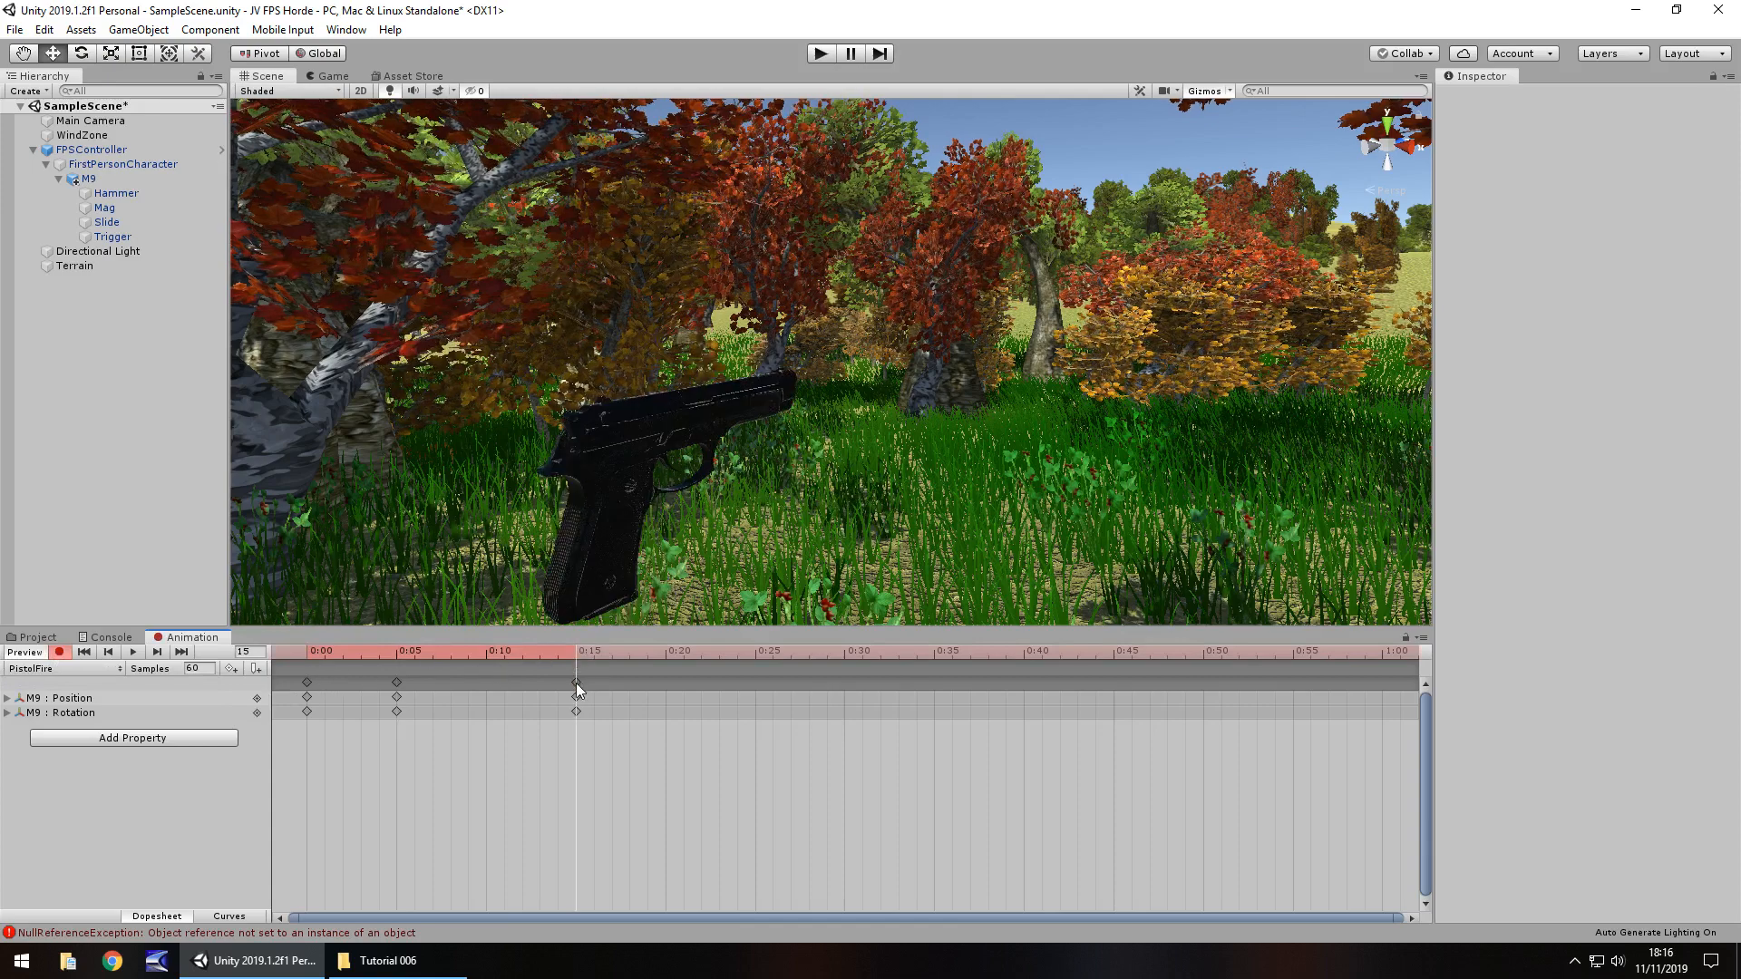
click(89, 179)
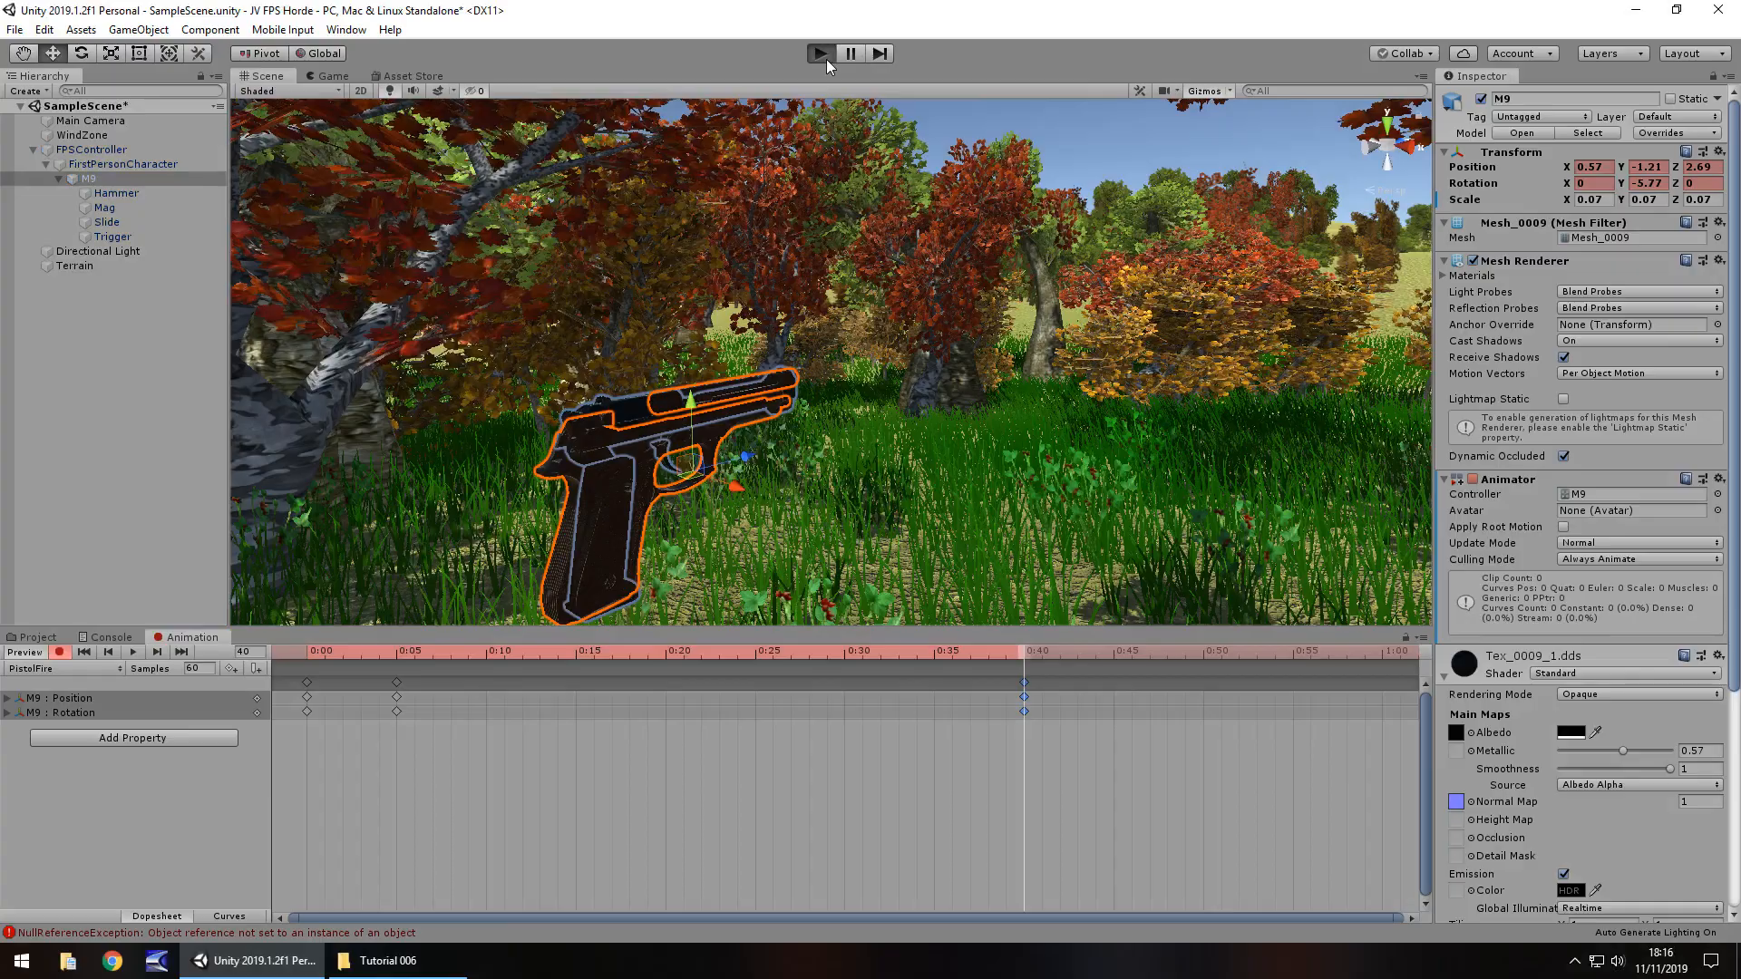
click(820, 52)
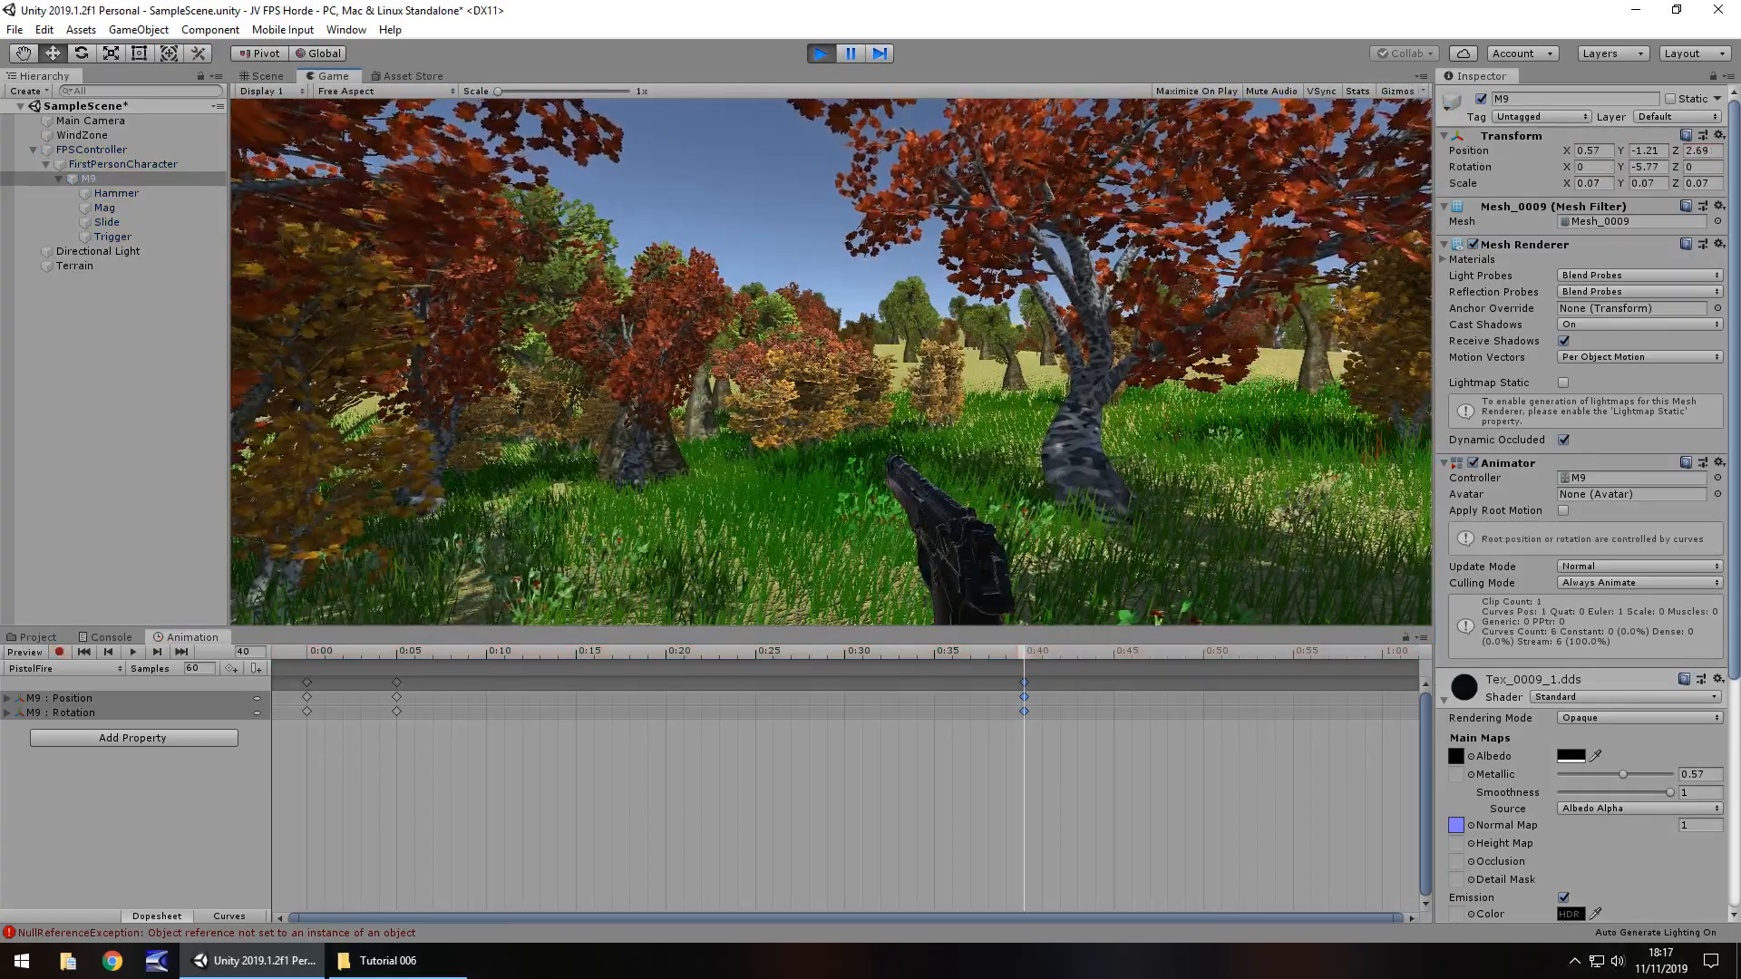
click(262, 75)
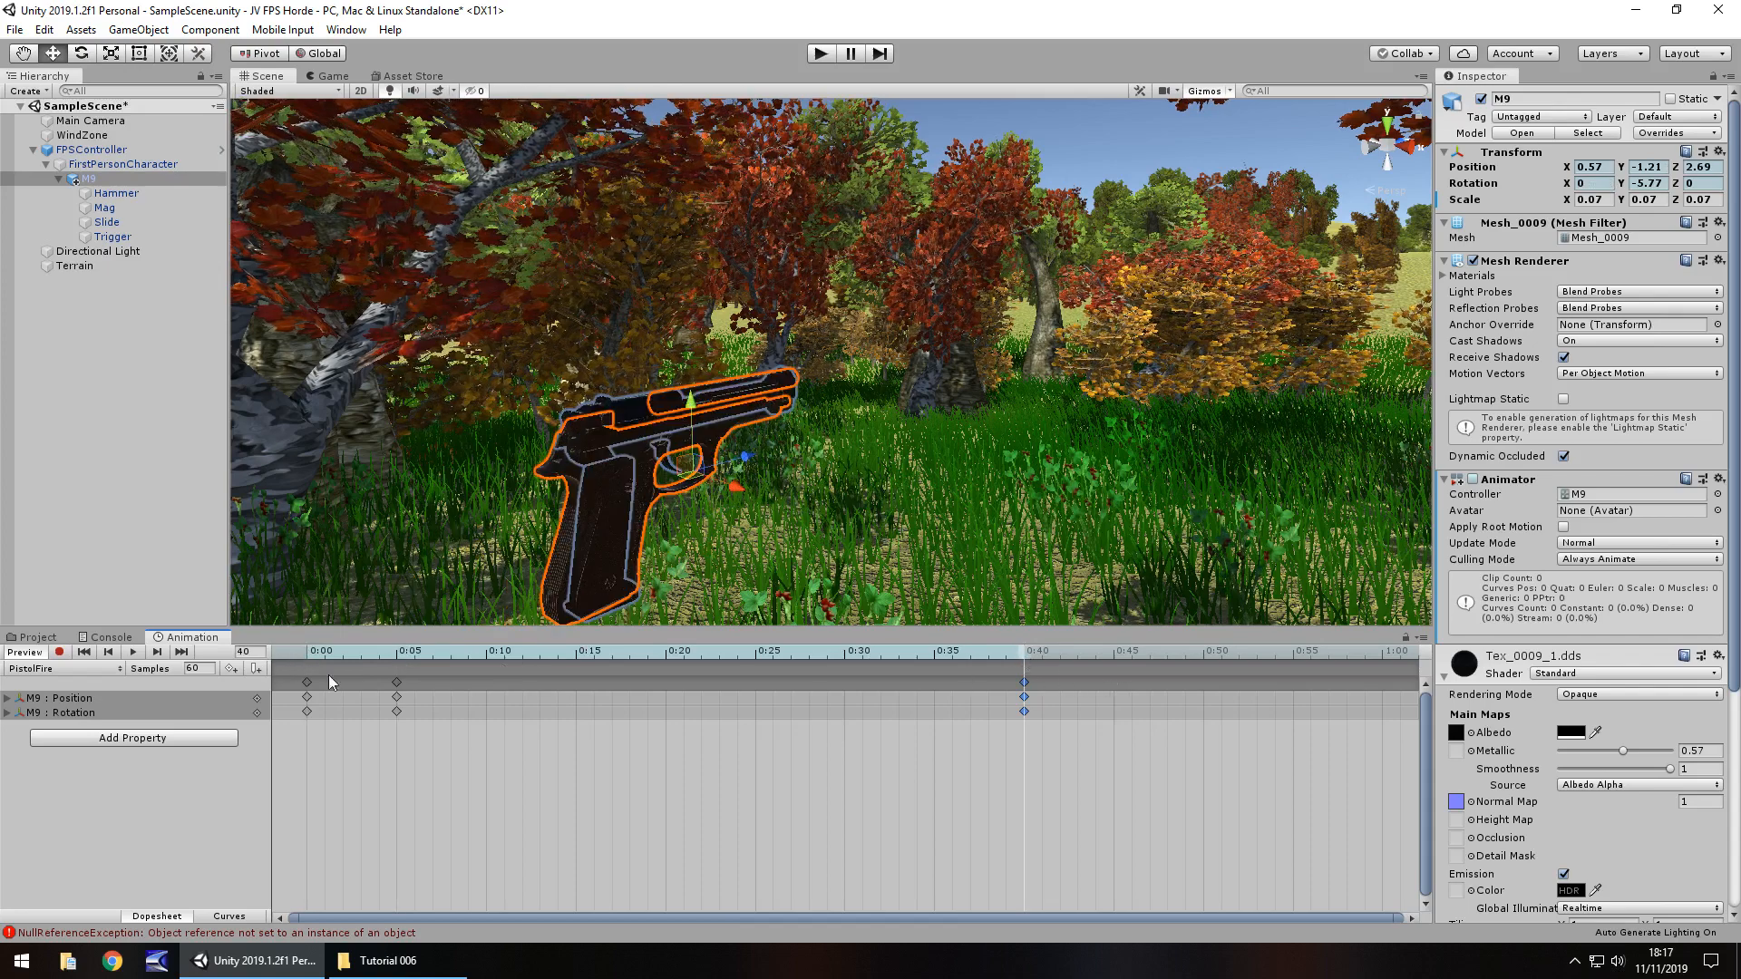
- Preview the frame 5 recoil and frame 0 rest poses, then show Animations/Weapons
click(335, 651)
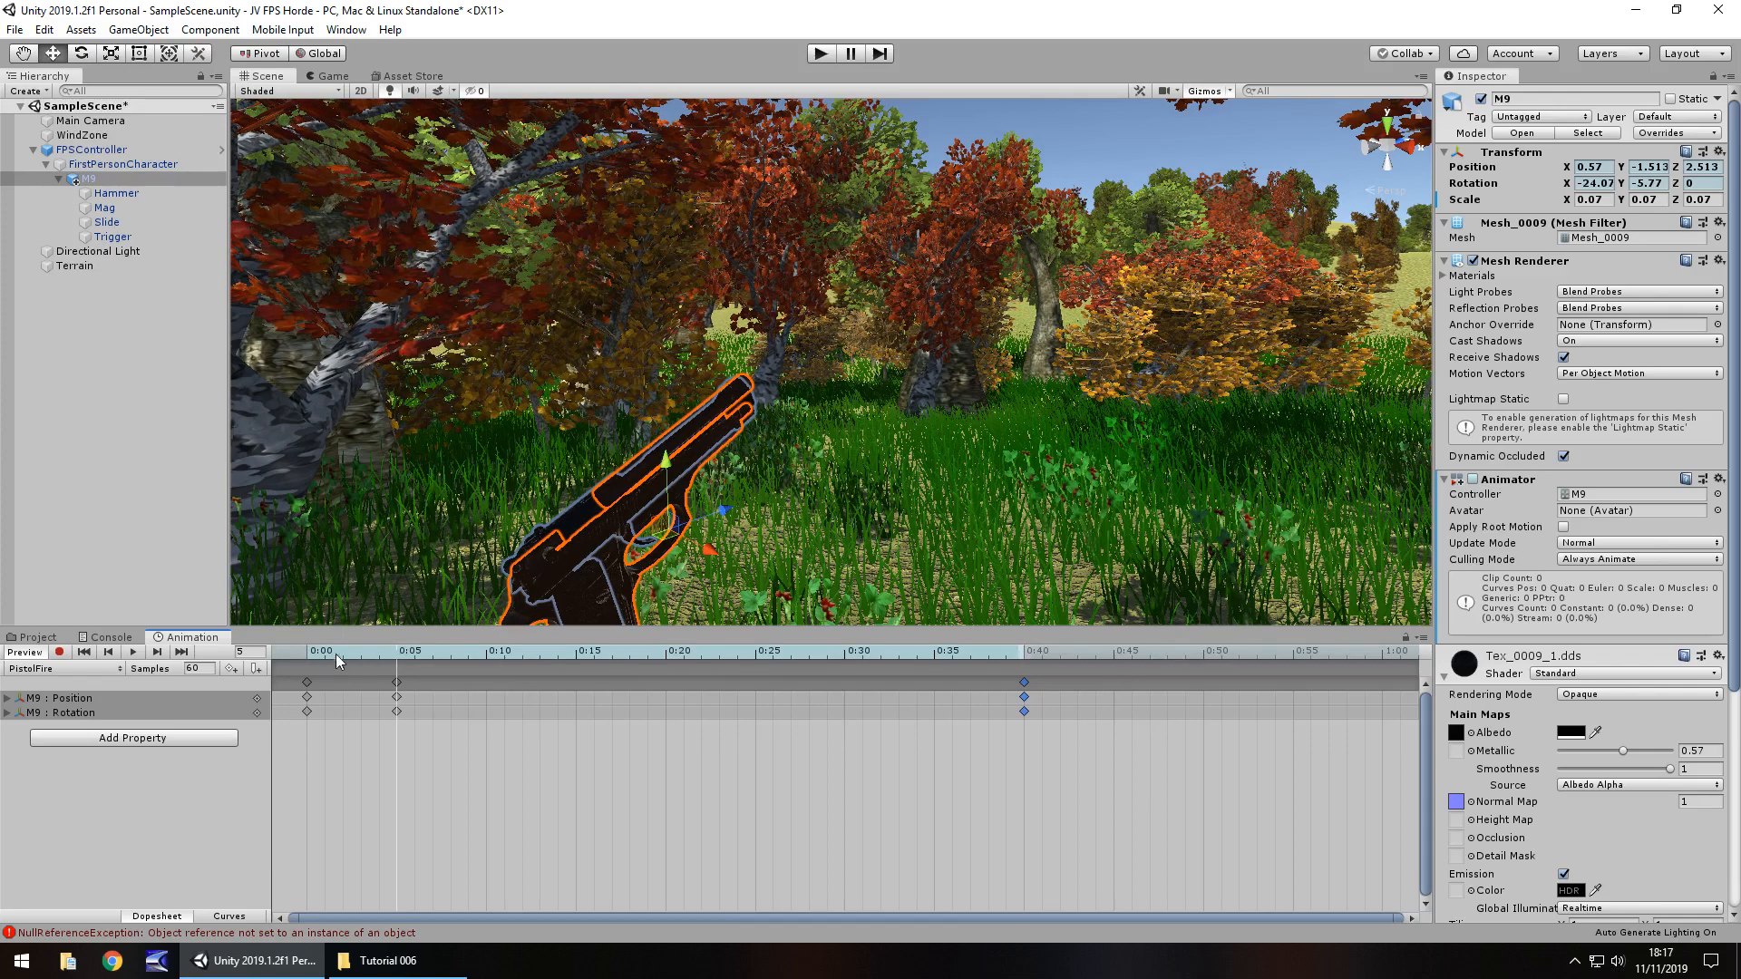
click(402, 657)
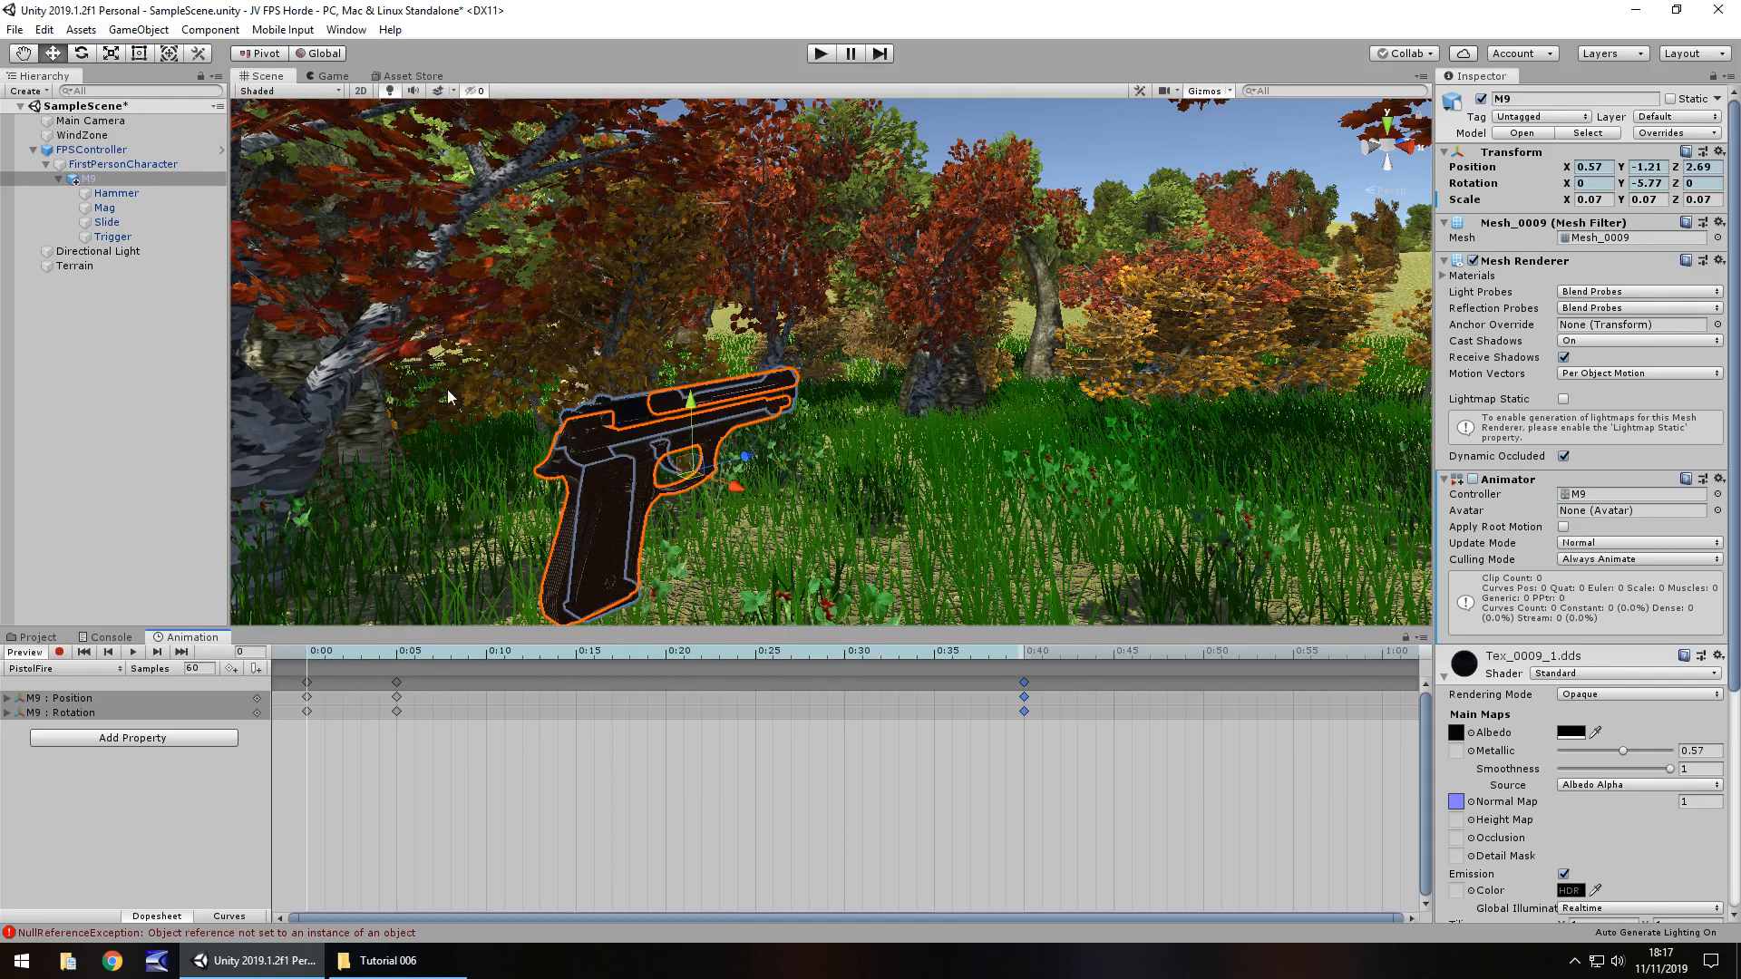
click(39, 637)
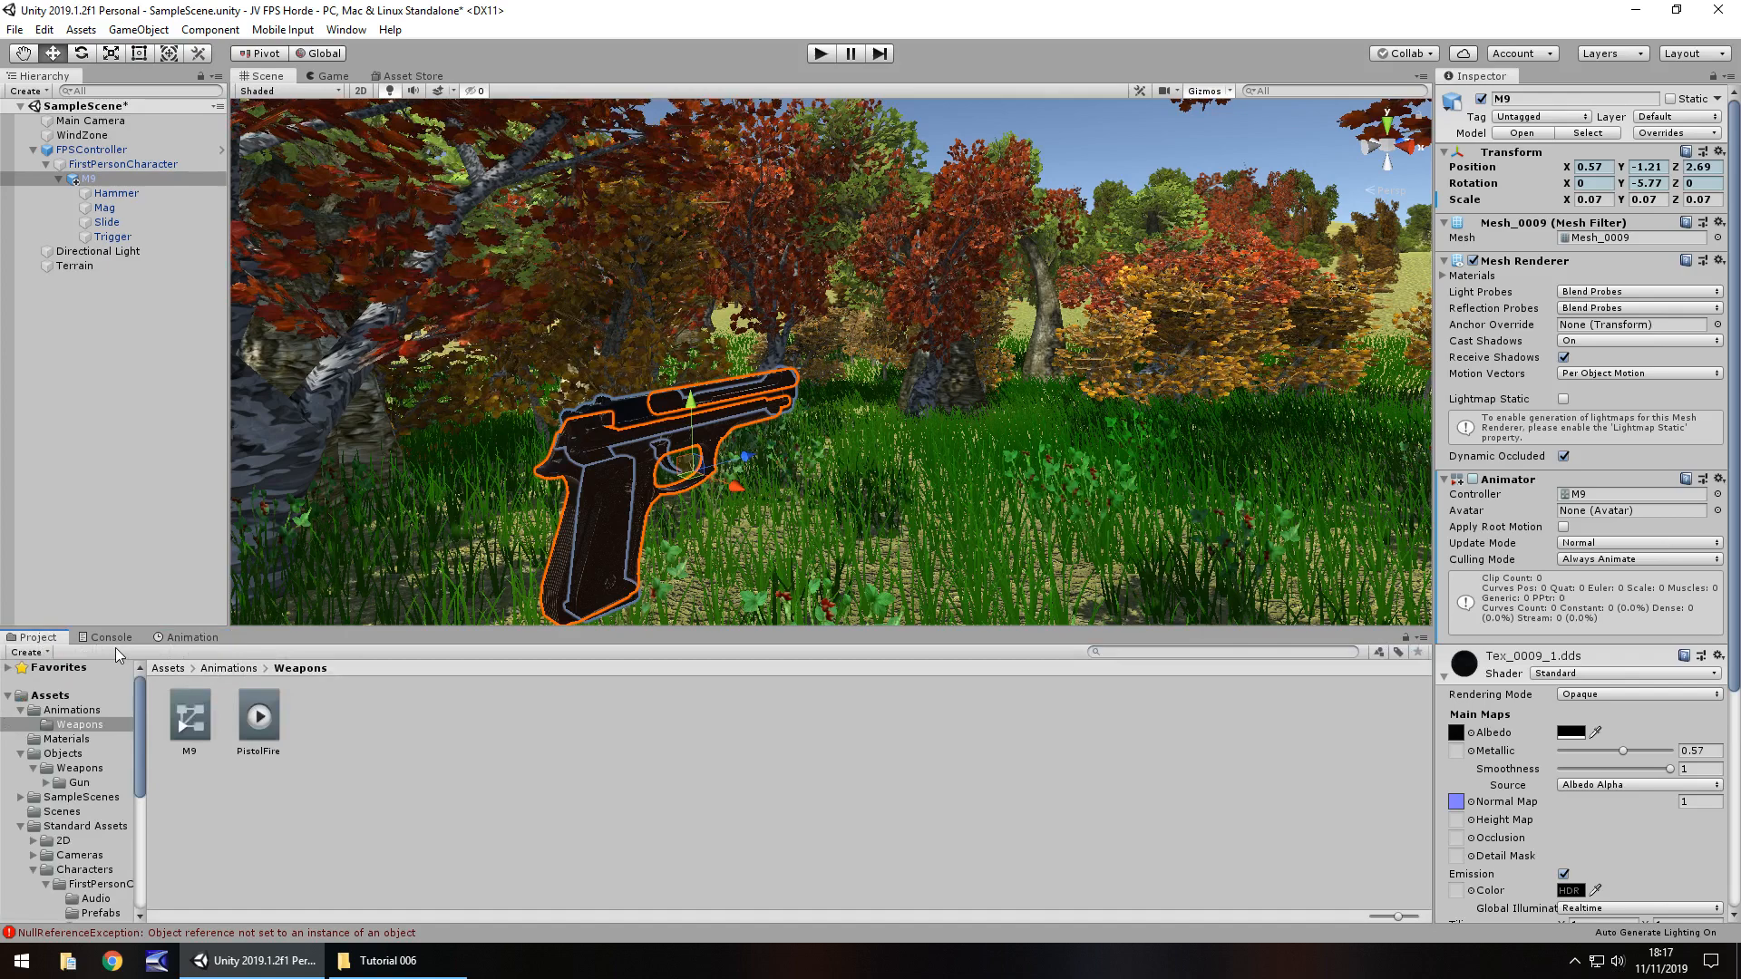